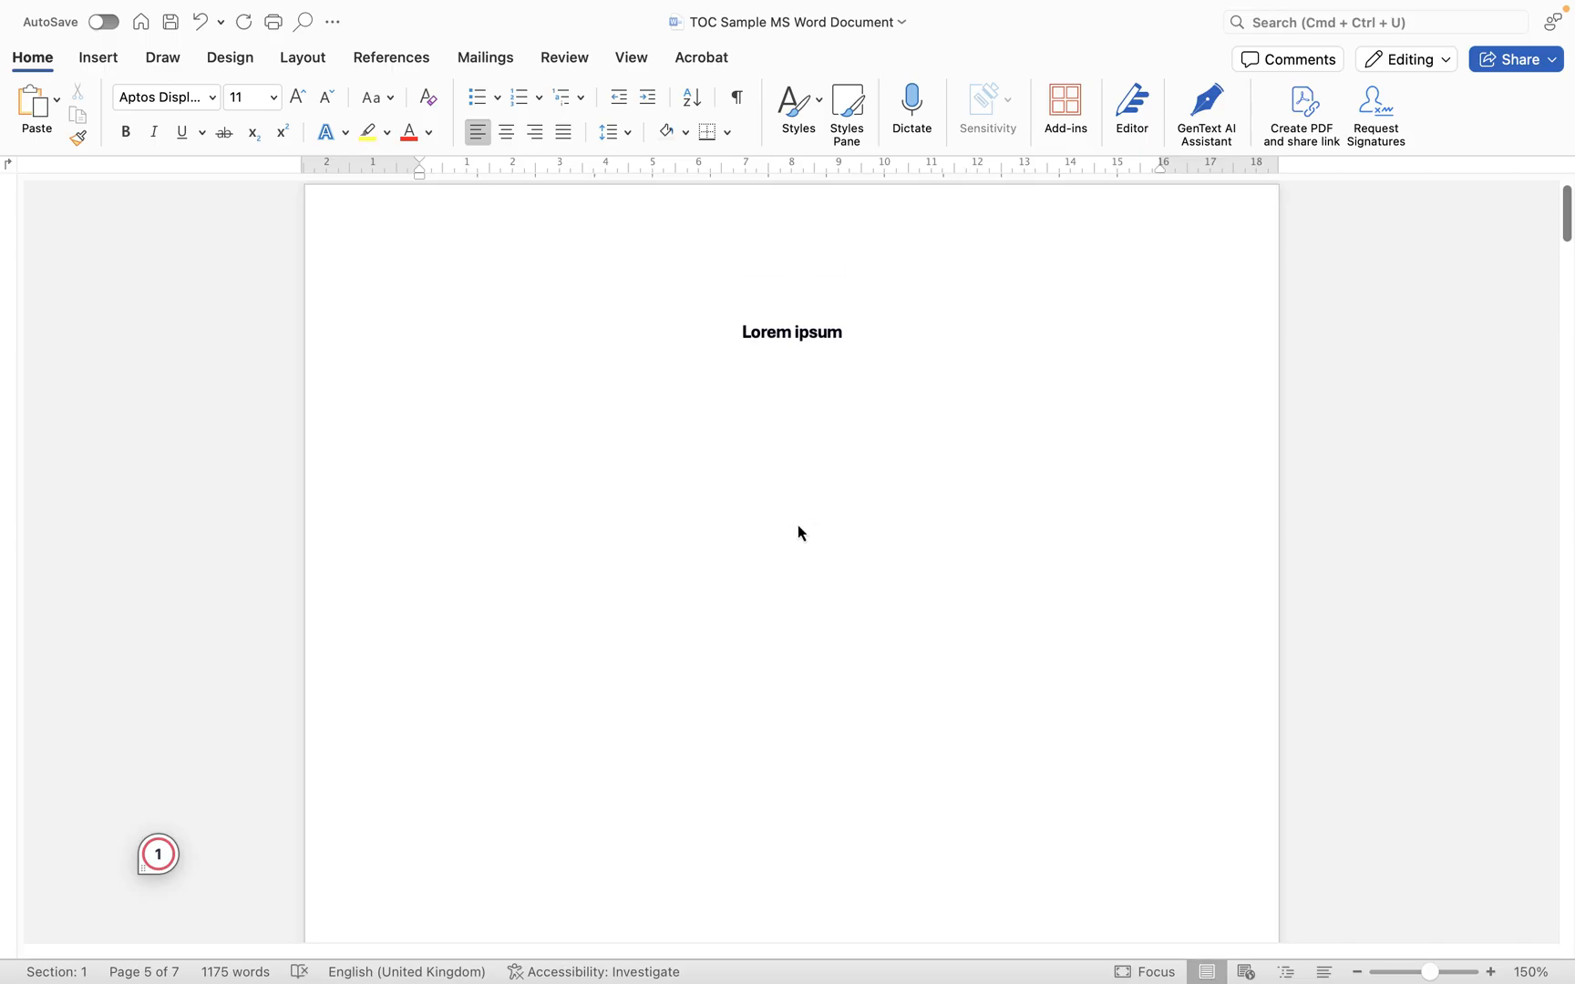
# - Scroll to the title page and start a new line under the Lorem ipsum title
pyautogui.scroll(-3)
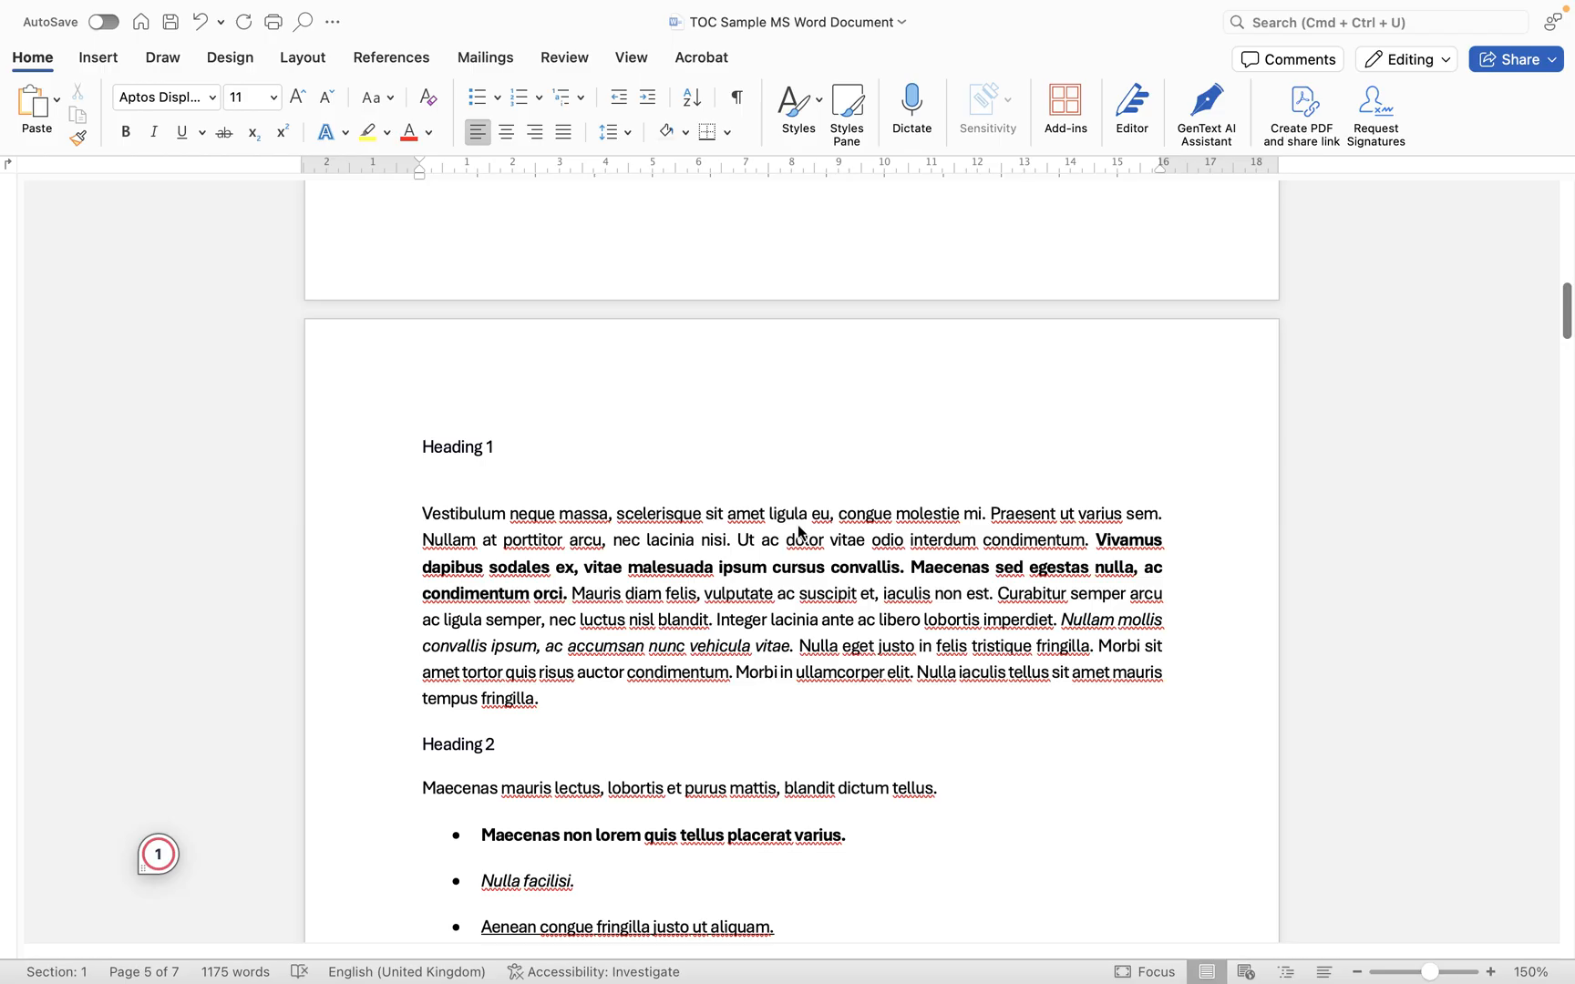
pyautogui.scroll(-3)
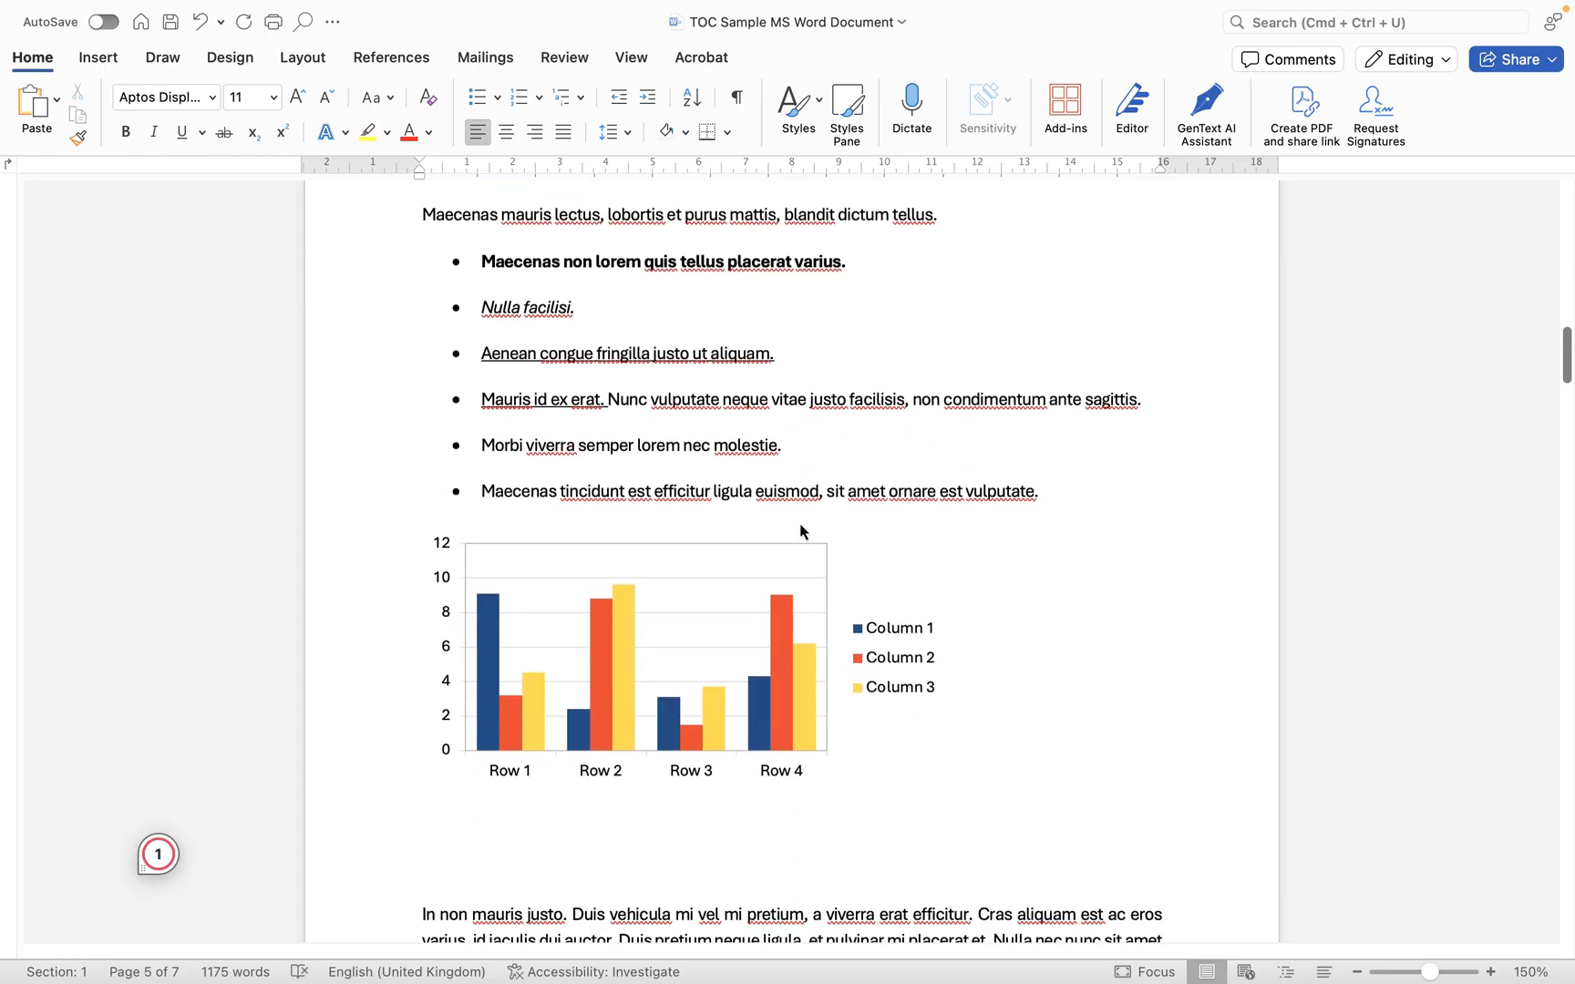
pyautogui.scroll(-3)
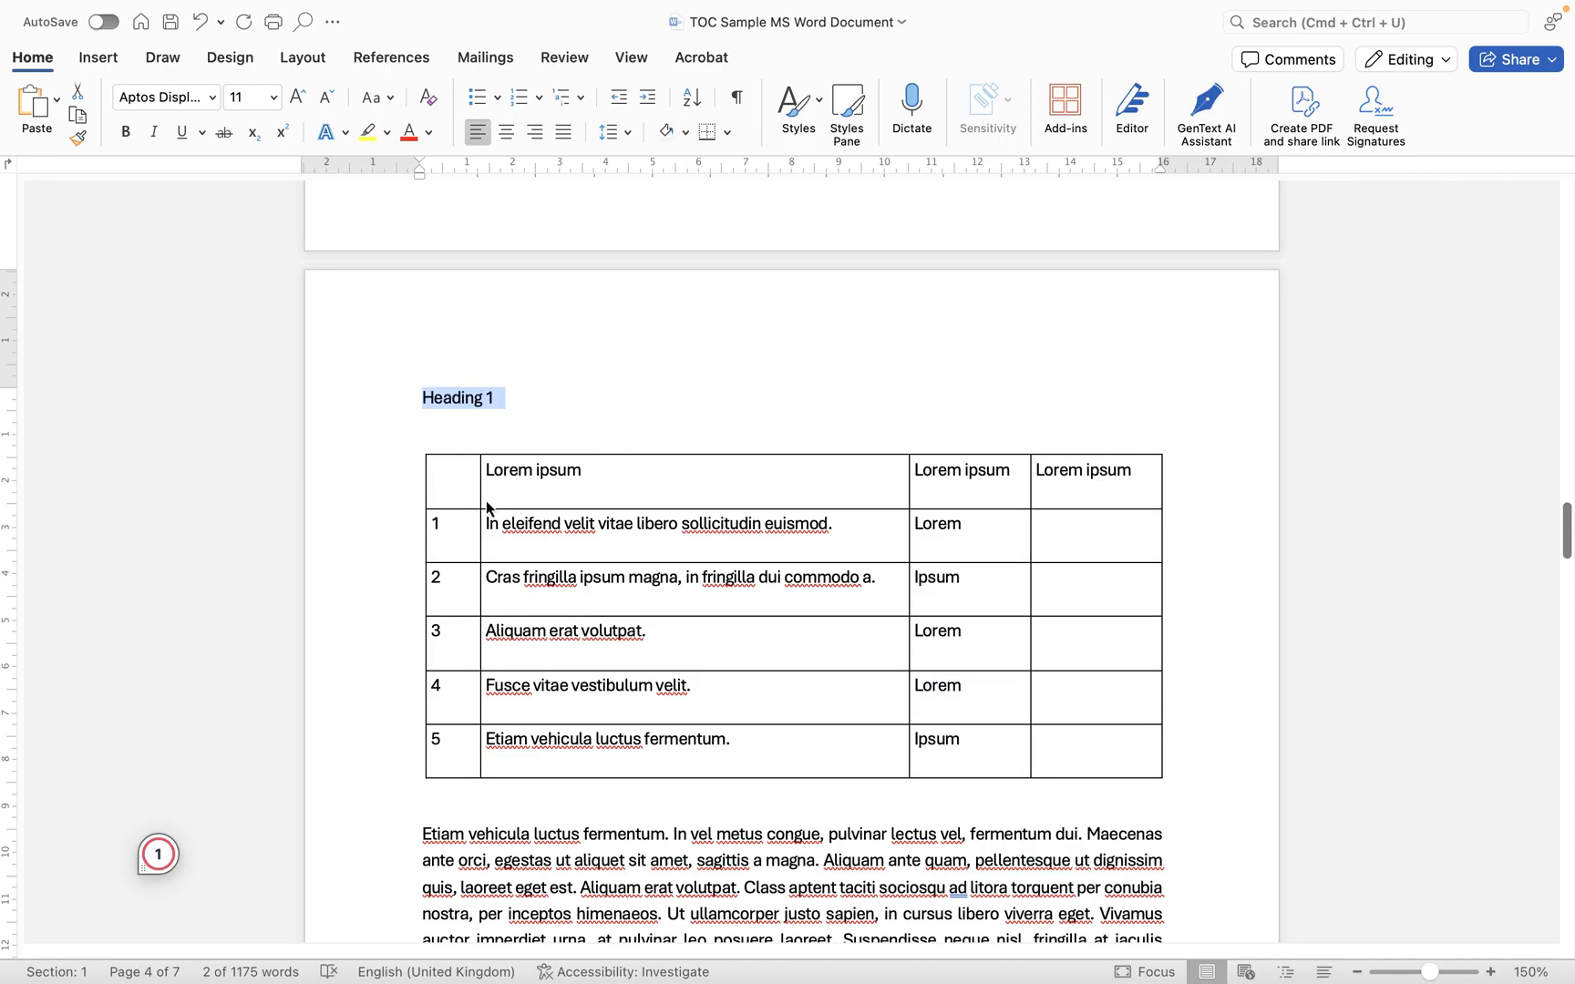
pyautogui.scroll(-3)
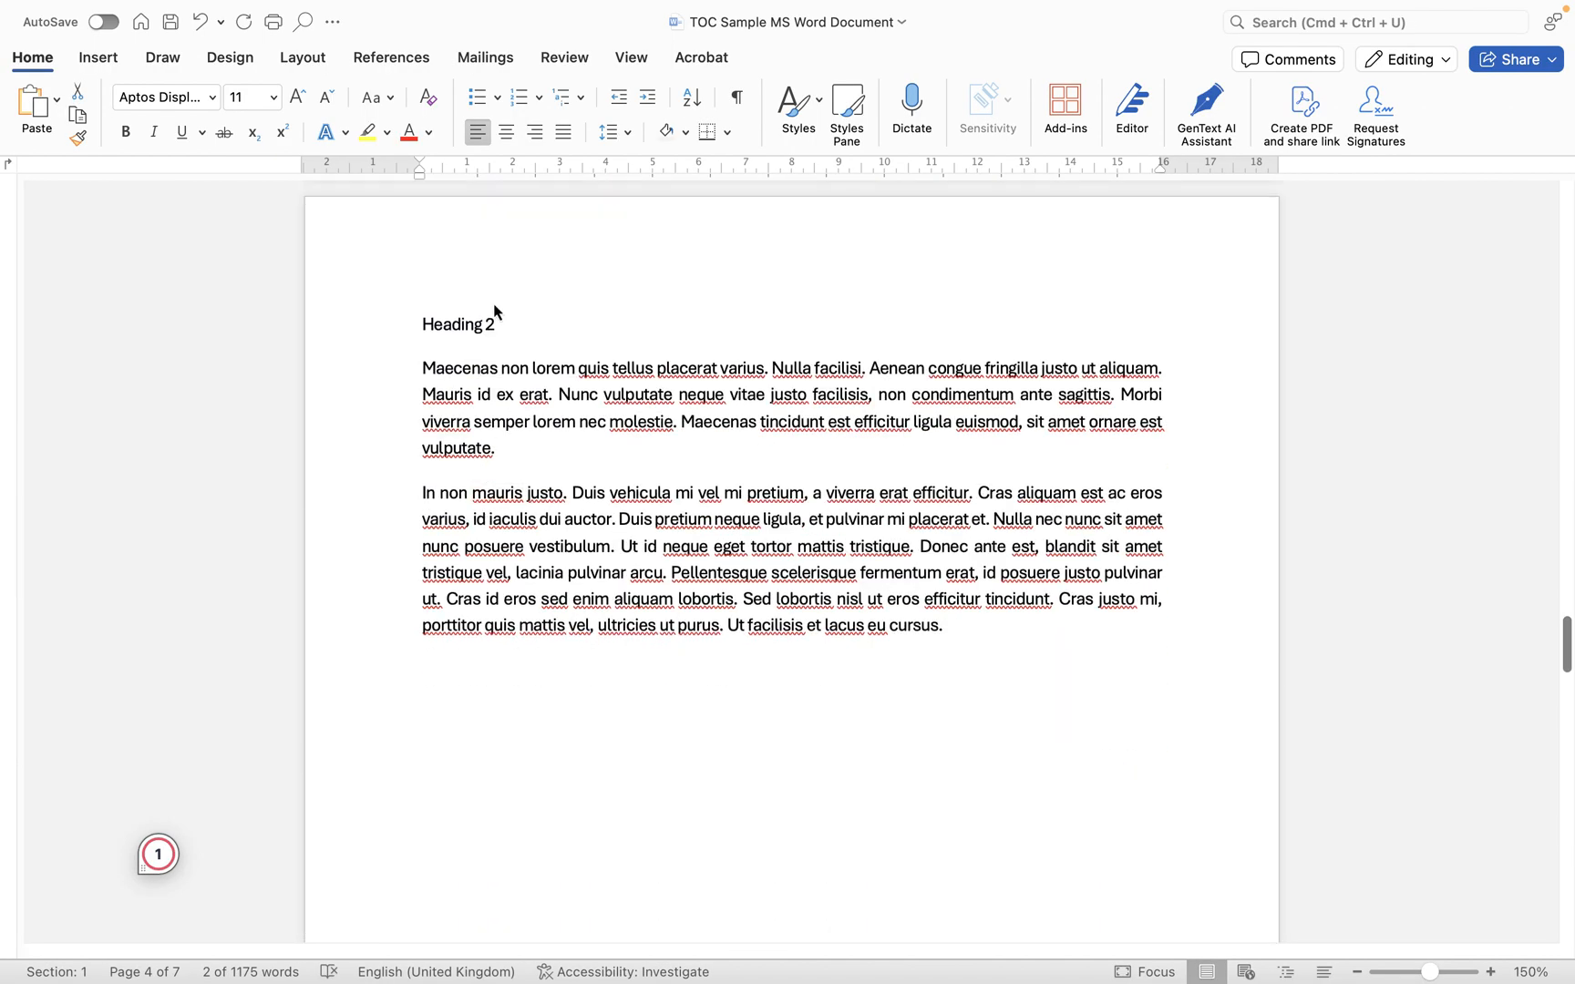
pyautogui.scroll(-3)
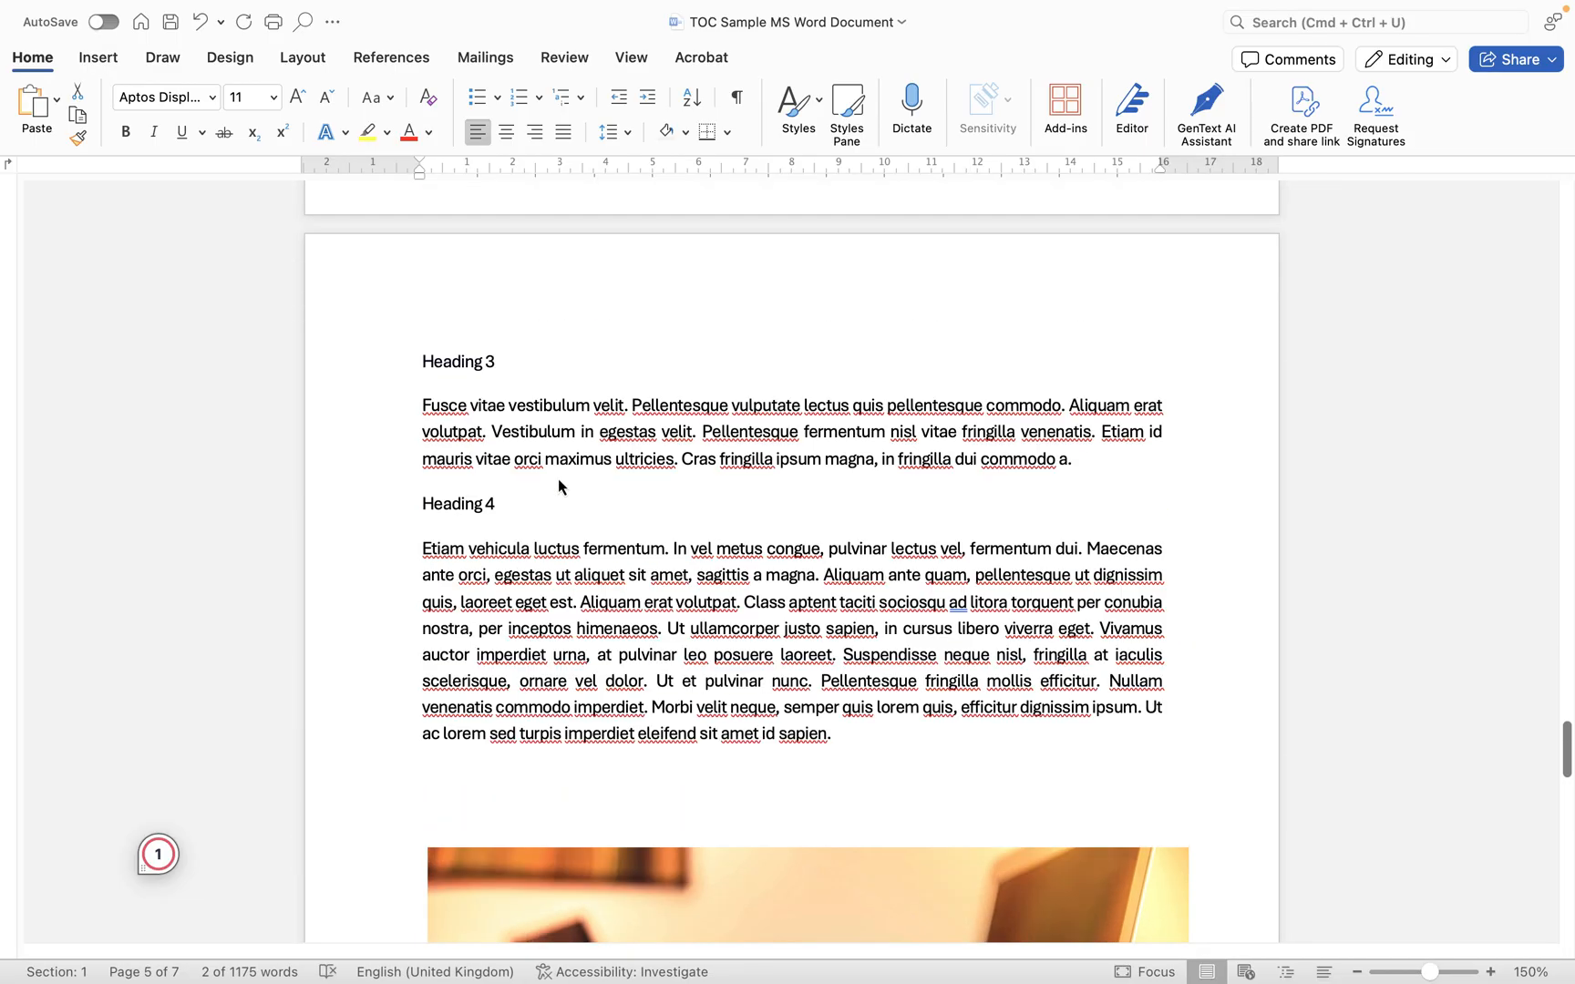
pyautogui.doubleClick(441, 405)
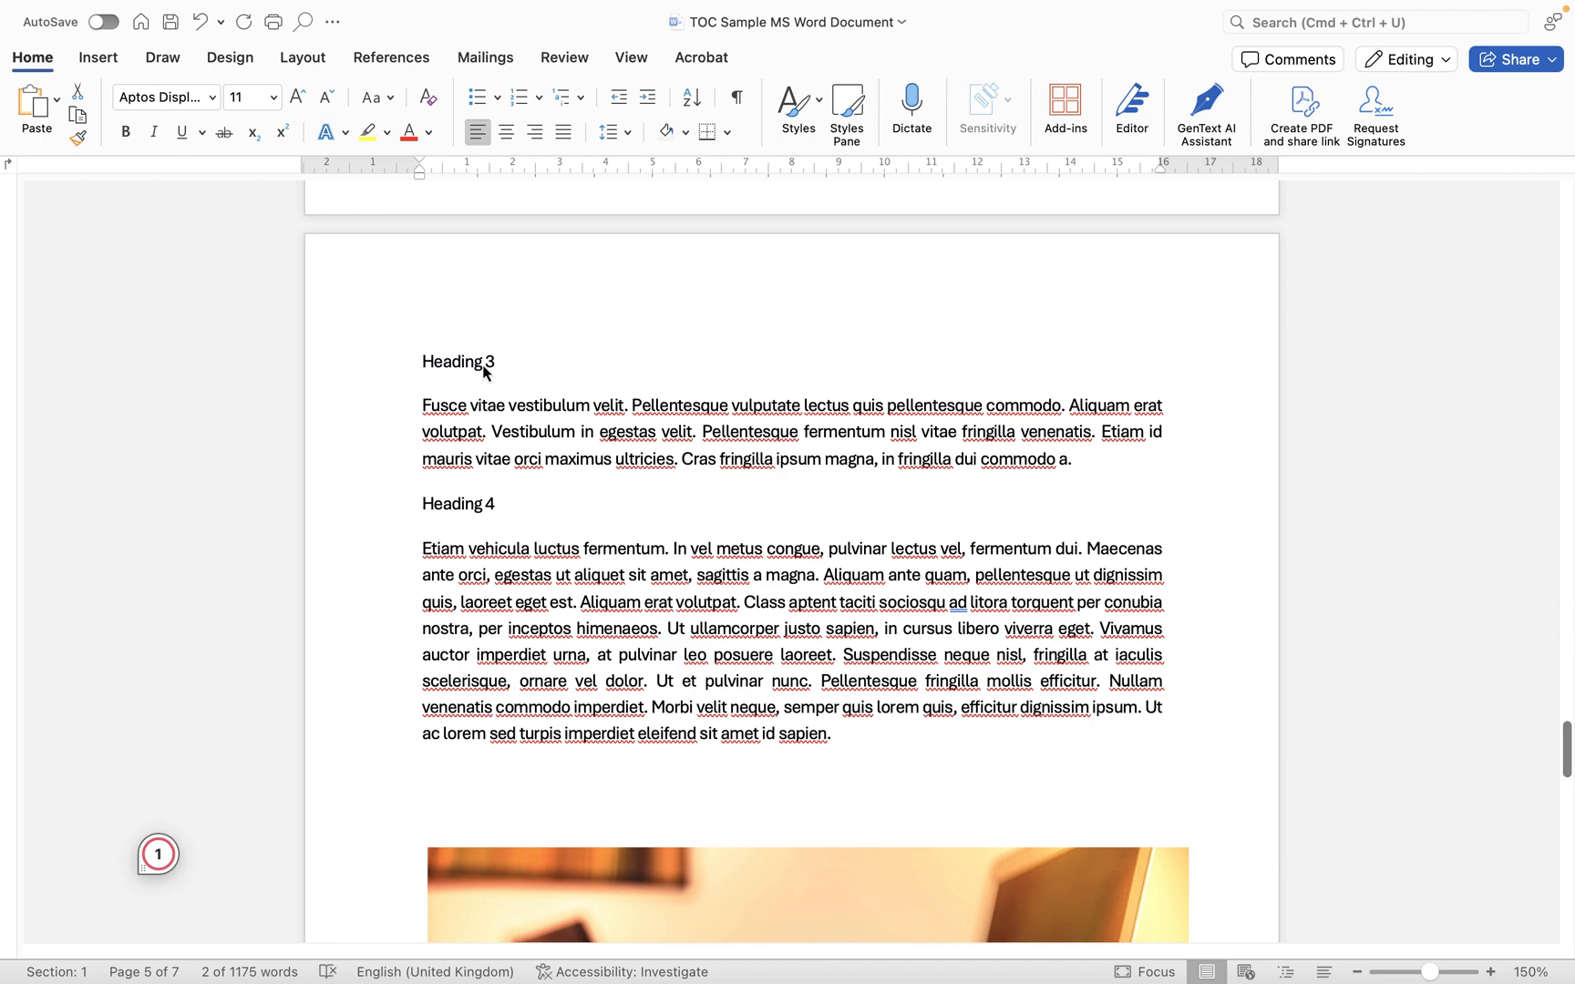
pyautogui.moveTo(611, 459)
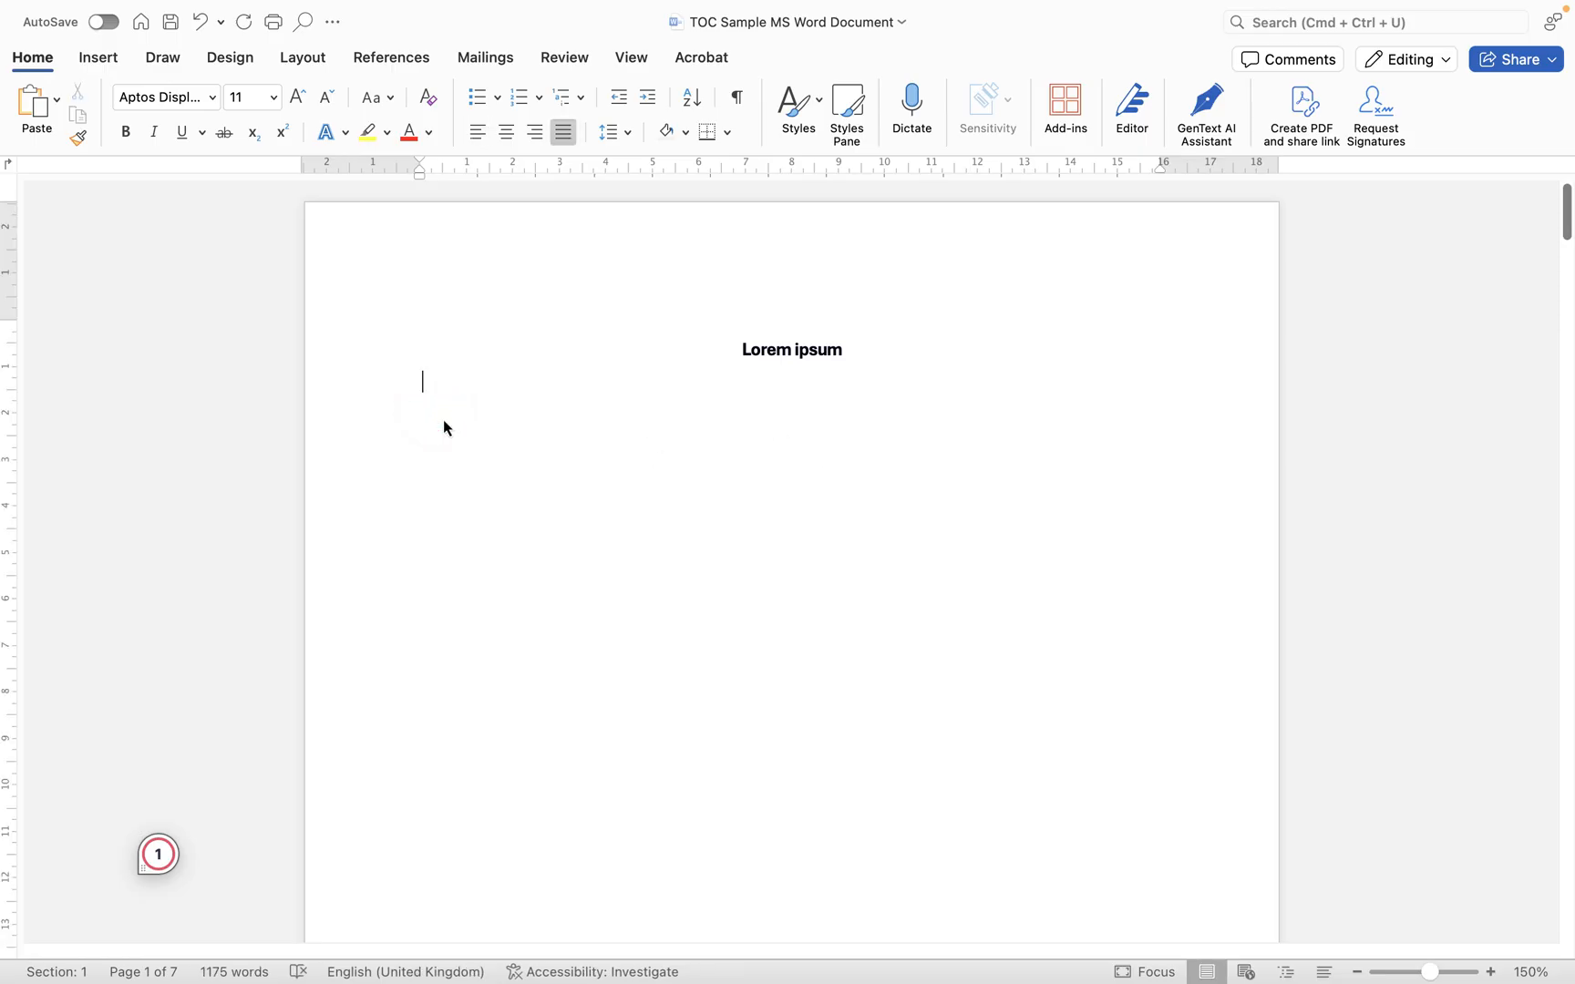
# - Type the manual contents lines Heading 1, Heading 1 and Heading 2 with page numbers 2, 2 and 3
pyautogui.write('Headin')
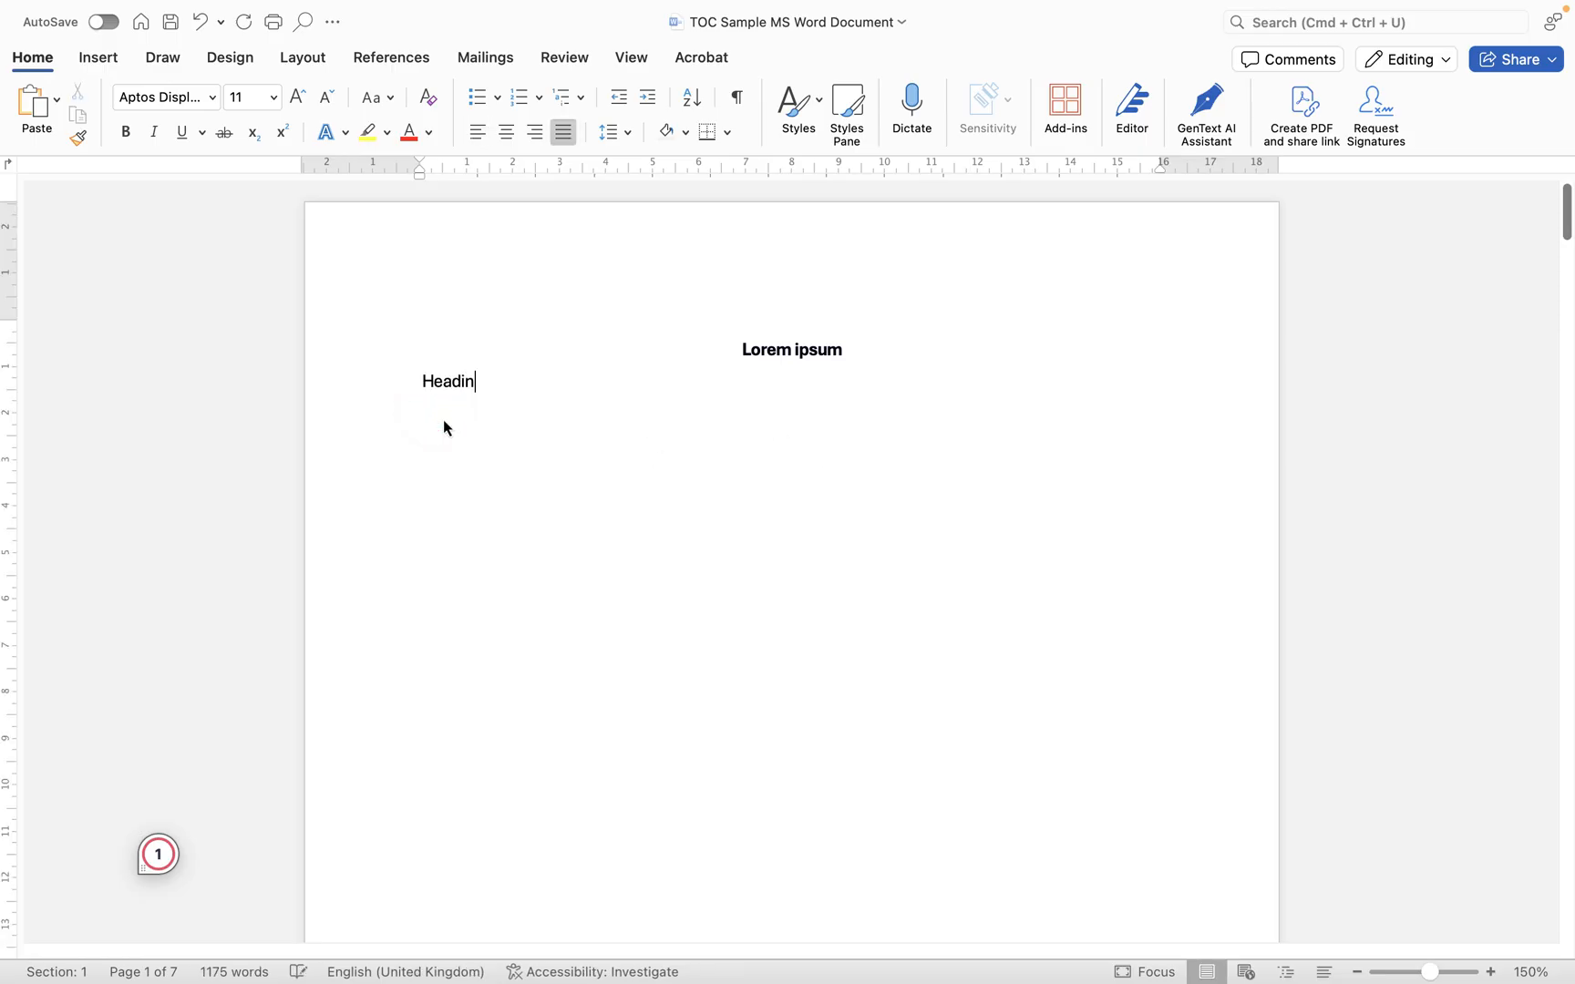
pyautogui.write('g 1')
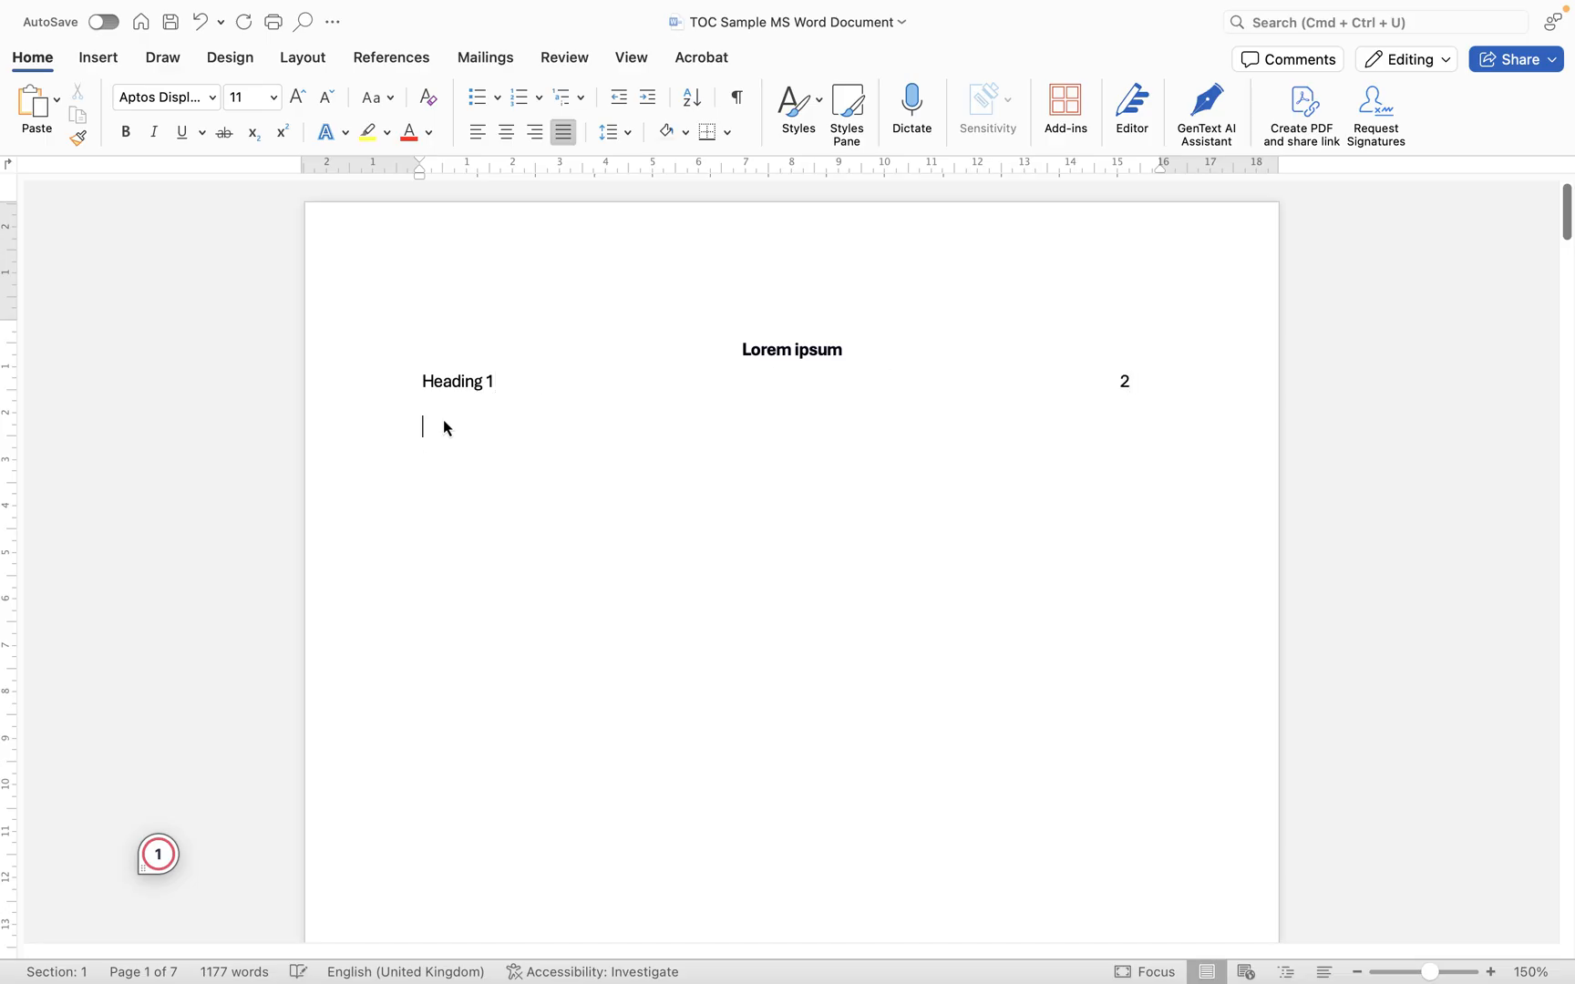
pyautogui.write('Heading 1')
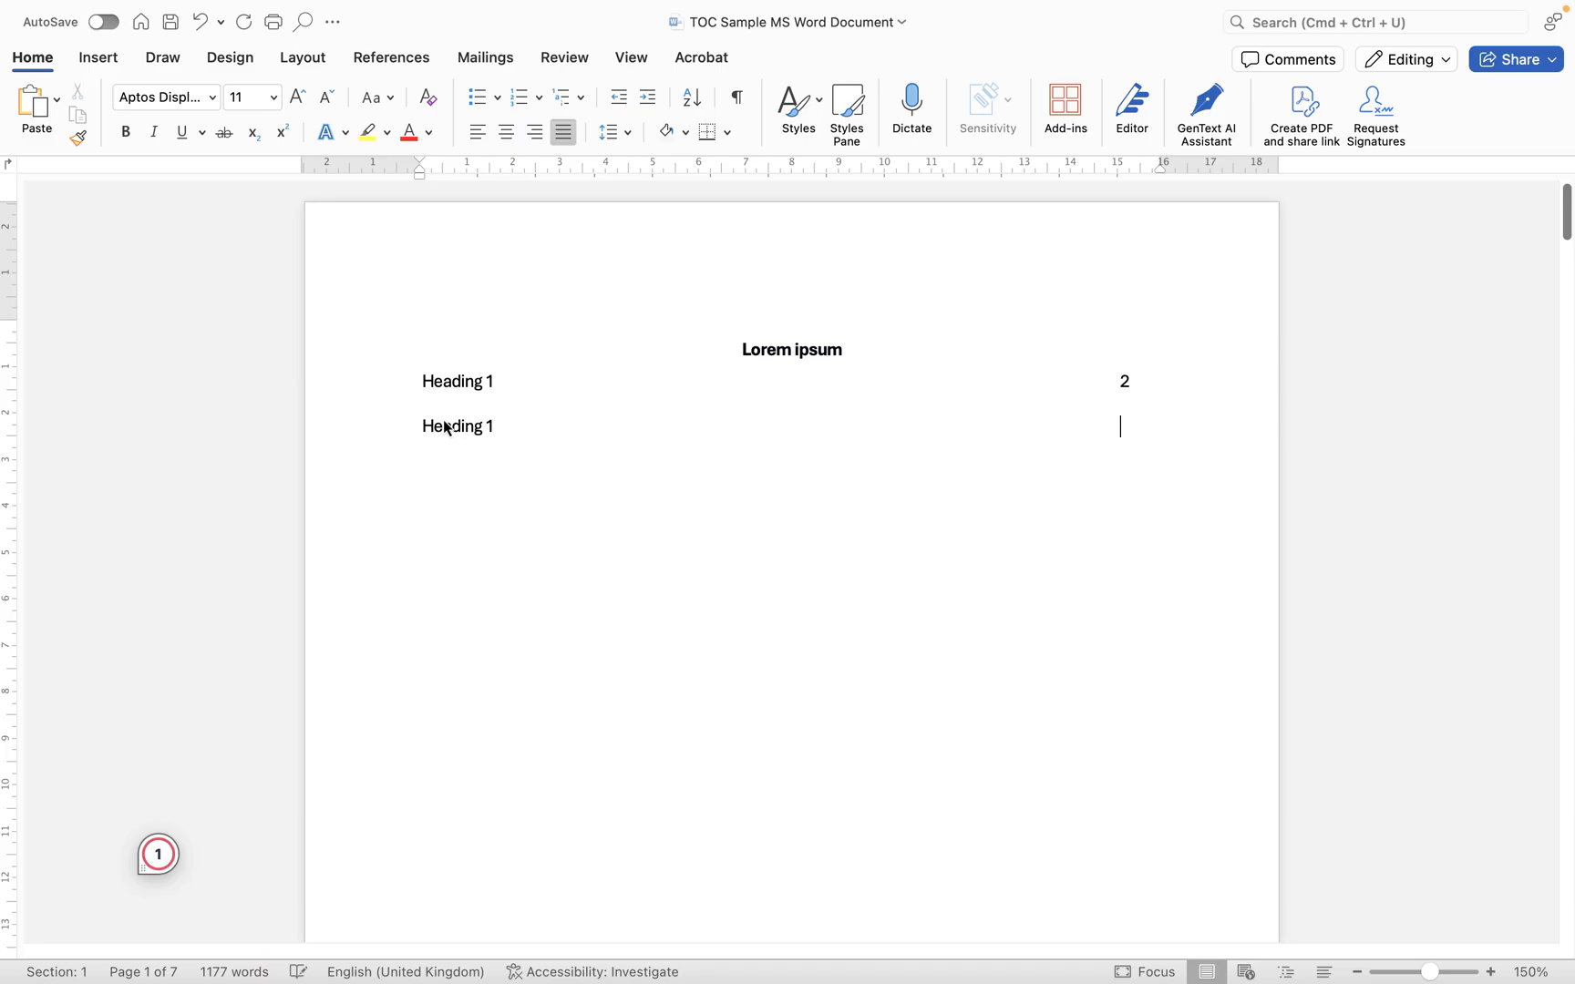
pyautogui.write('Headin')
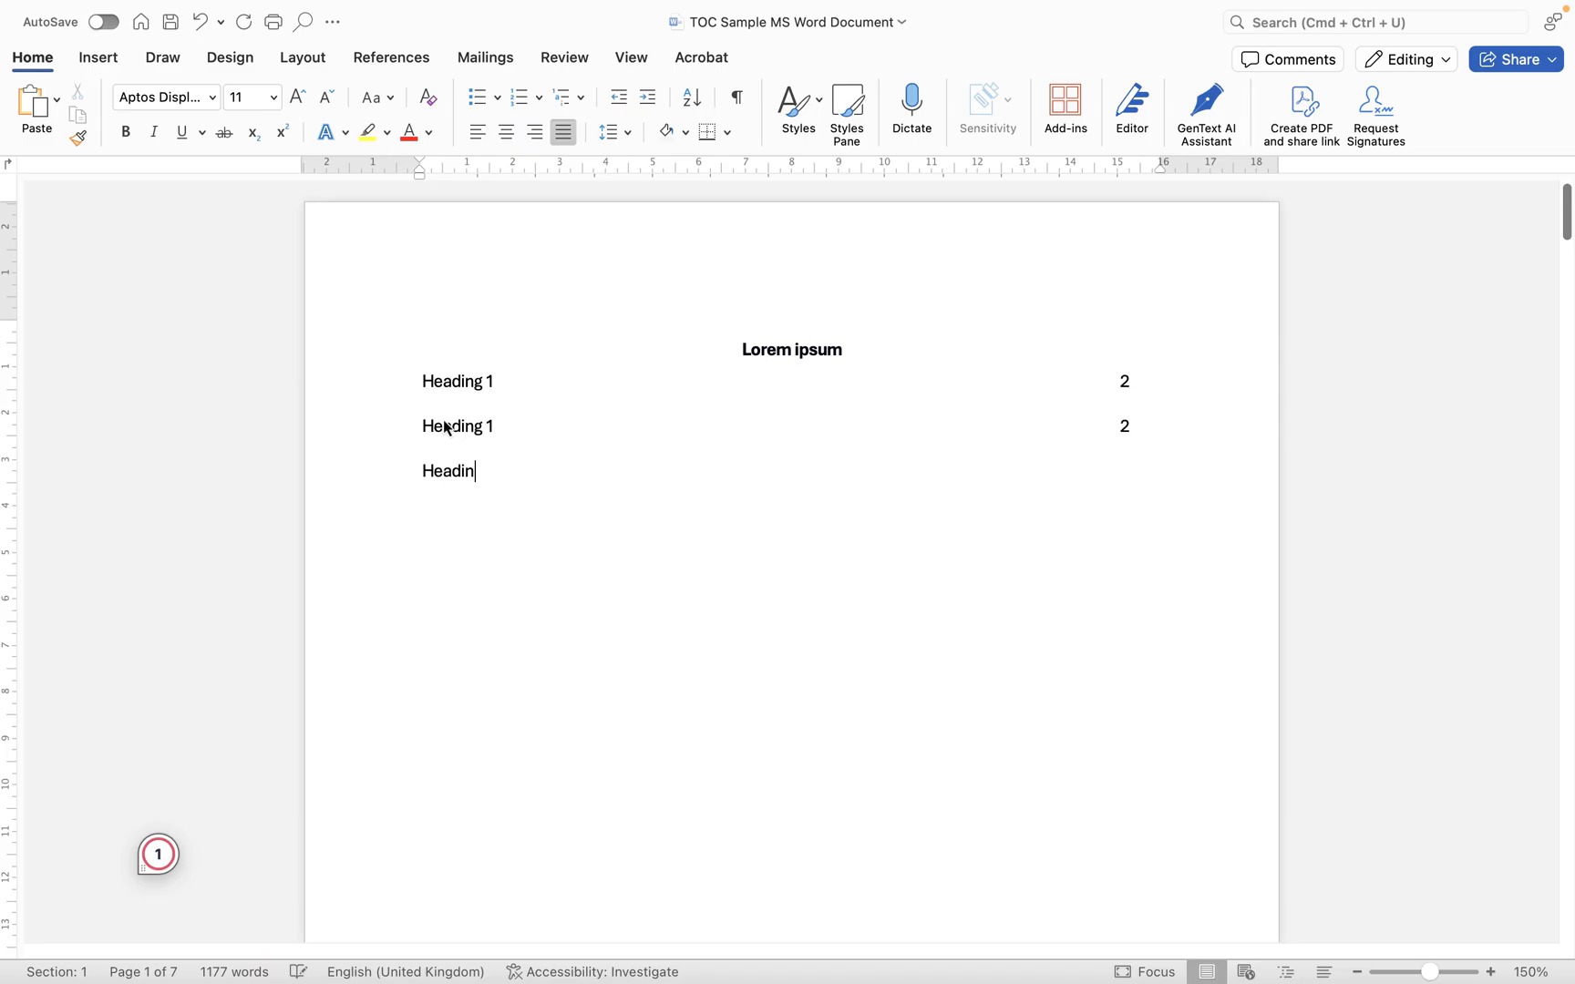
pyautogui.write('g 2')
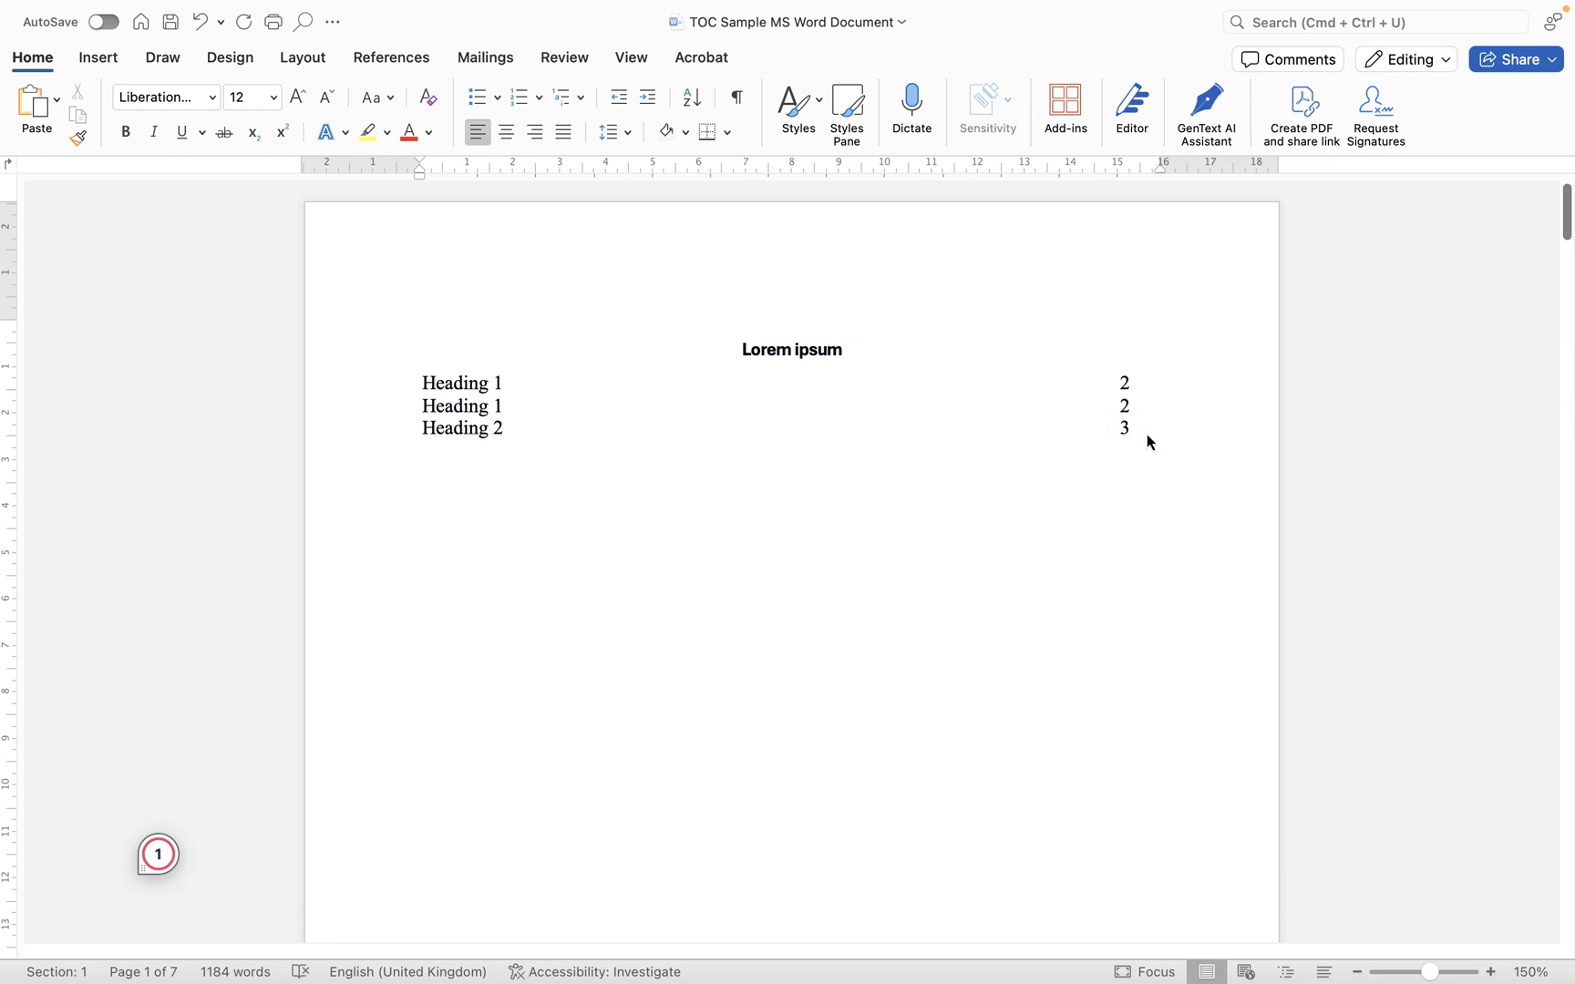
pyautogui.click(1128, 429)
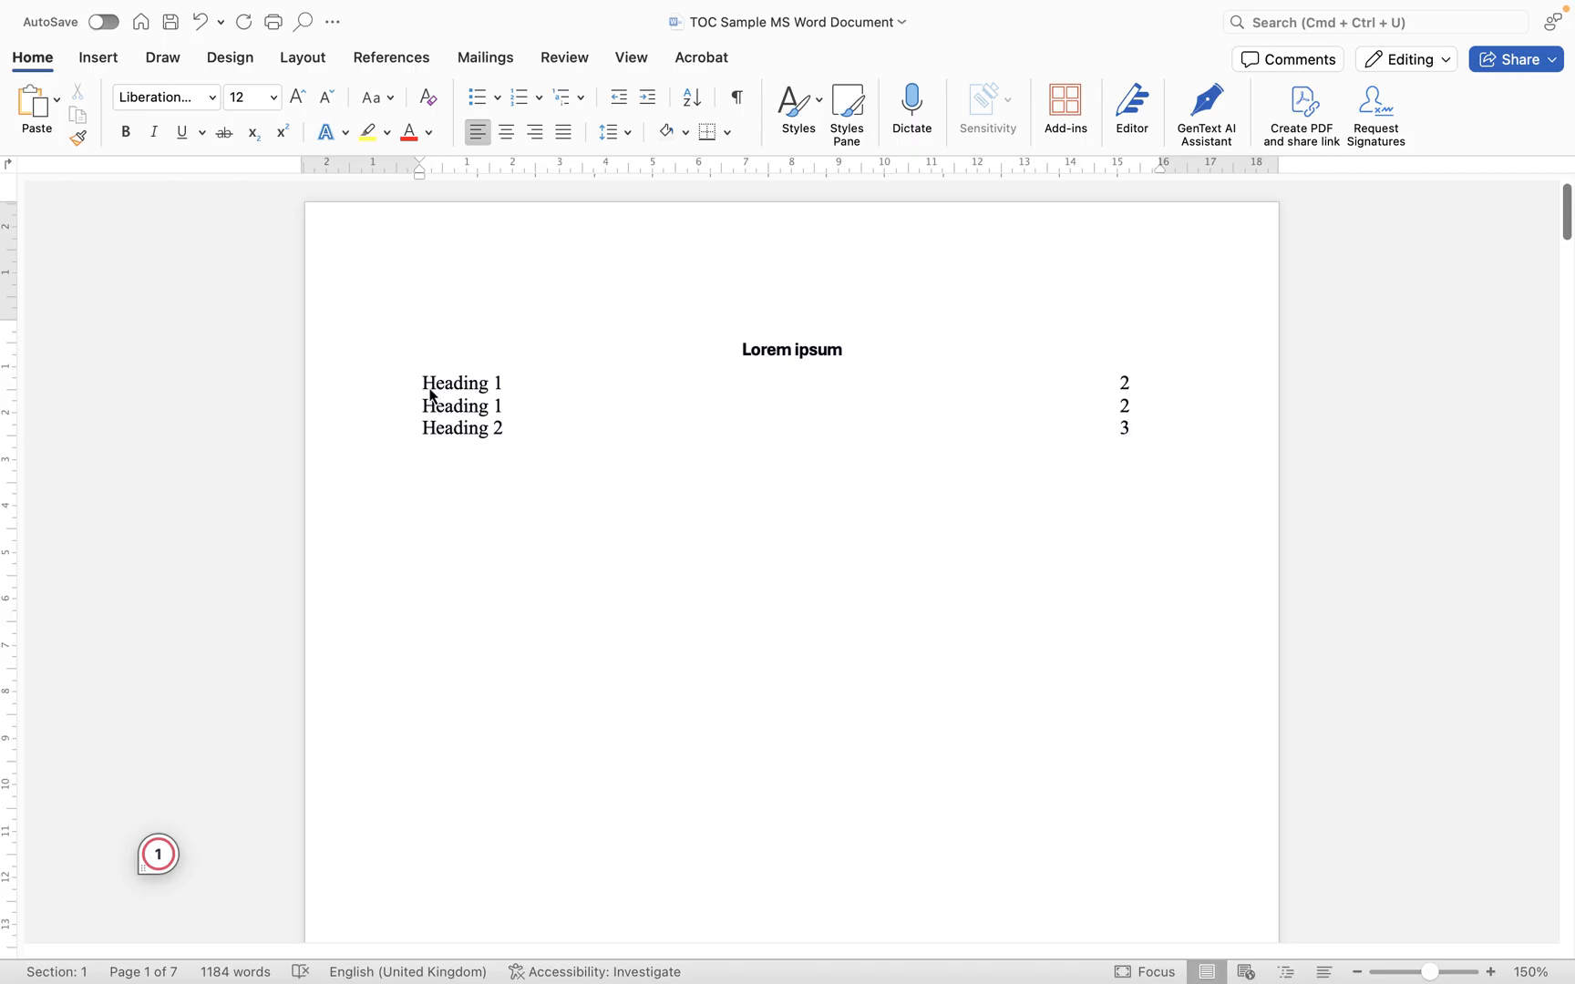
pyautogui.moveTo(1156, 390)
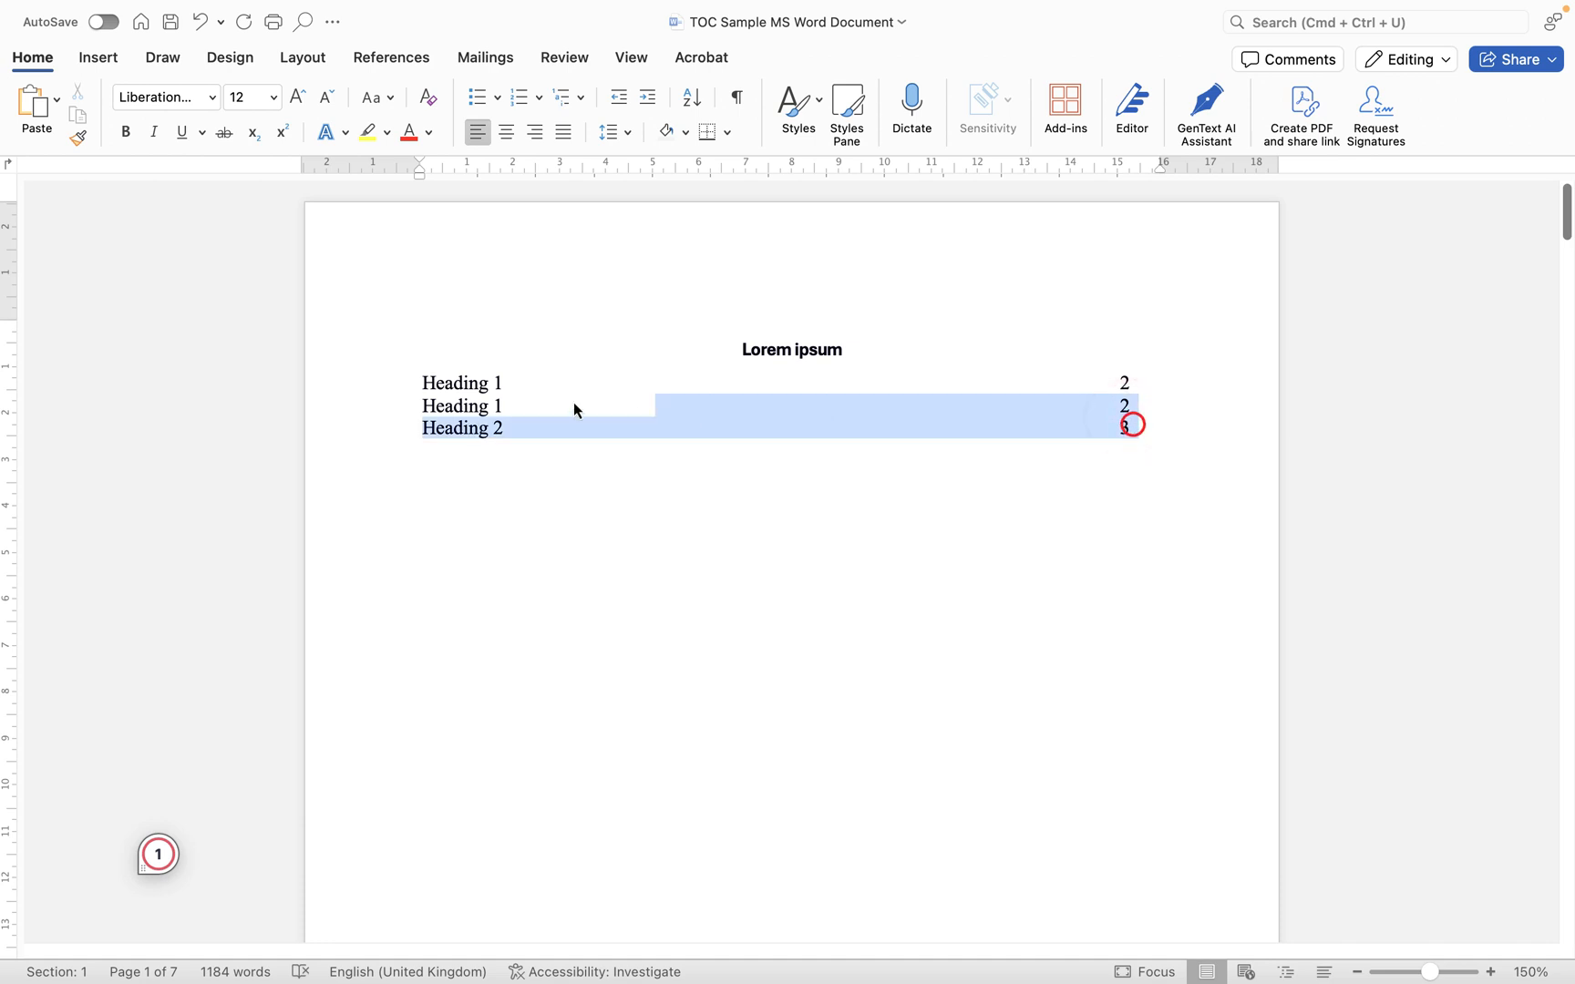
# - Delete the hand-typed contents list and leave the cursor below the title
pyautogui.press('delete')
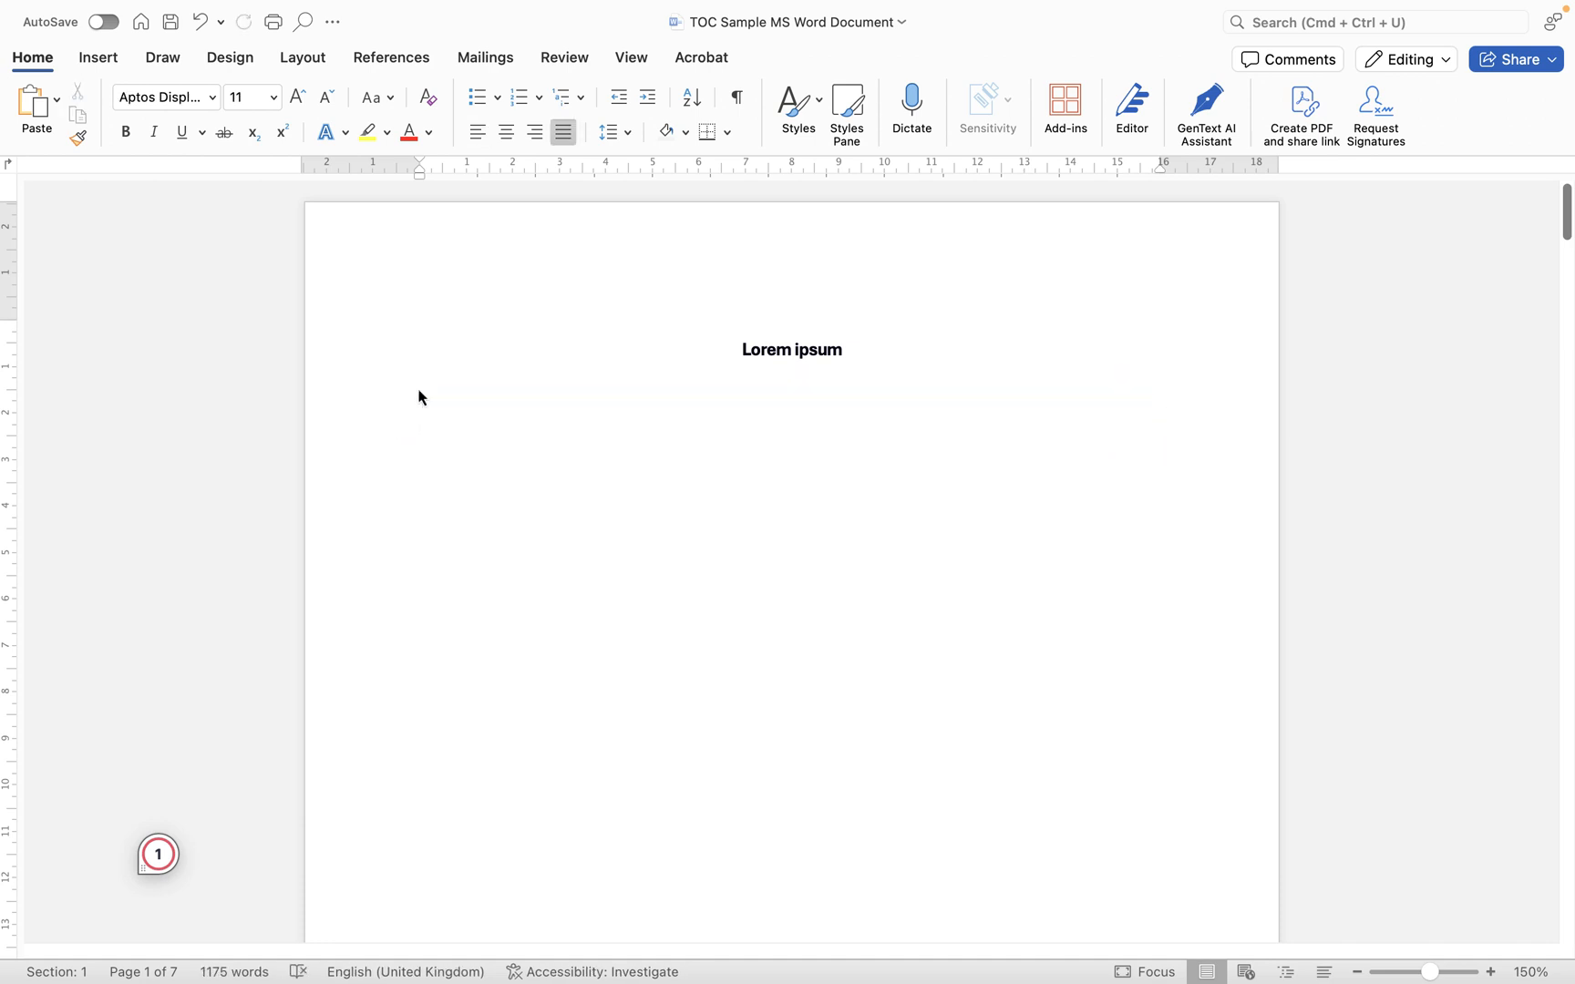
pyautogui.click(421, 385)
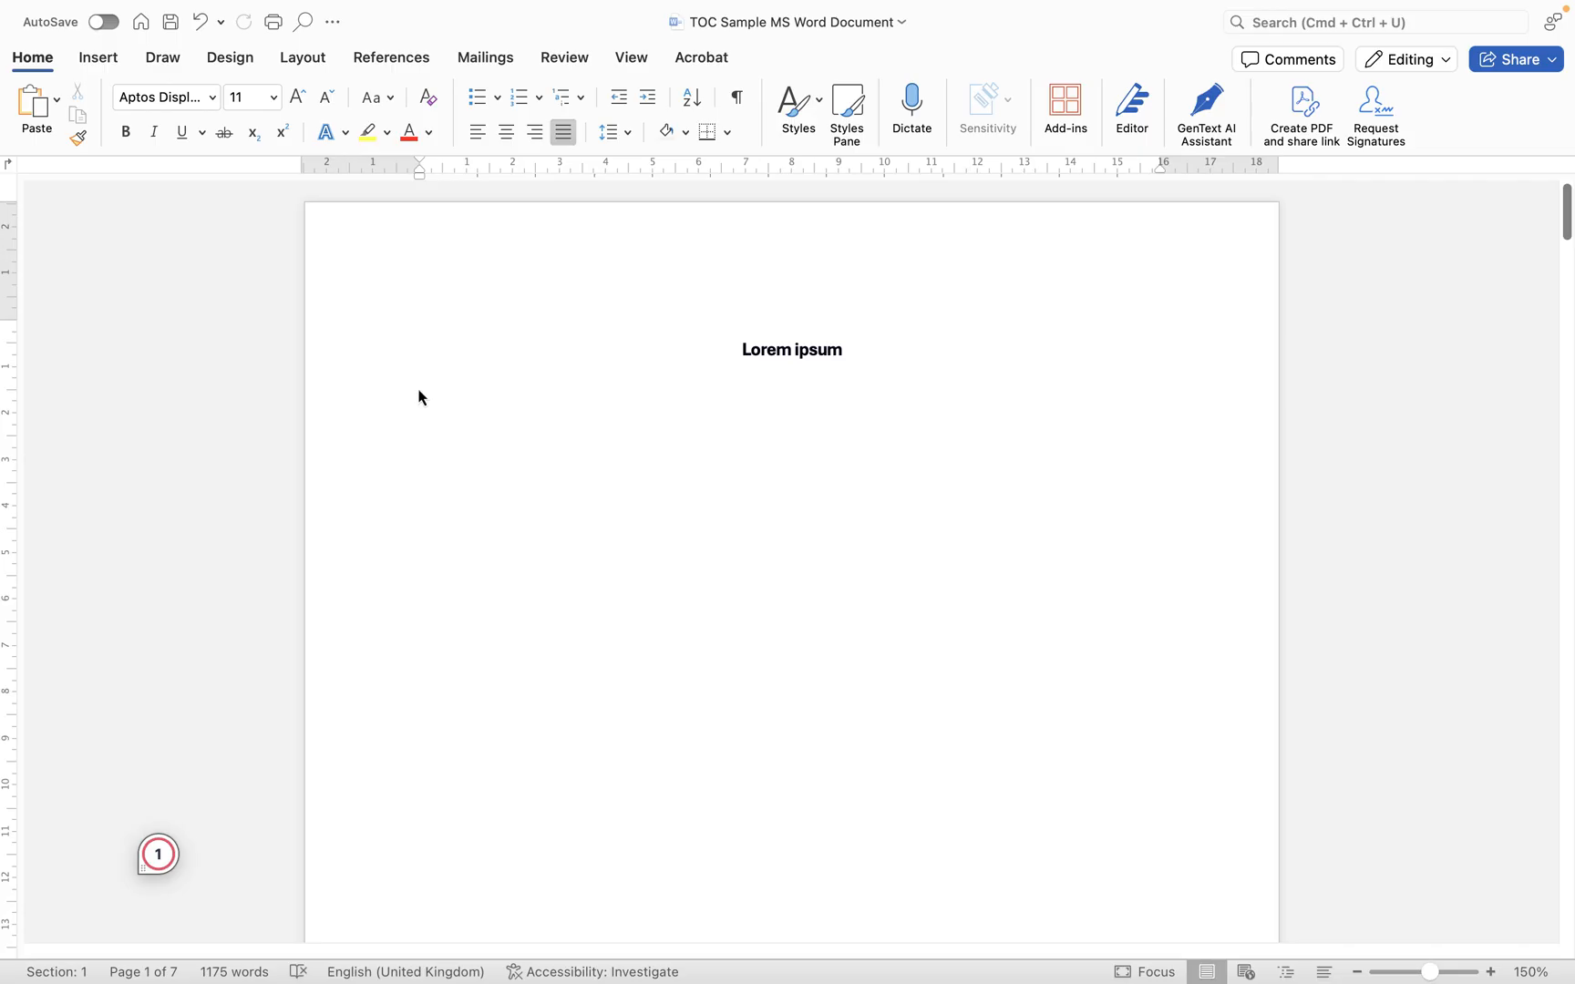
pyautogui.click(421, 386)
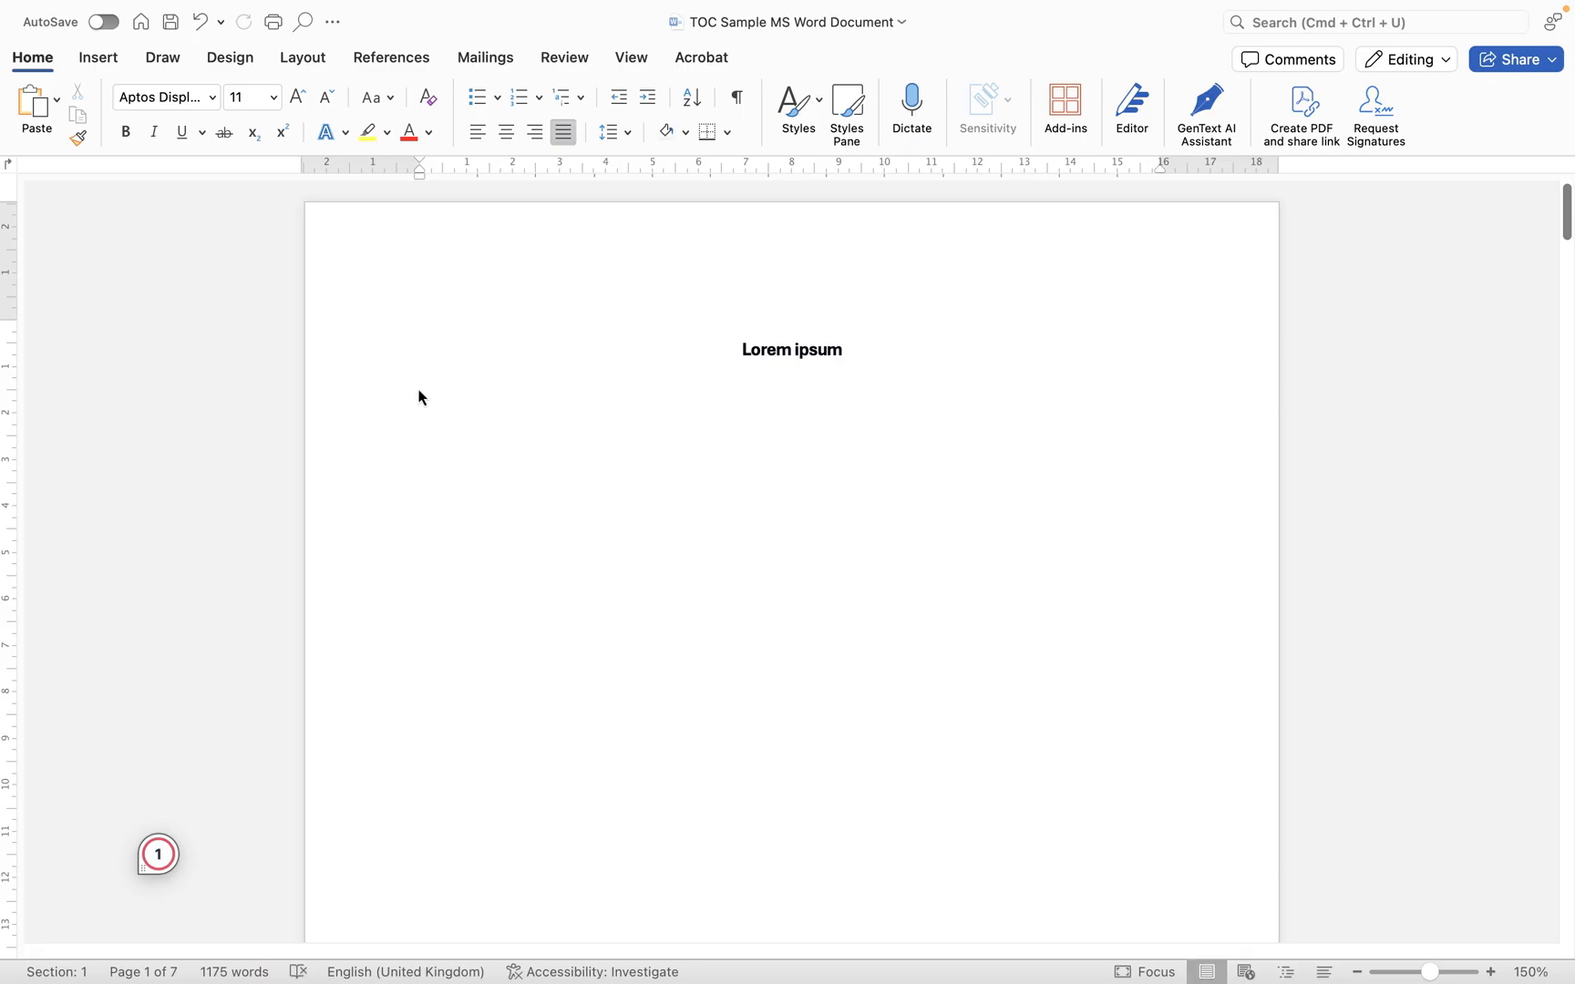
pyautogui.click(421, 387)
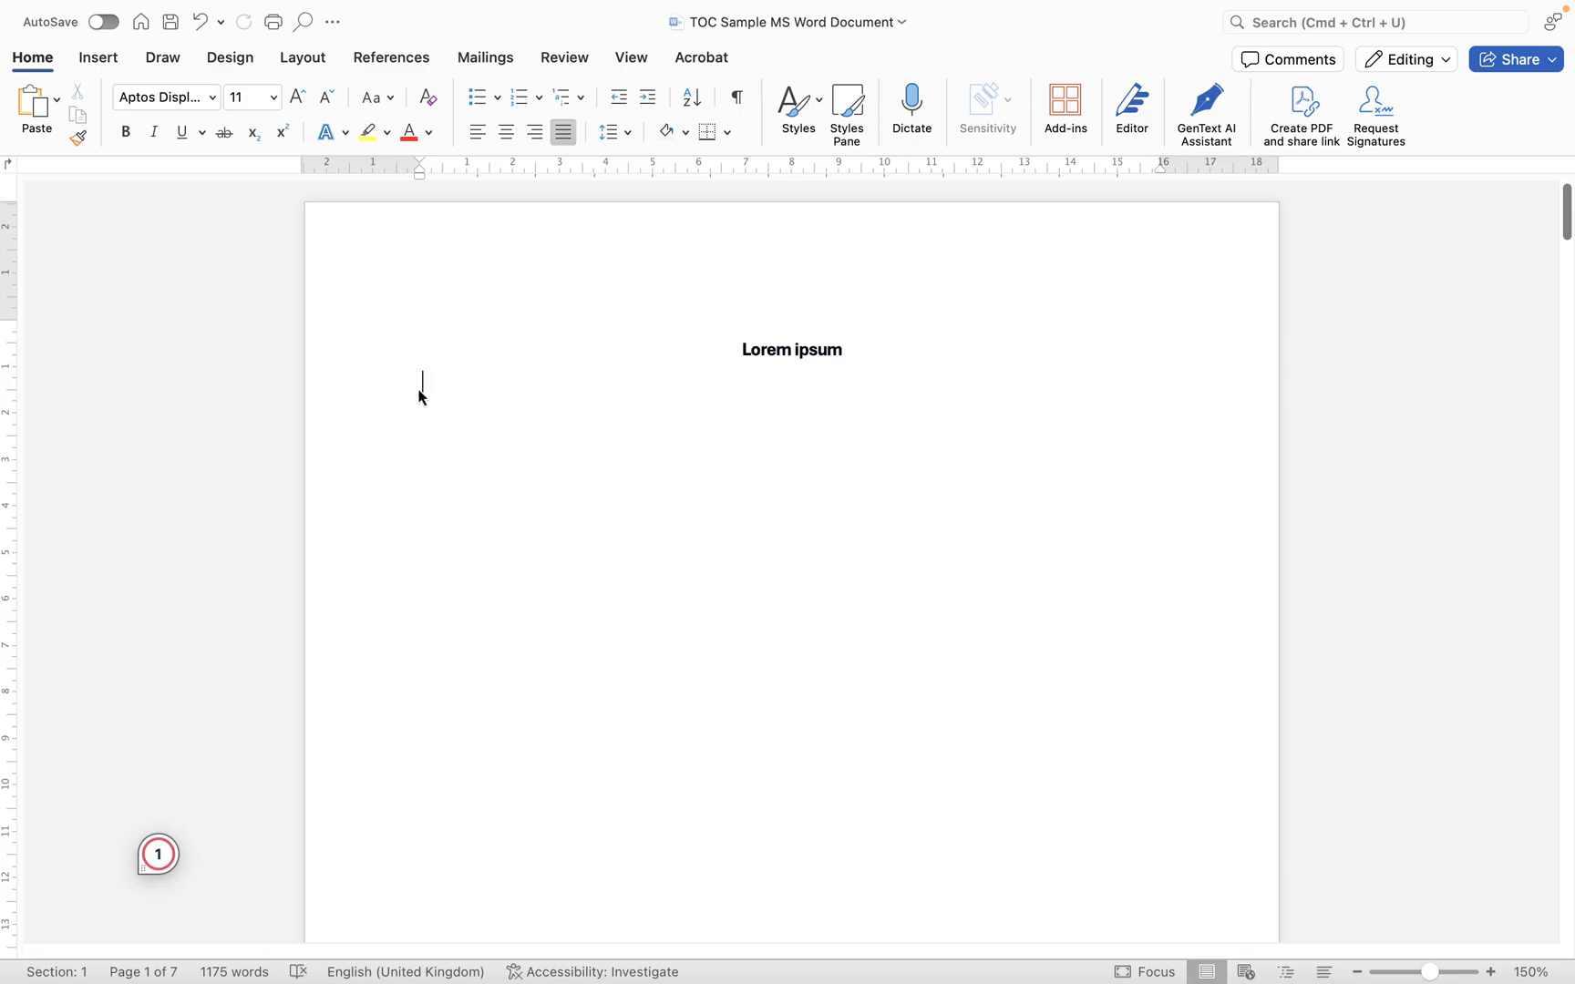
pyautogui.moveTo(685, 302)
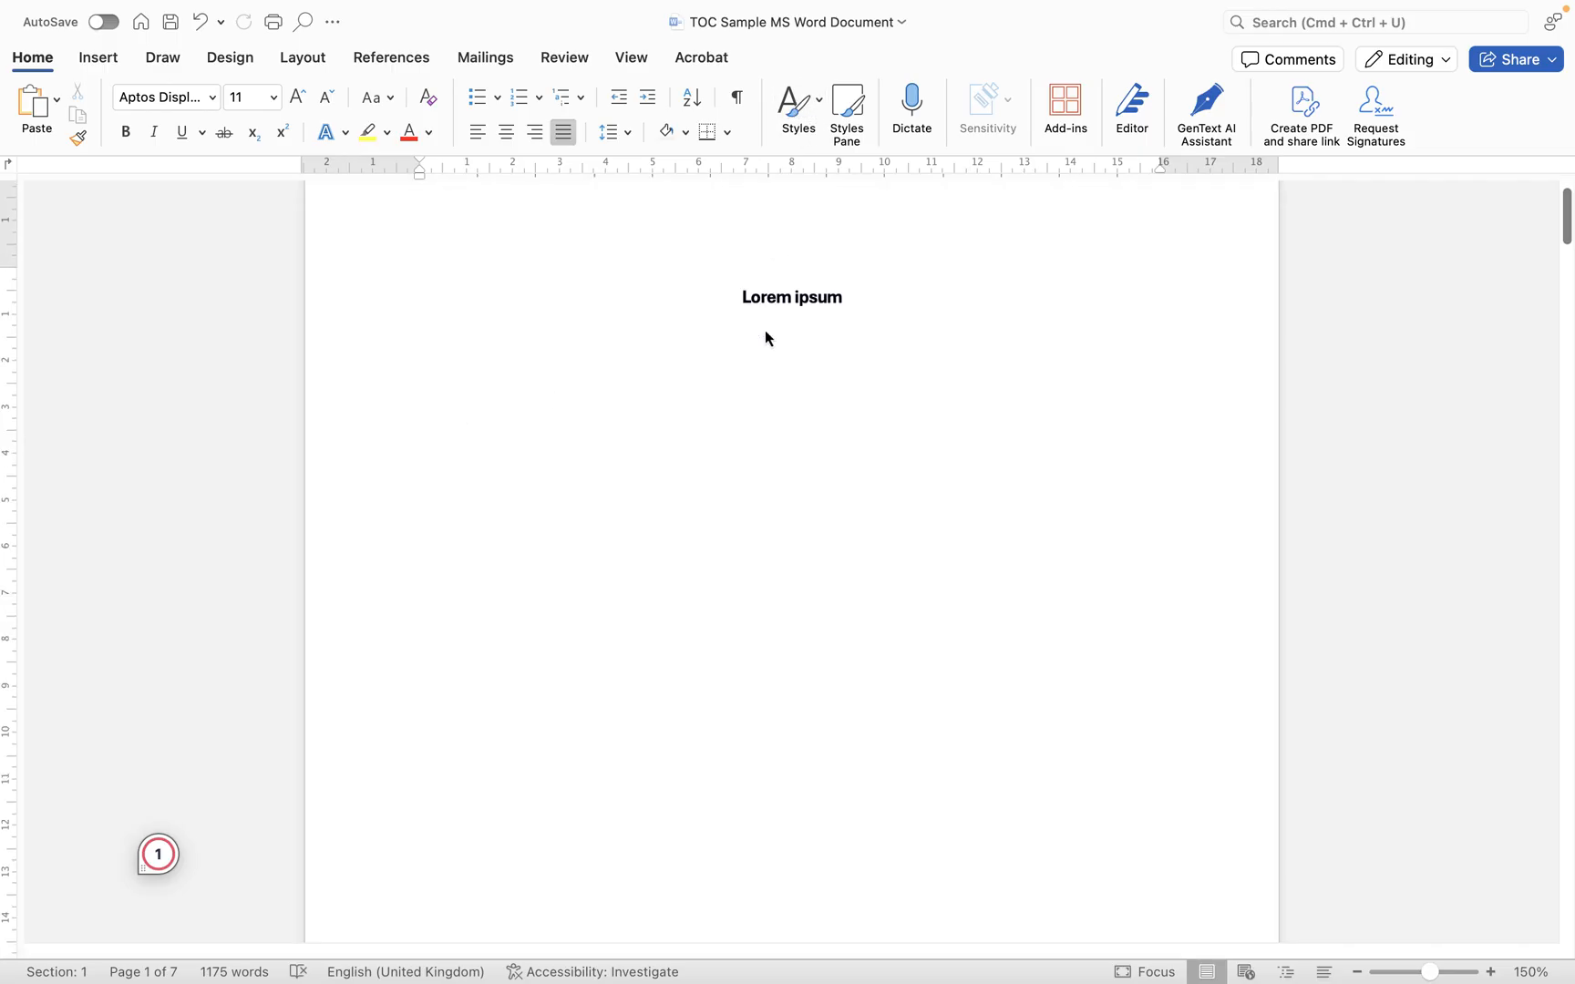
# - Give the plain Heading 1 line on page 2 the Heading 1 style
pyautogui.scroll(-3)
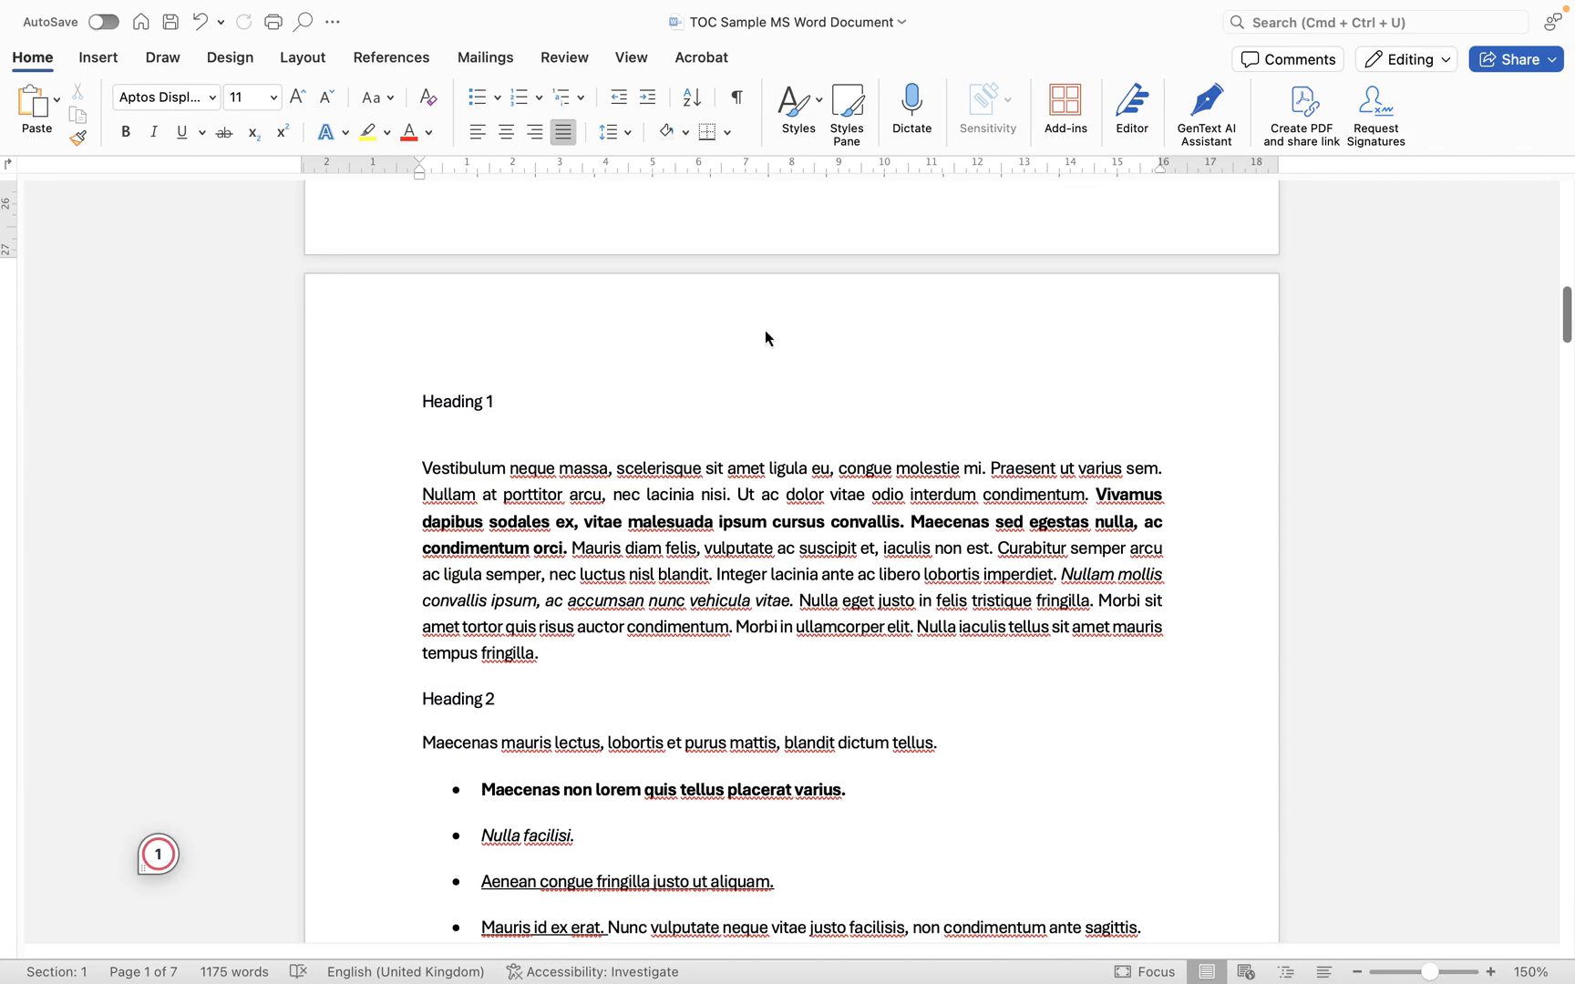
pyautogui.moveTo(540, 408)
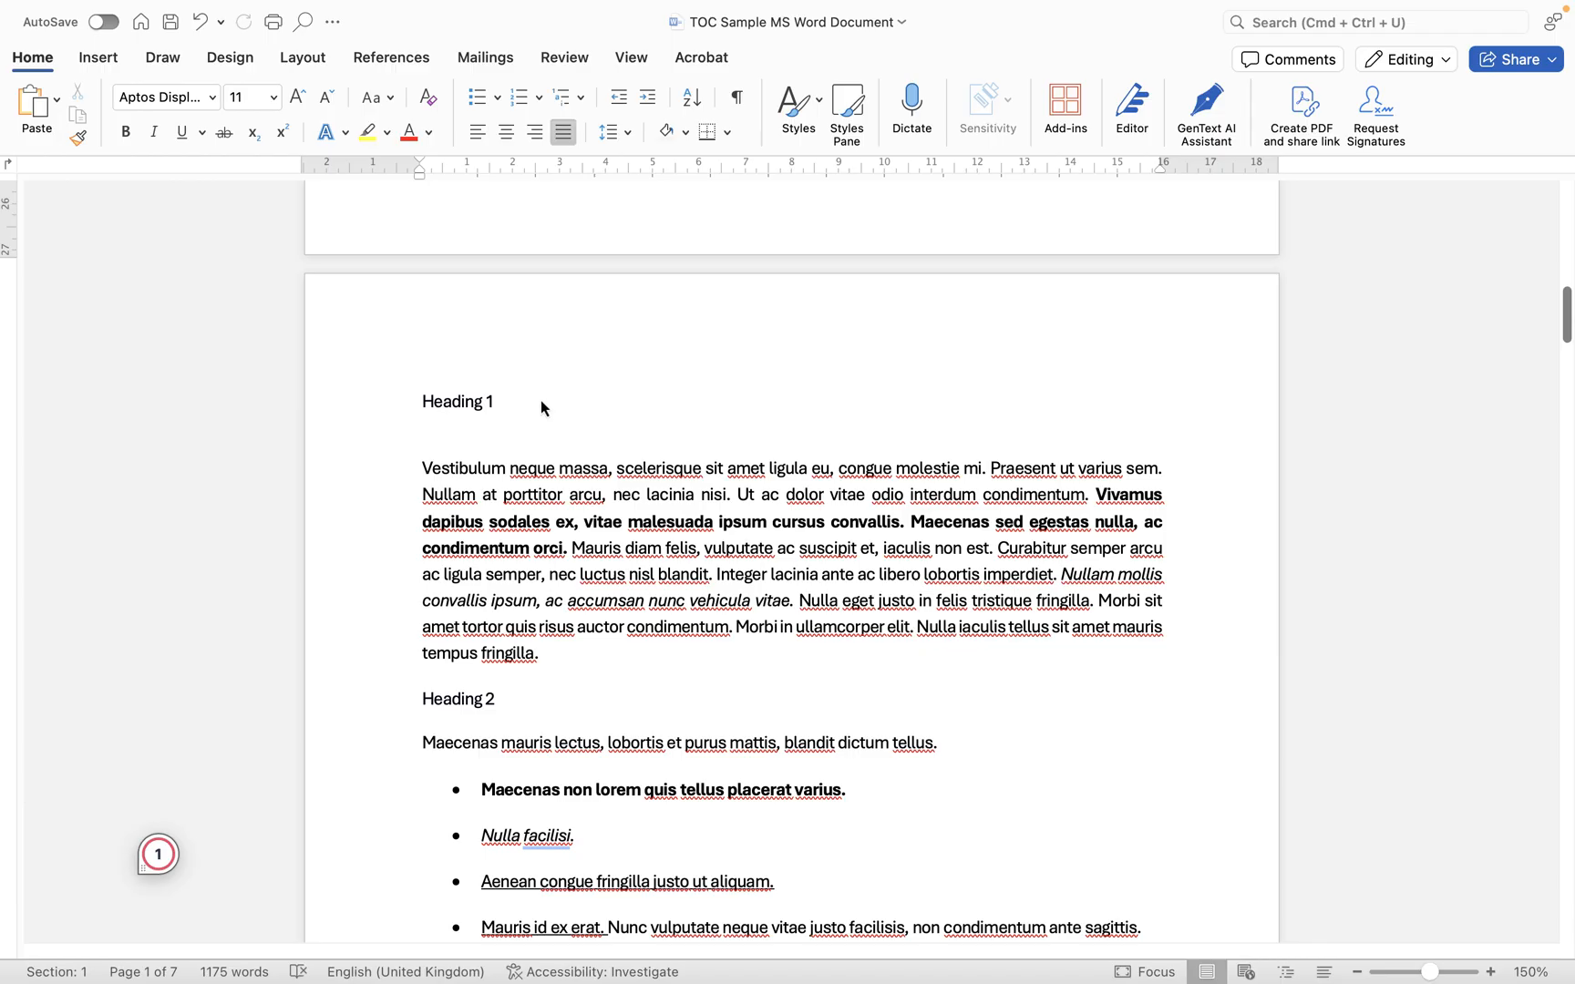
pyautogui.moveTo(507, 408)
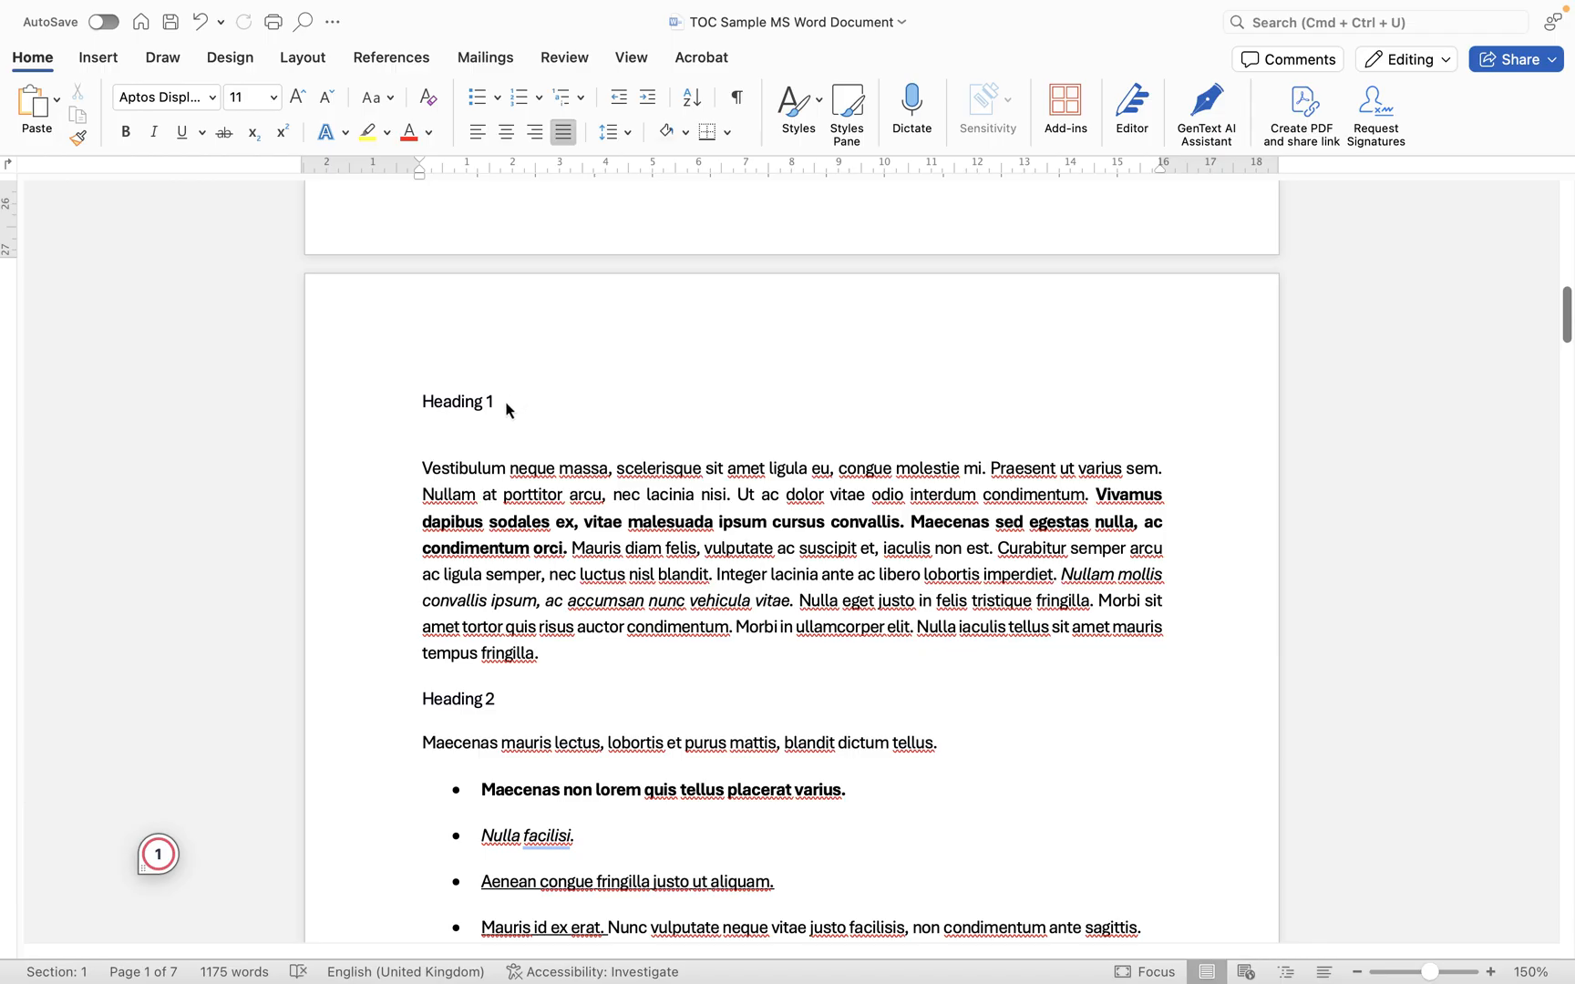
pyautogui.moveTo(538, 409)
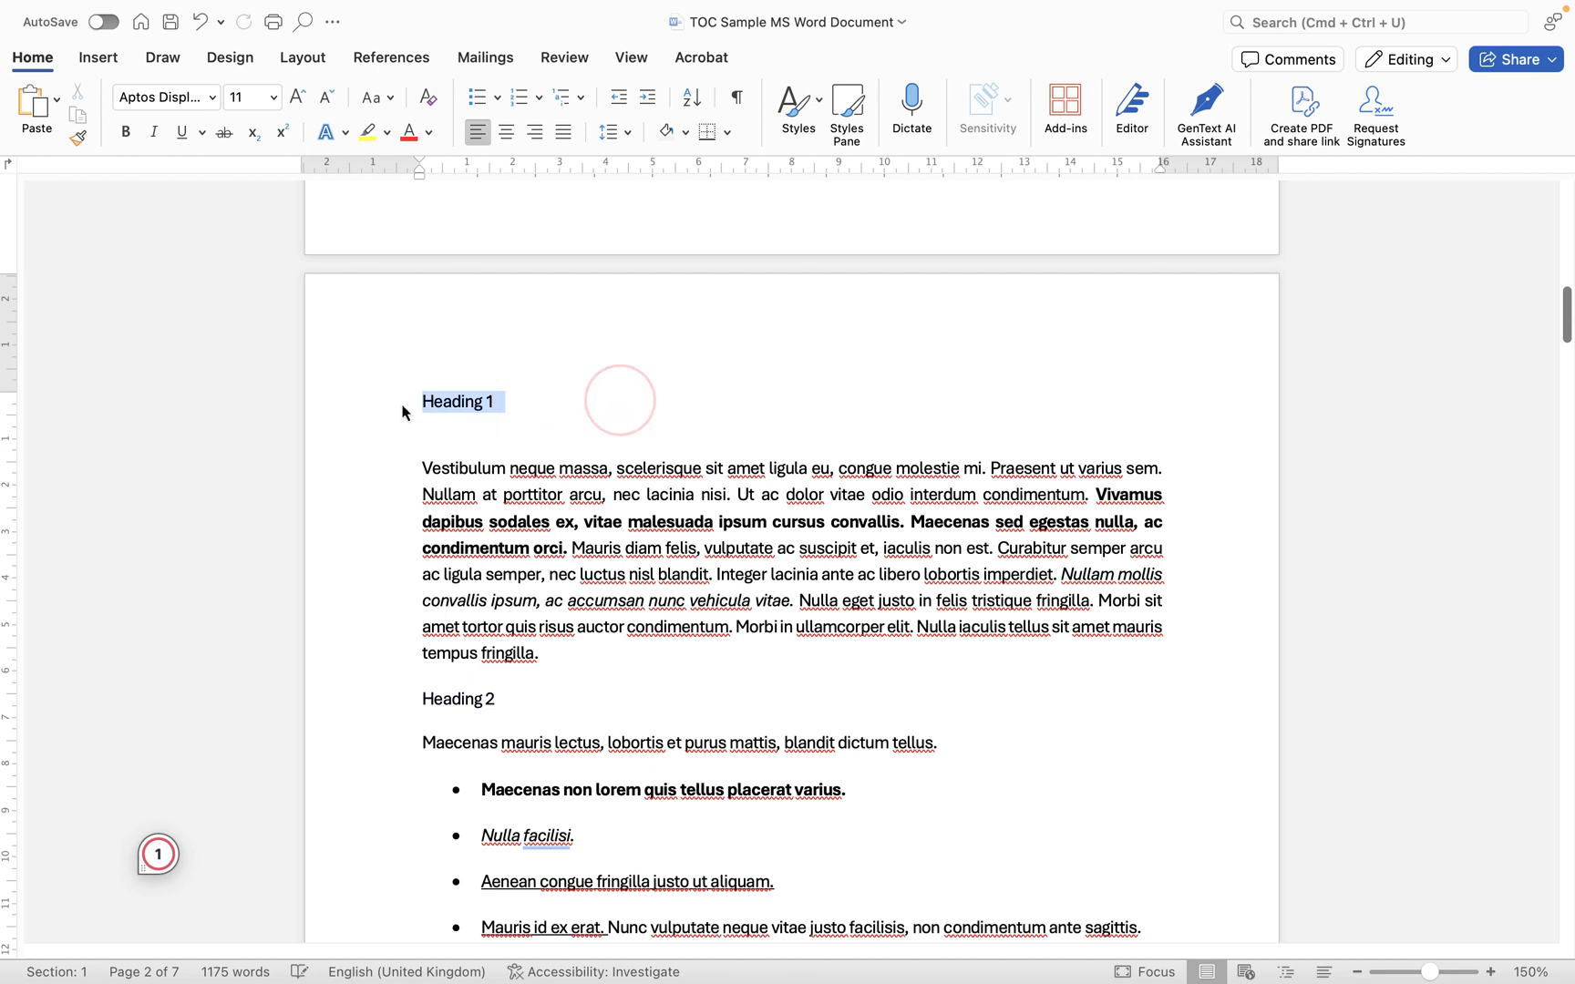
pyautogui.click(467, 401)
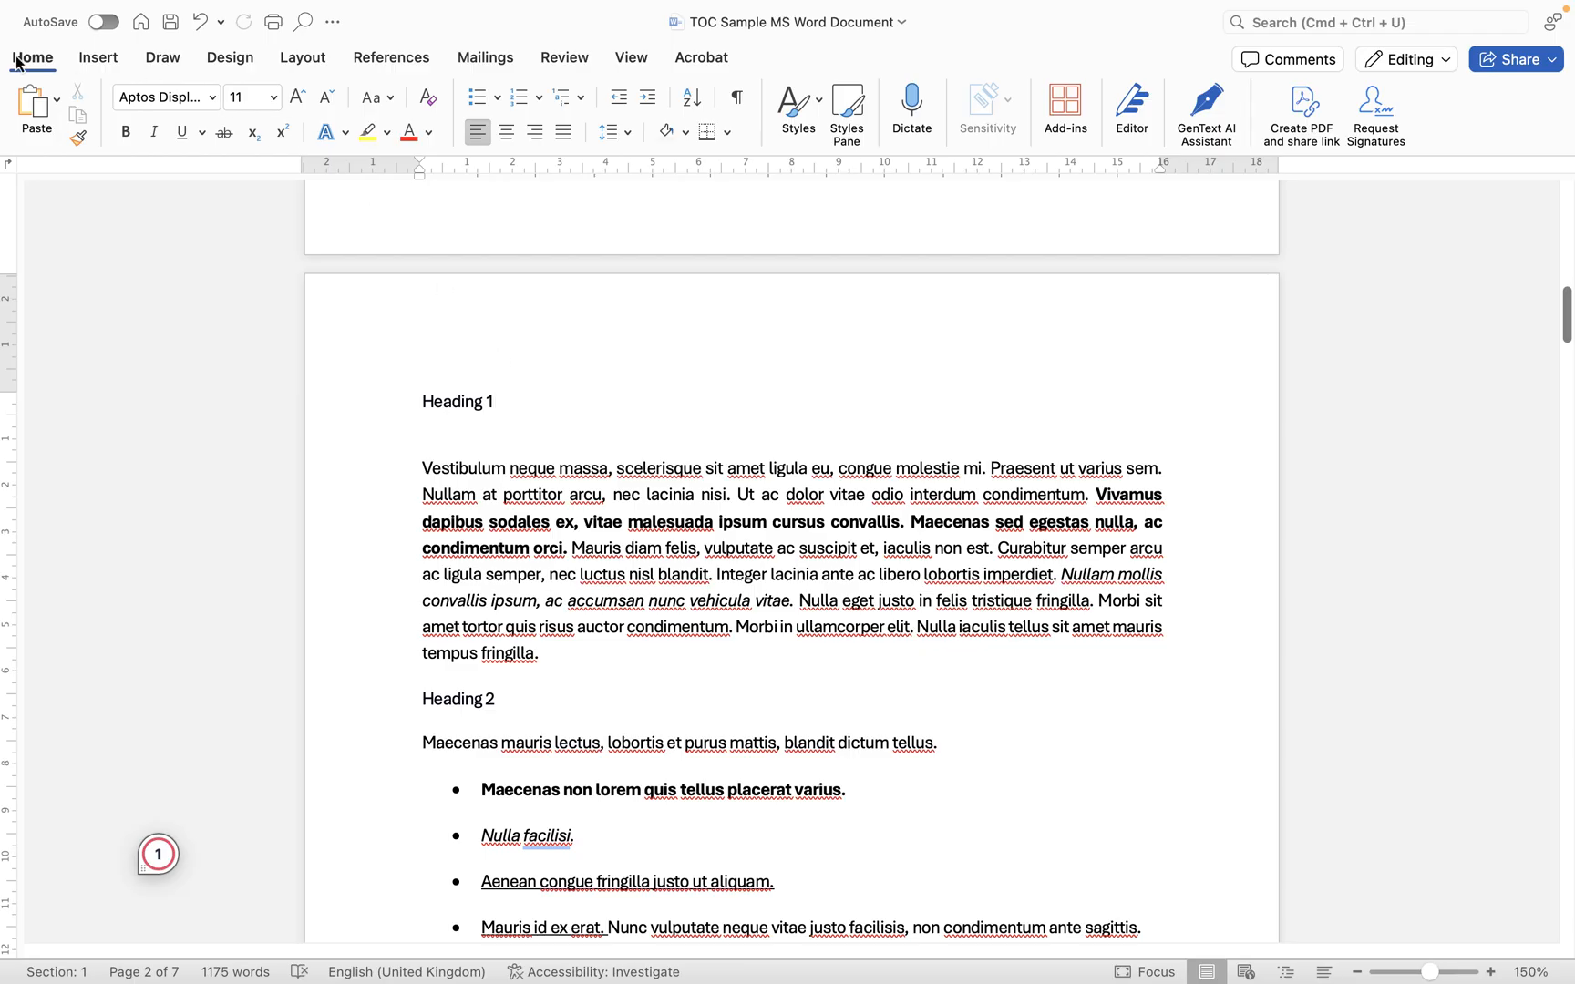
pyautogui.click(793, 100)
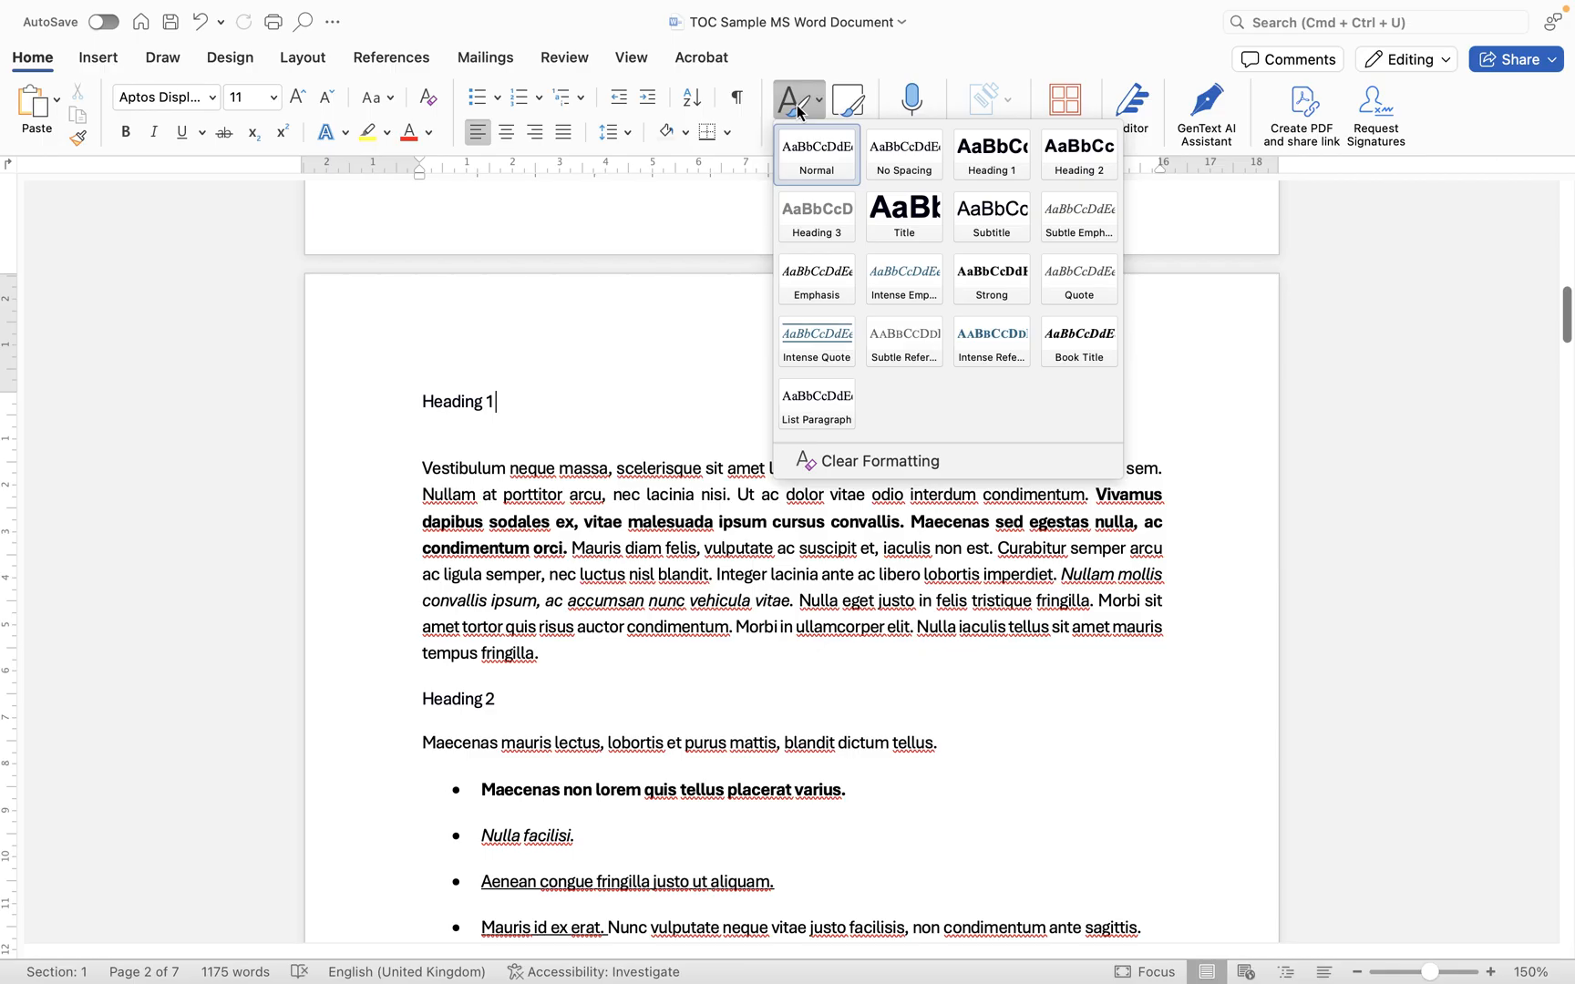
pyautogui.moveTo(990, 155)
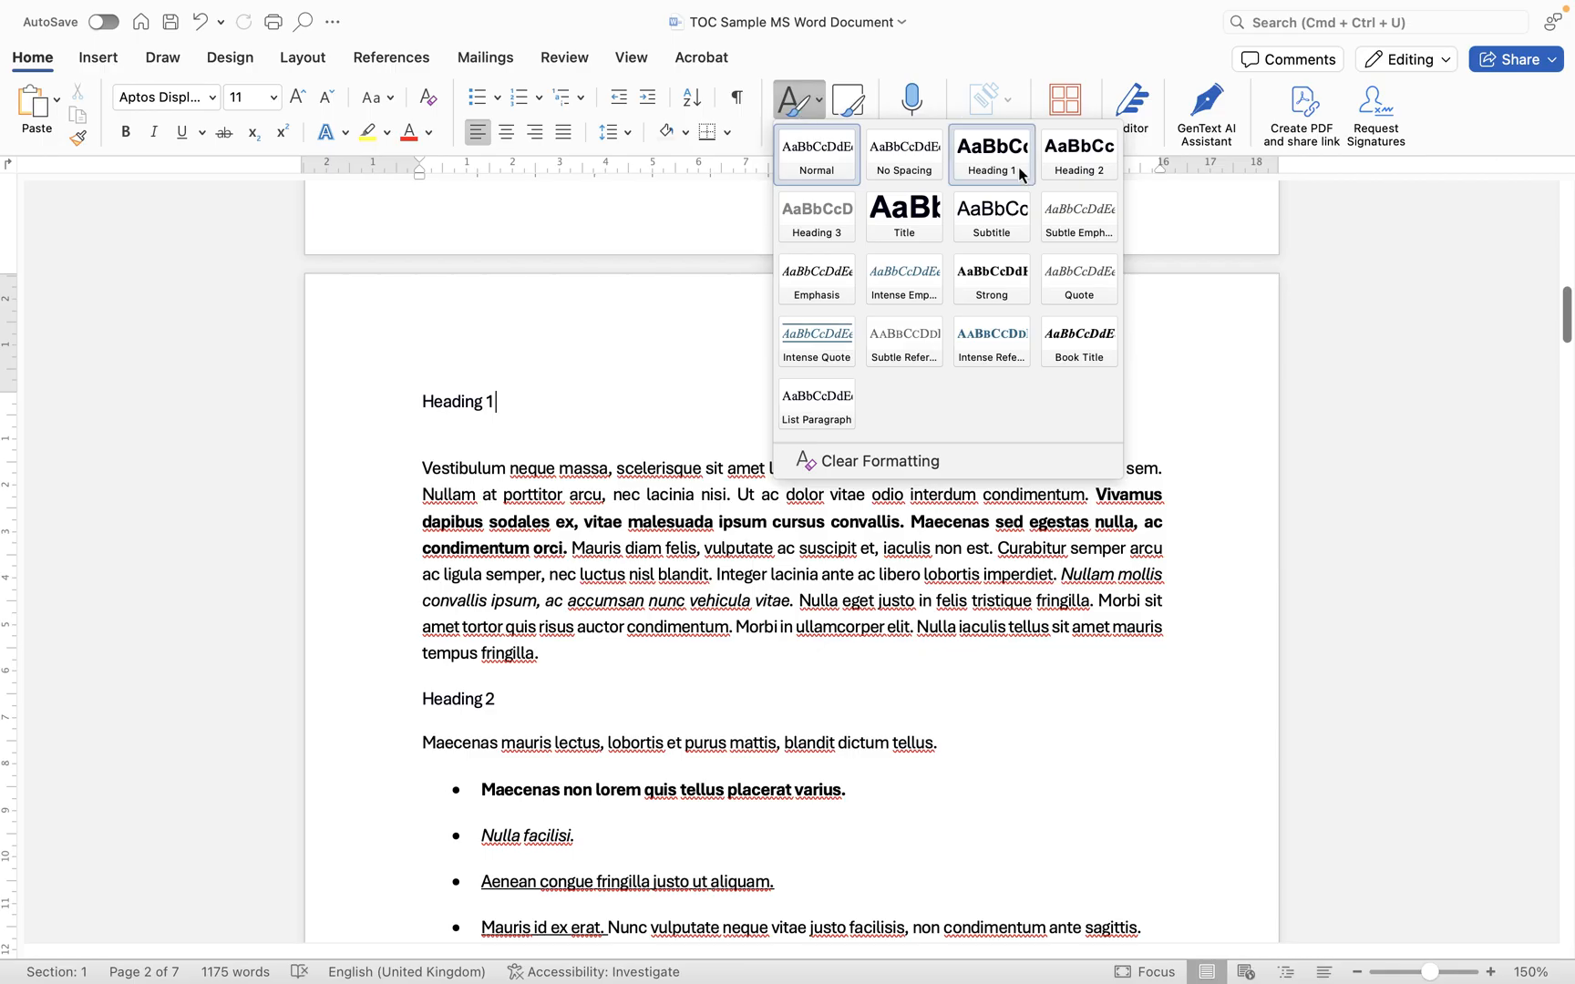
pyautogui.moveTo(990, 155)
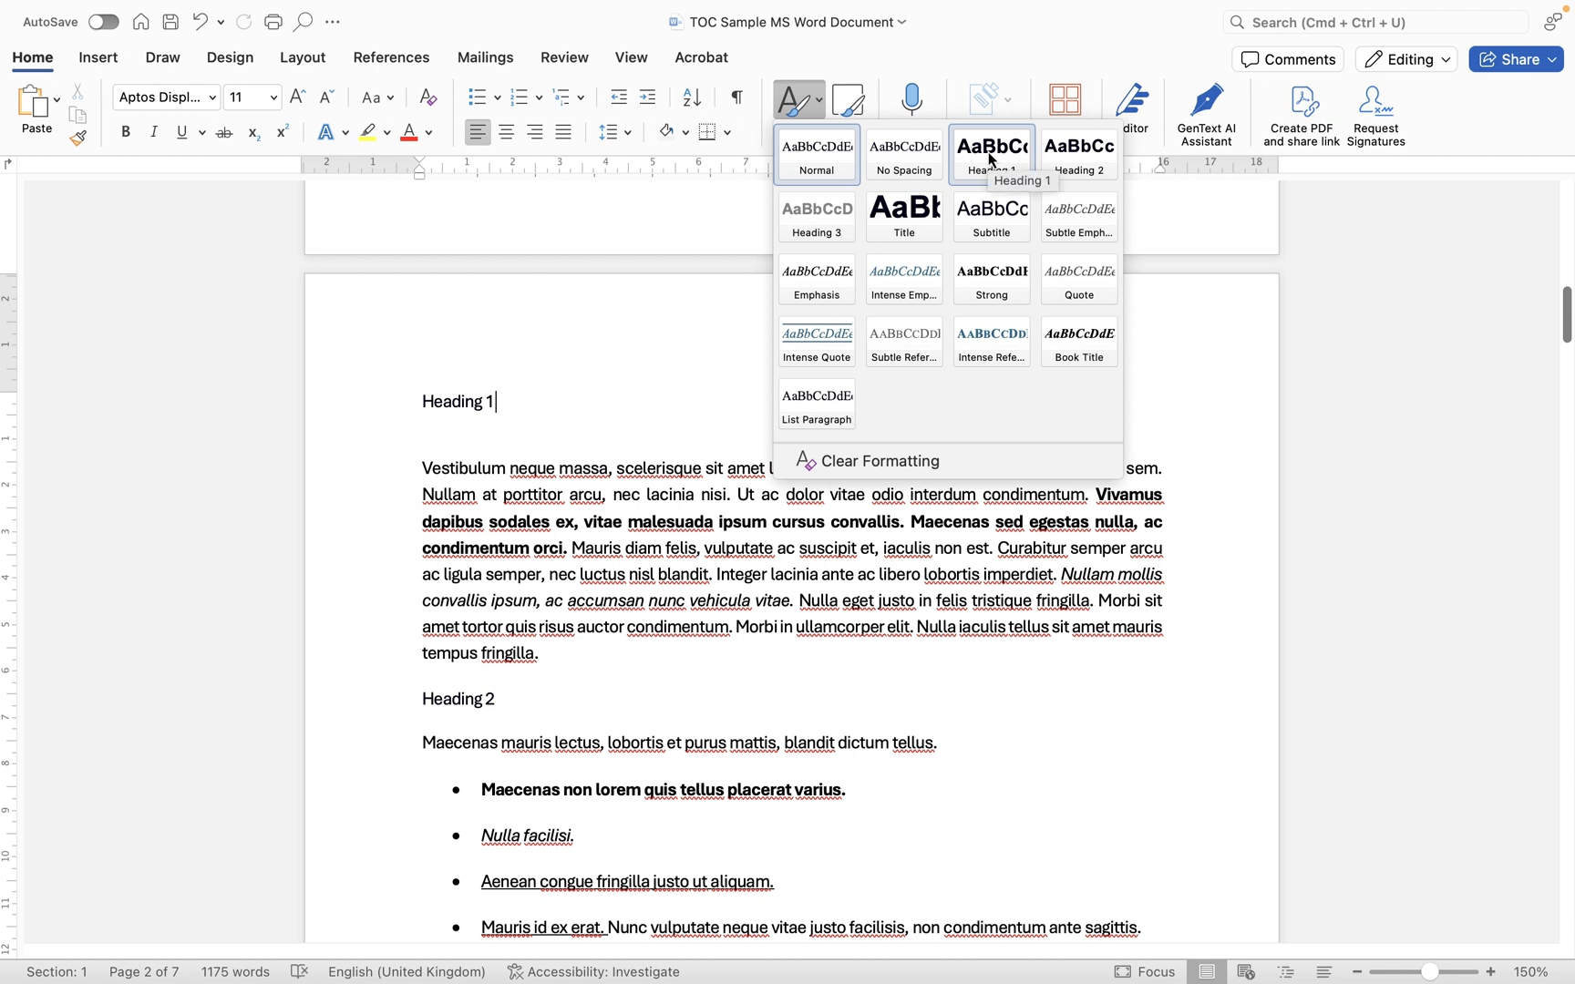
pyautogui.click(990, 153)
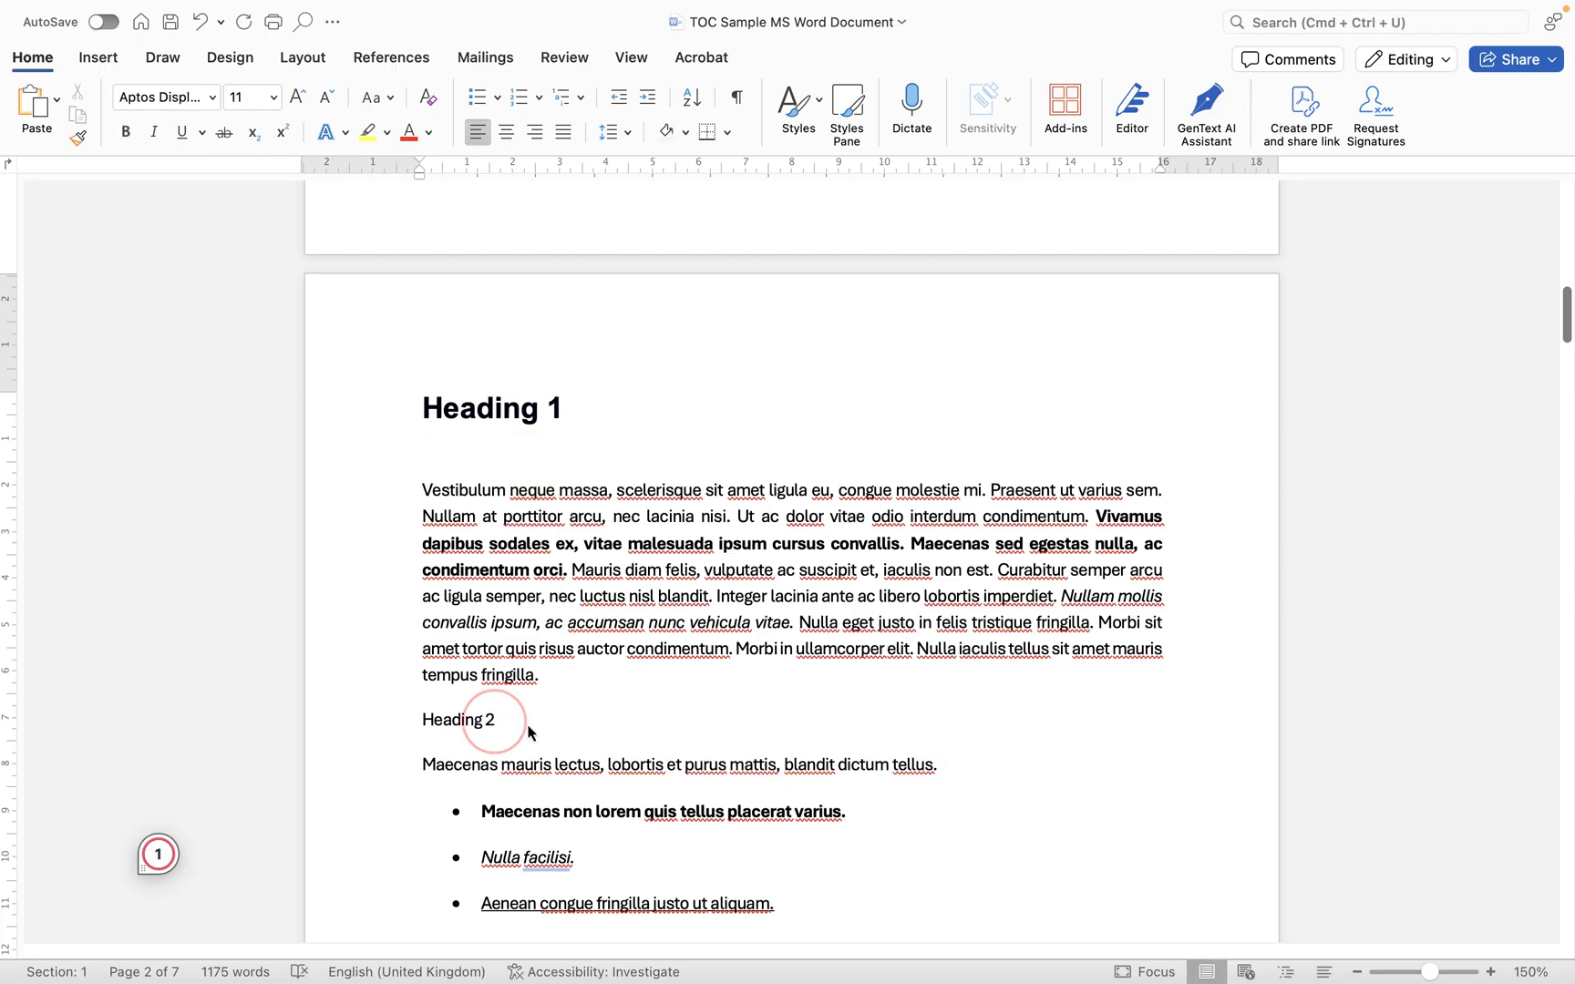
# - Give the plain Heading 2 line the Heading 2 style and move further down the document
pyautogui.click(796, 100)
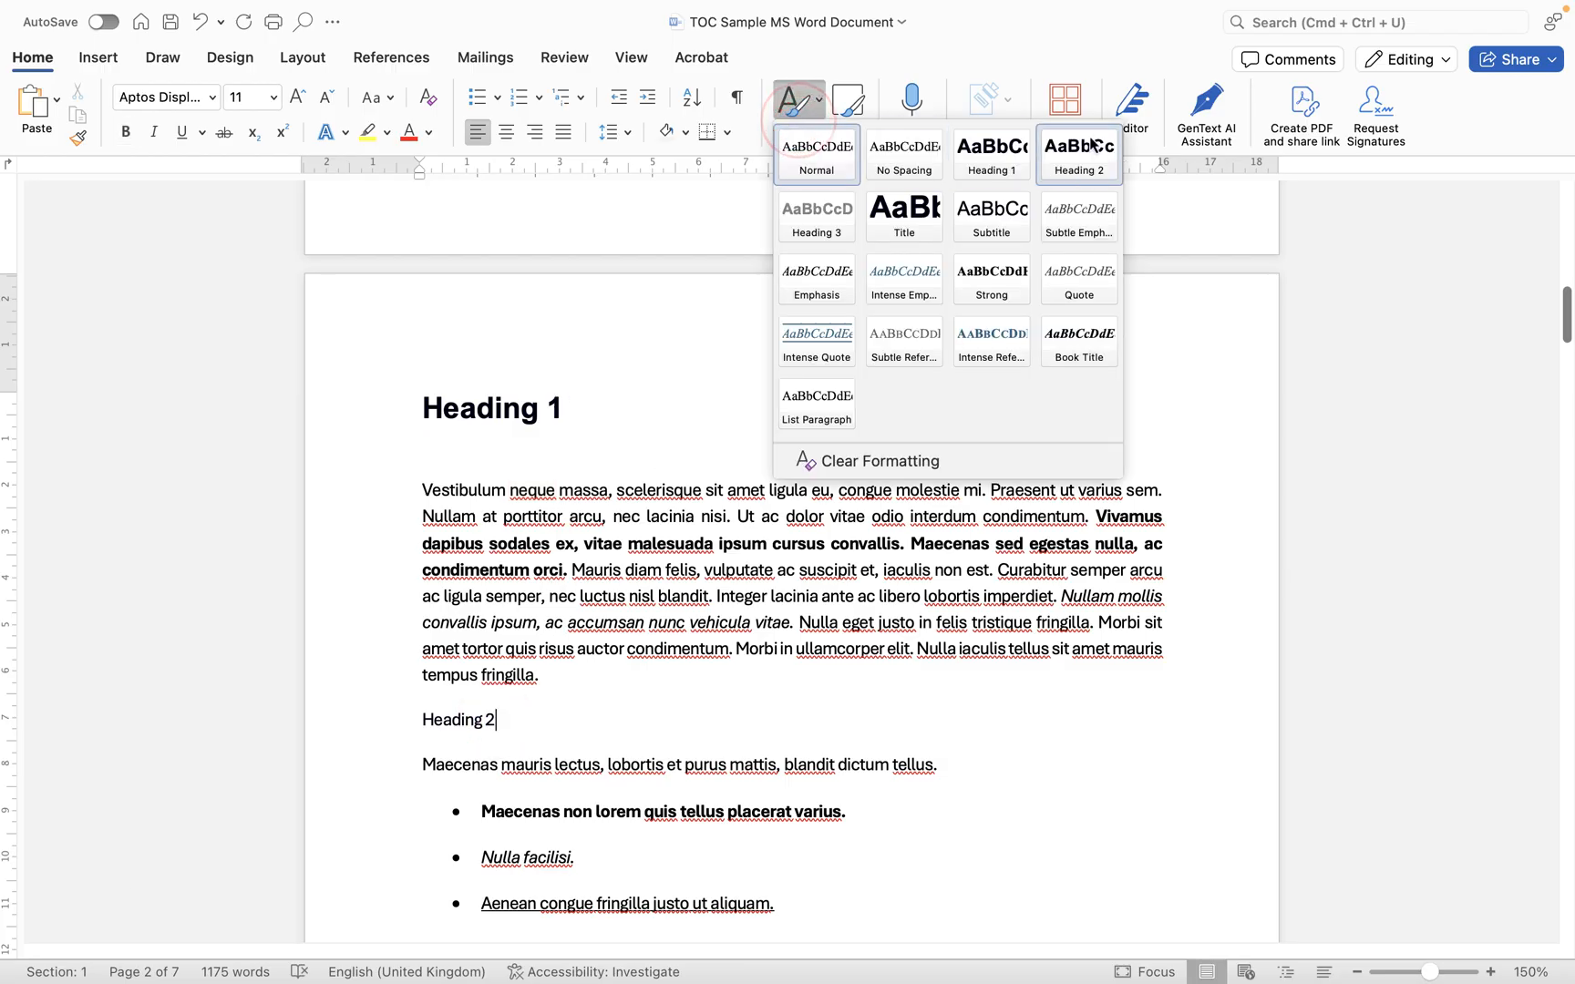
pyautogui.click(1078, 155)
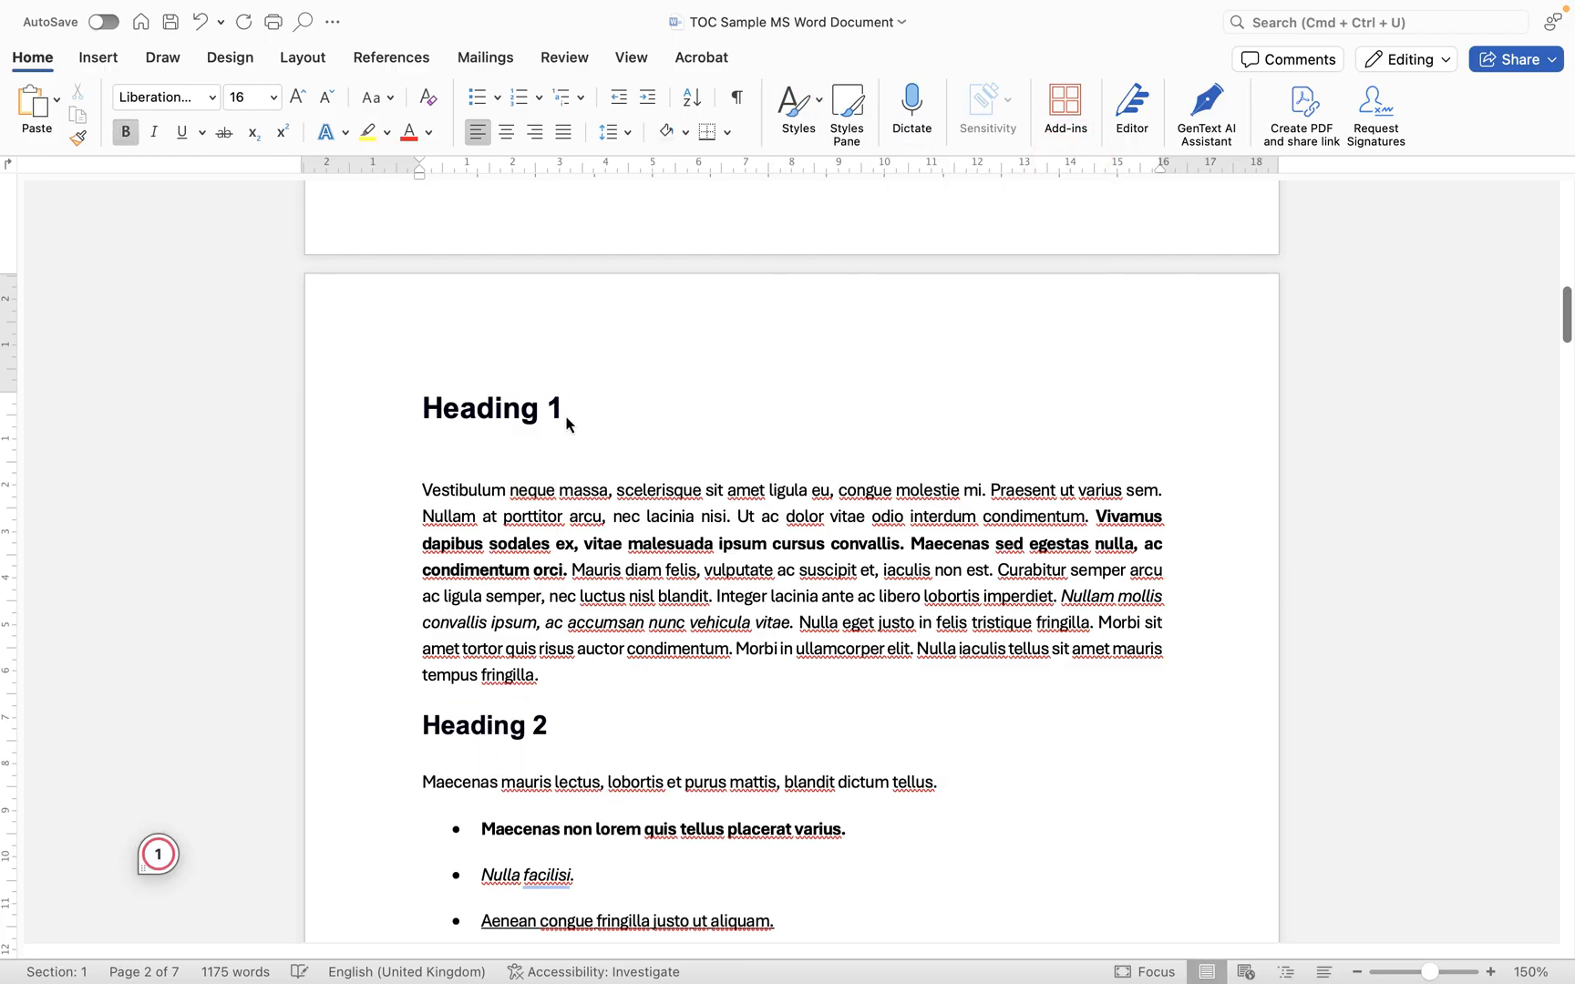
pyautogui.click(518, 409)
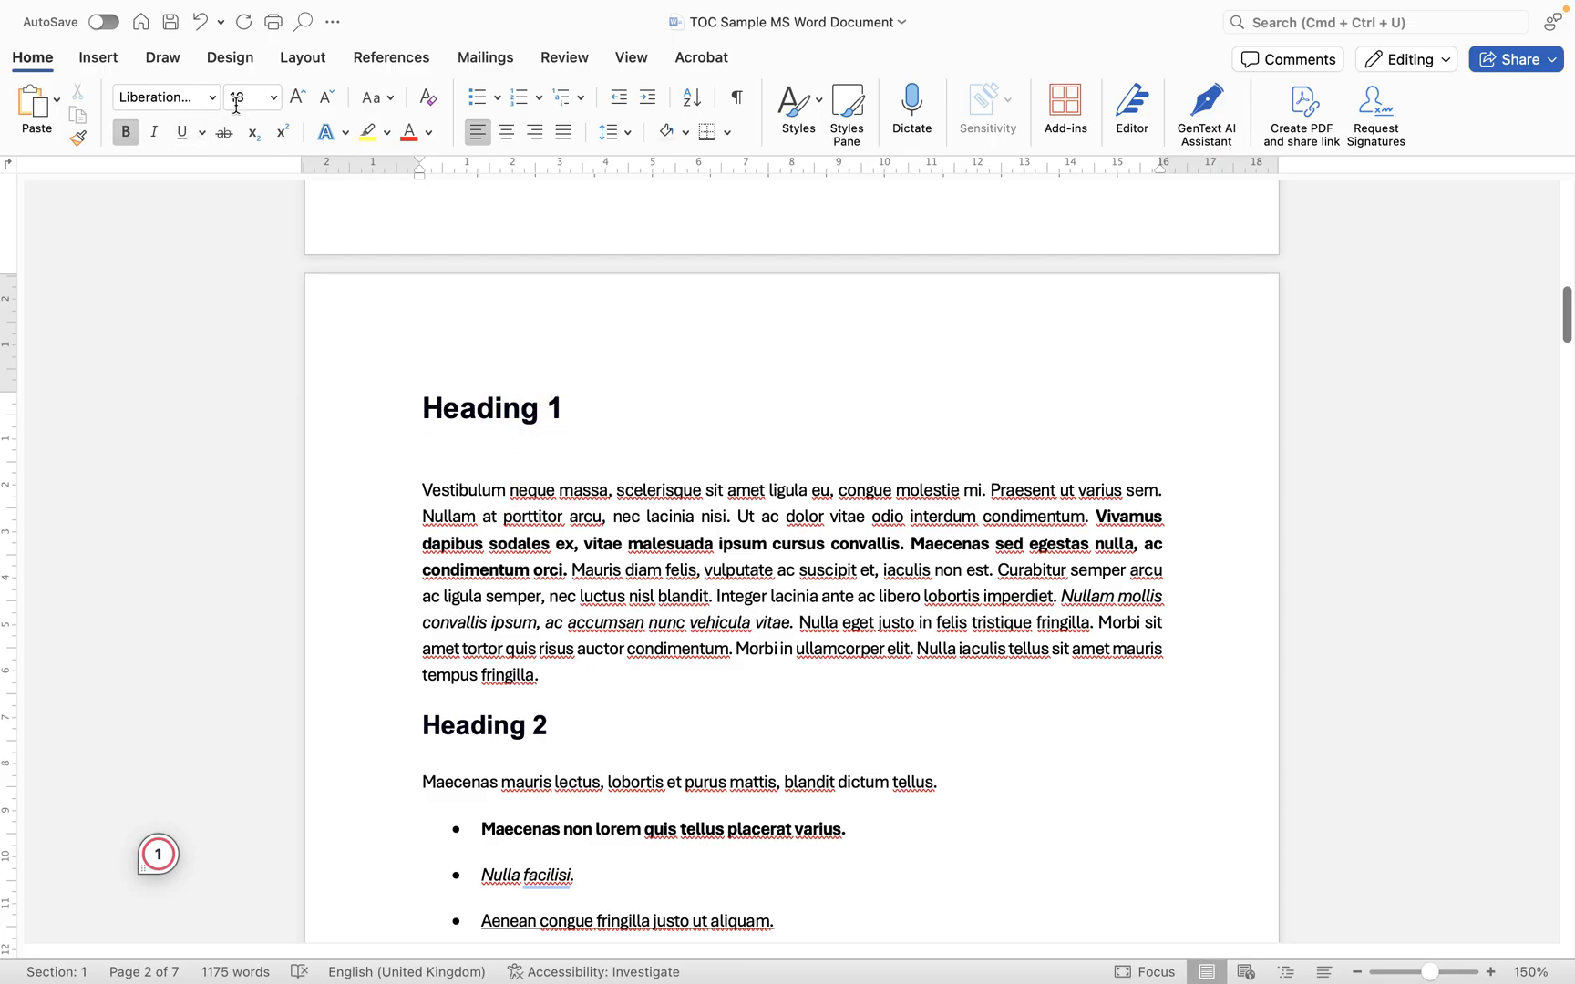
pyautogui.click(511, 723)
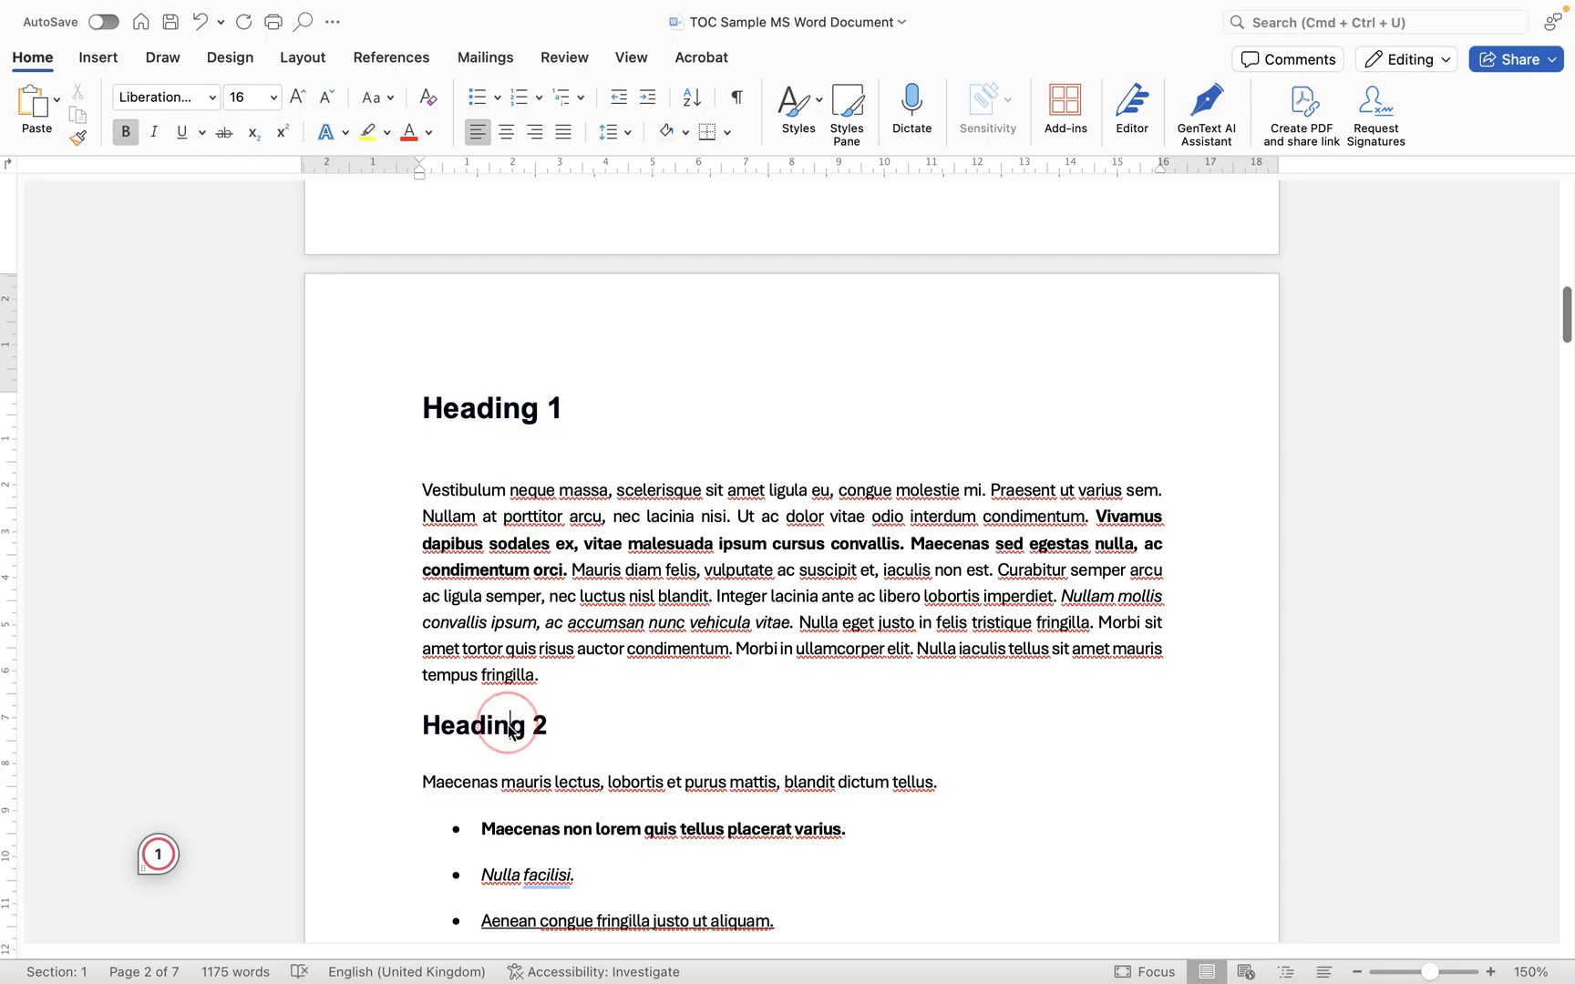
pyautogui.scroll(-3)
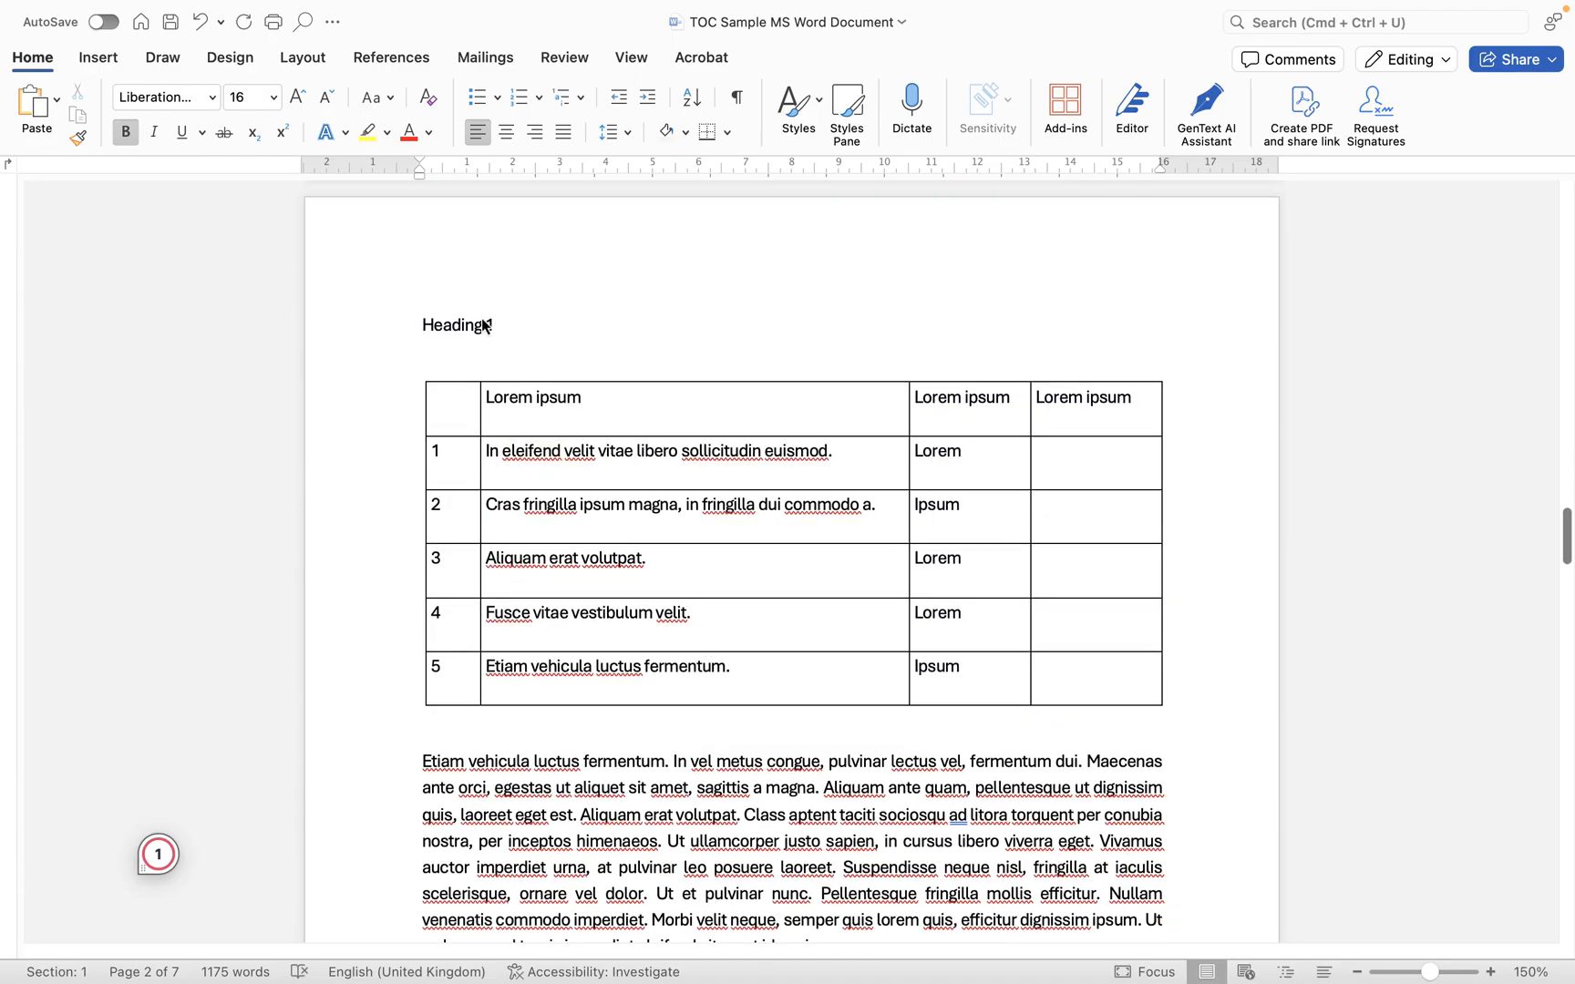
# - Give the plain Heading 4 line further into the document its matching heading style
pyautogui.click(793, 113)
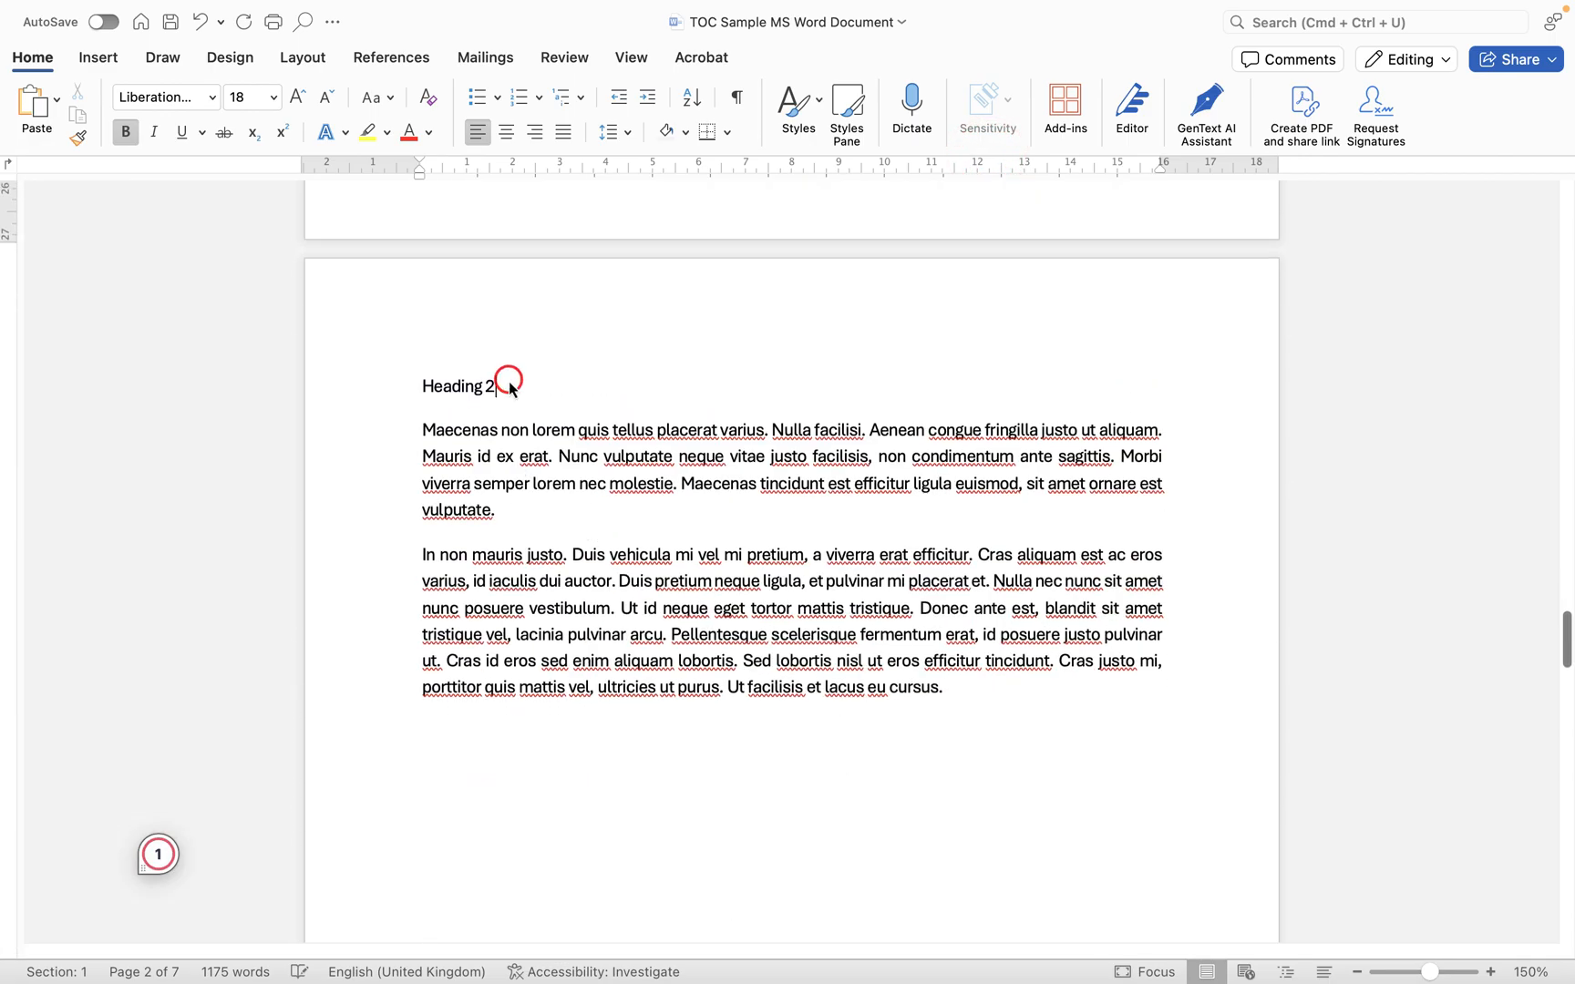
pyautogui.click(796, 98)
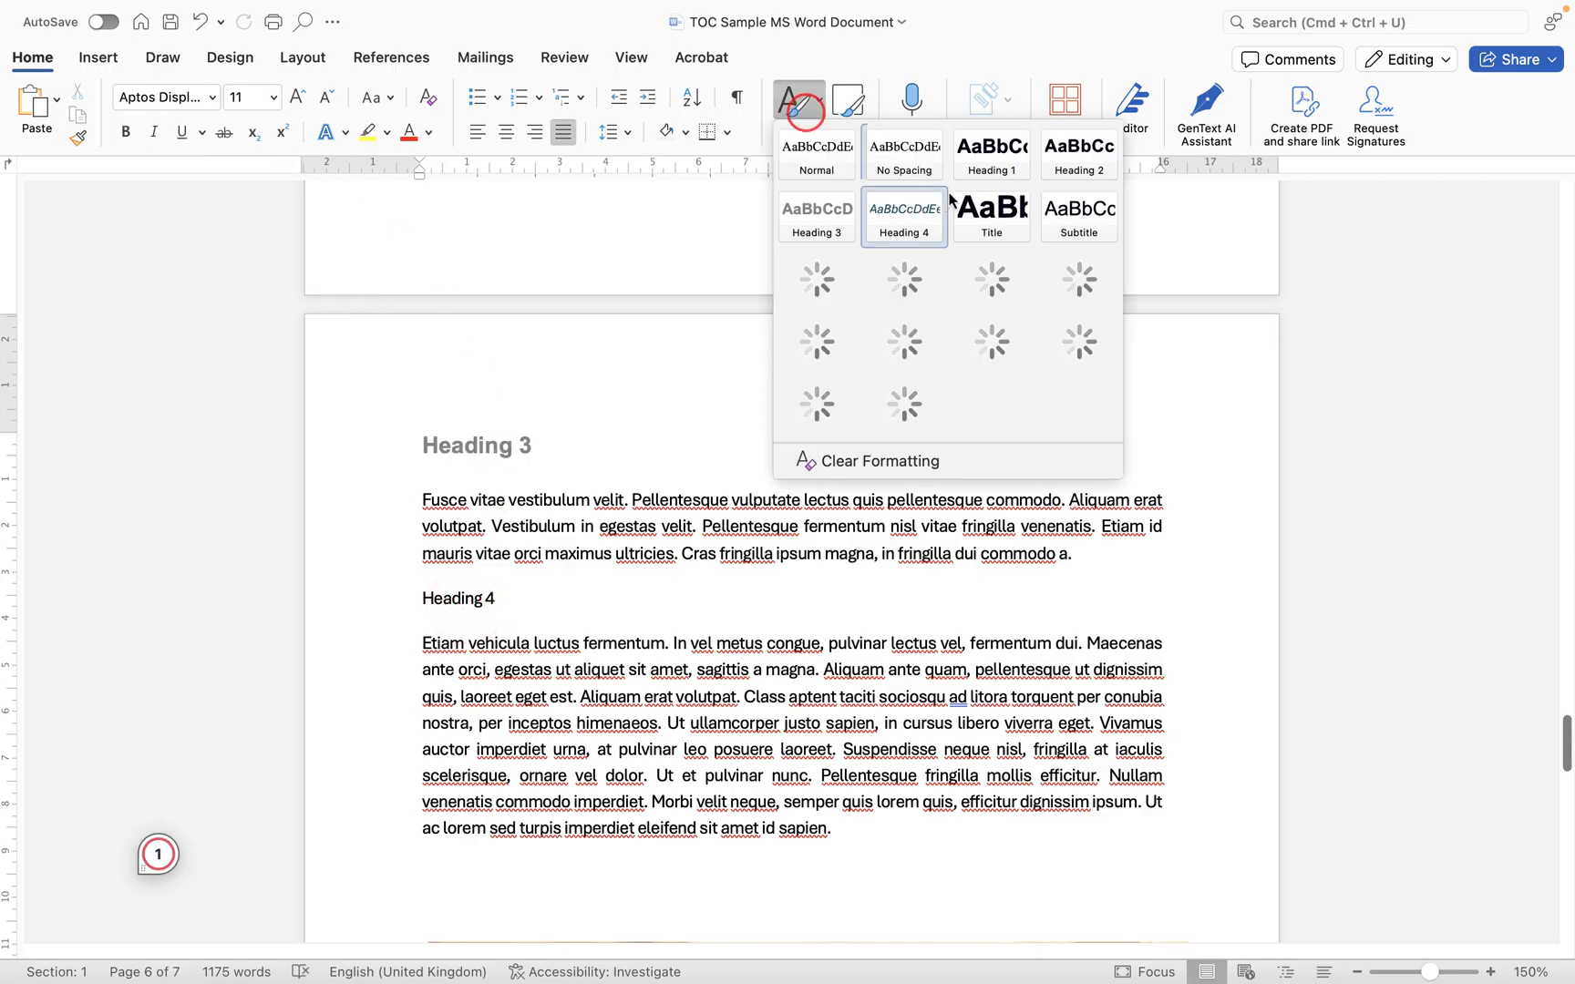
pyautogui.click(903, 214)
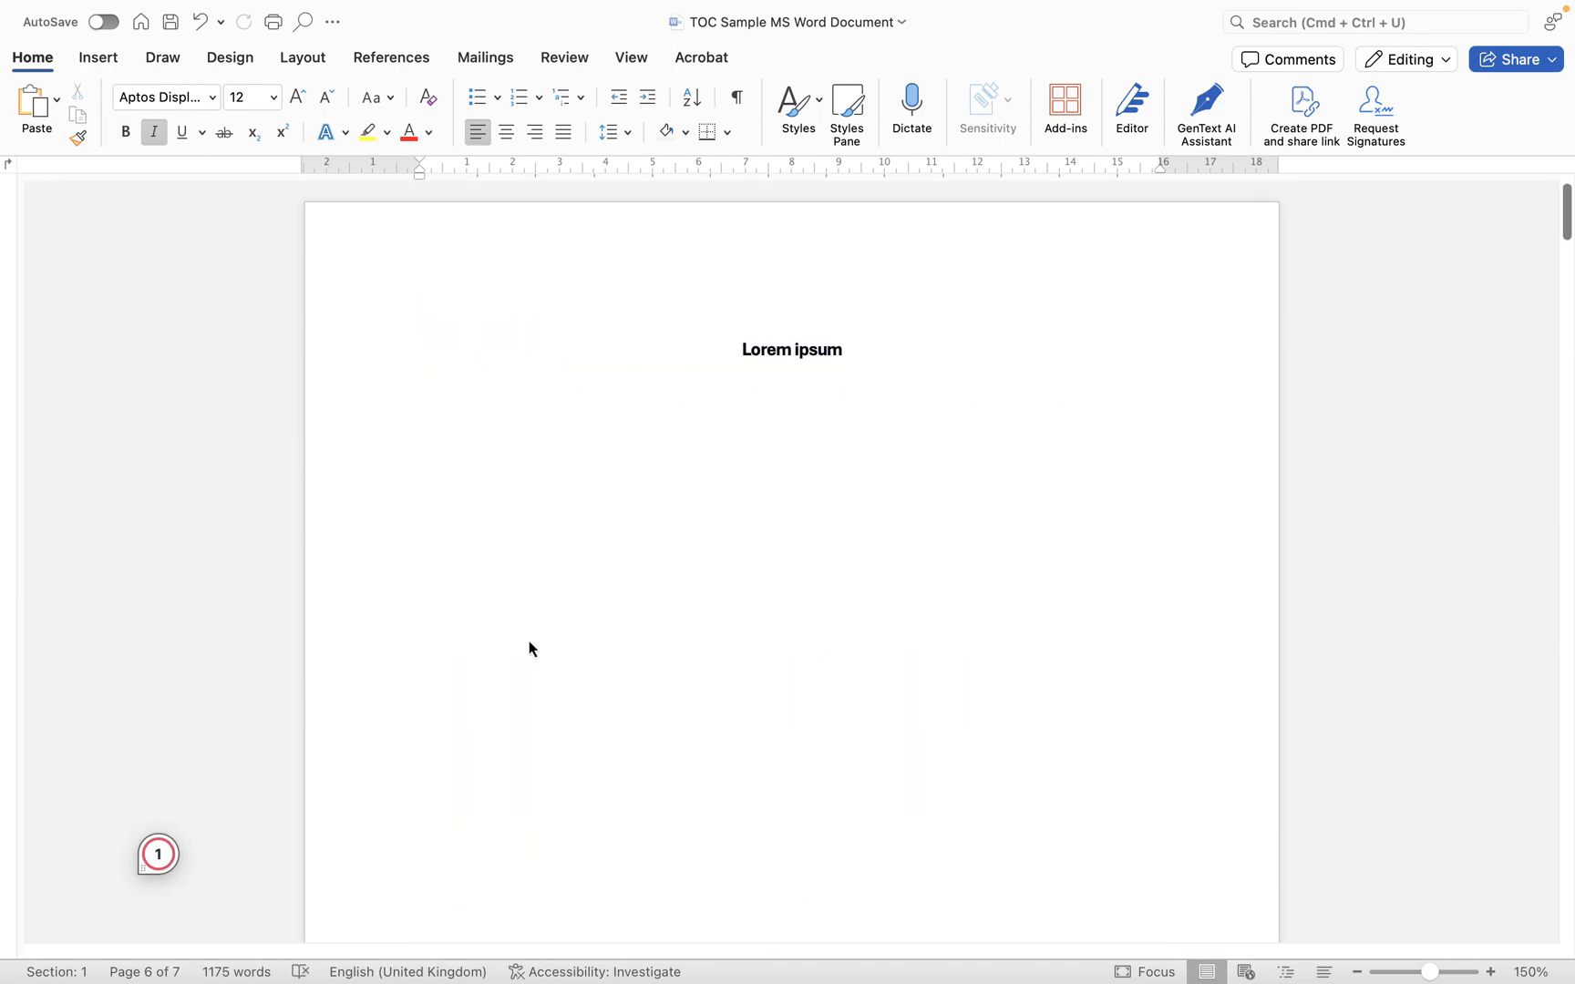
pyautogui.moveTo(540, 642)
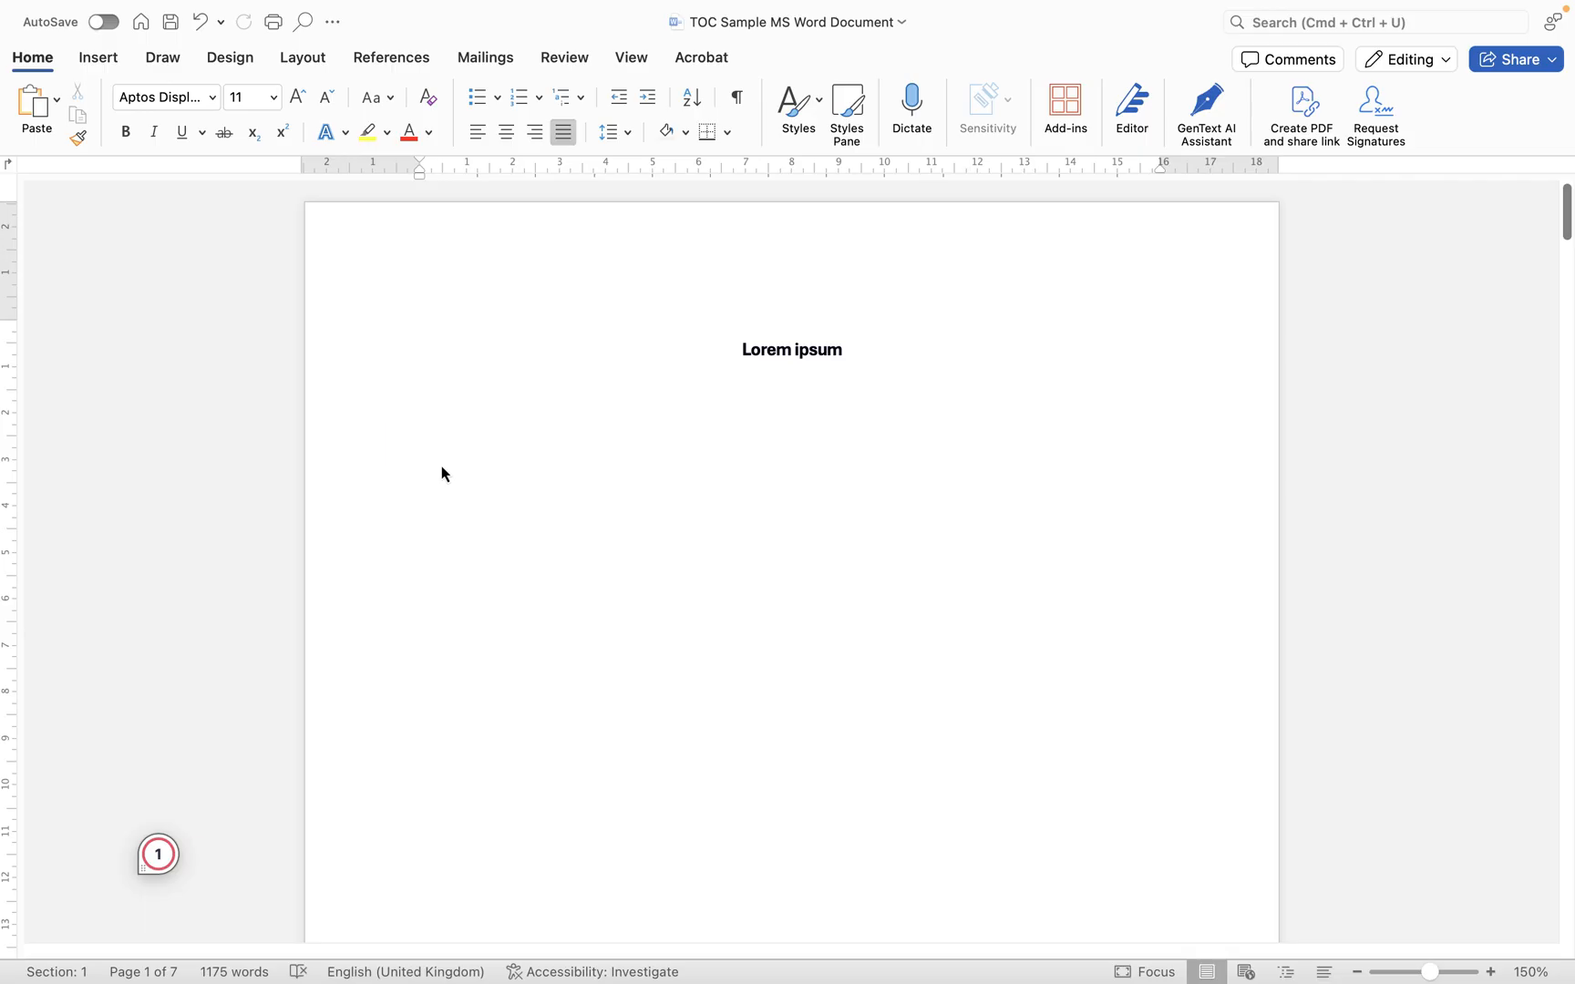
pyautogui.moveTo(441, 108)
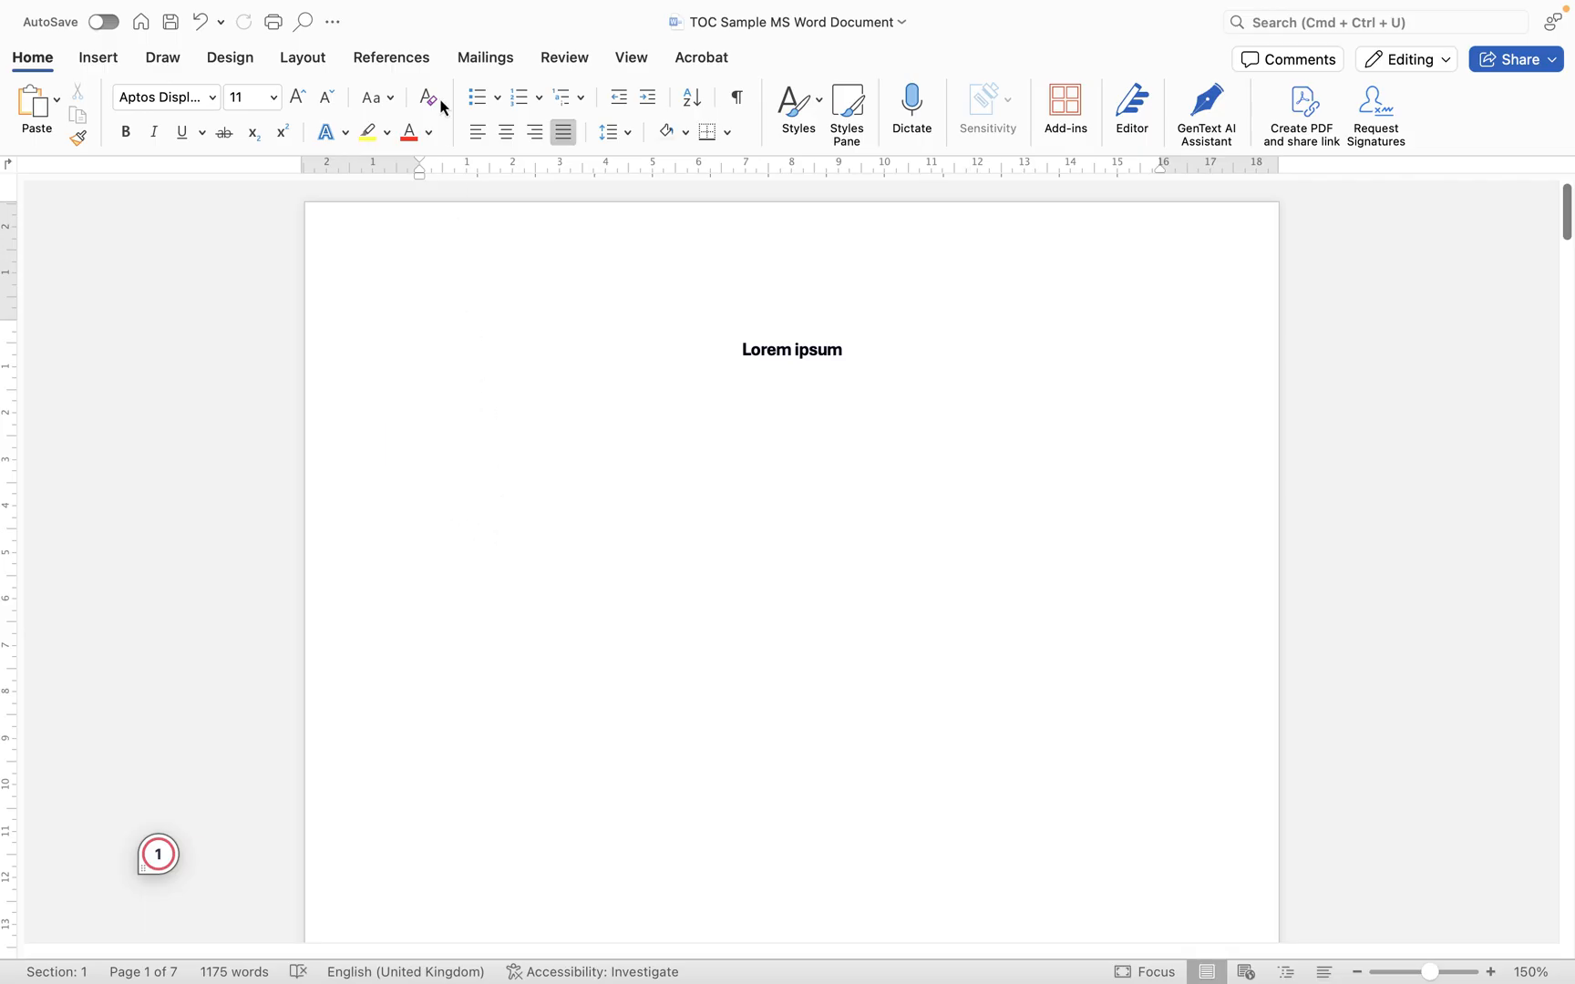
# - Show the References features over the title page
pyautogui.click(390, 56)
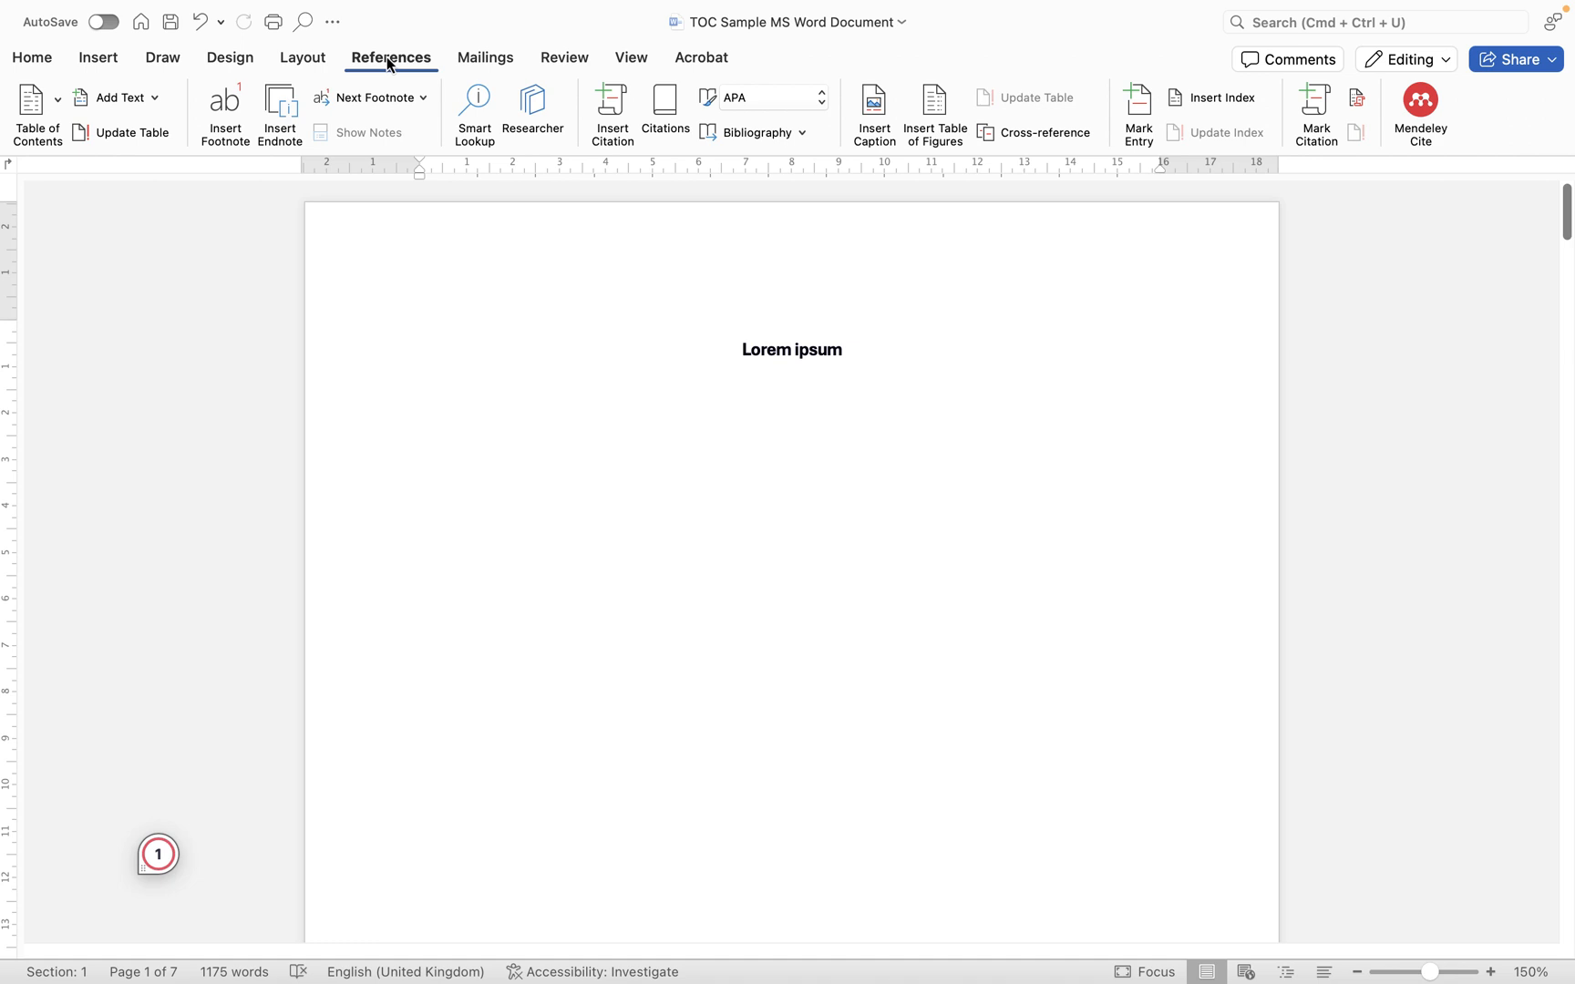
# - List the automatic table of contents layouts below the Lorem ipsum title
pyautogui.click(37, 113)
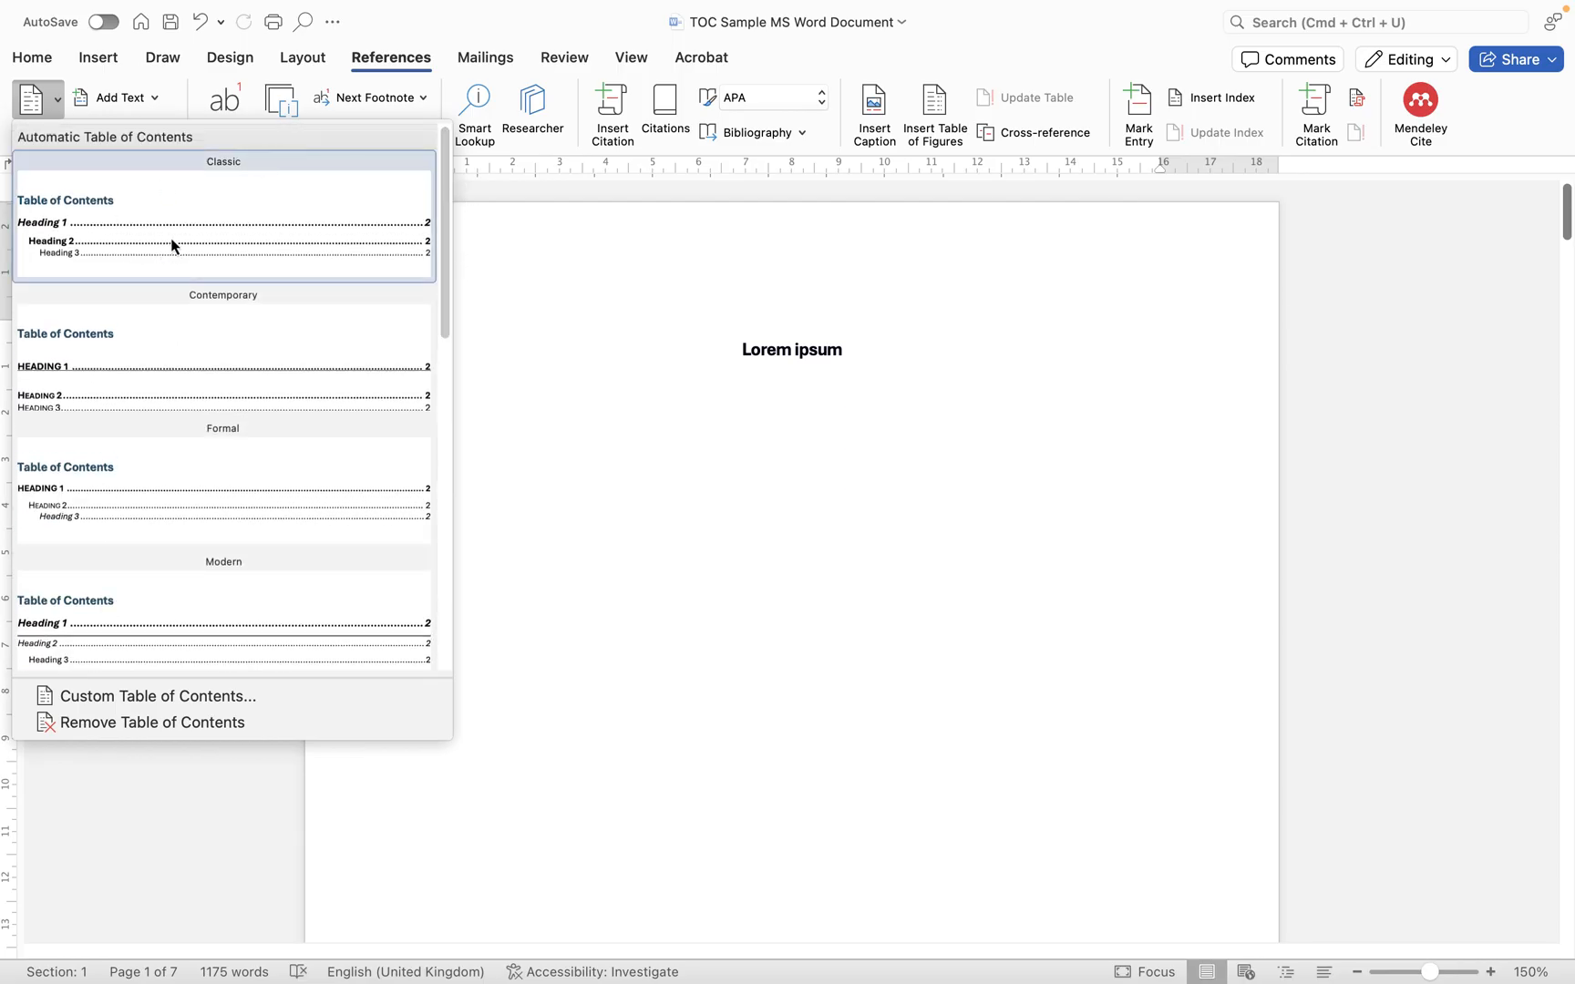
pyautogui.moveTo(222, 220)
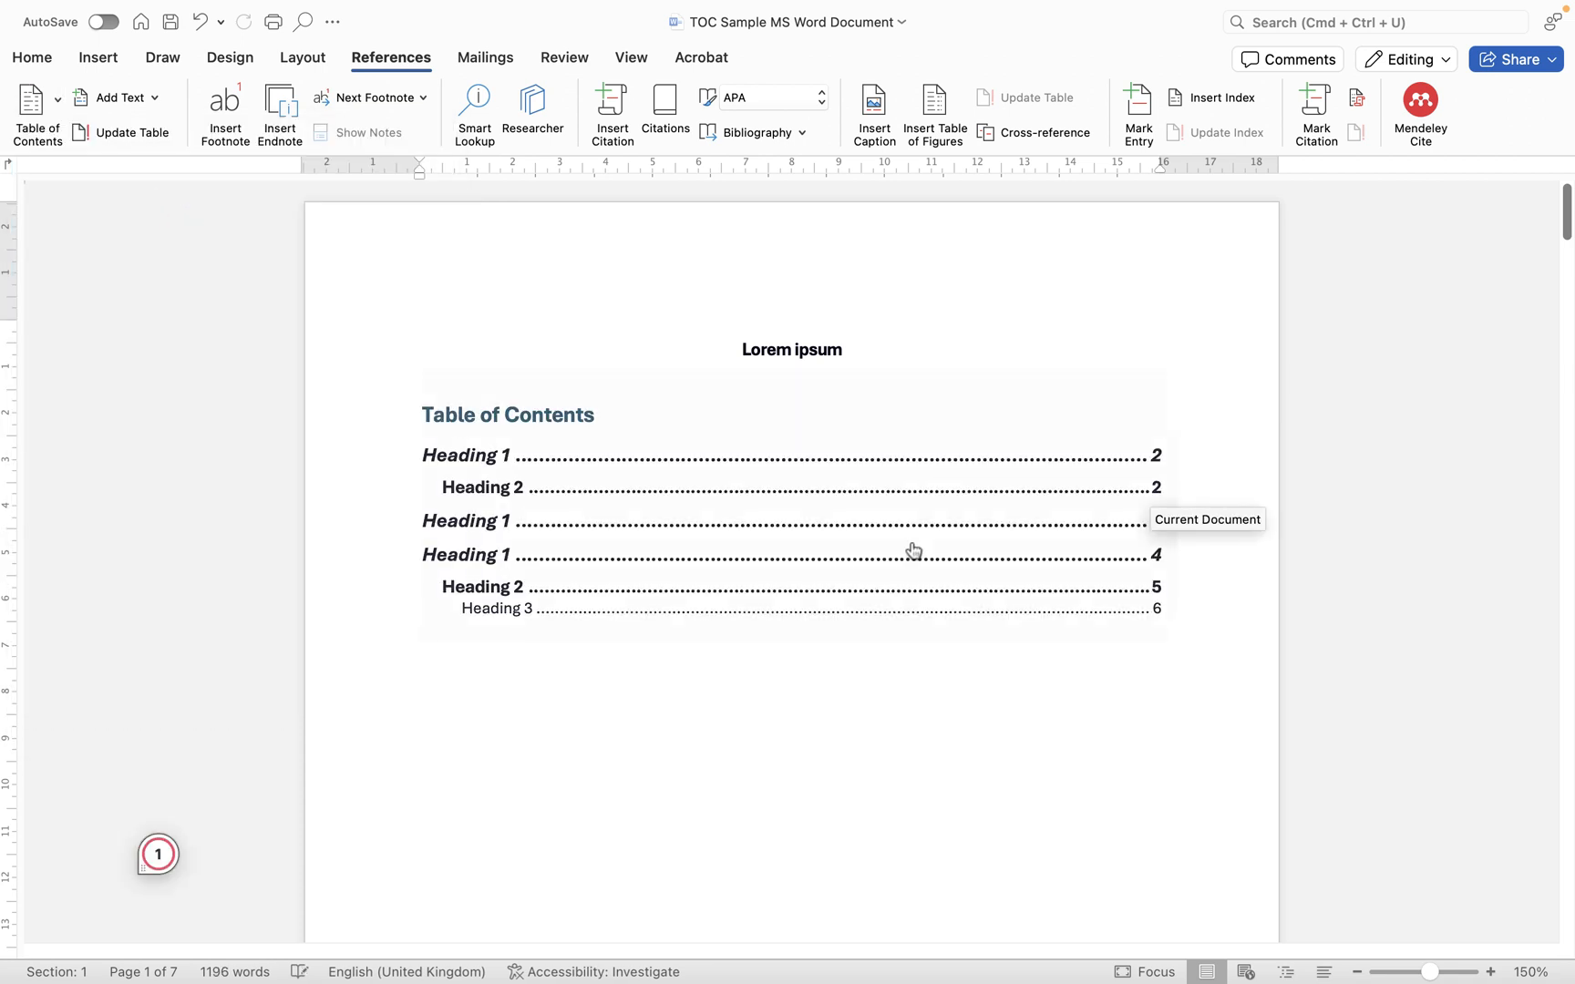
pyautogui.click(425, 651)
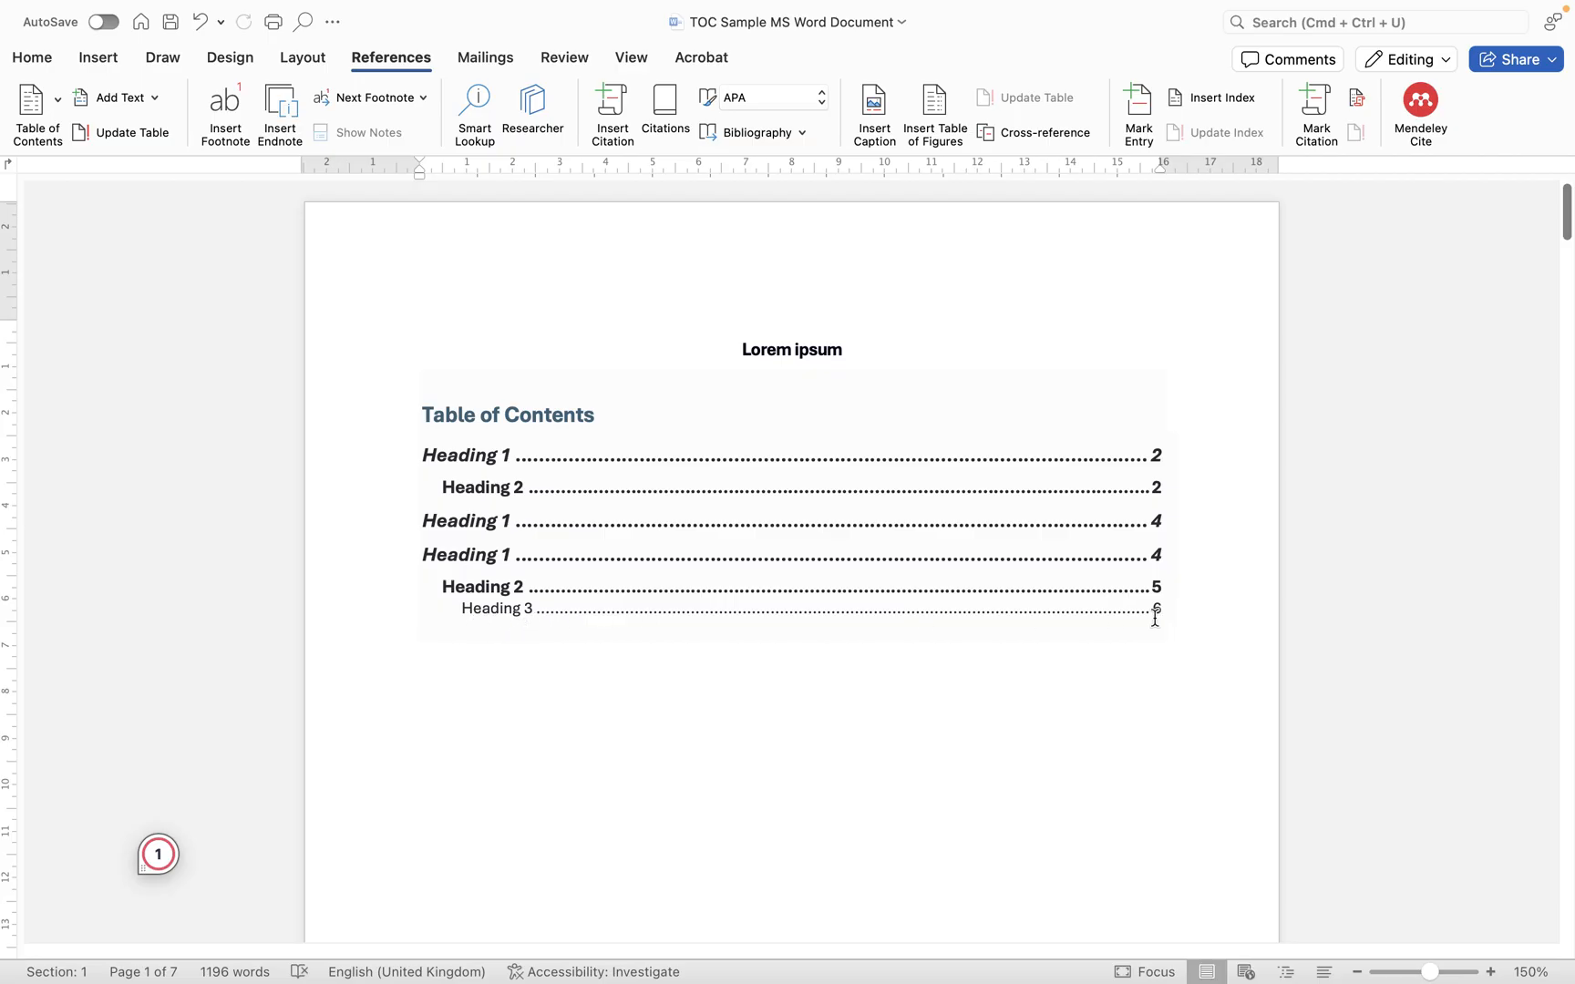
pyautogui.click(423, 650)
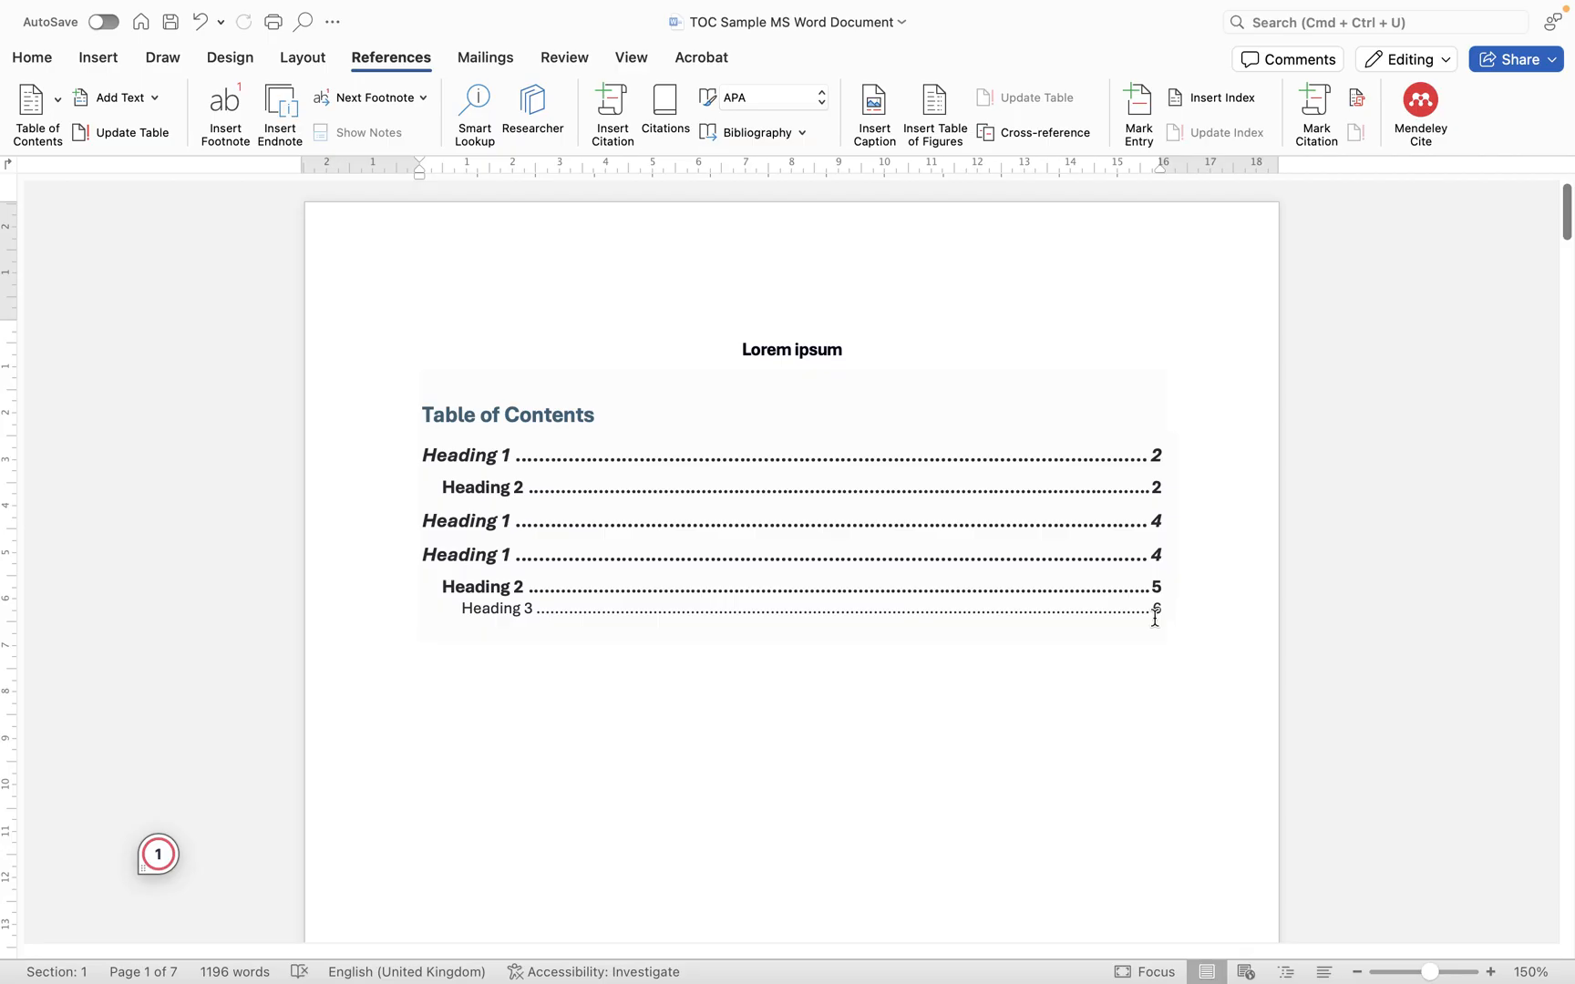
pyautogui.click(423, 651)
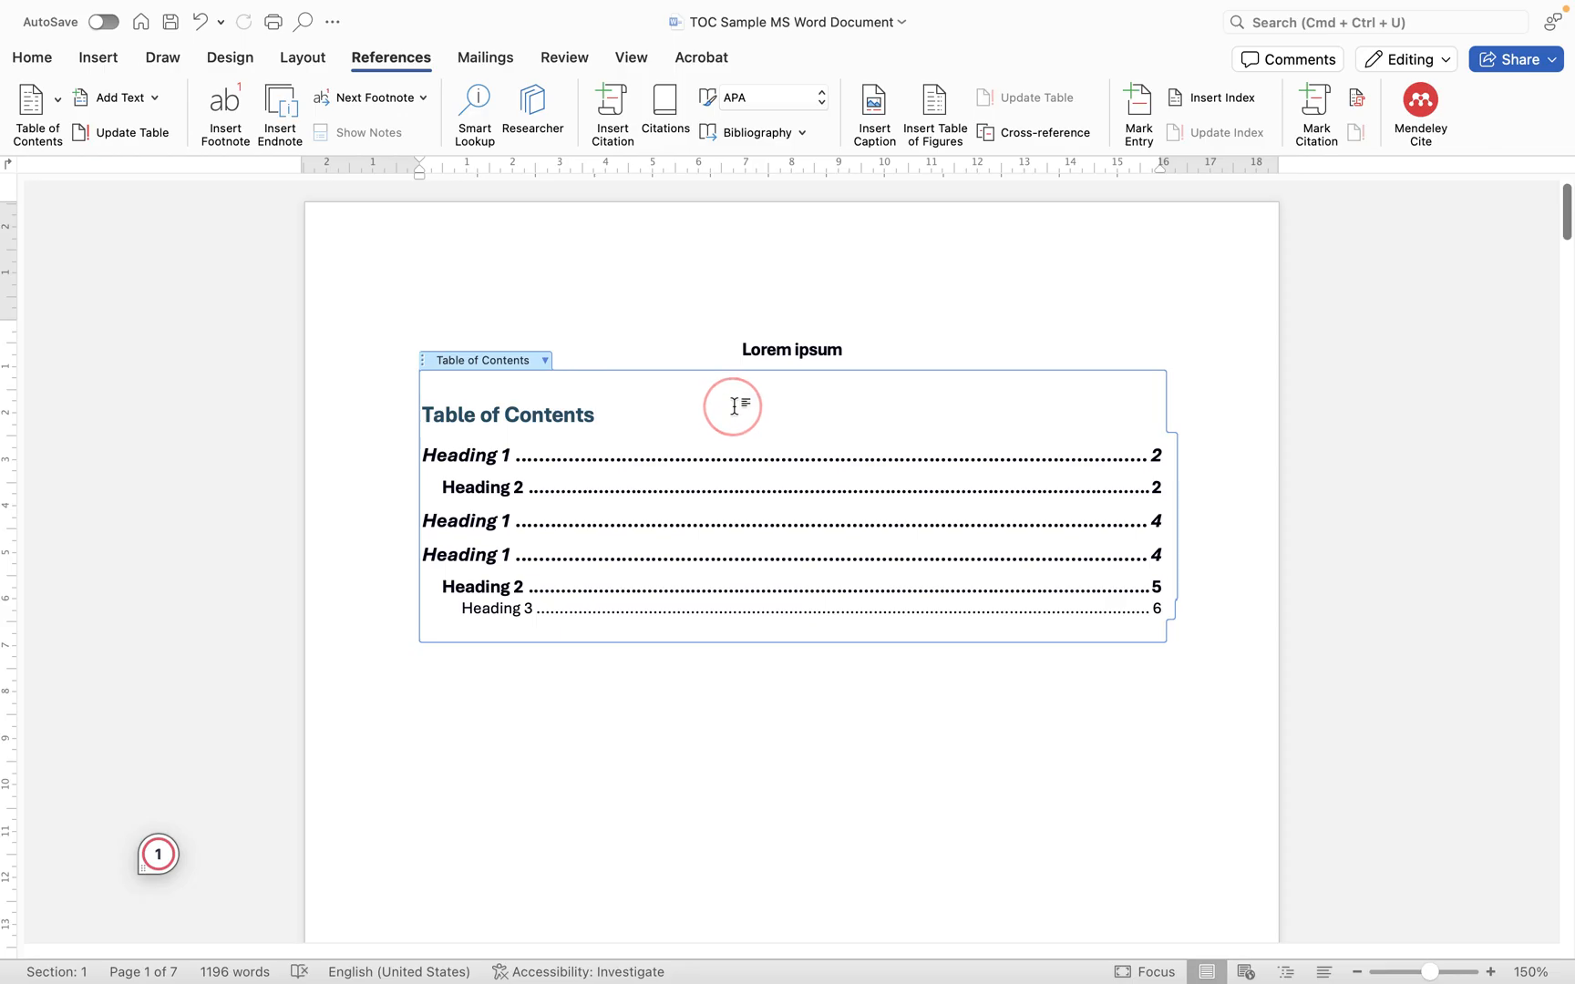
# - Bring up the Custom Table of Contents settings with the From template format and five levels
pyautogui.click(545, 359)
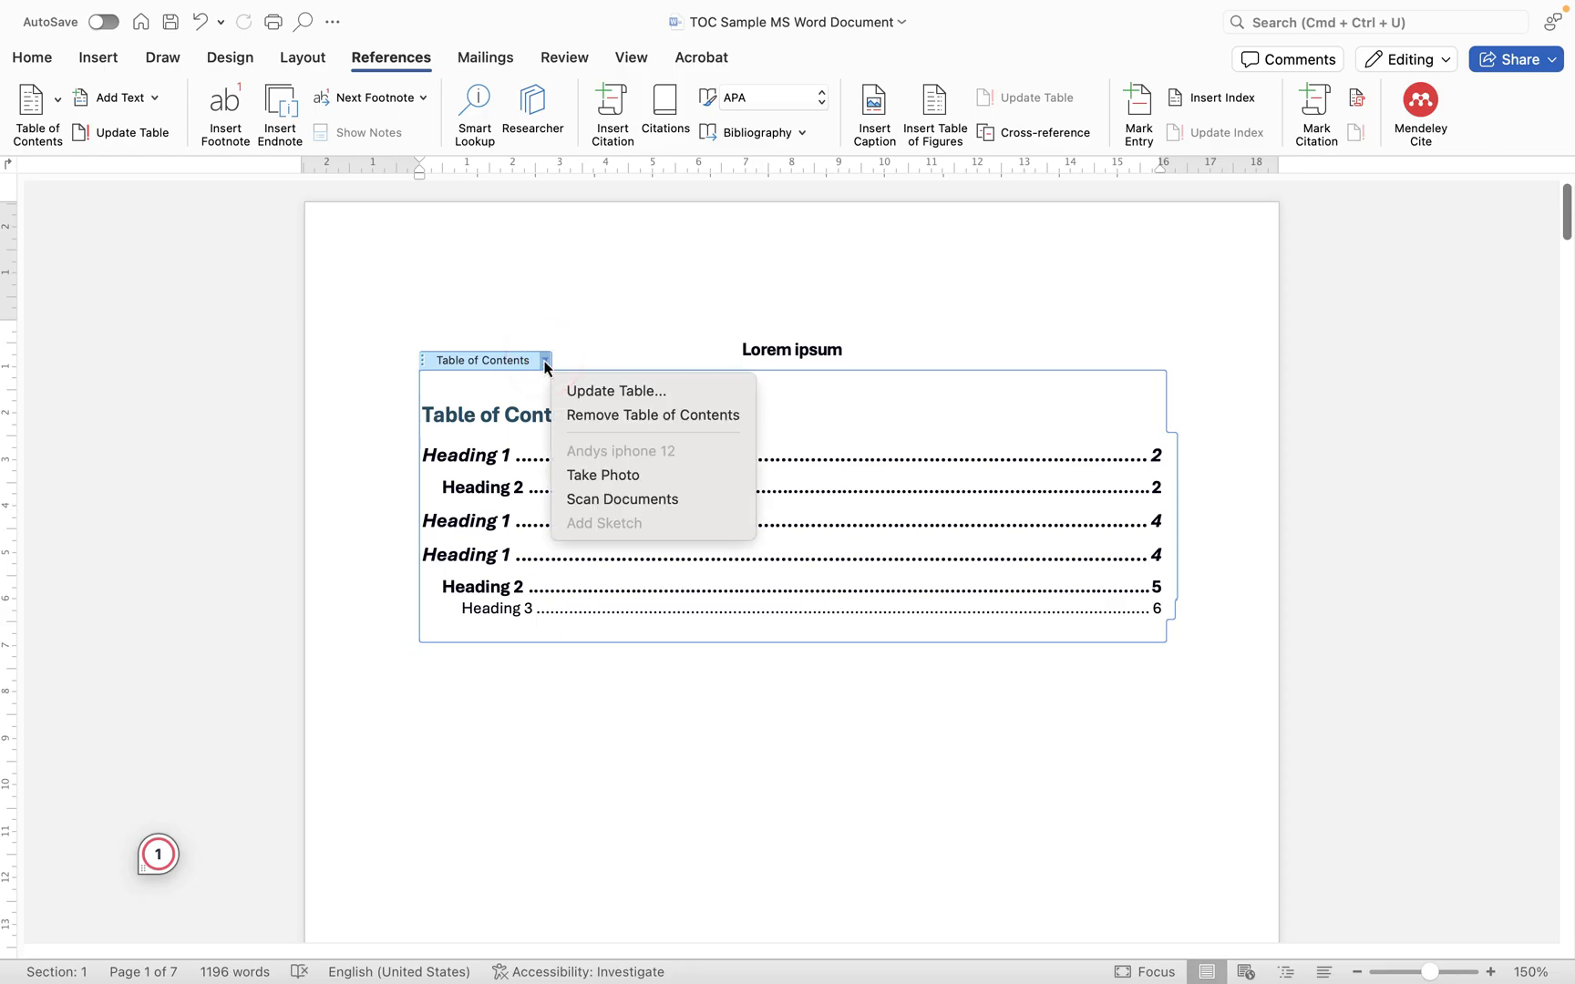
pyautogui.moveTo(651, 416)
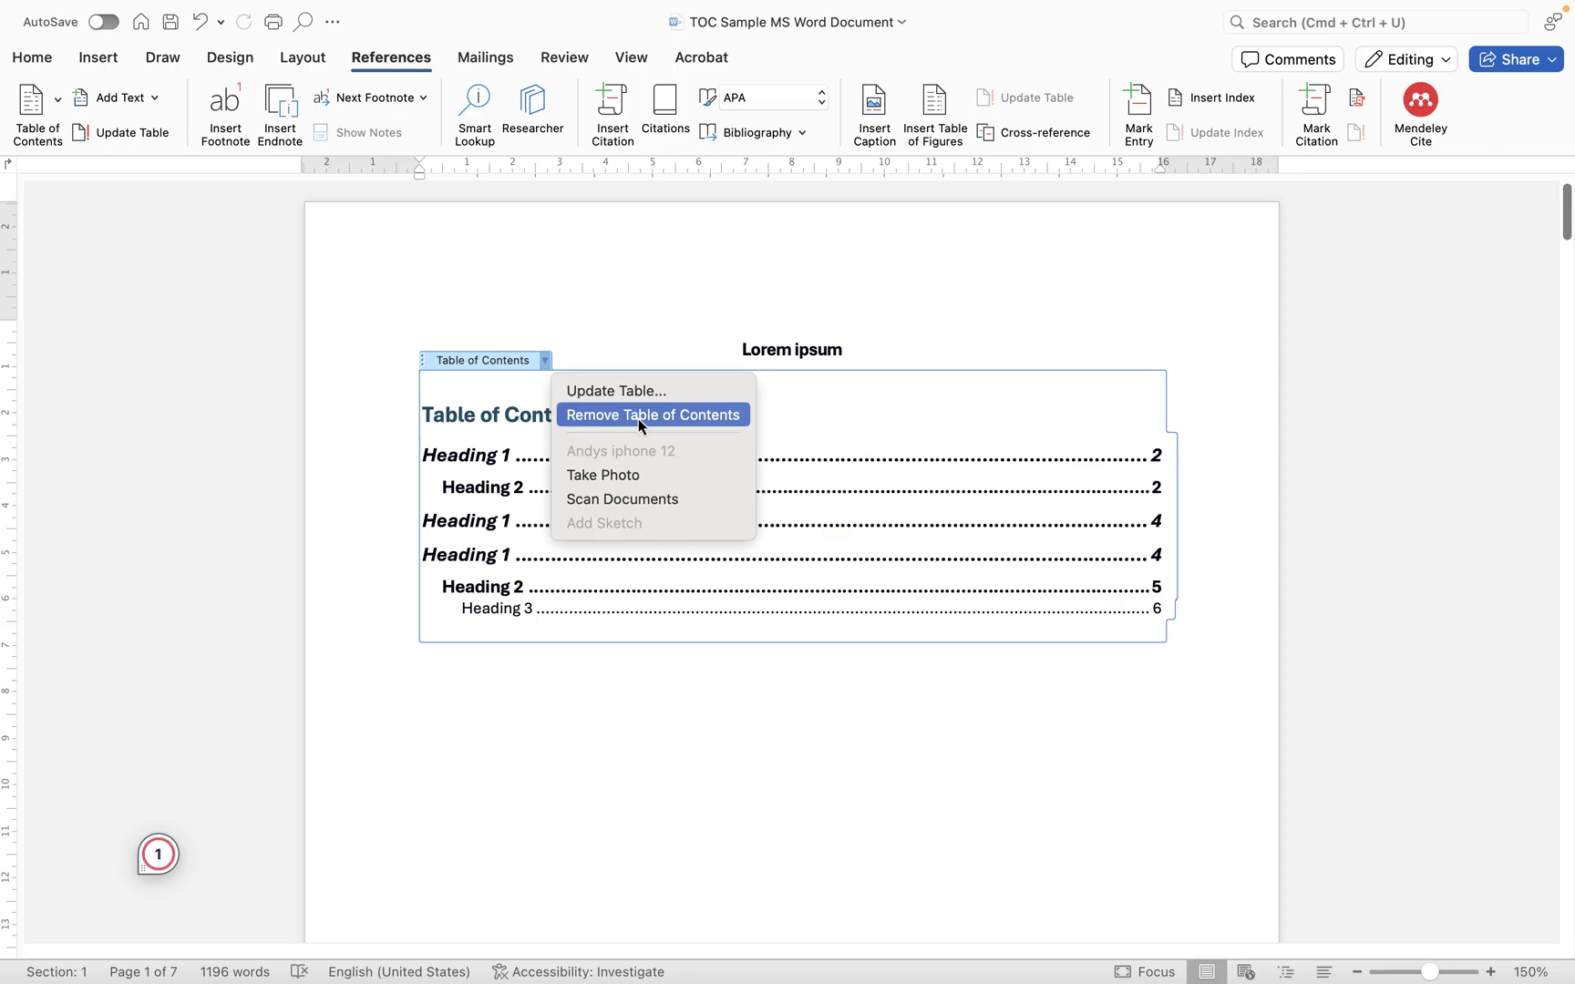
pyautogui.moveTo(47, 120)
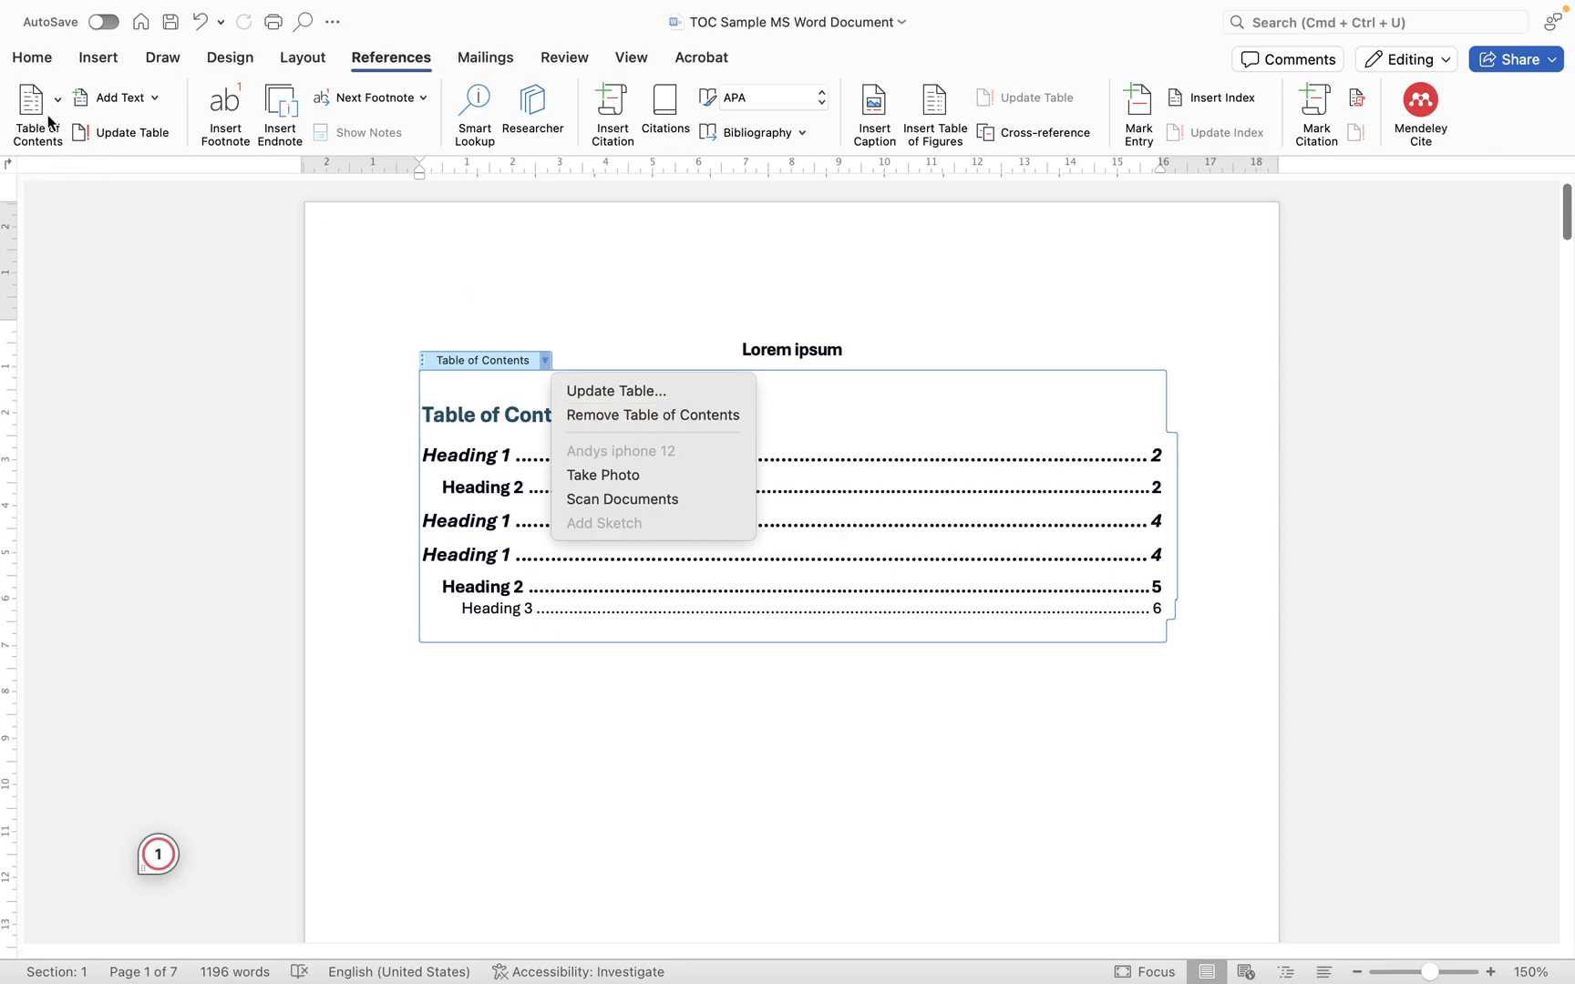
pyautogui.click(37, 113)
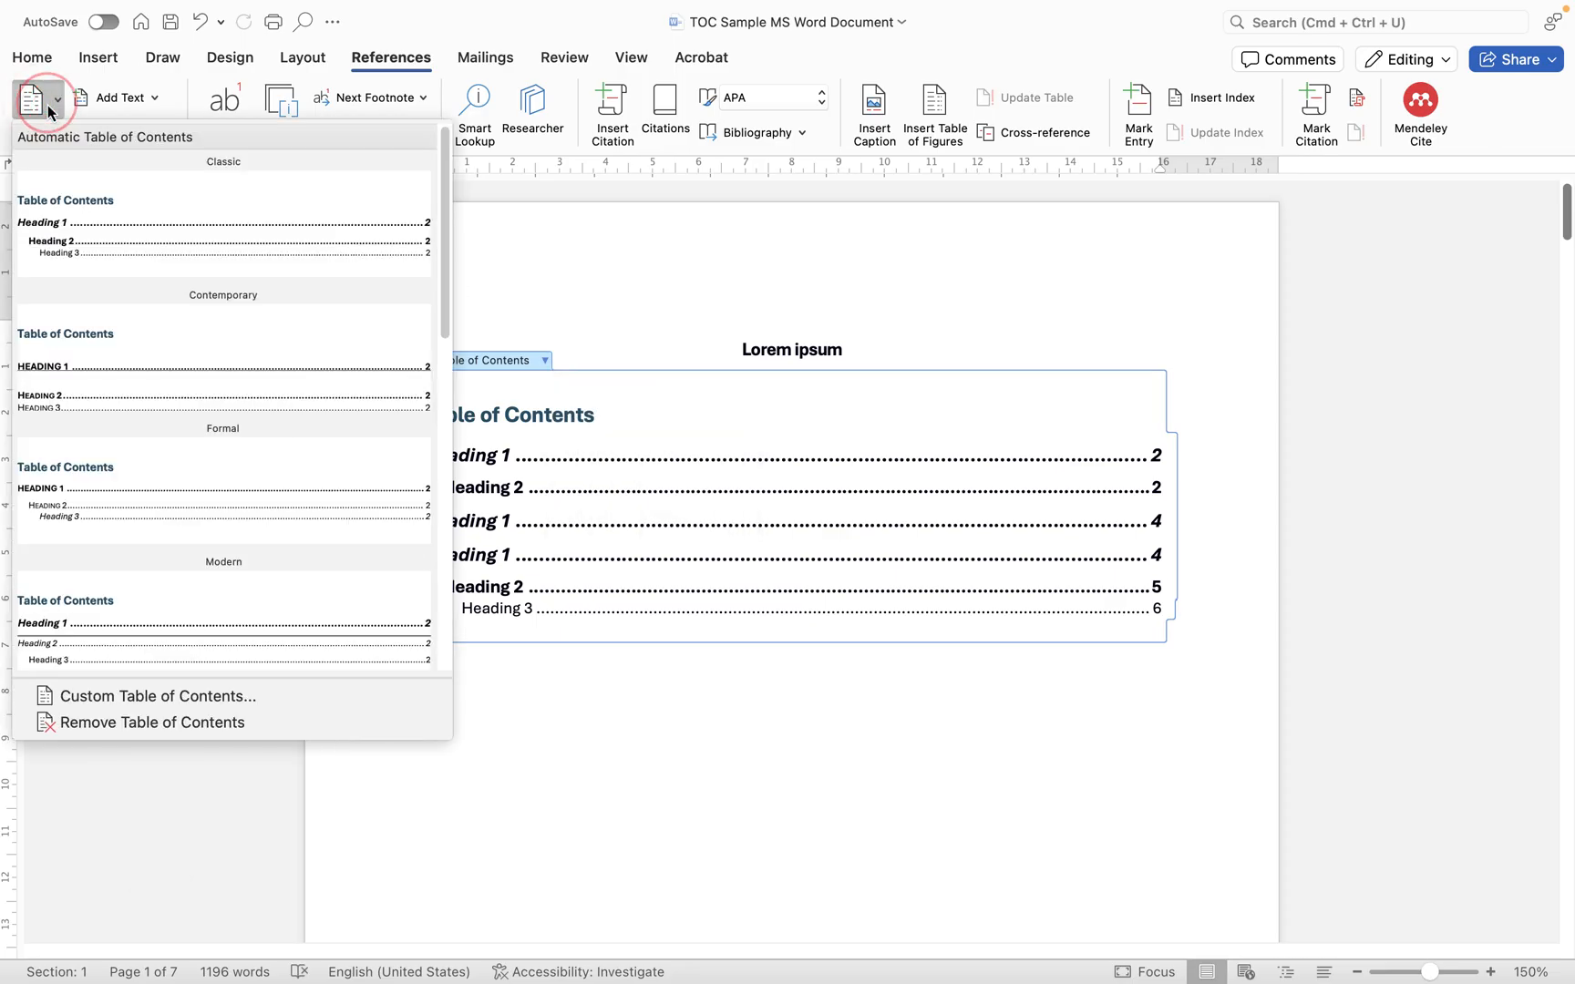
pyautogui.moveTo(158, 696)
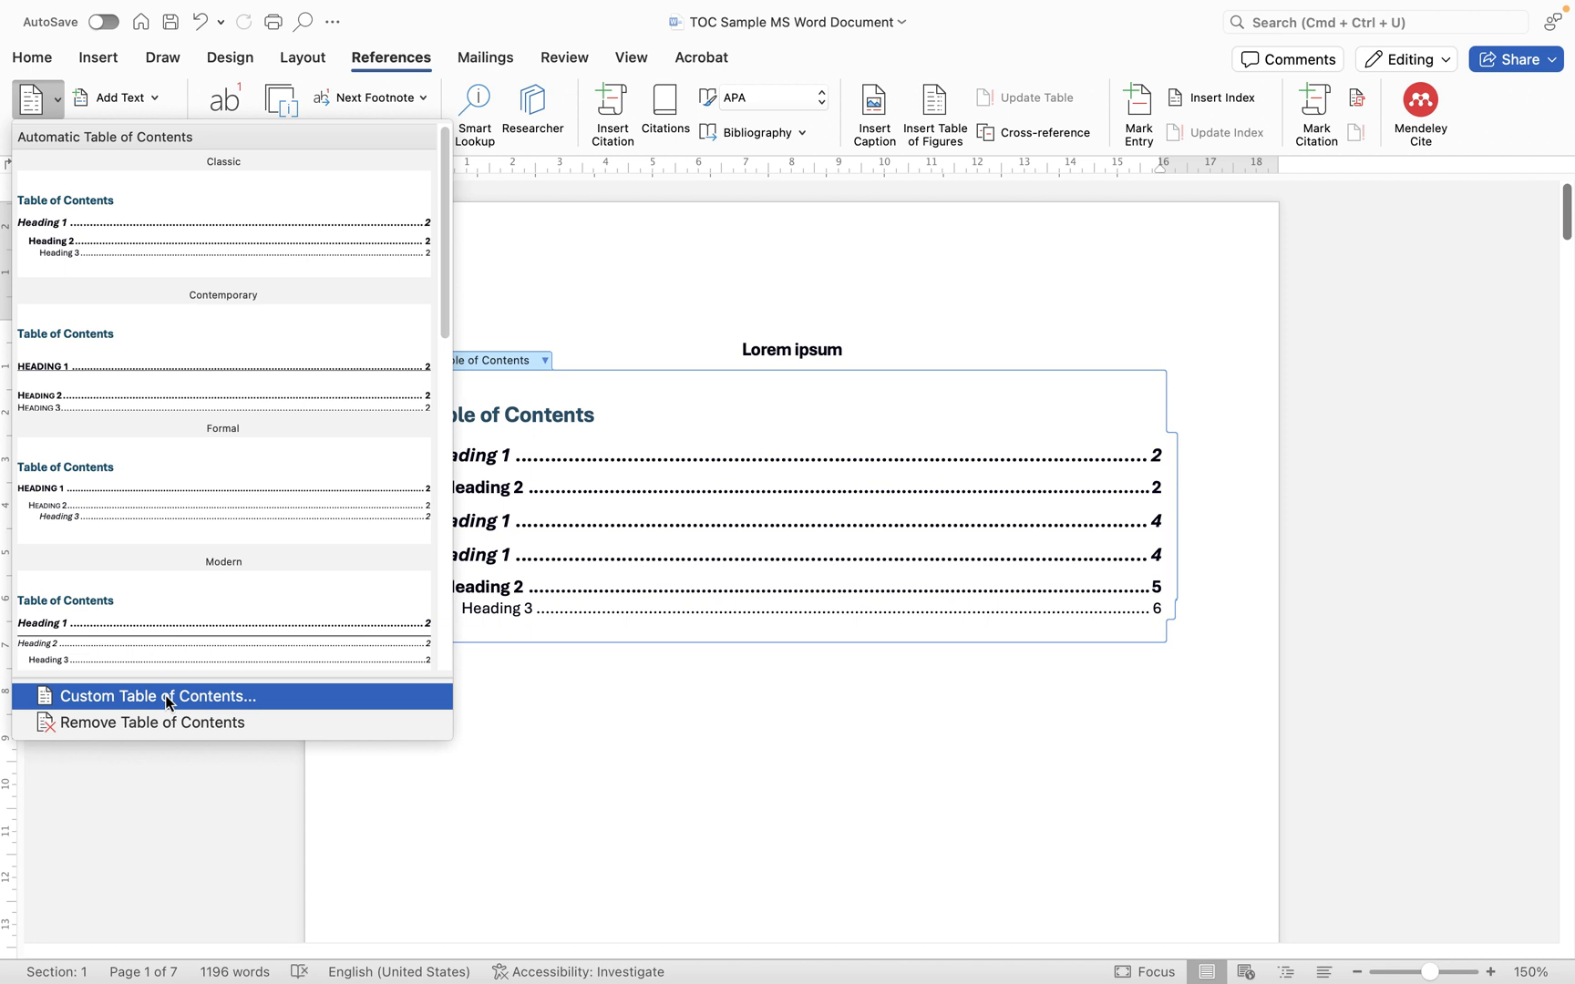
pyautogui.moveTo(311, 746)
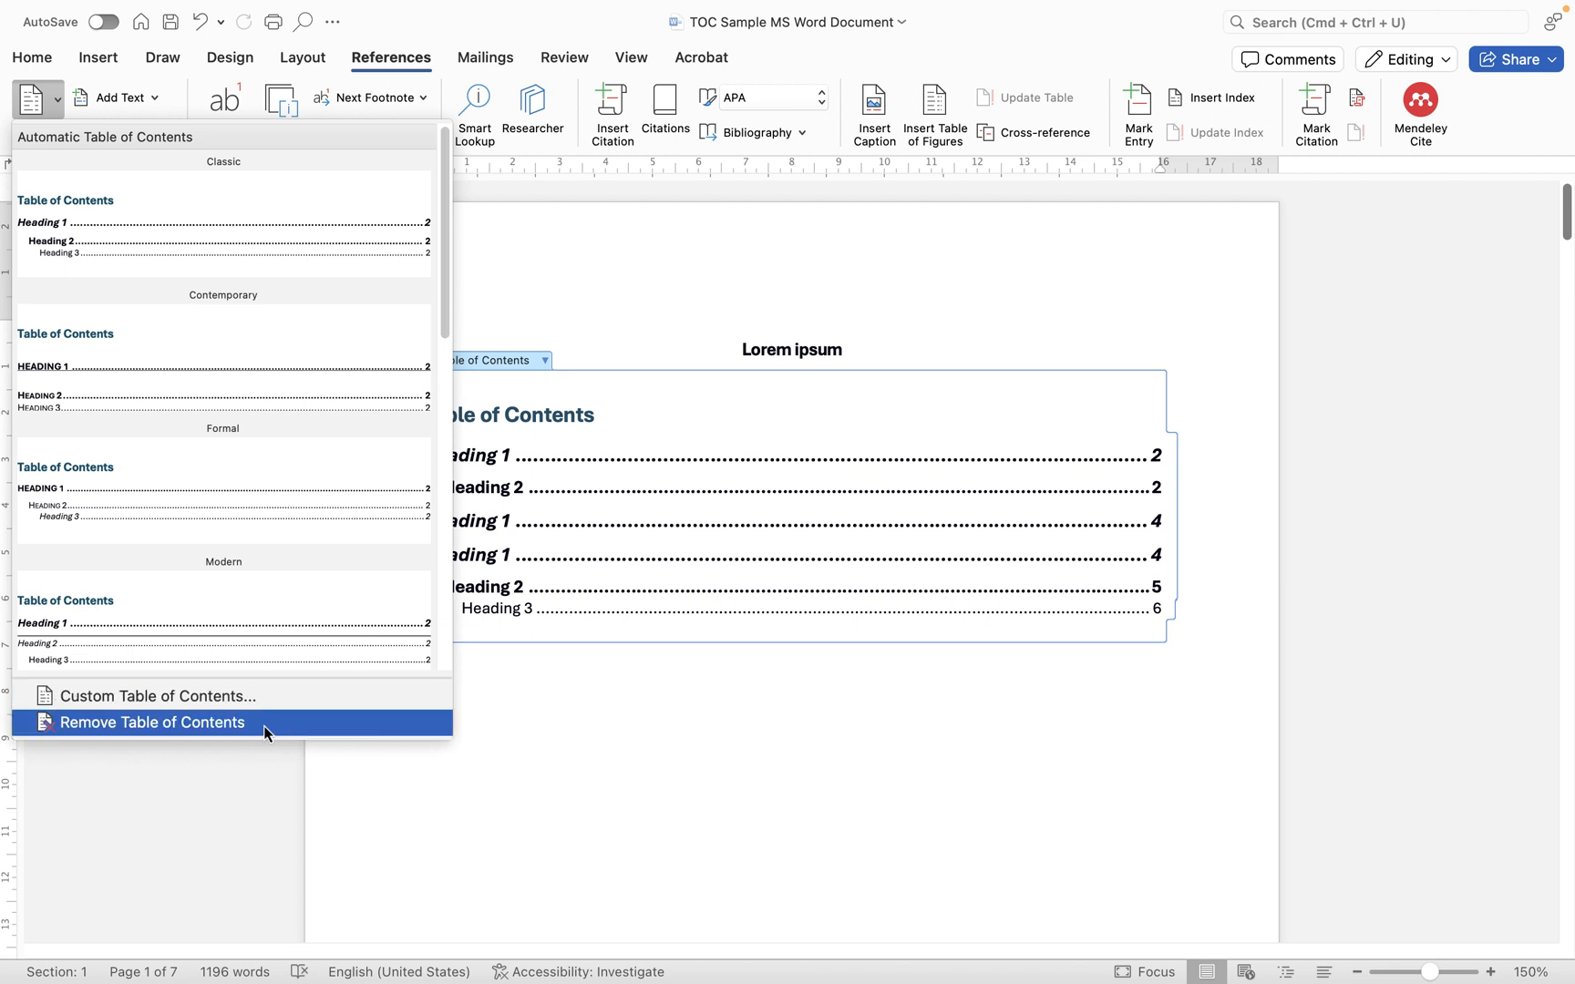
pyautogui.moveTo(201, 696)
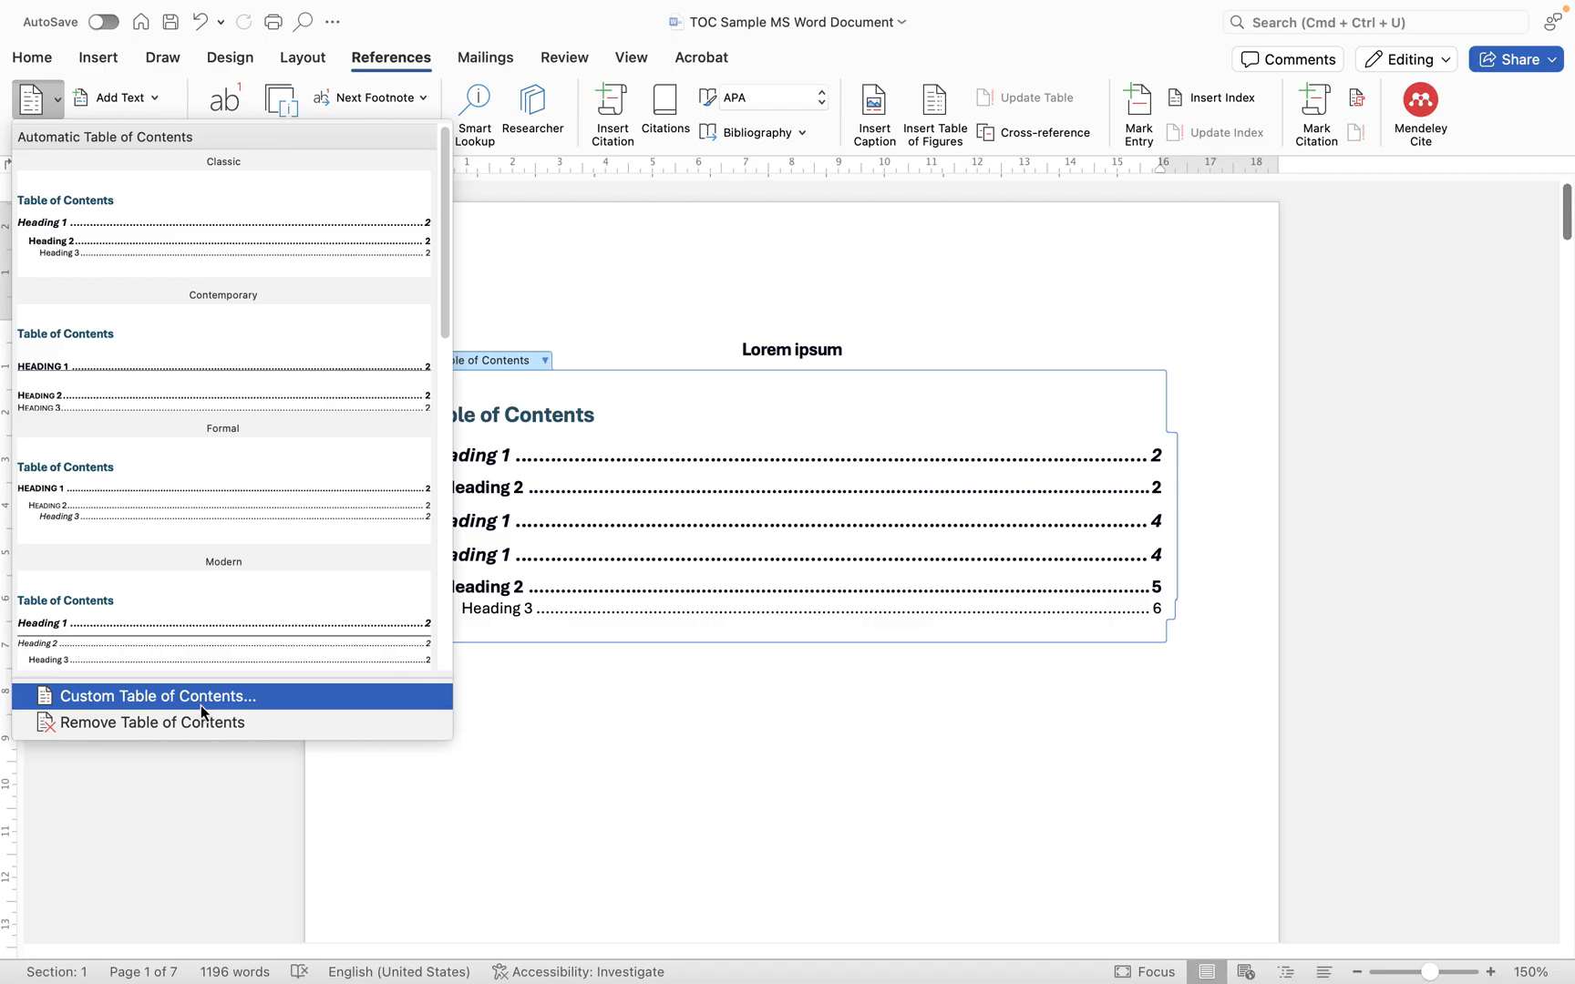
pyautogui.click(199, 702)
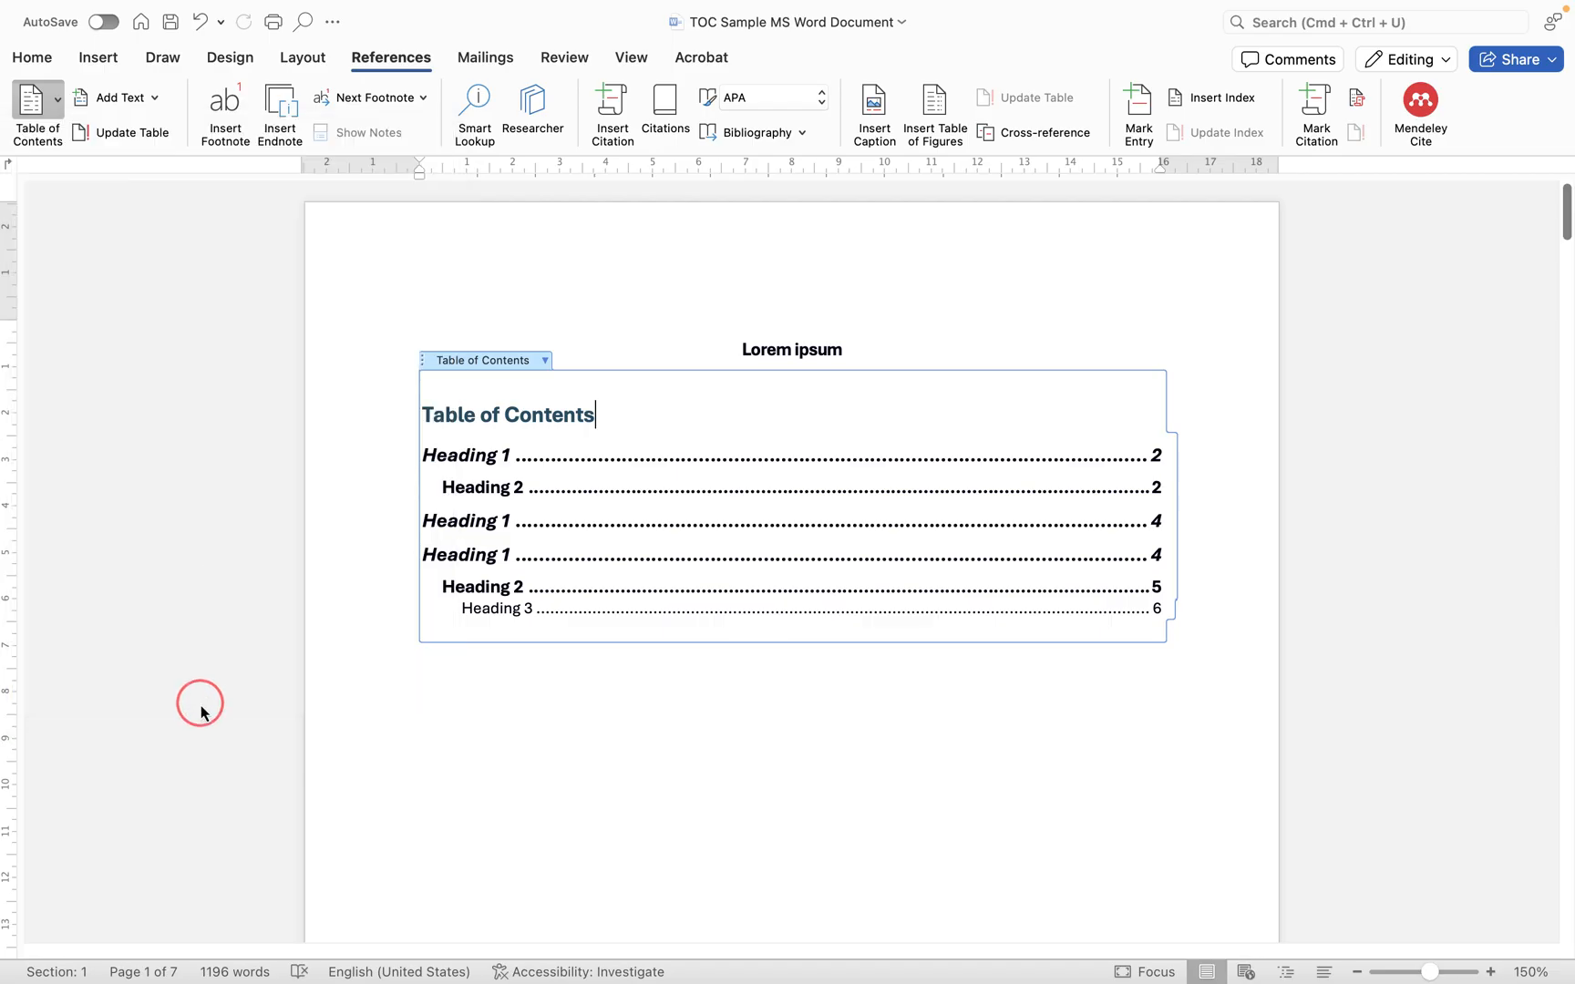
pyautogui.click(36, 113)
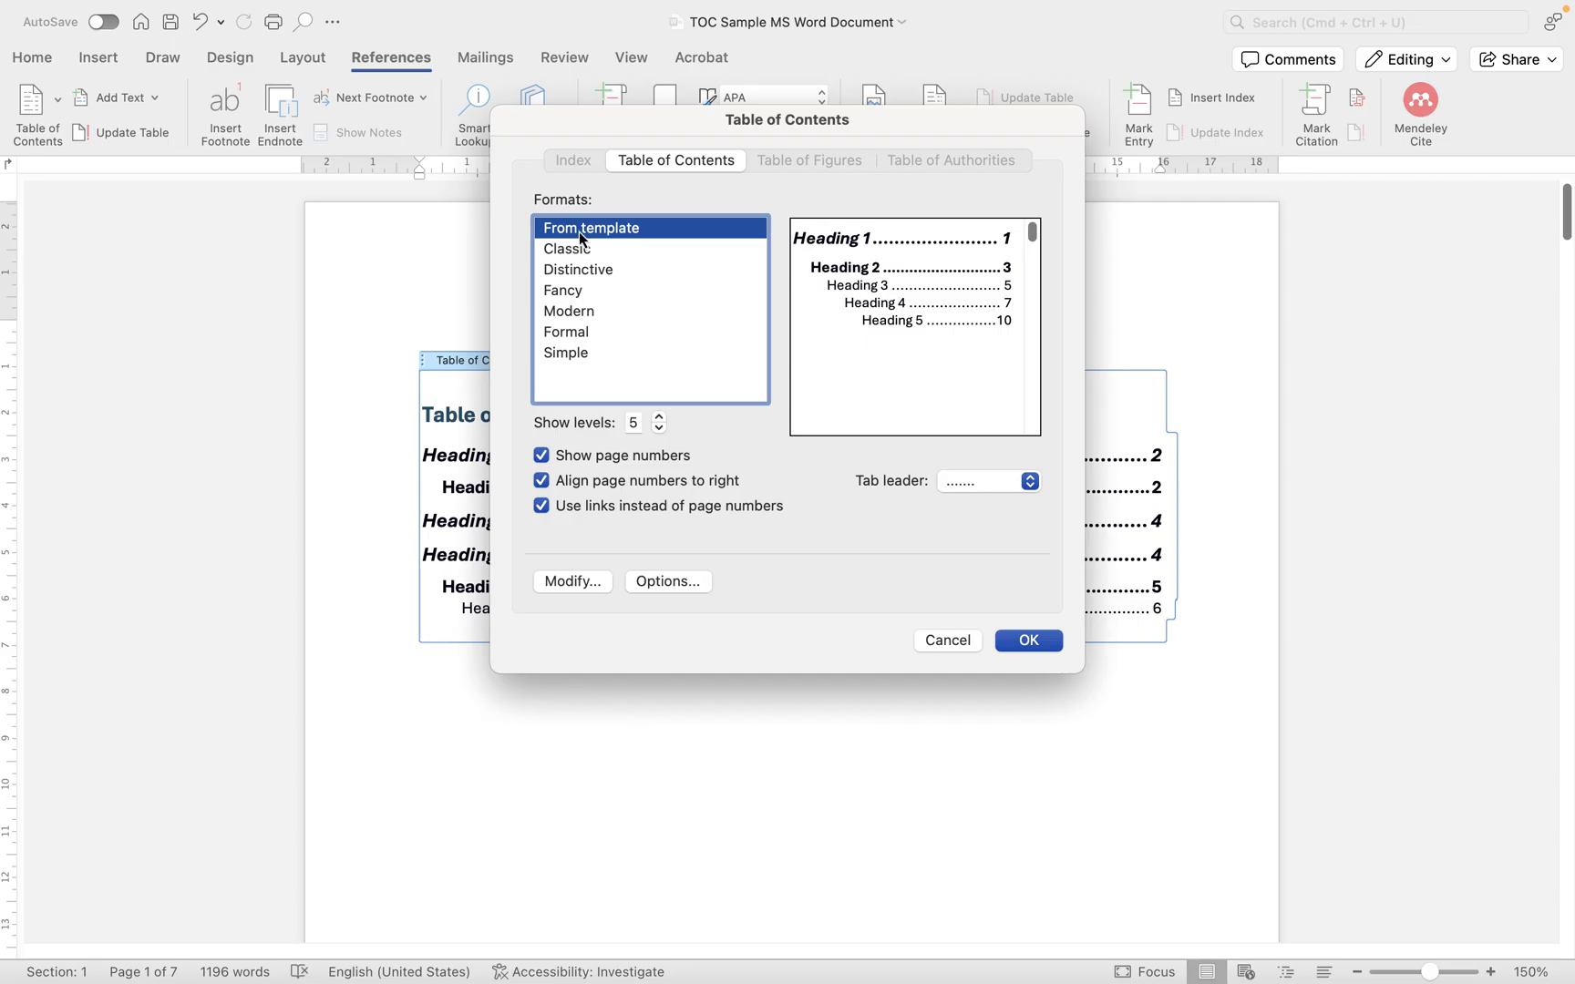
# - Preview the Classic, Fancy and Simple formats, then return to From template
pyautogui.click(567, 247)
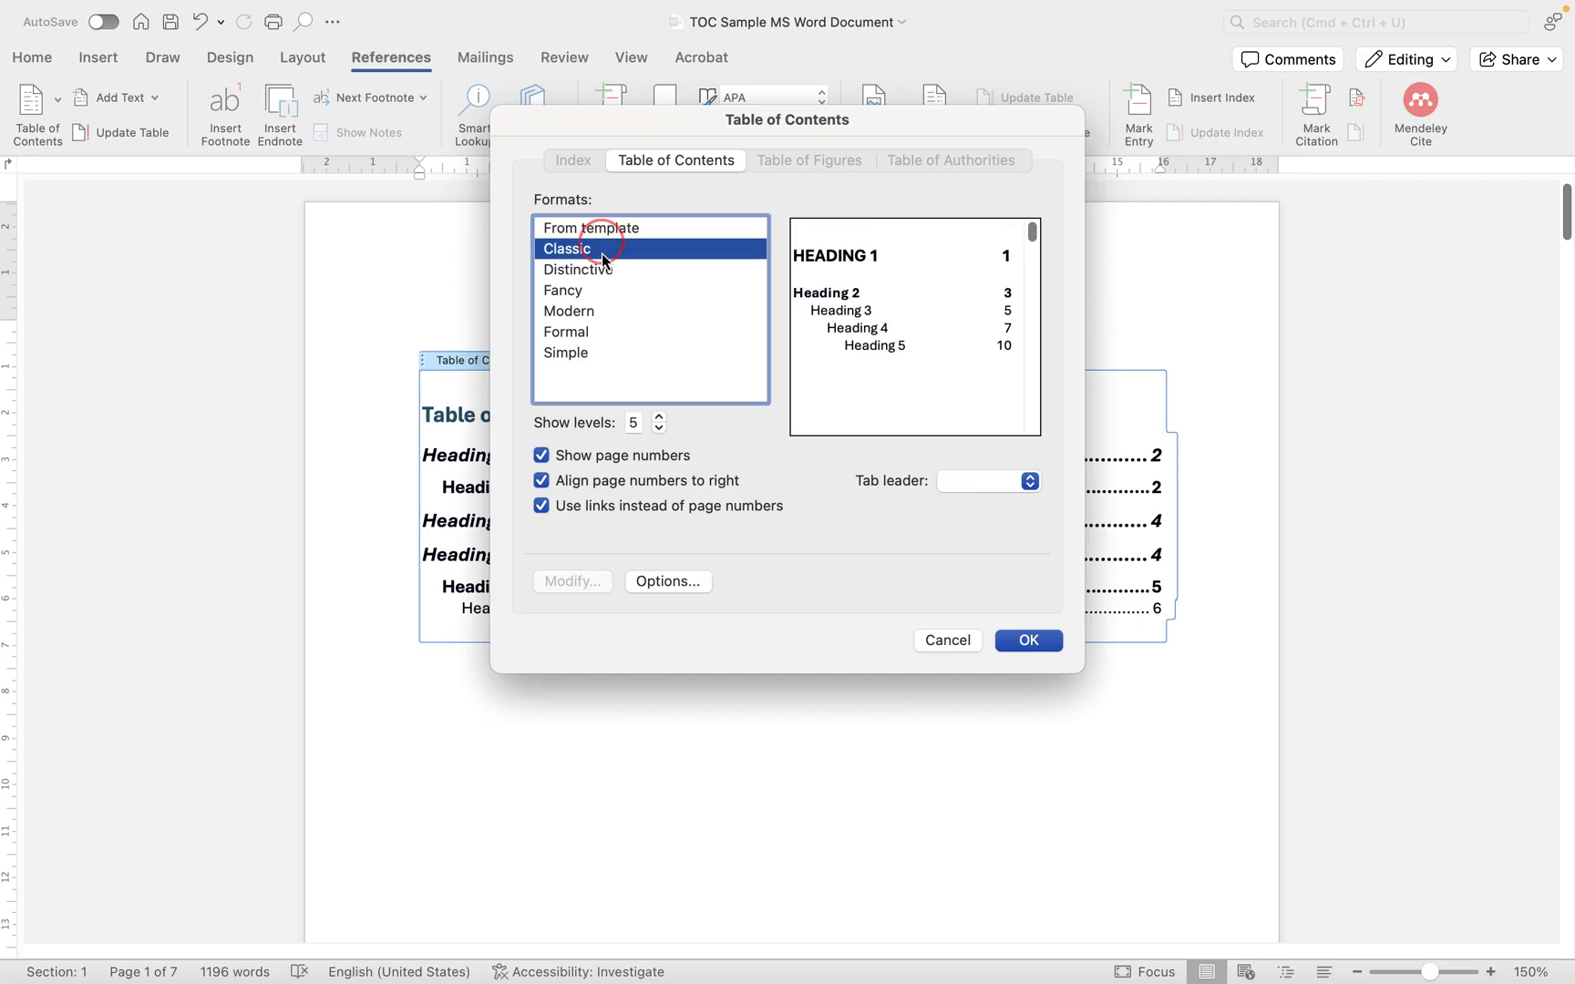
pyautogui.click(565, 290)
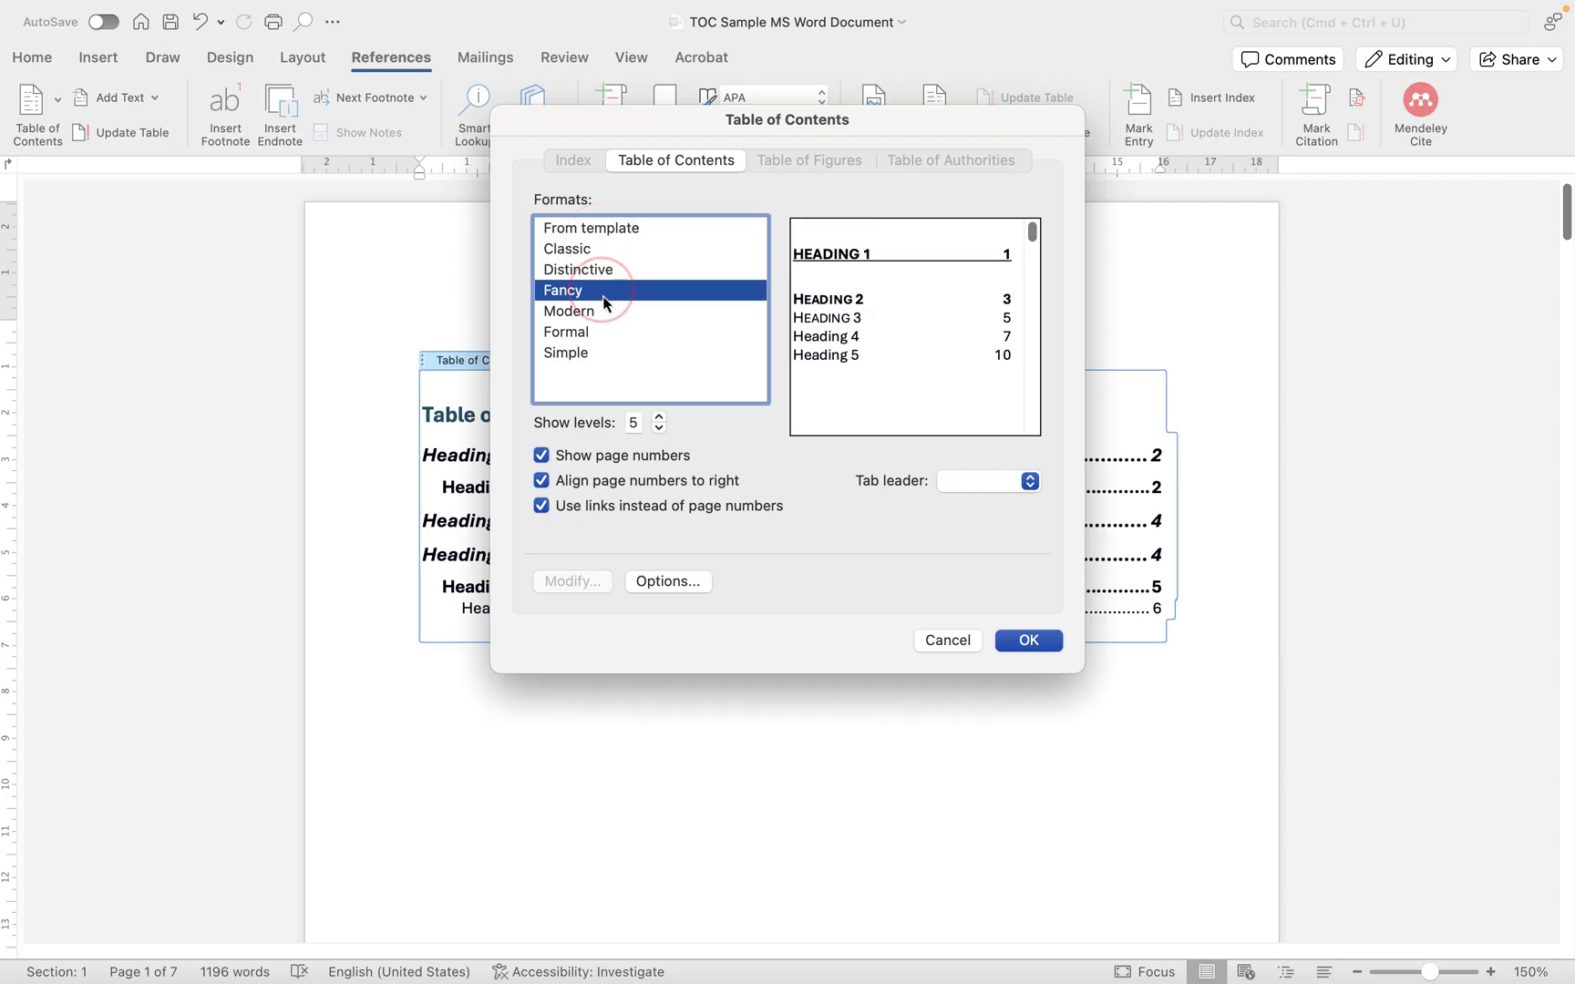
pyautogui.click(565, 352)
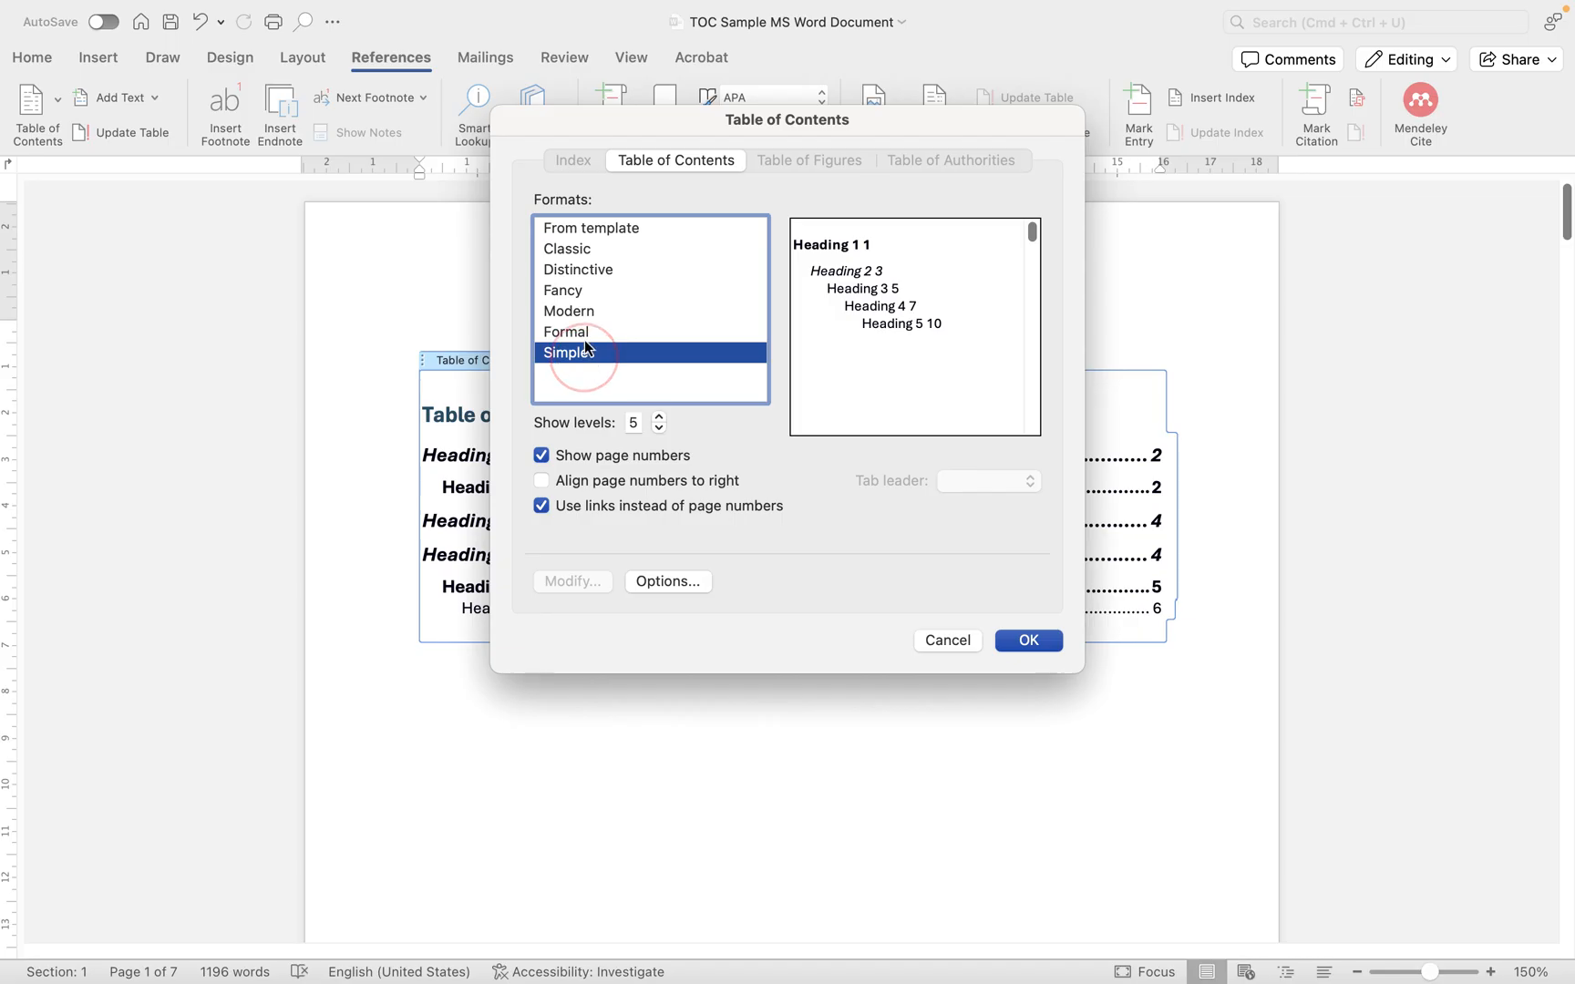
pyautogui.click(589, 228)
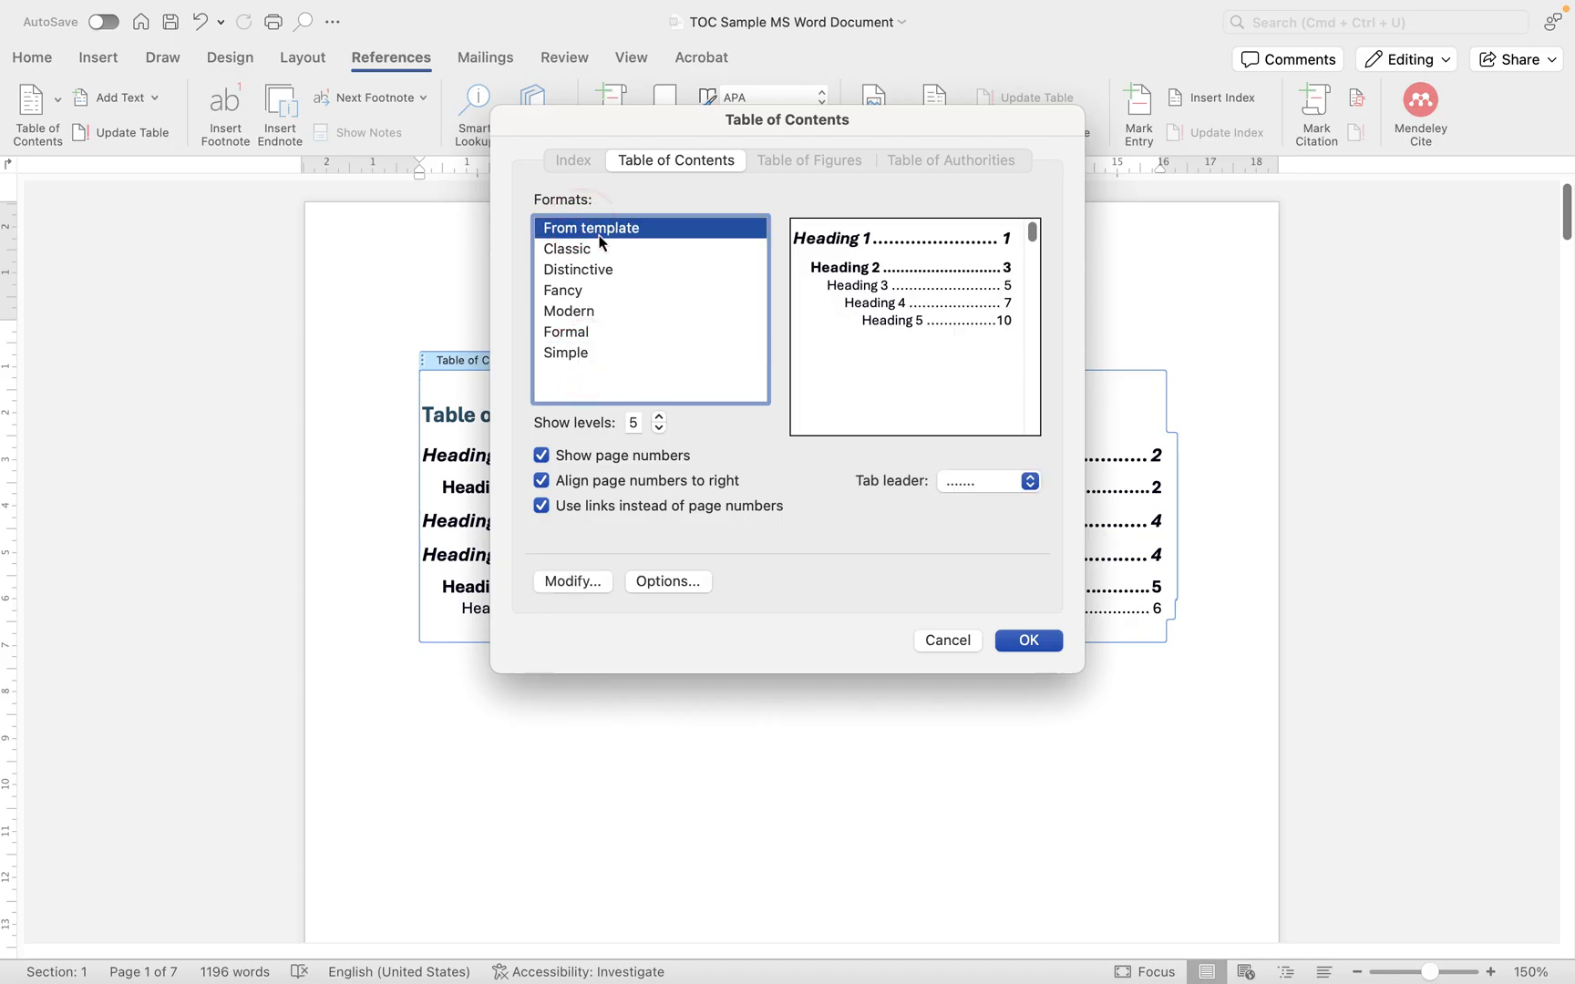
pyautogui.moveTo(607, 244)
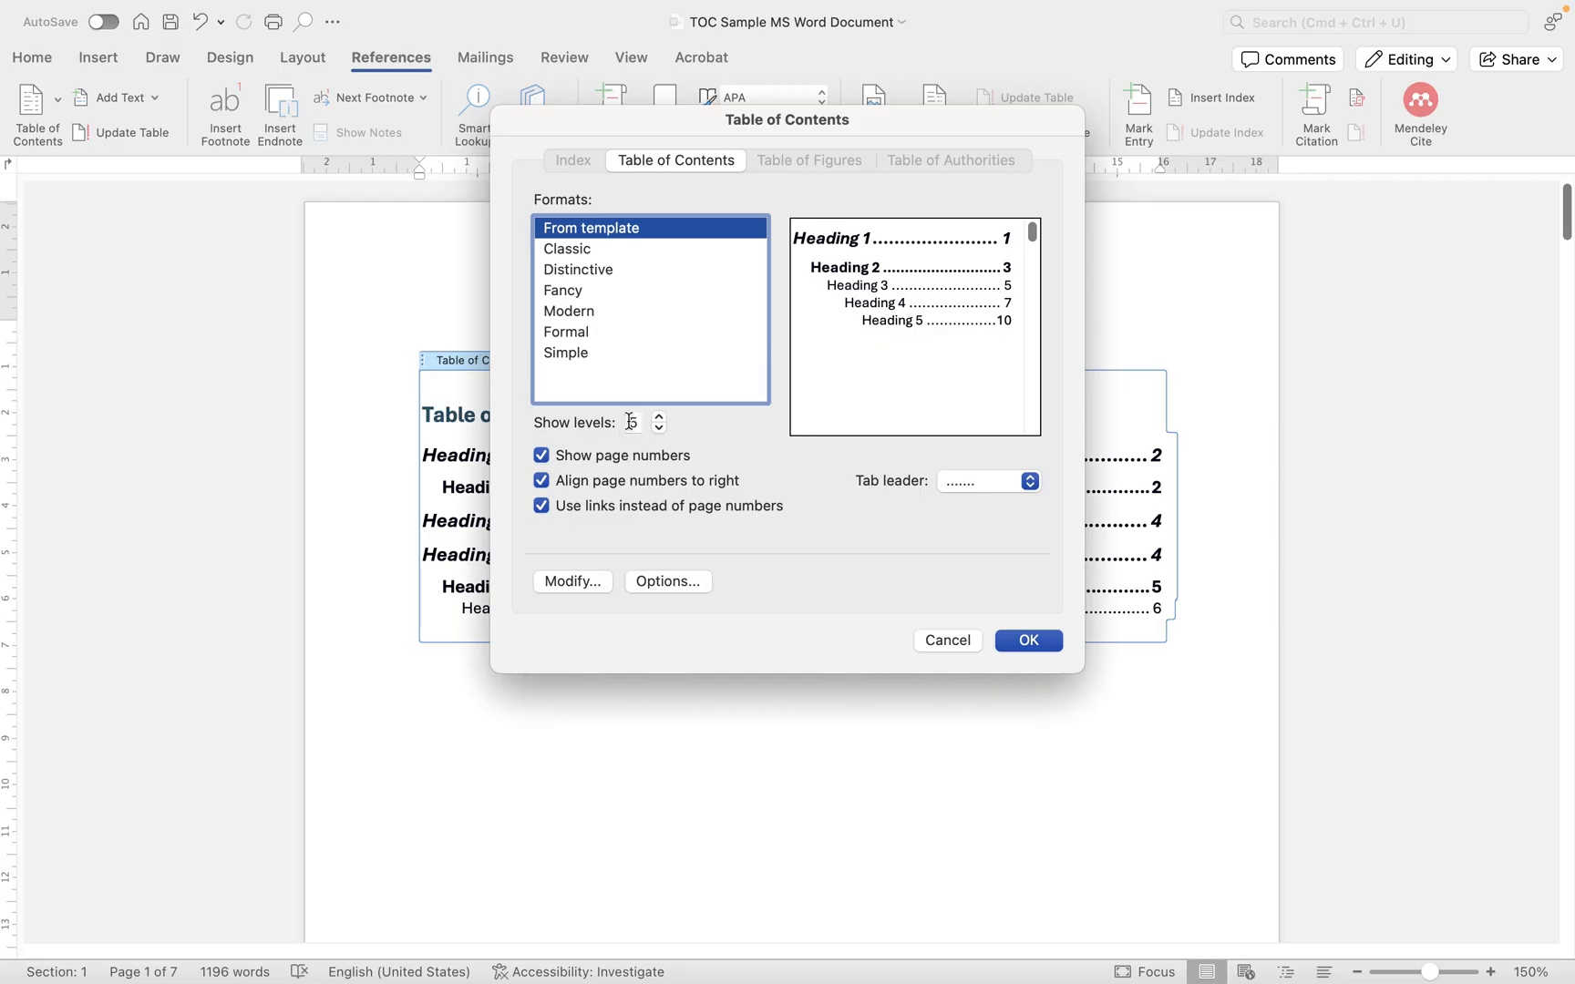
# - Set Show levels to 4 so Heading 1 through Heading 4 are included
pyautogui.click(660, 428)
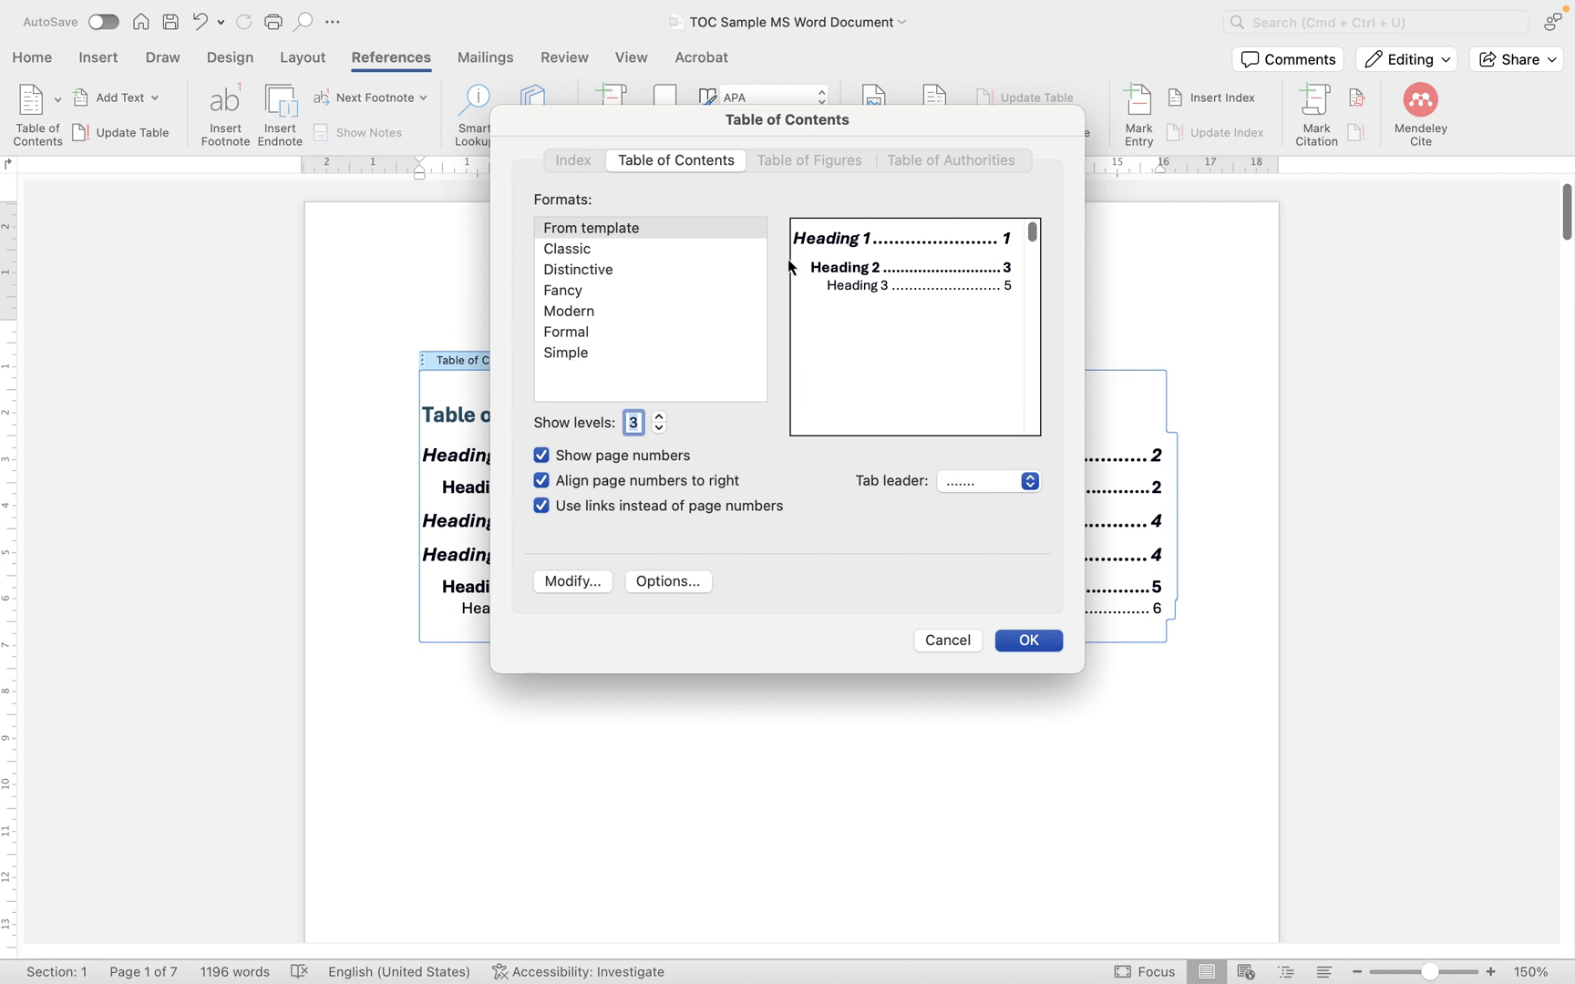
pyautogui.moveTo(879, 297)
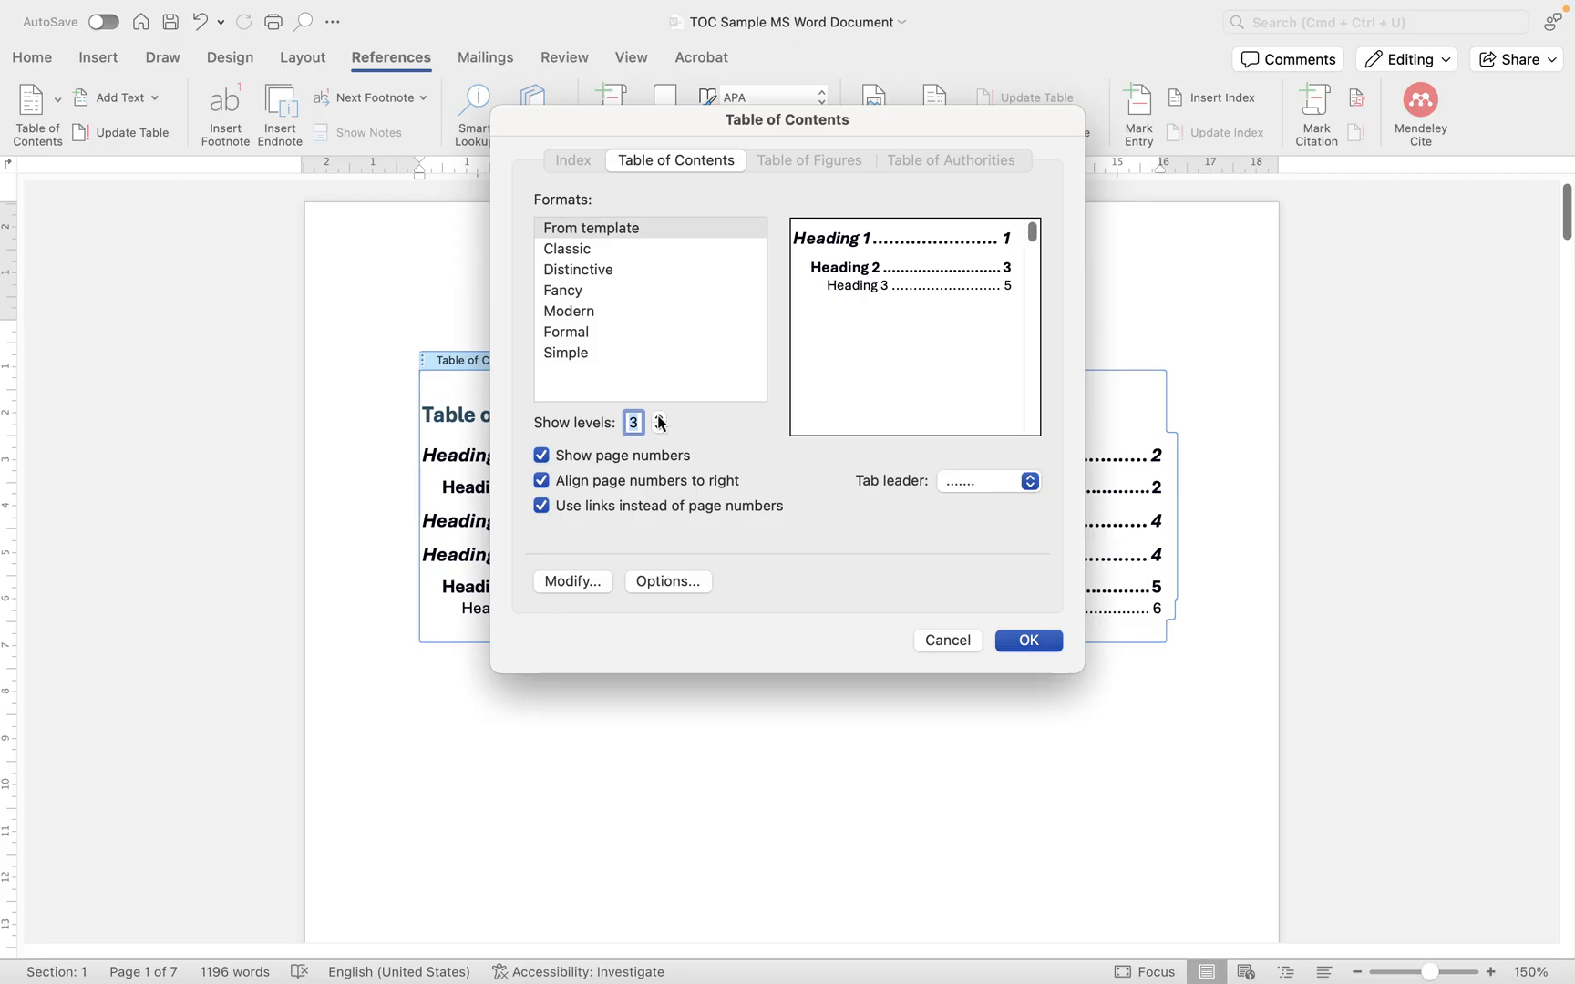
pyautogui.click(656, 417)
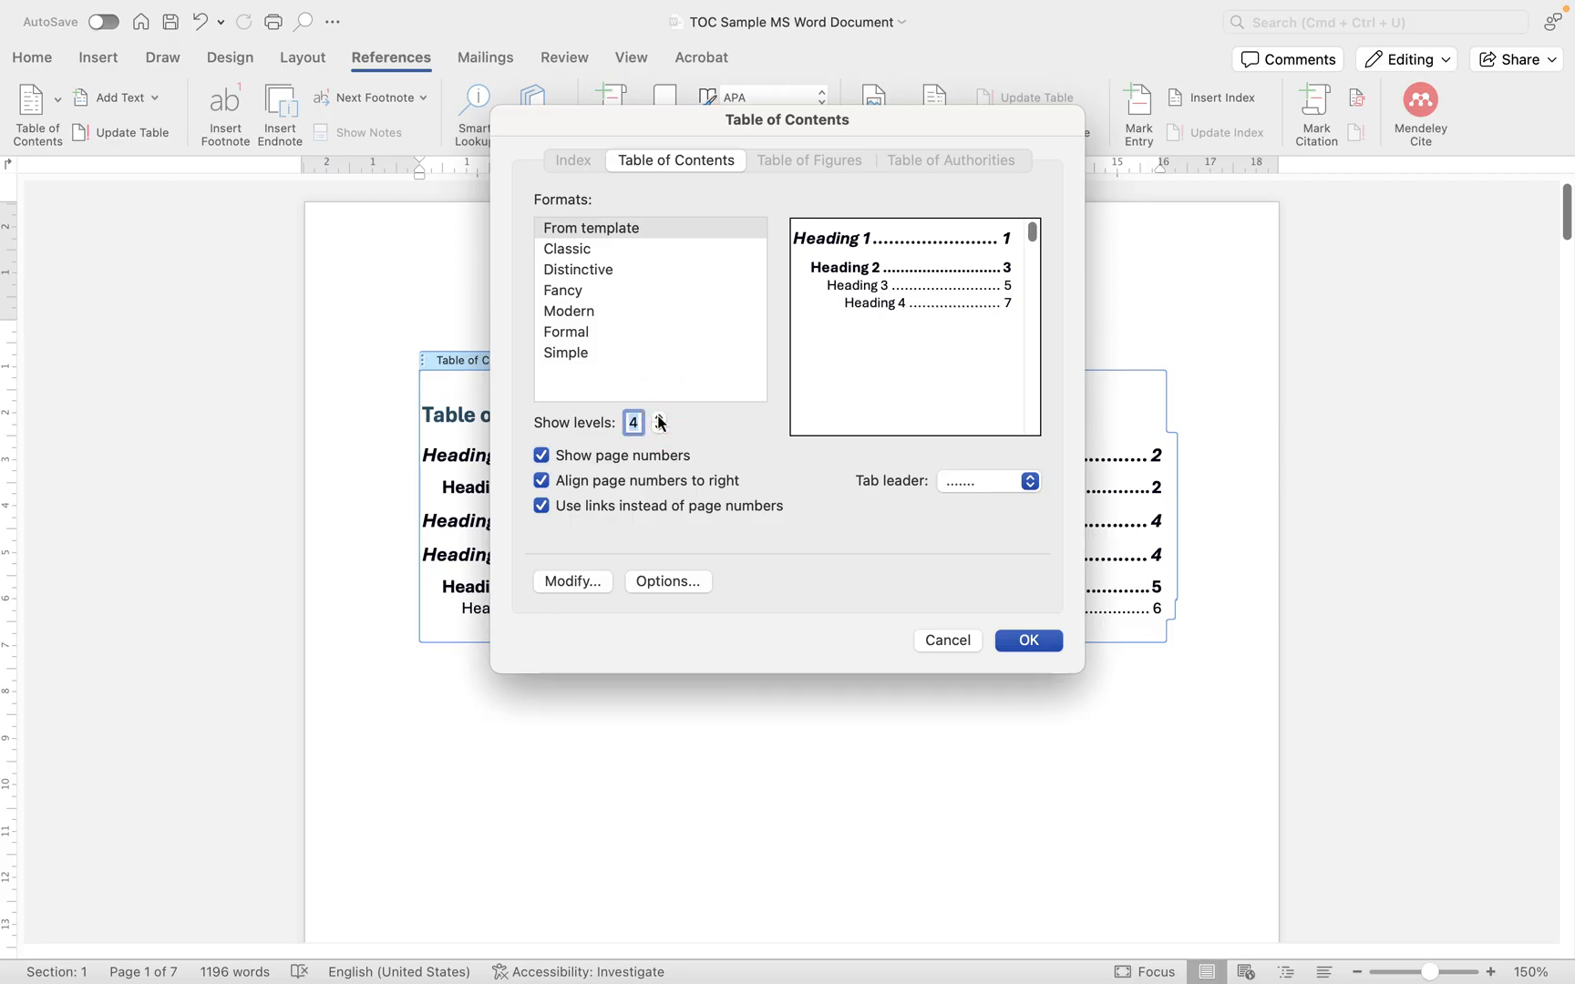
pyautogui.click(658, 416)
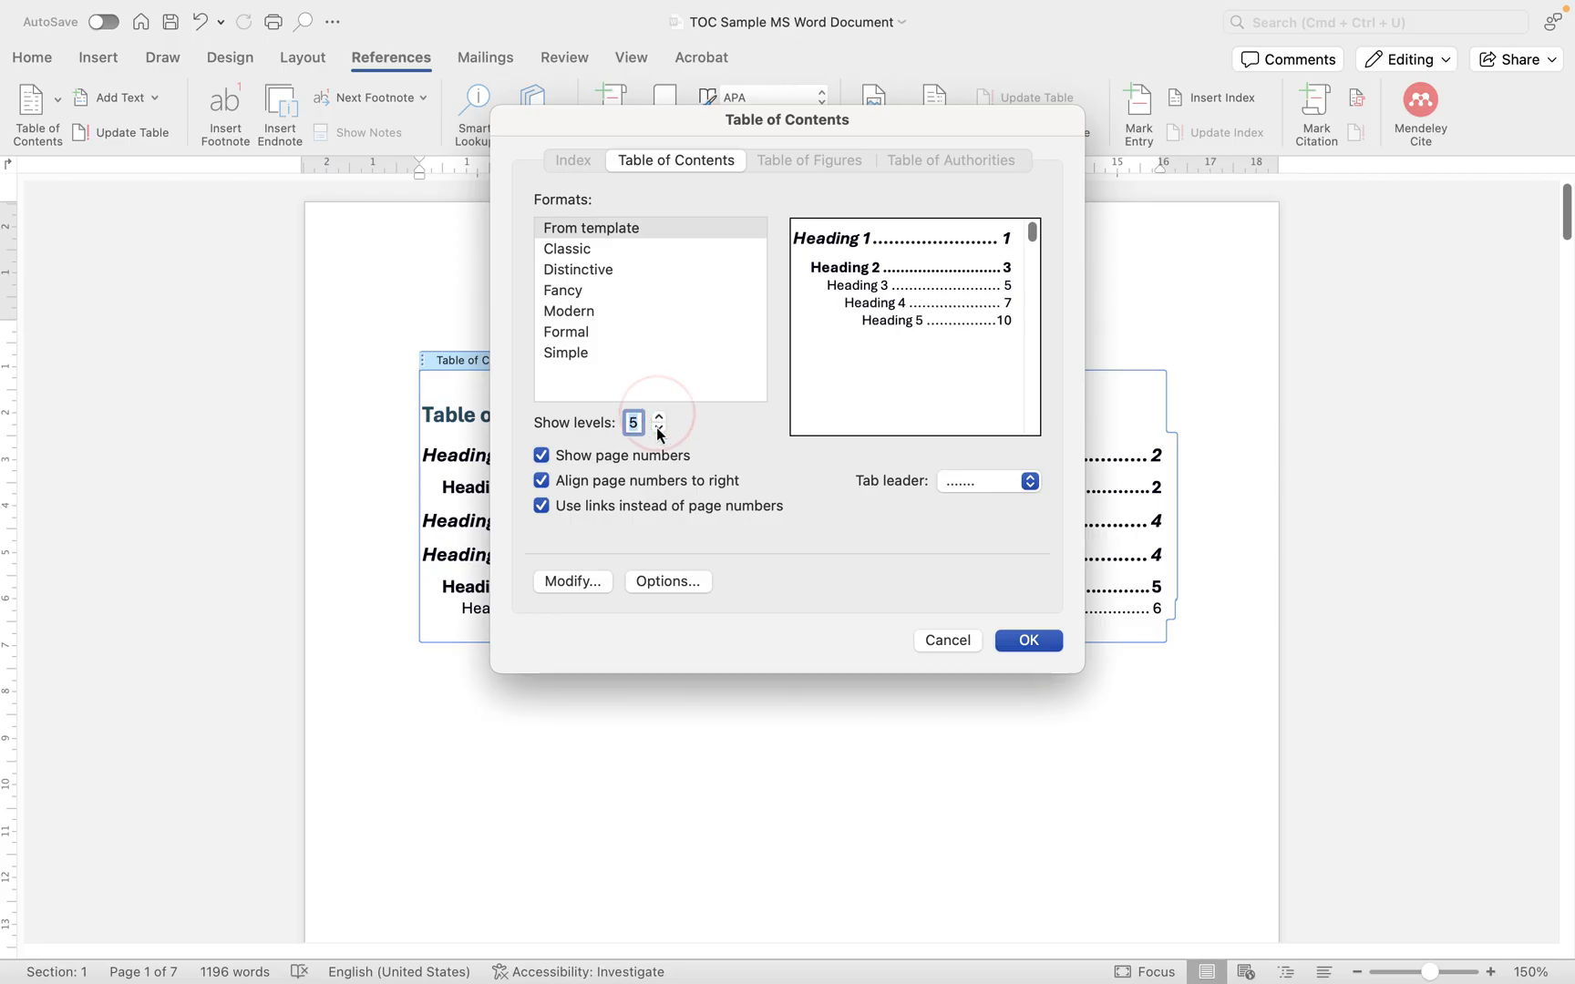
pyautogui.click(658, 428)
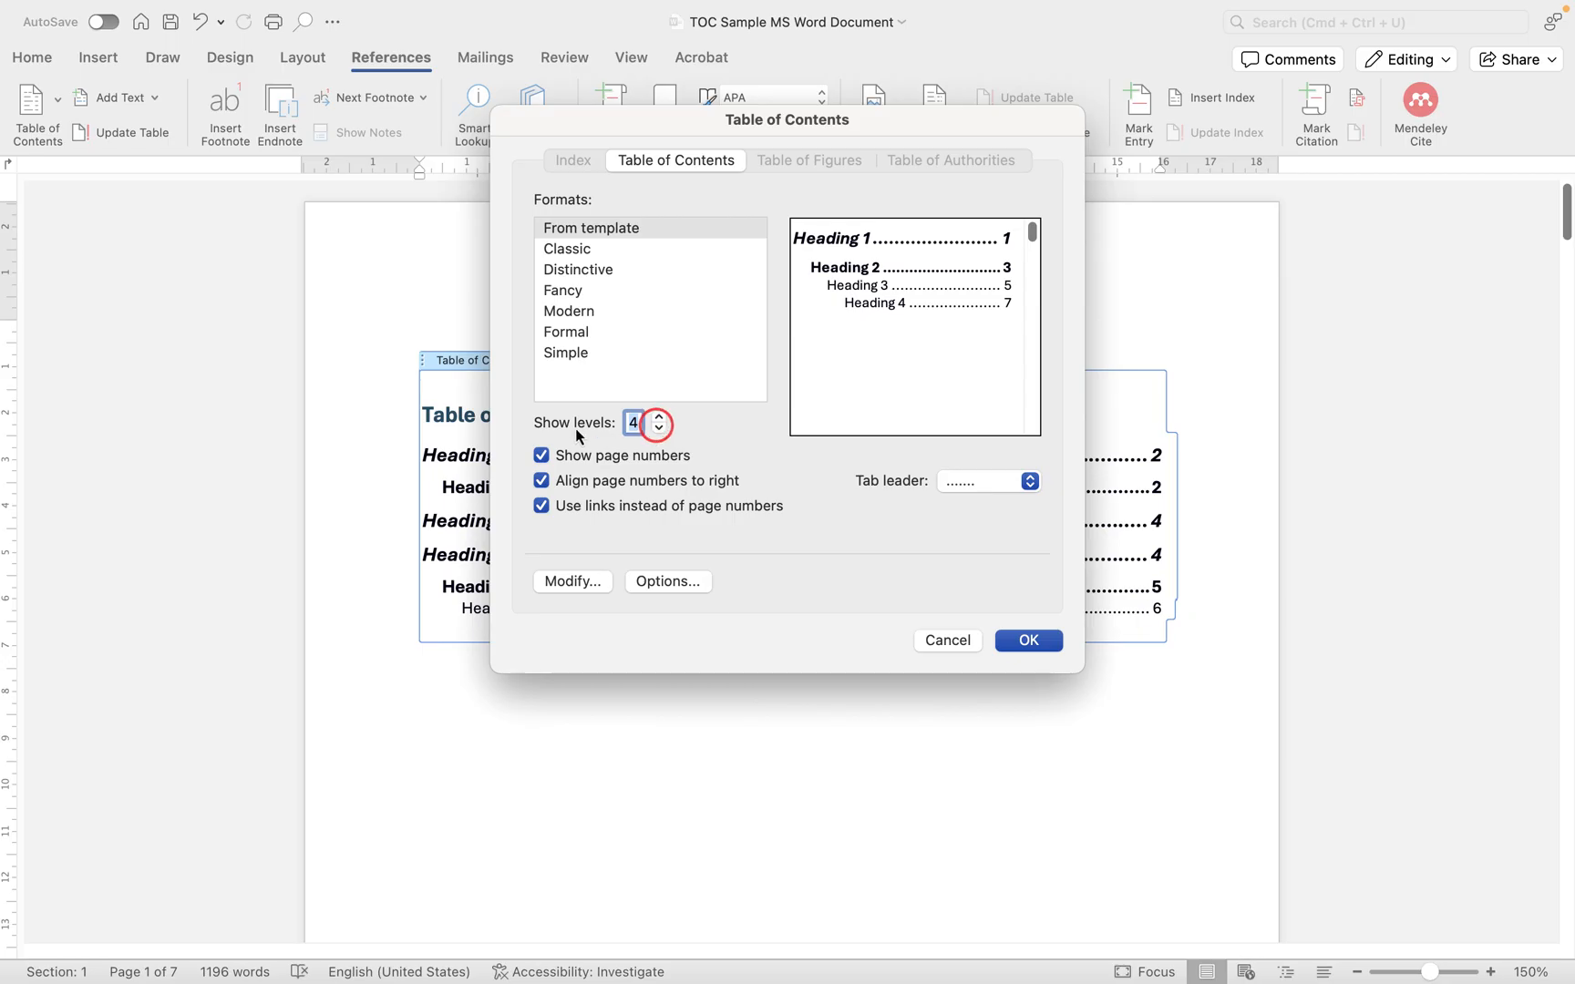
pyautogui.moveTo(1052, 303)
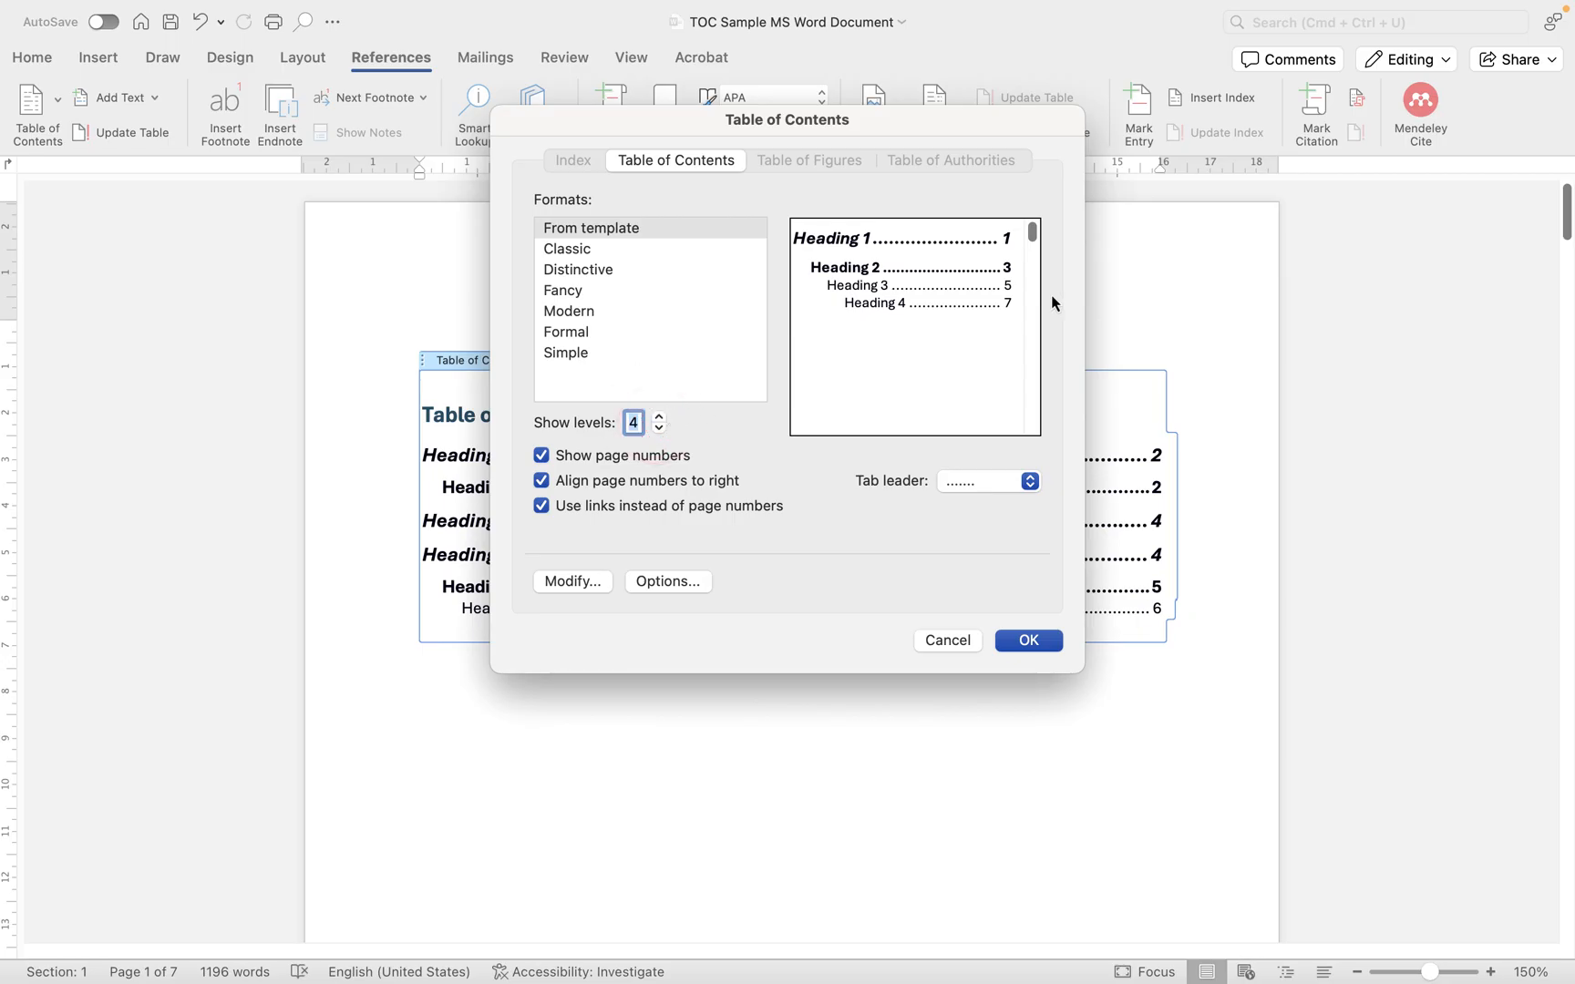
pyautogui.moveTo(941, 317)
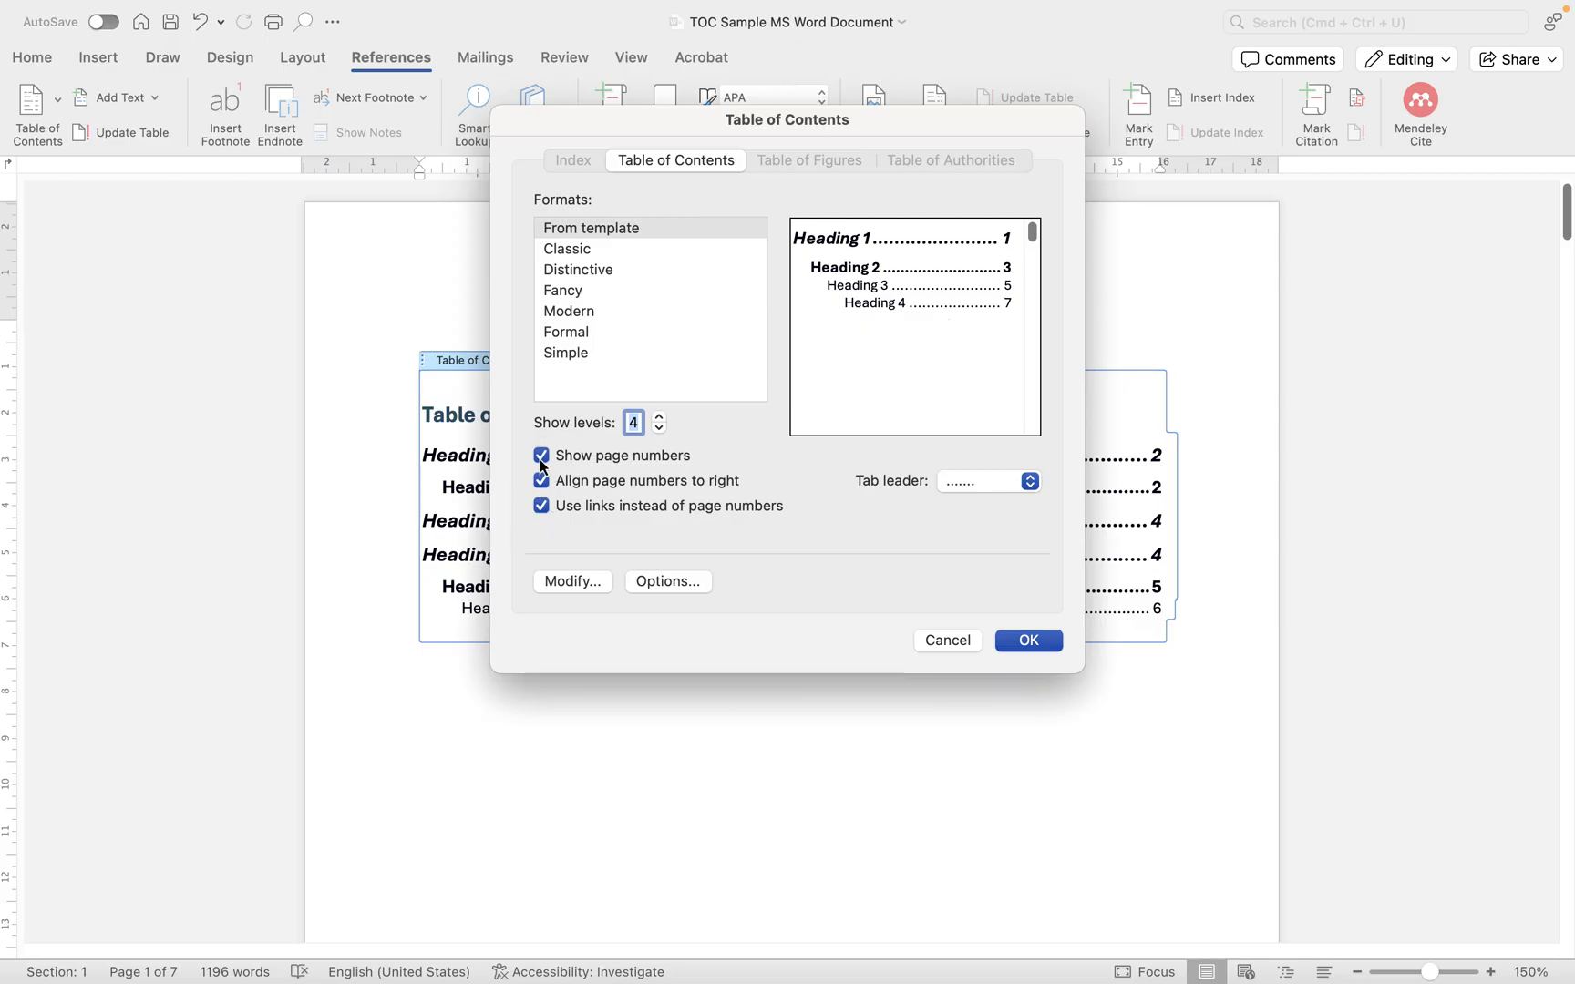
pyautogui.moveTo(603, 463)
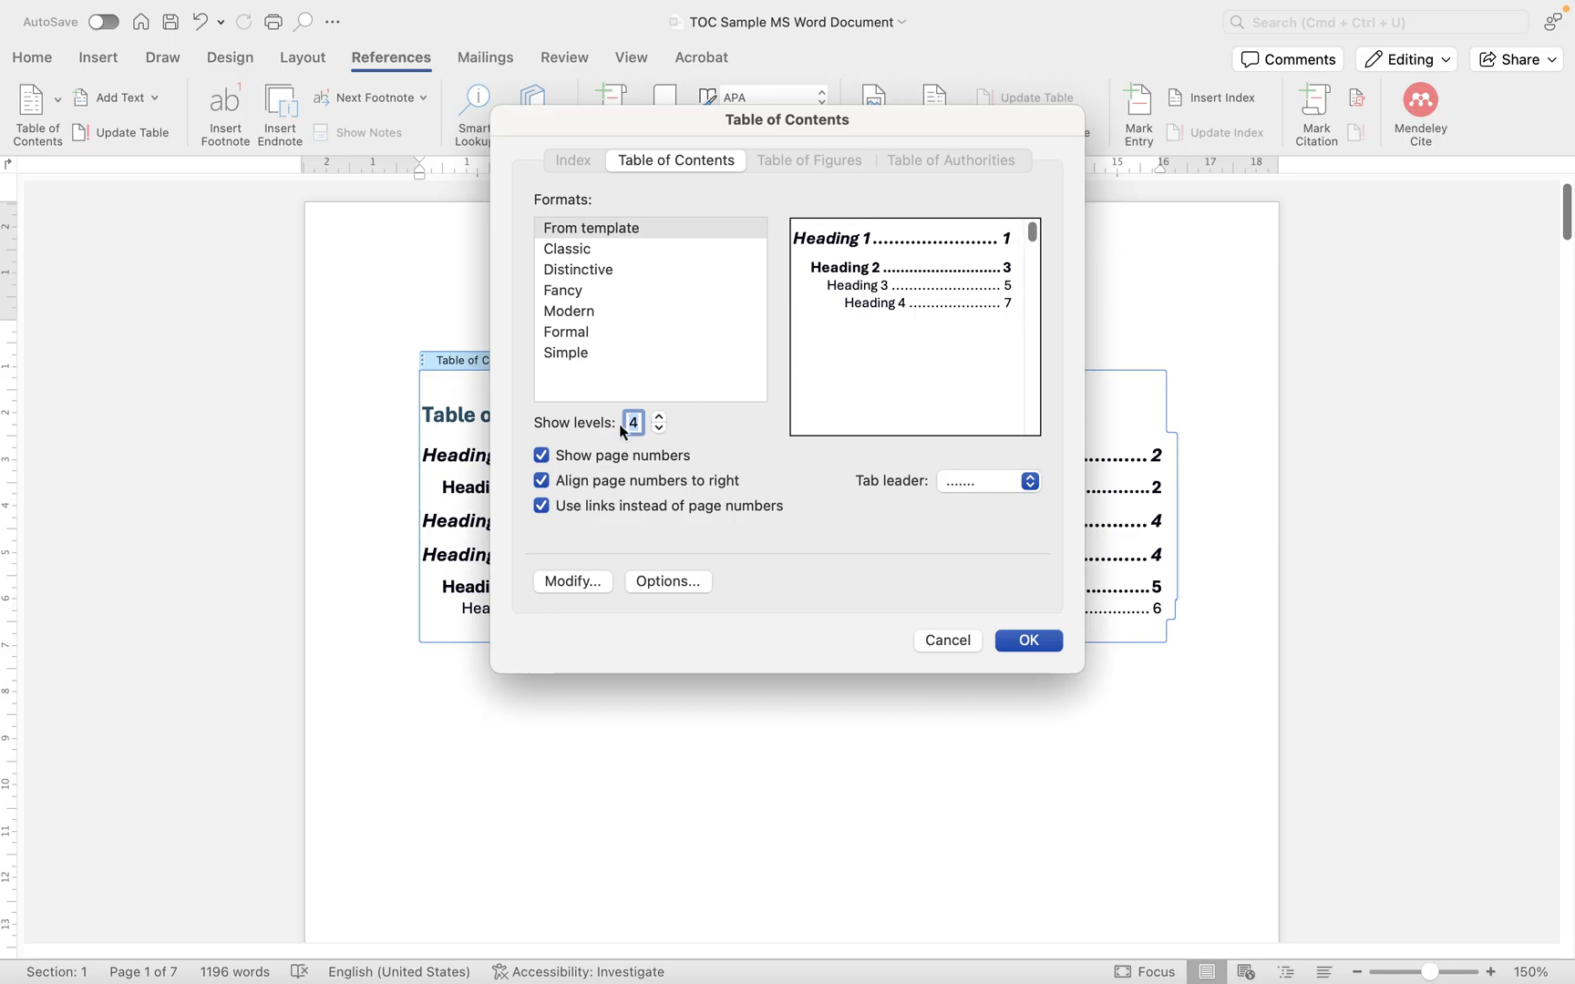
# - Toggle Show page numbers and Align page numbers to right, ending with both enabled
pyautogui.click(541, 456)
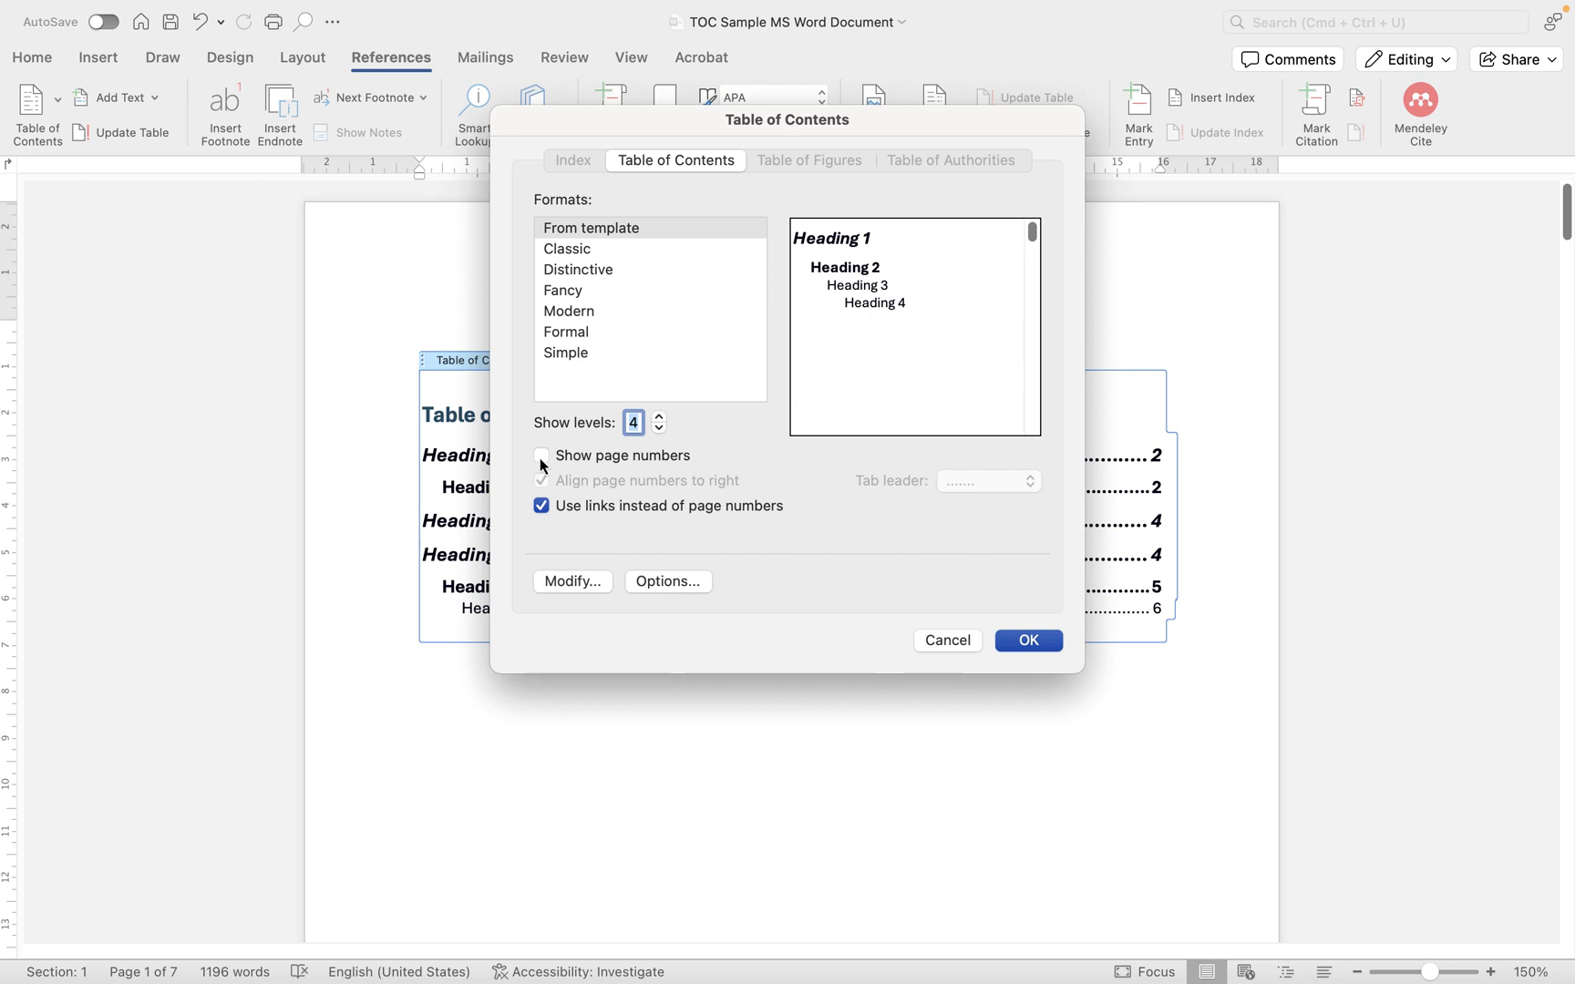
pyautogui.click(541, 456)
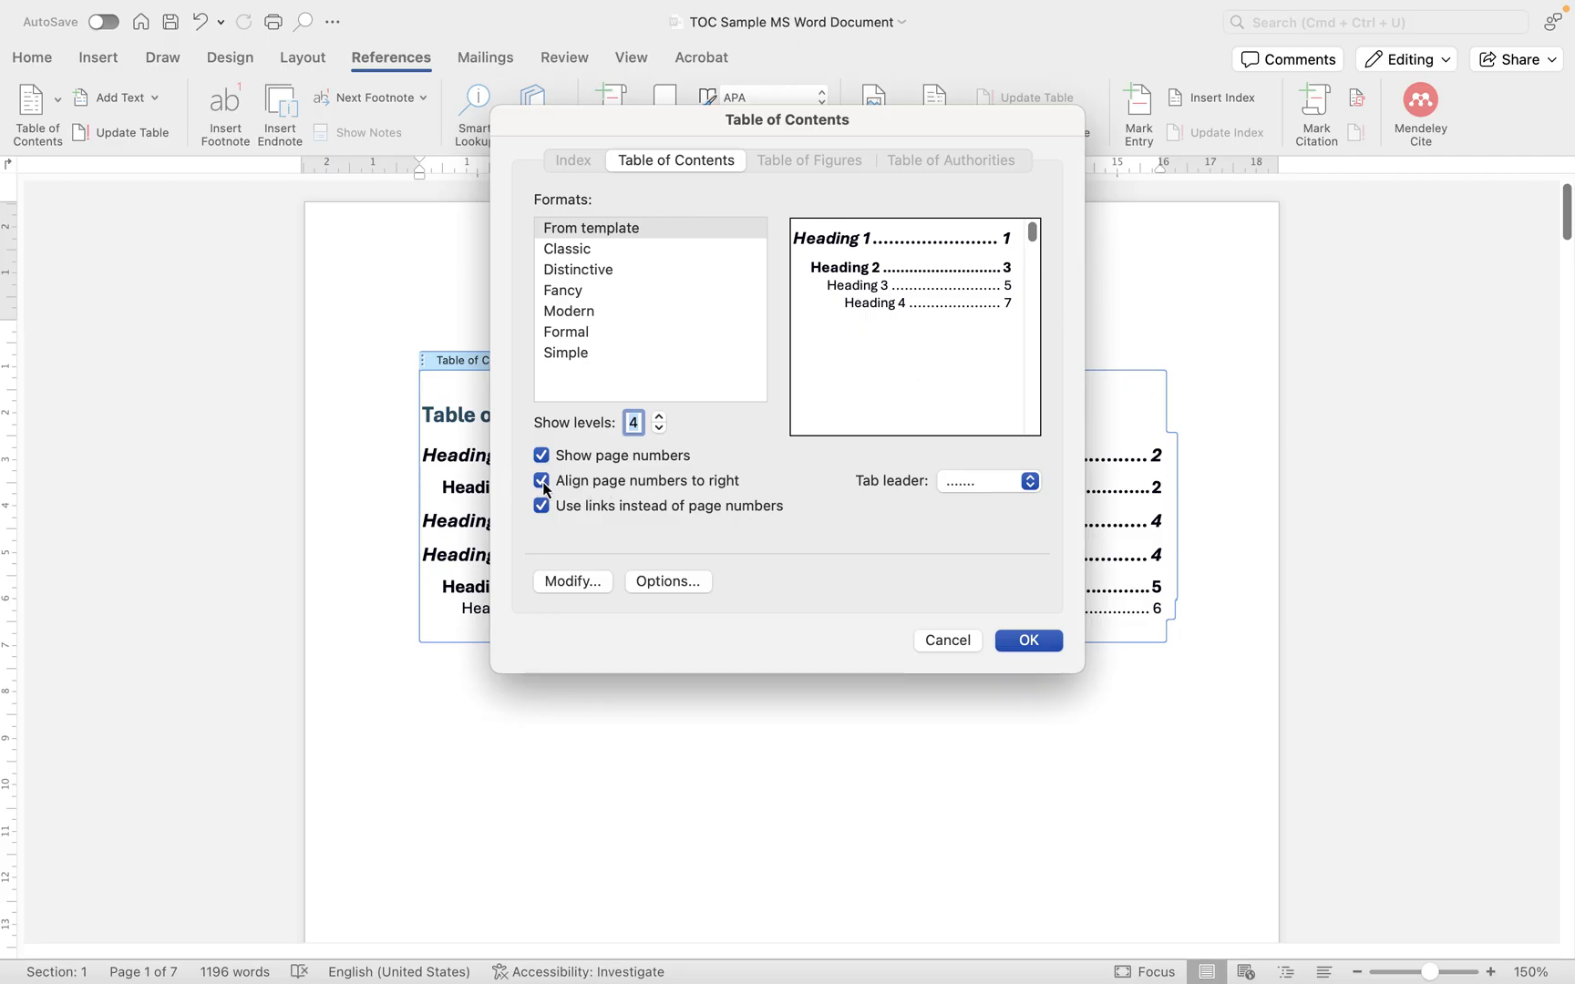
pyautogui.click(541, 480)
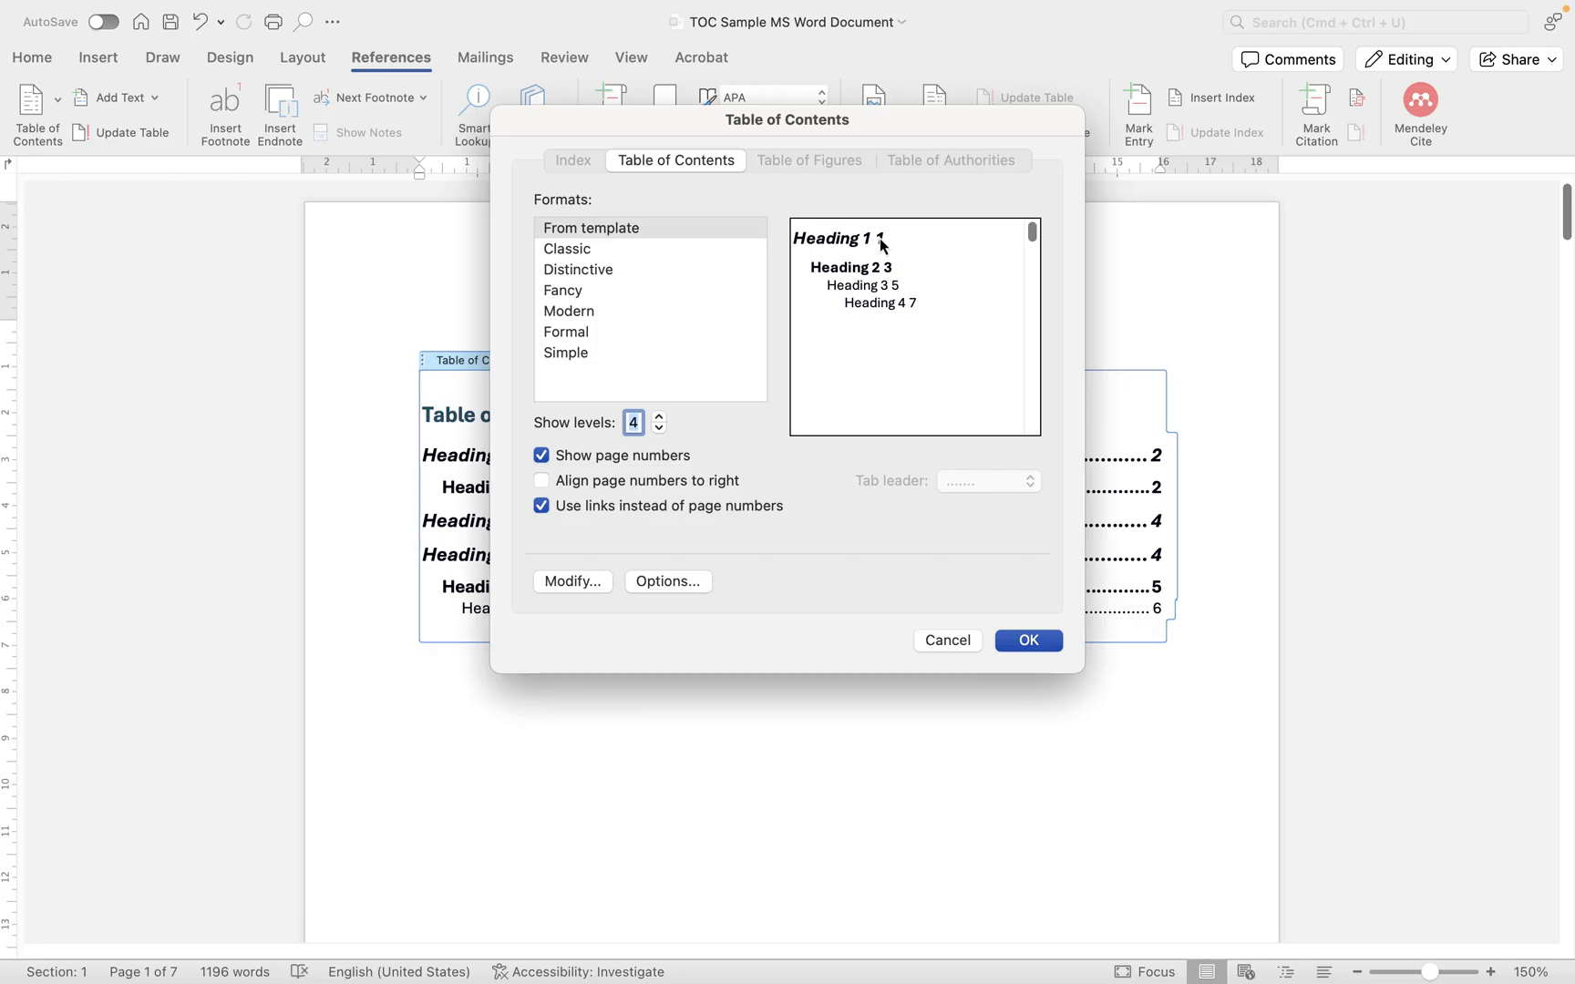
pyautogui.moveTo(893, 259)
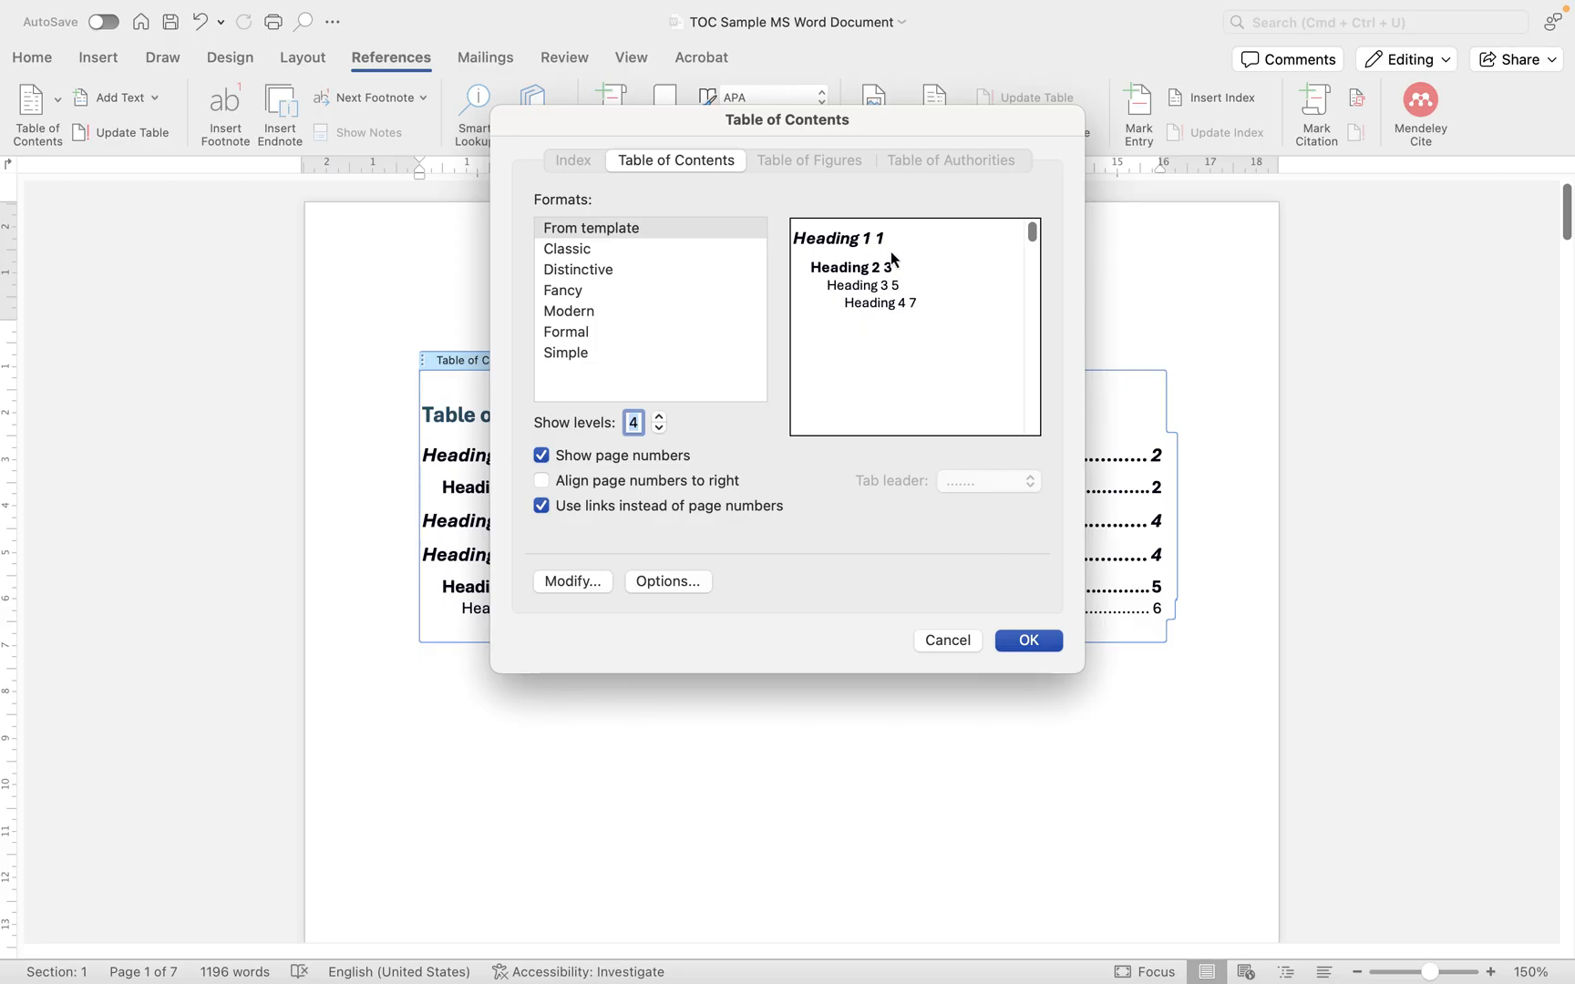
pyautogui.moveTo(870, 240)
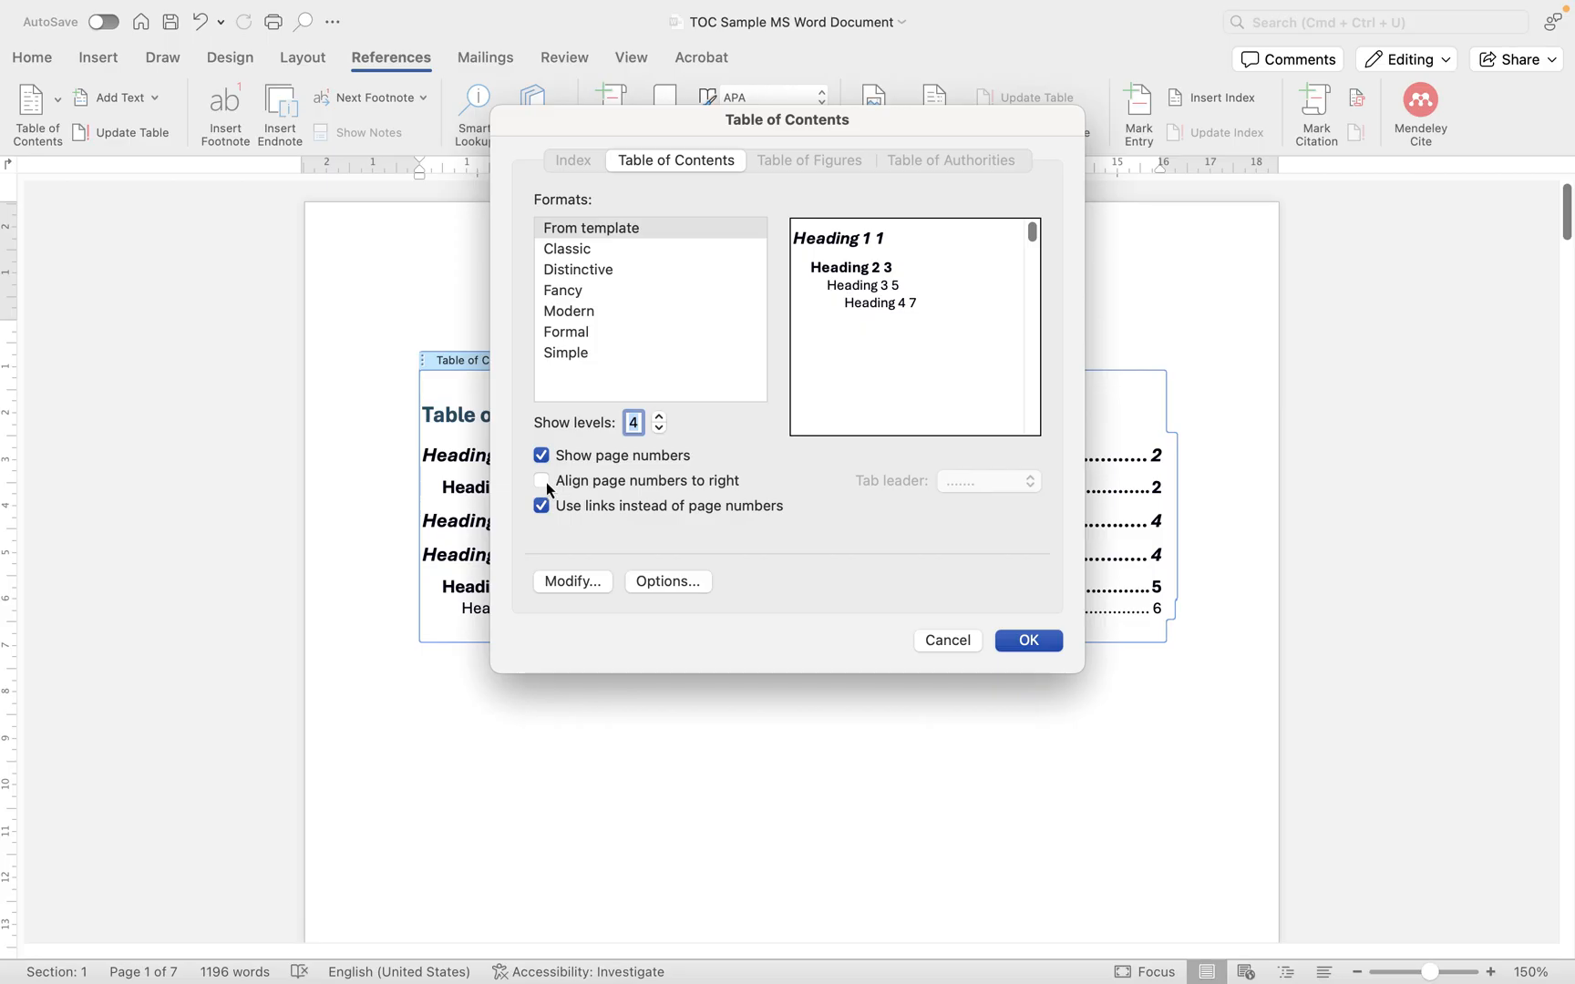
pyautogui.click(541, 480)
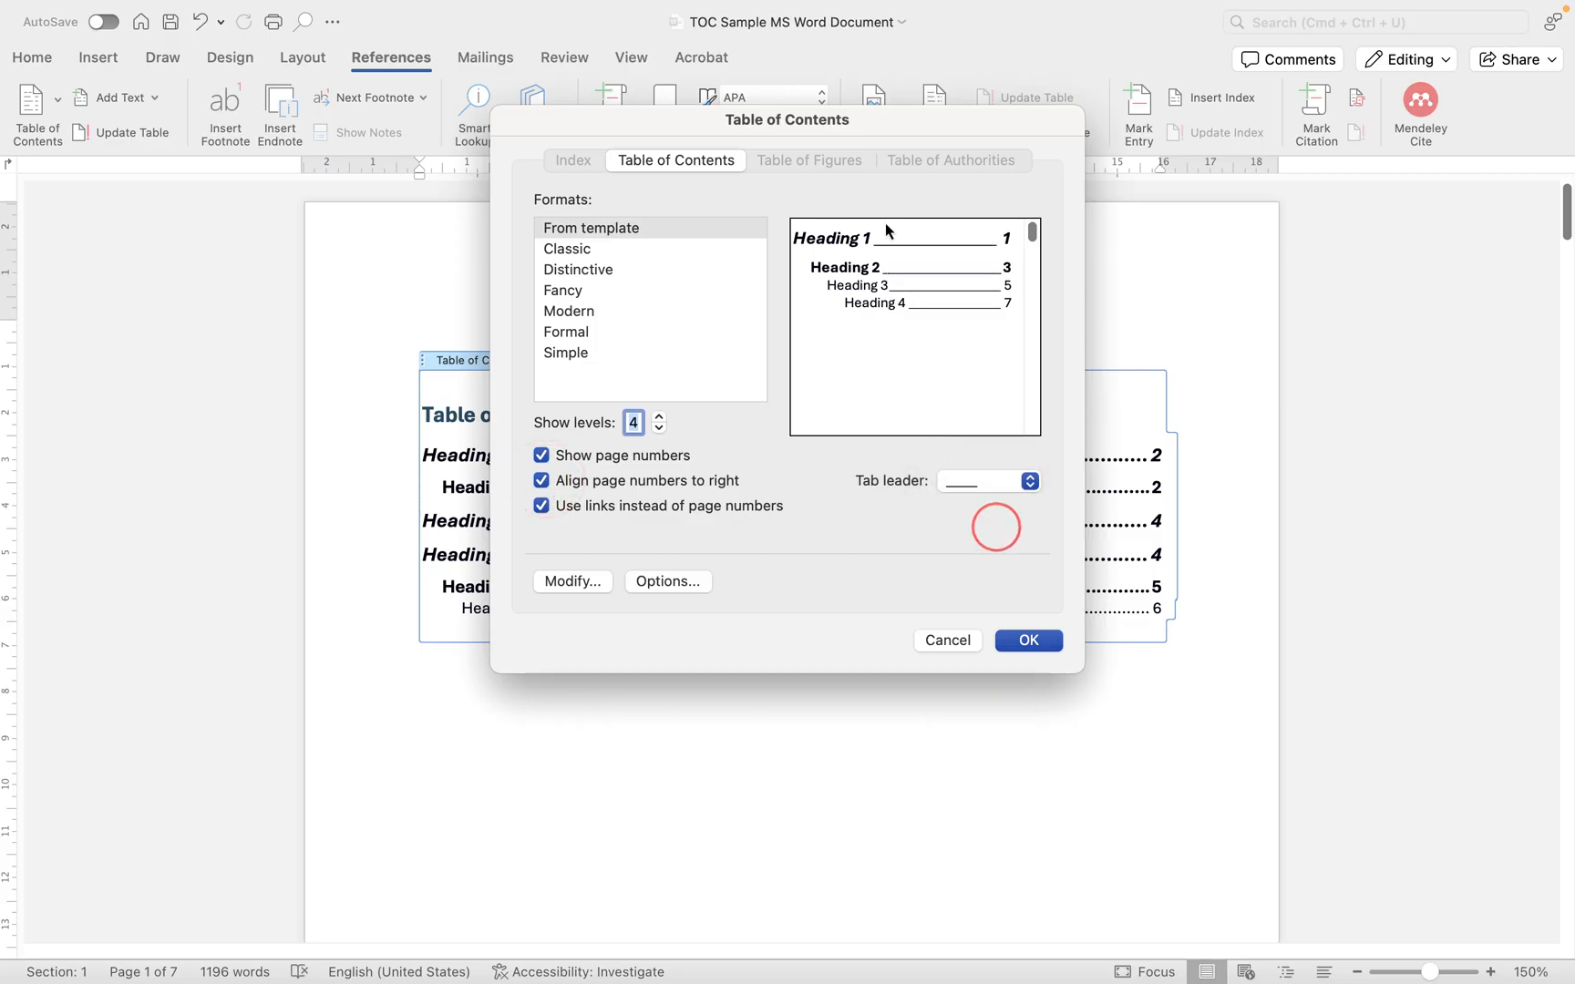
# - Choose a solid-line tab leader before the right-aligned page numbers and list the TOC entry styles
pyautogui.click(1028, 481)
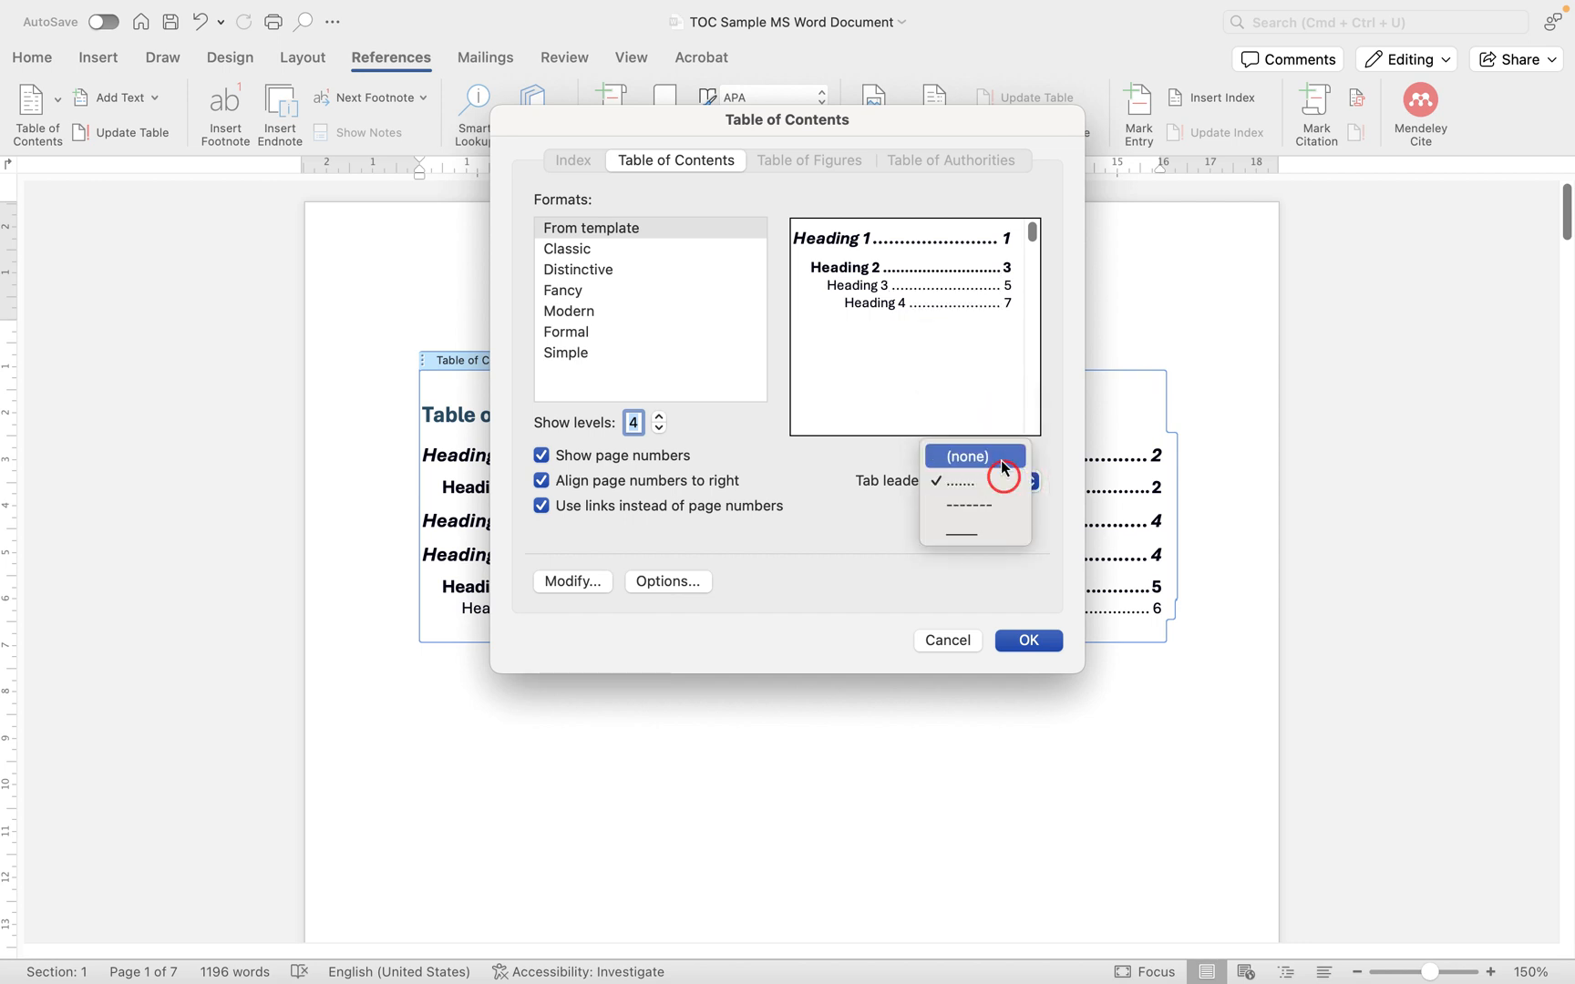
pyautogui.click(967, 455)
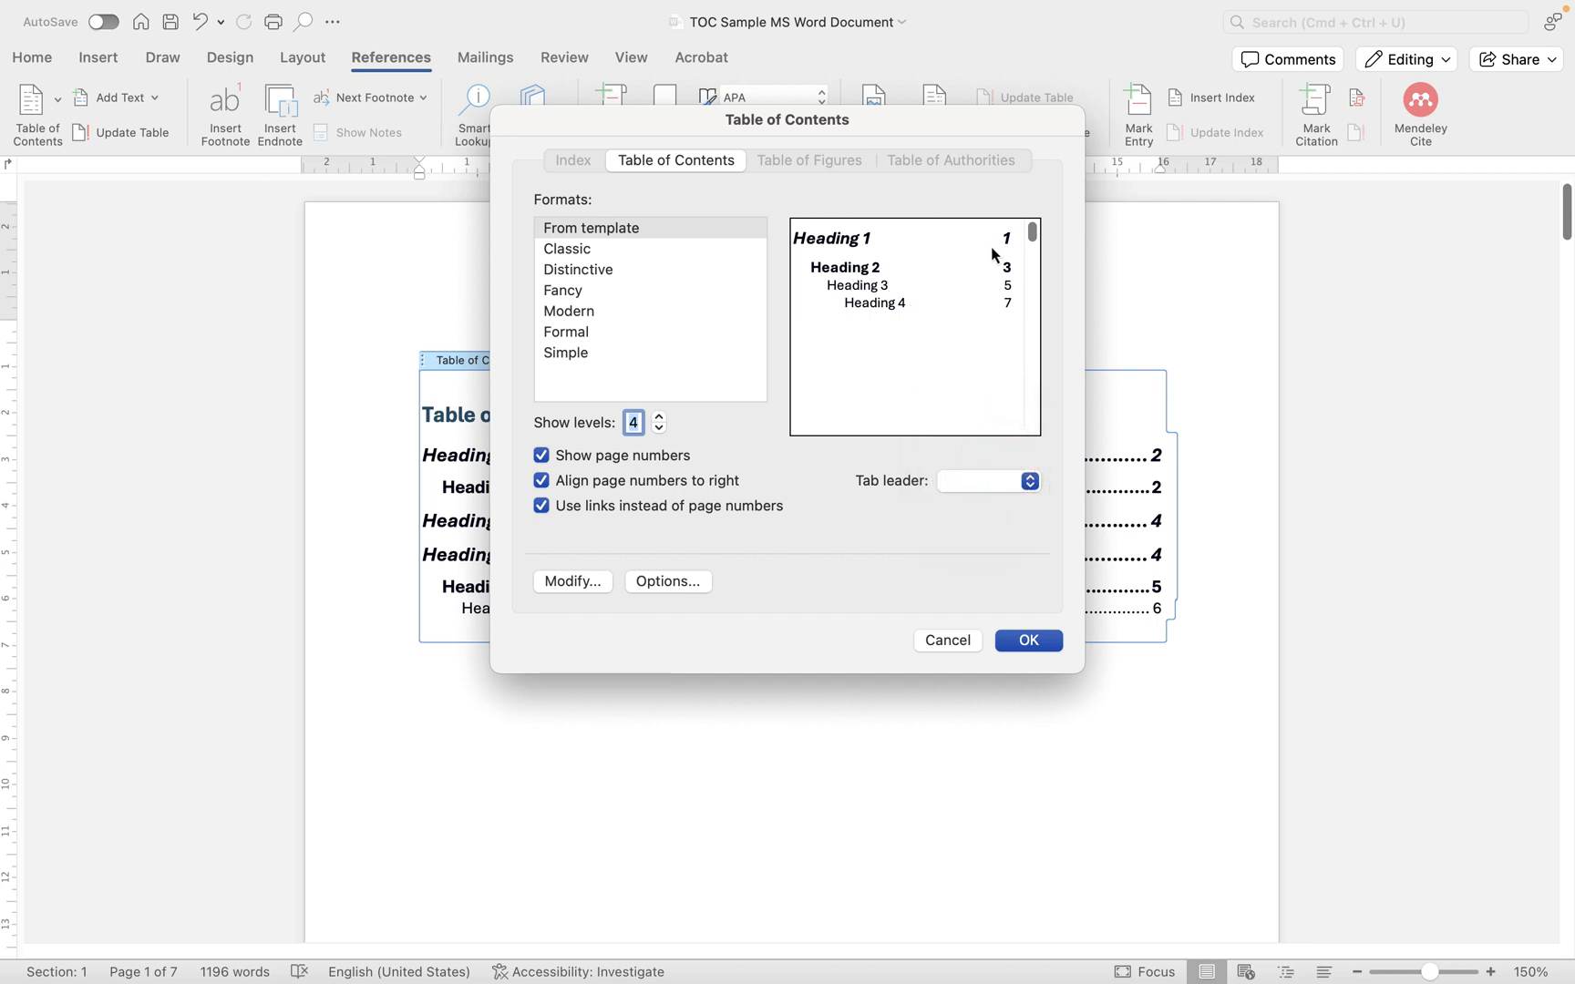
pyautogui.click(988, 481)
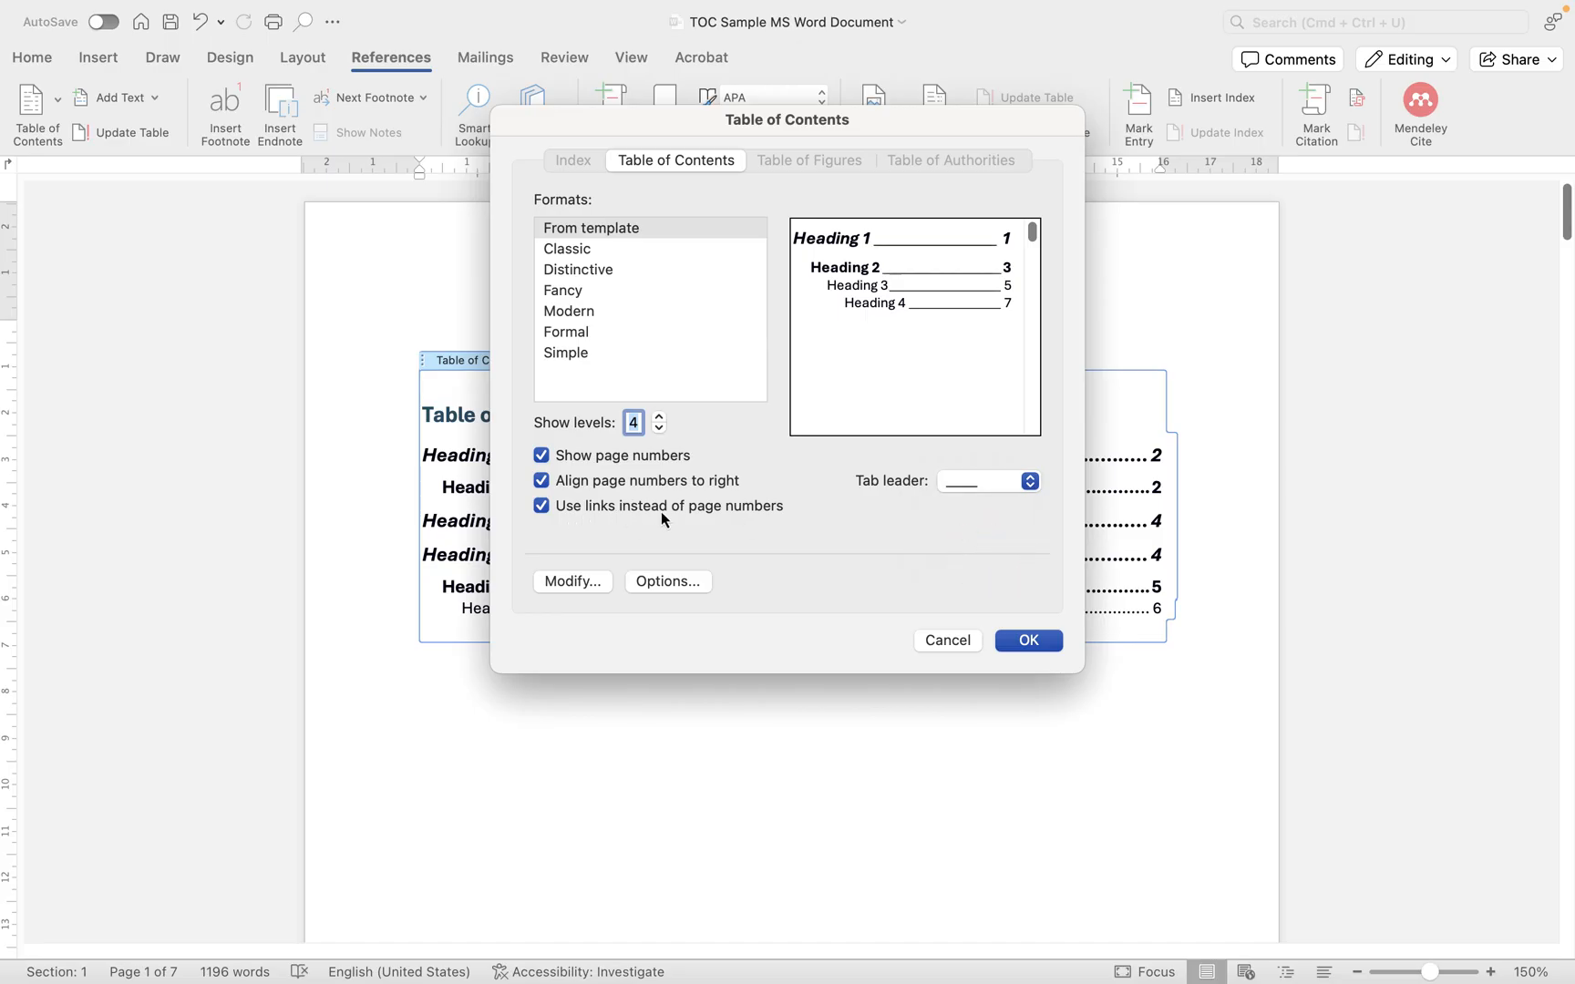
pyautogui.moveTo(711, 525)
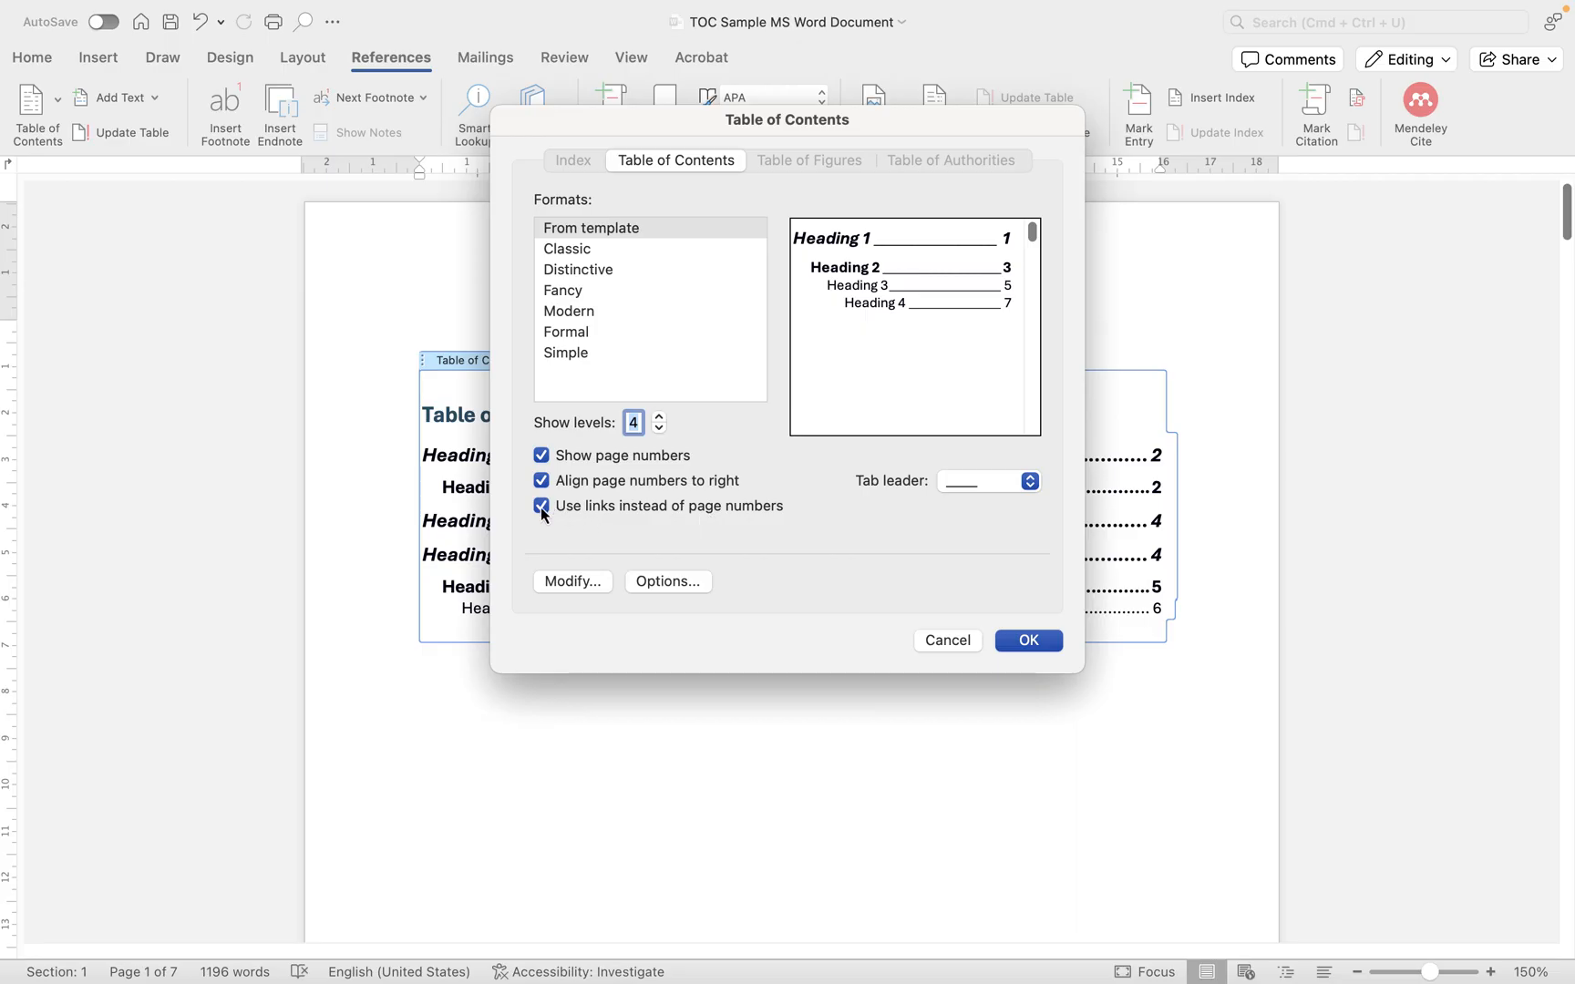
pyautogui.moveTo(563, 510)
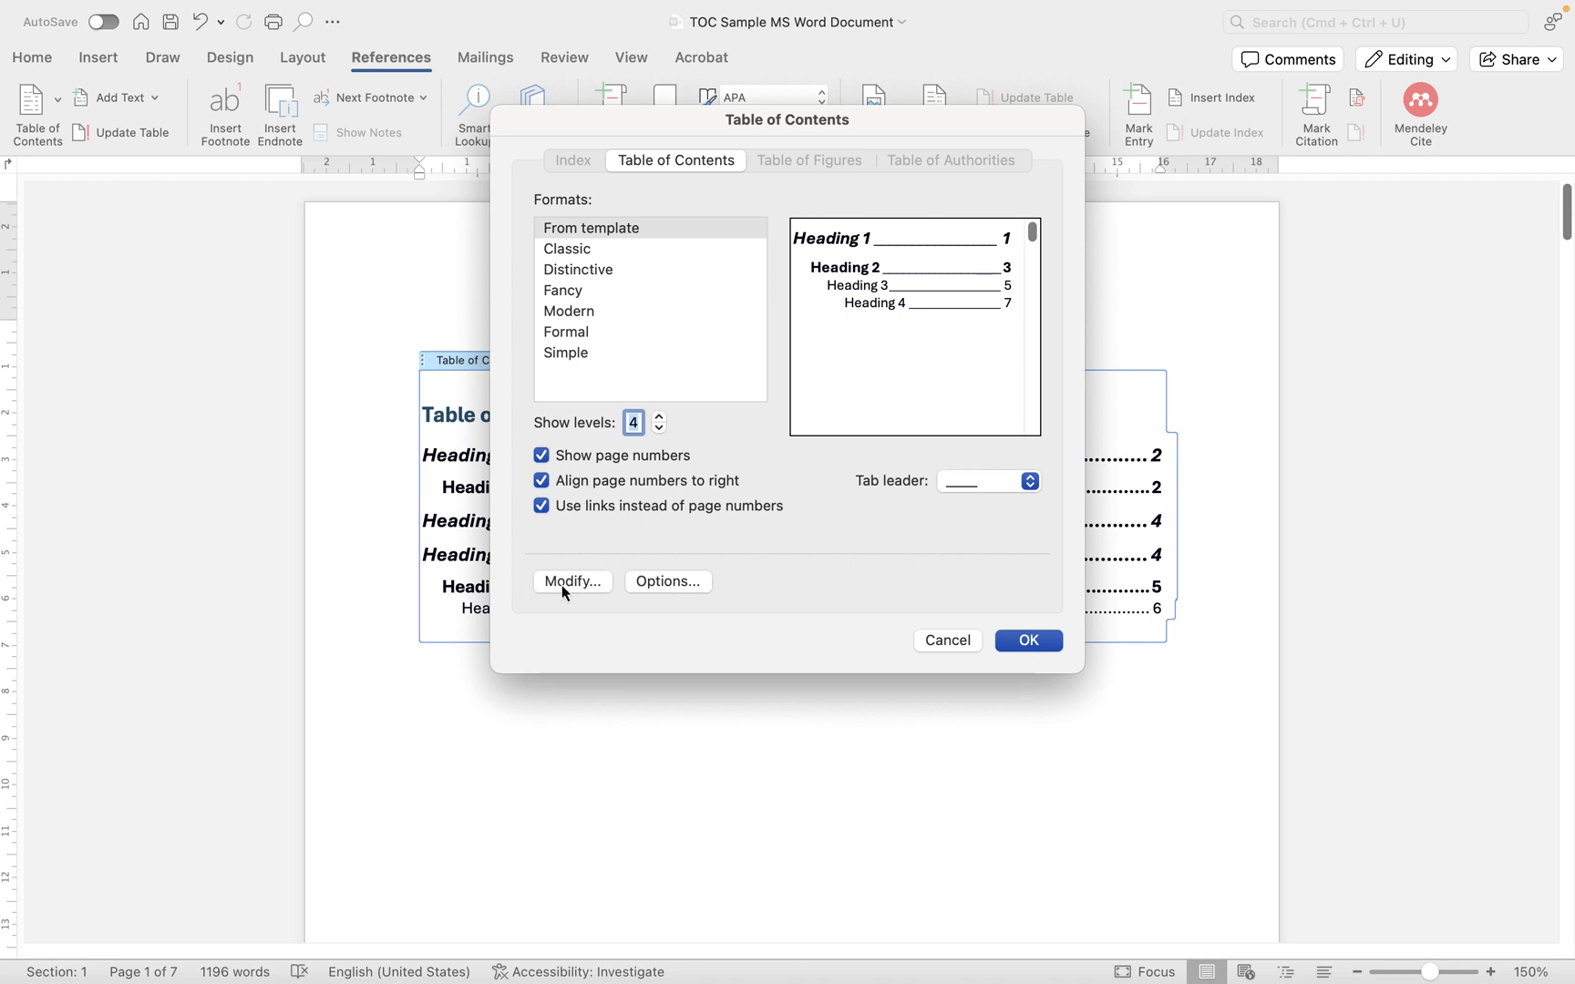
pyautogui.click(570, 581)
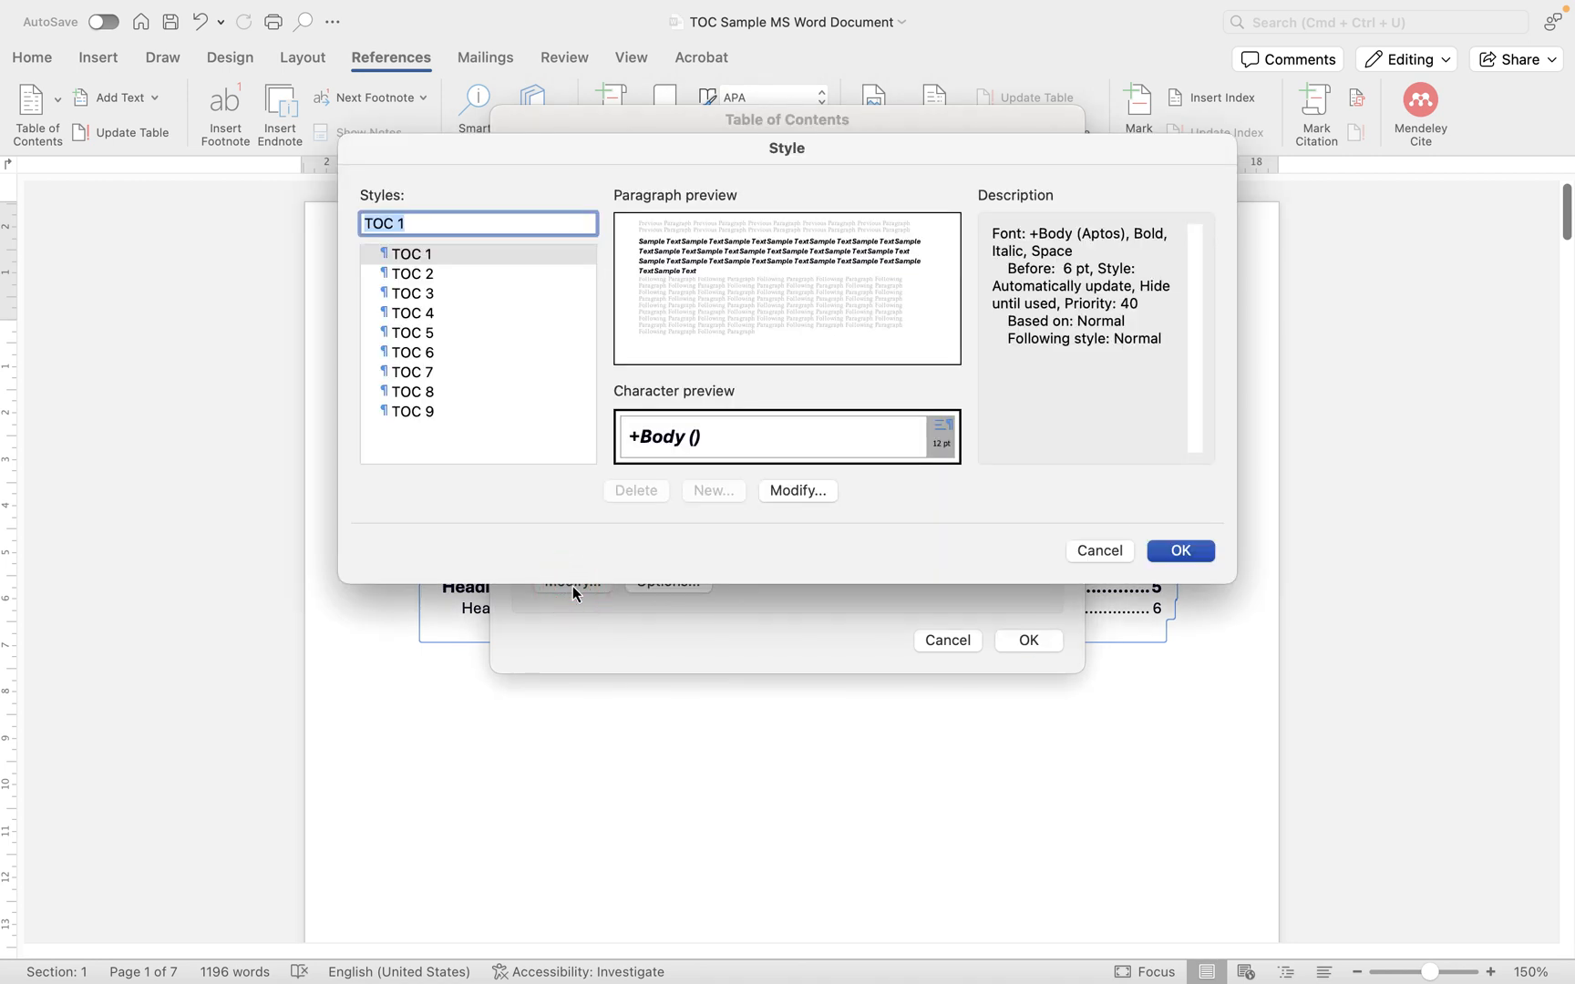
pyautogui.moveTo(457, 306)
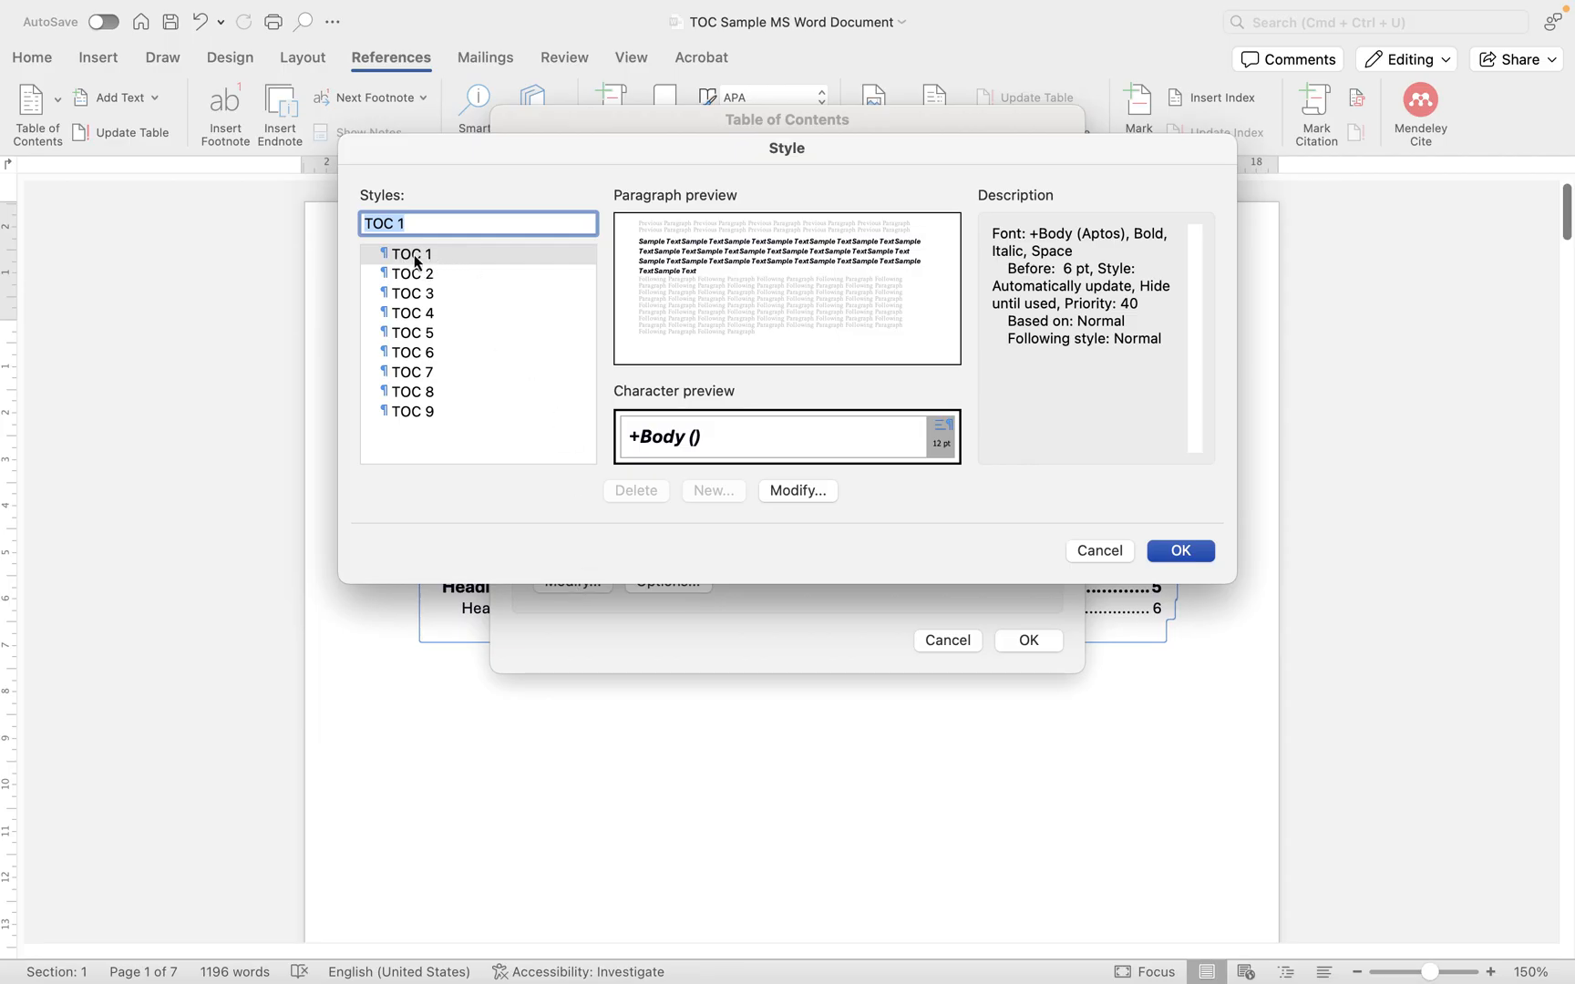
# - Browse the TOC 1–3 styles, then select TOC 4 (10 pt Aptos, 1.27 cm indent) for editing
pyautogui.click(410, 274)
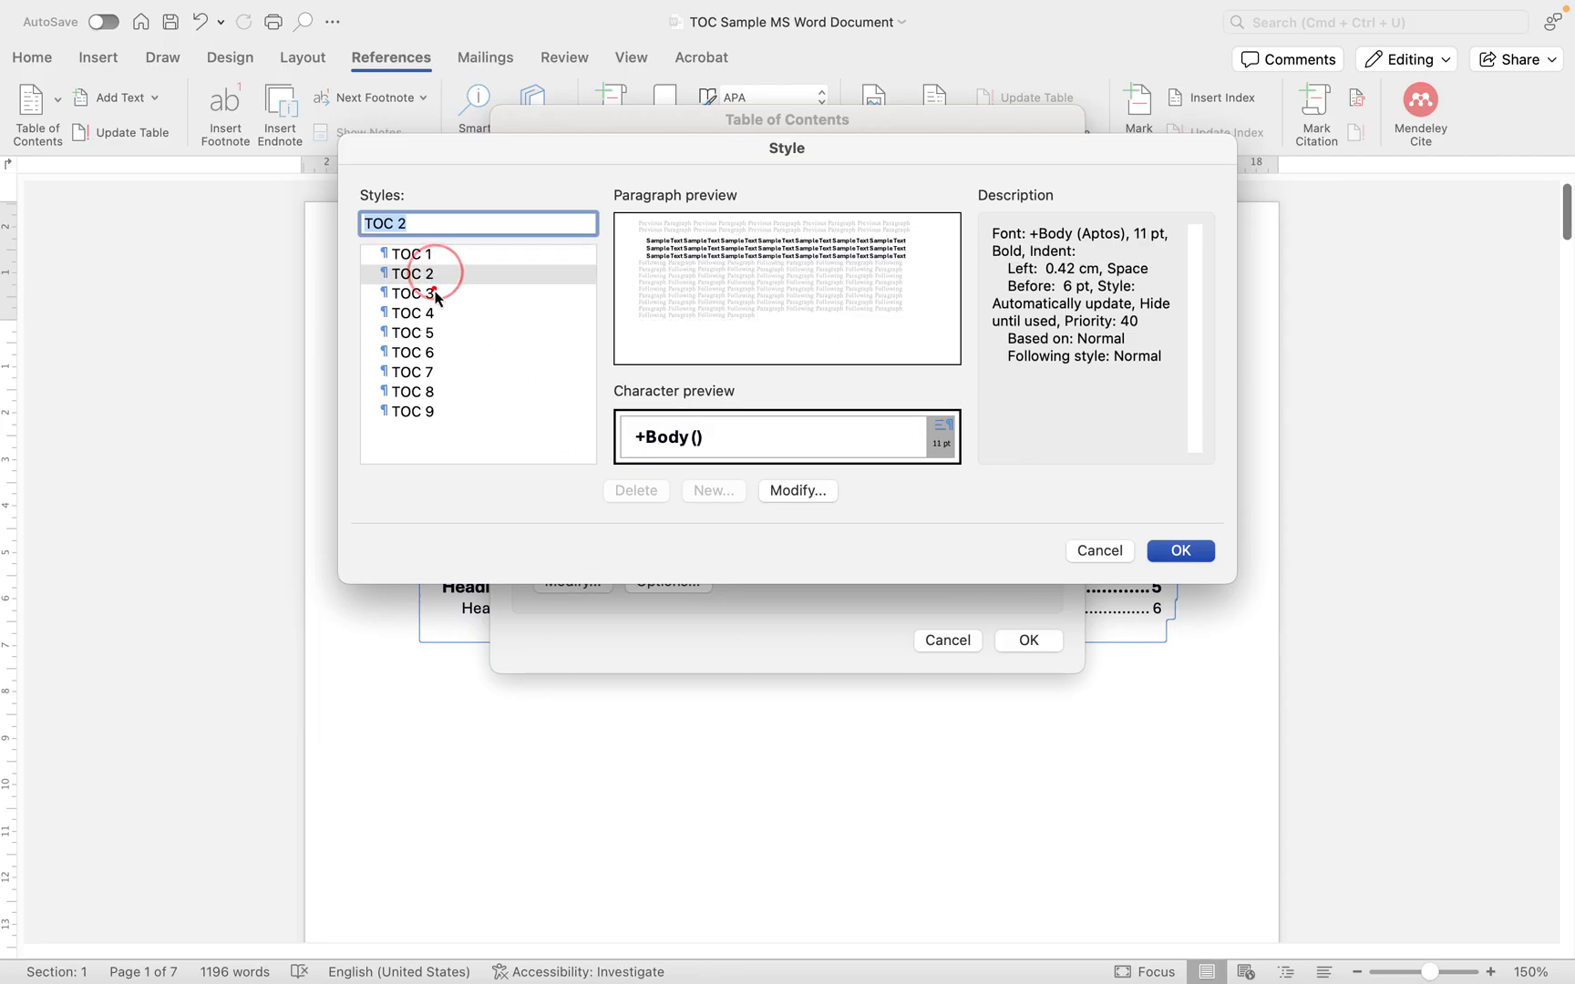
pyautogui.click(412, 292)
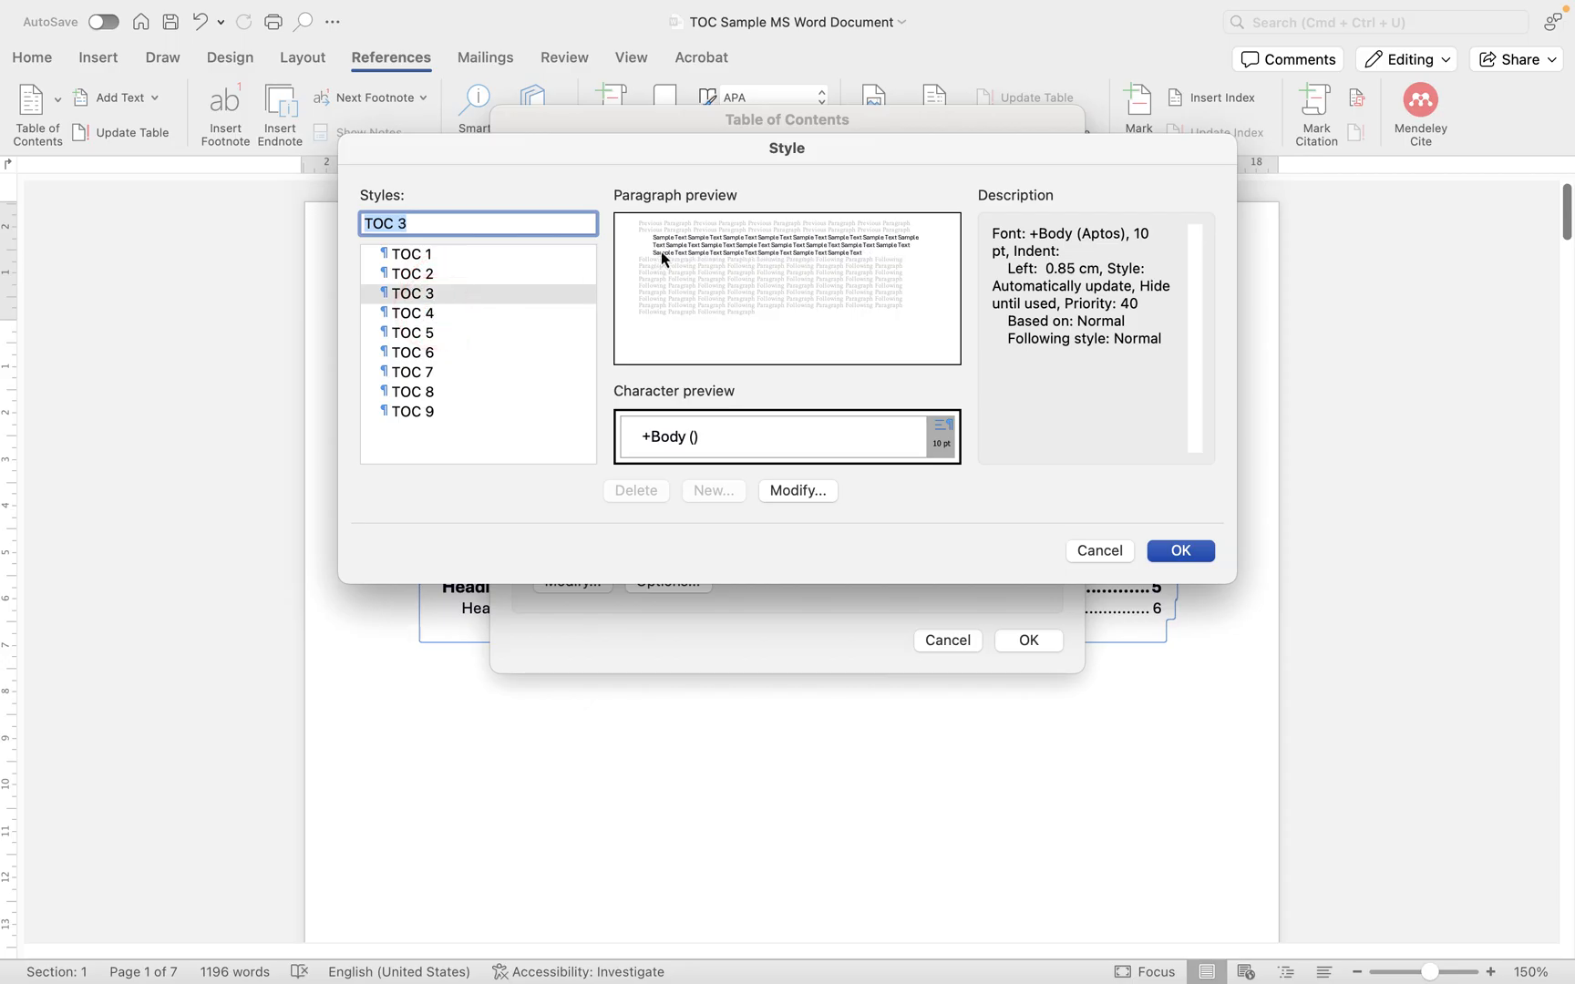
pyautogui.click(410, 253)
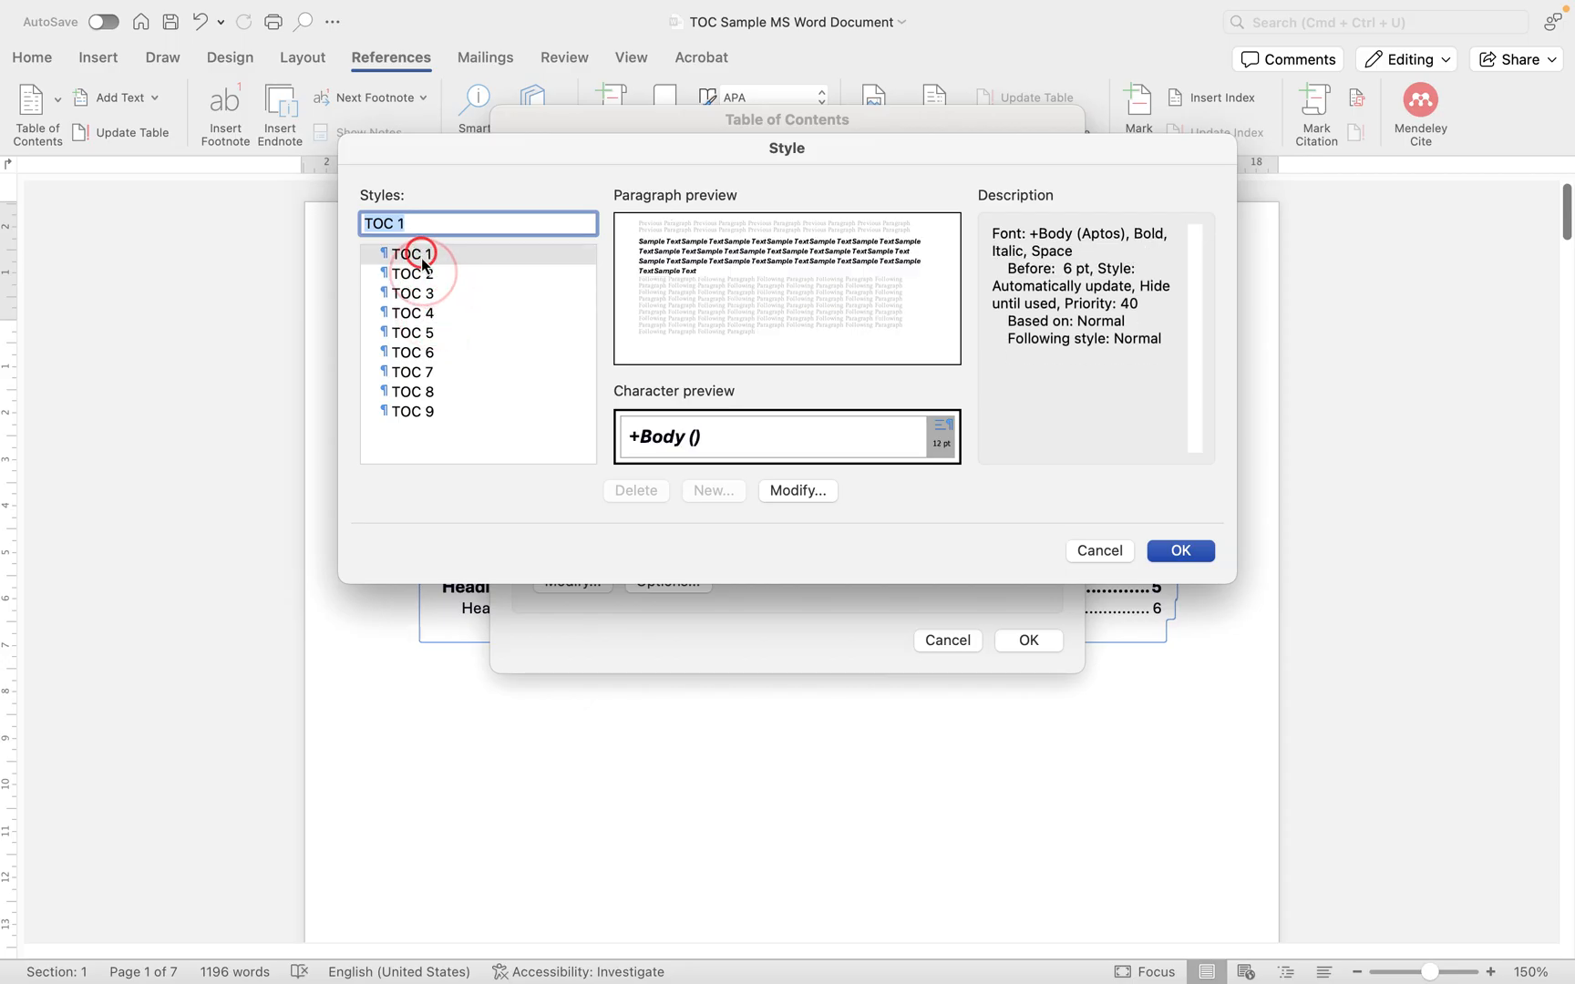
pyautogui.click(410, 312)
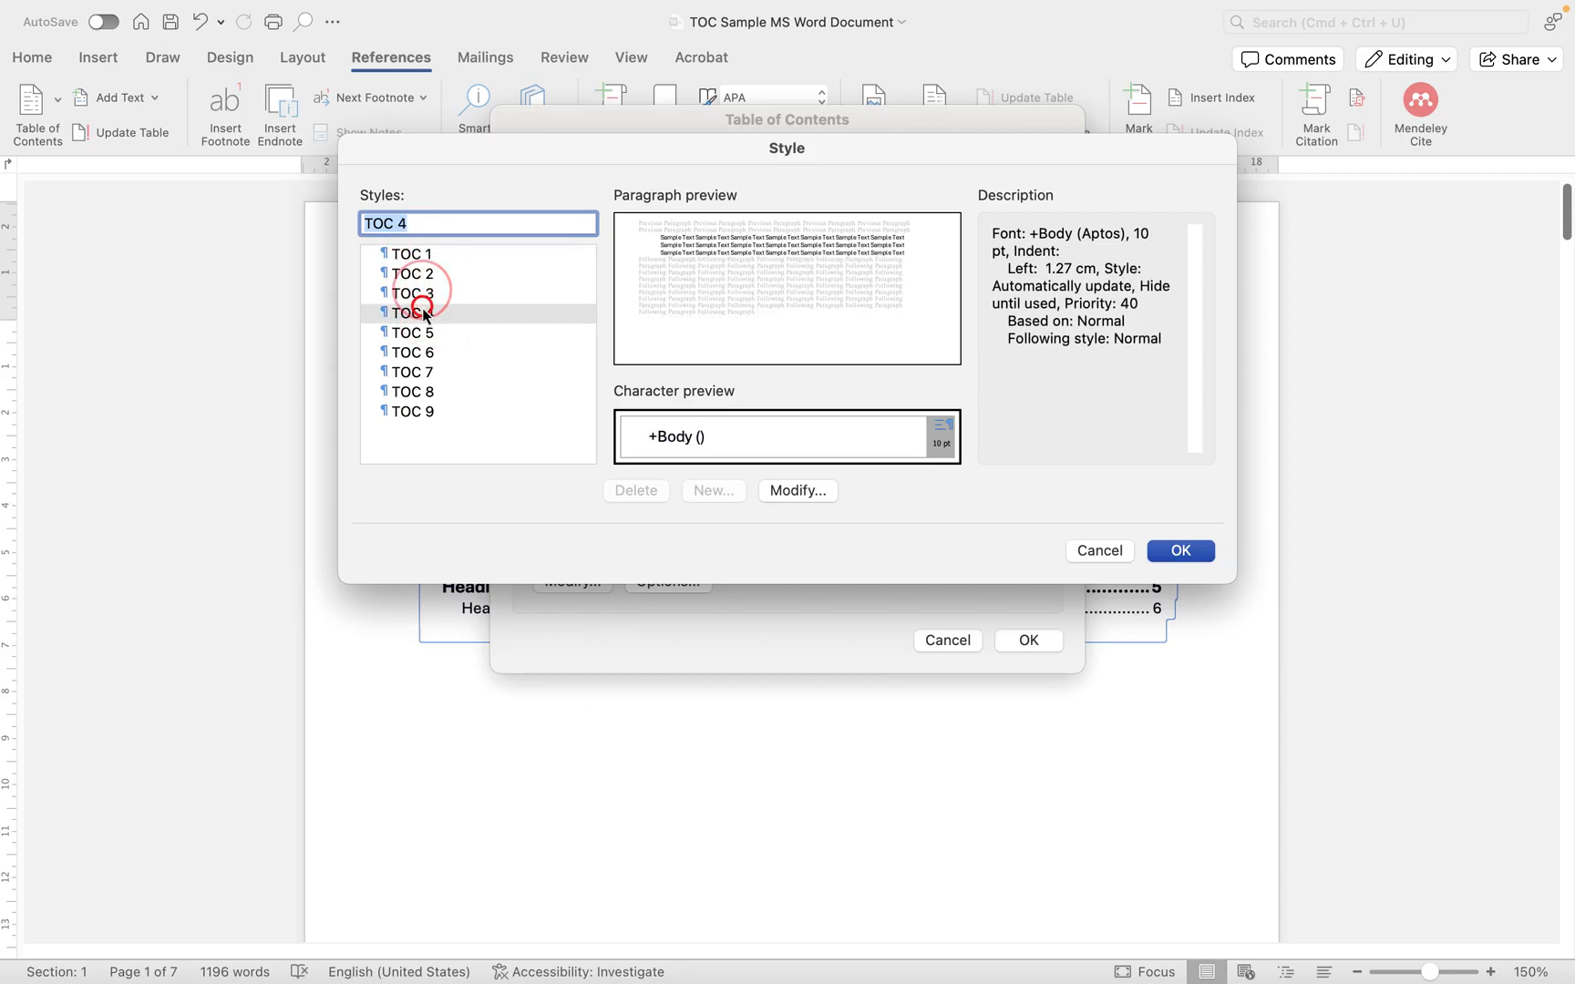
pyautogui.click(412, 312)
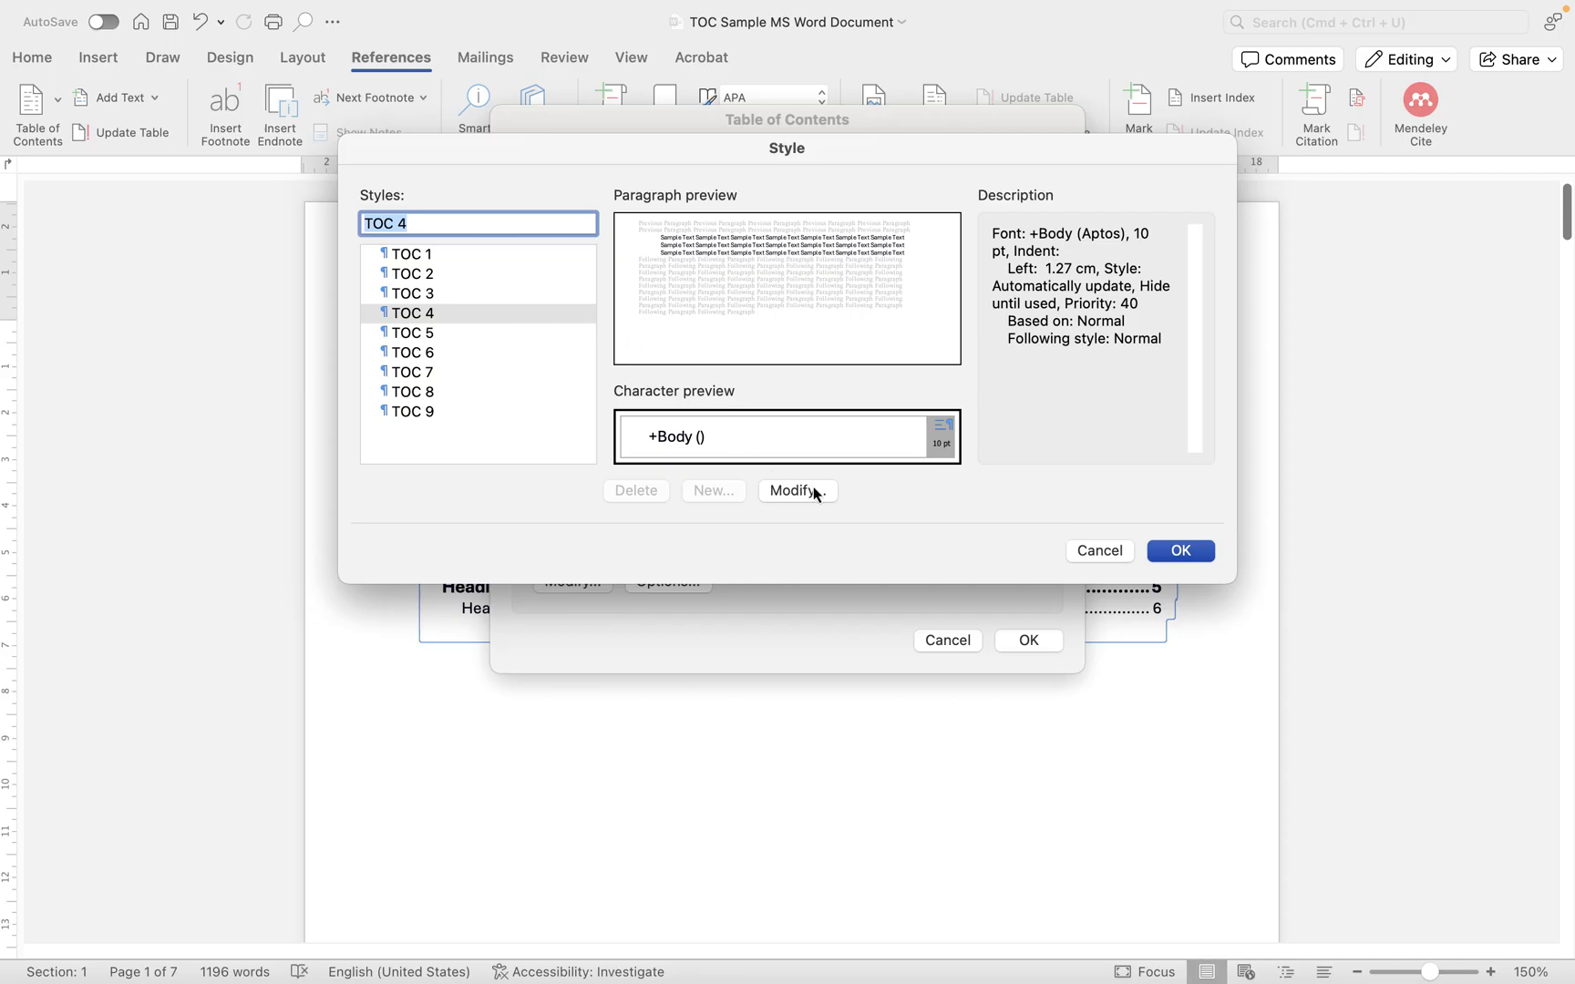
# - Make the TOC 4 style bold with the orange Accent 2 font colour and confirm it
pyautogui.click(795, 490)
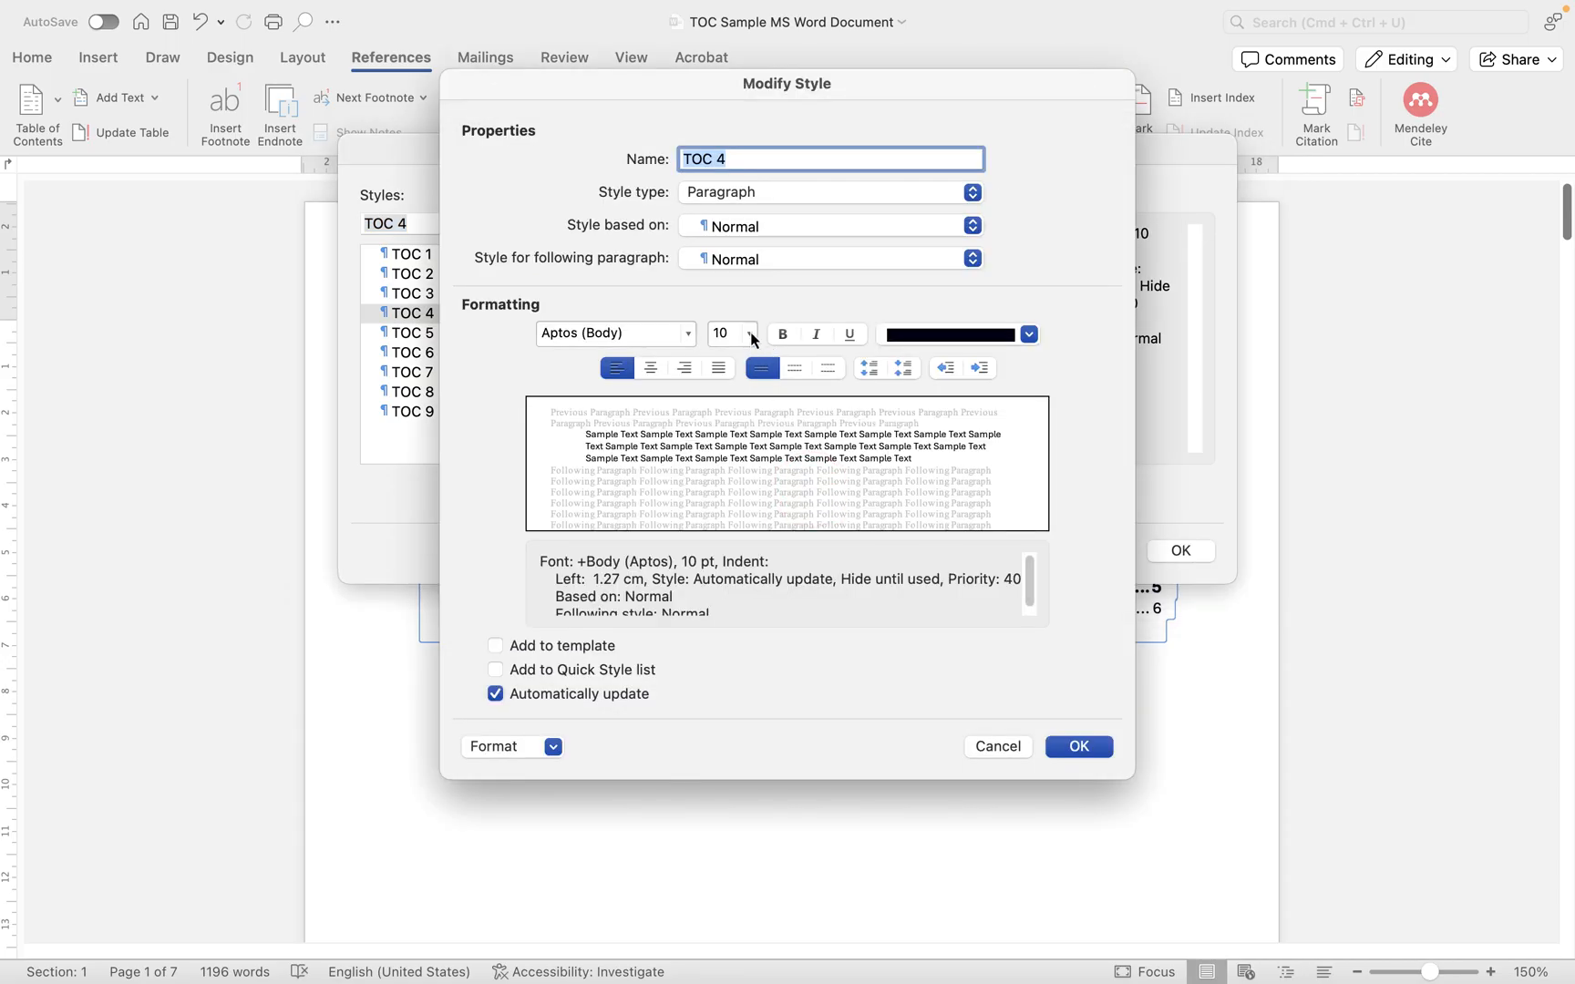
pyautogui.click(782, 333)
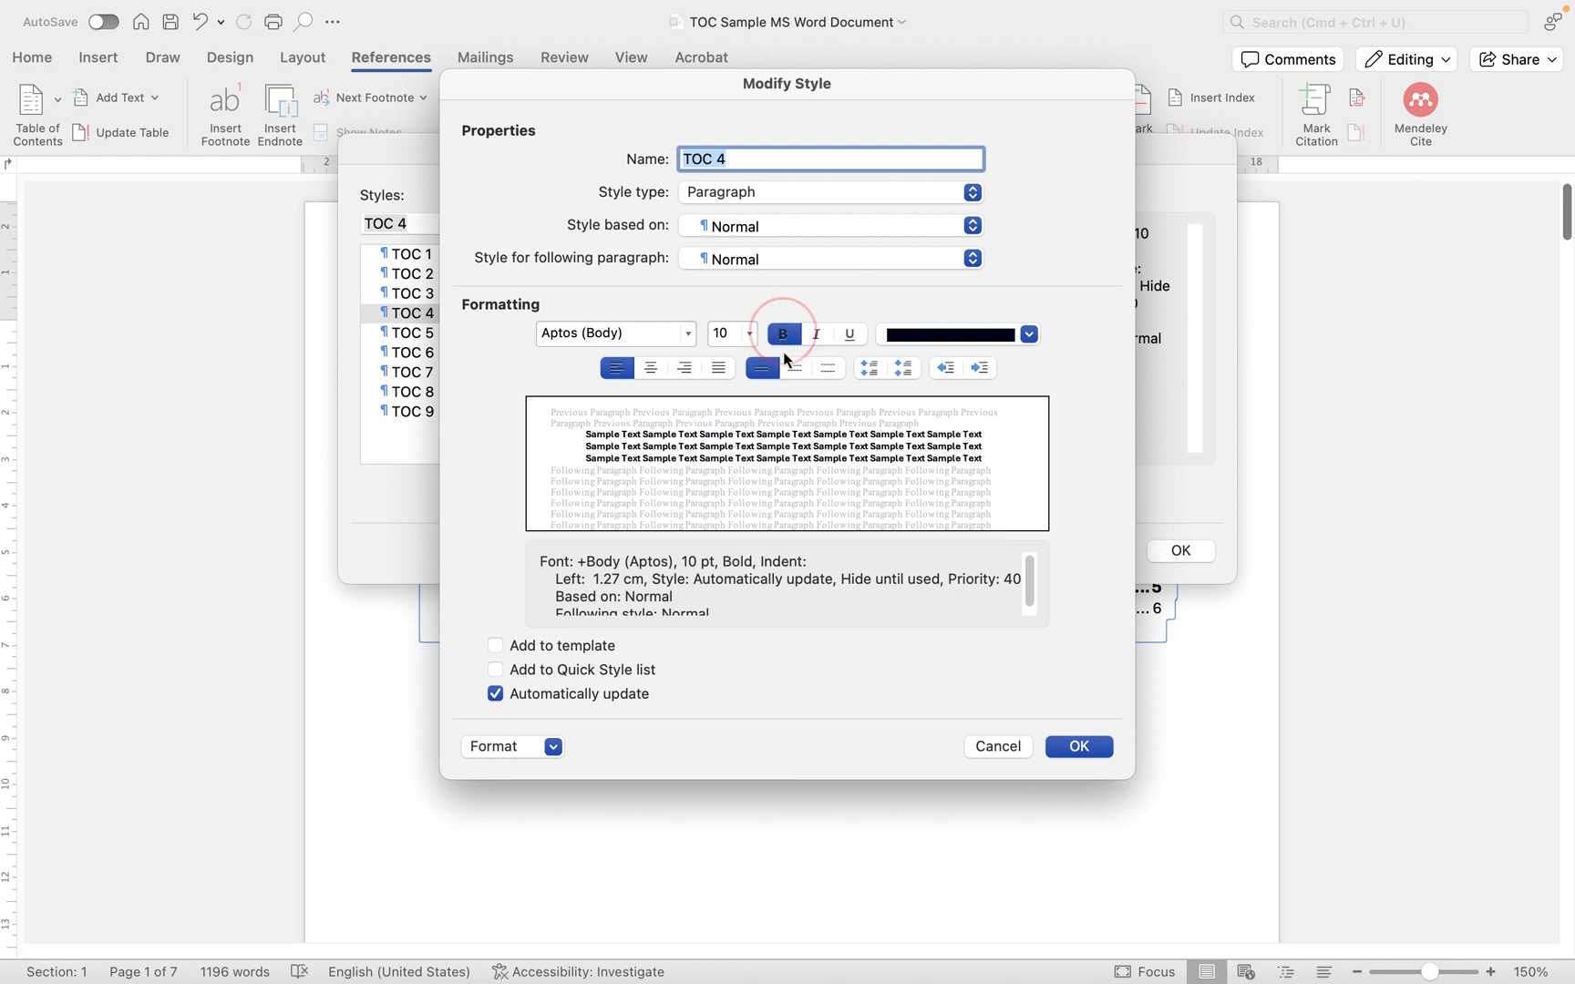
pyautogui.click(1027, 333)
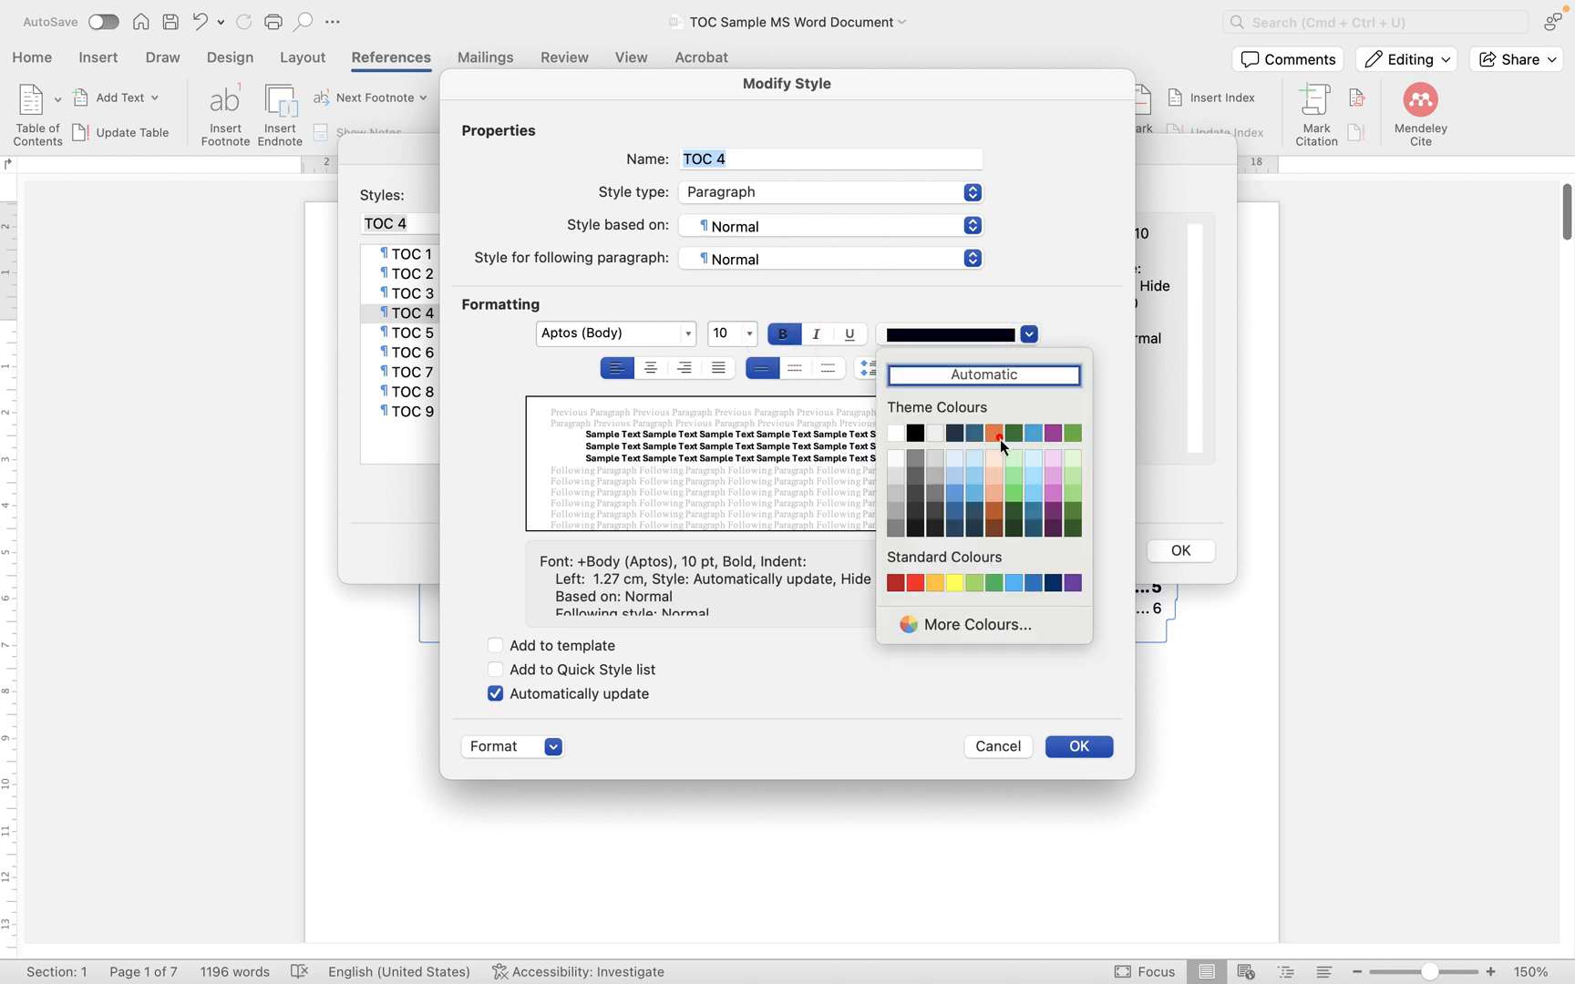
pyautogui.click(997, 432)
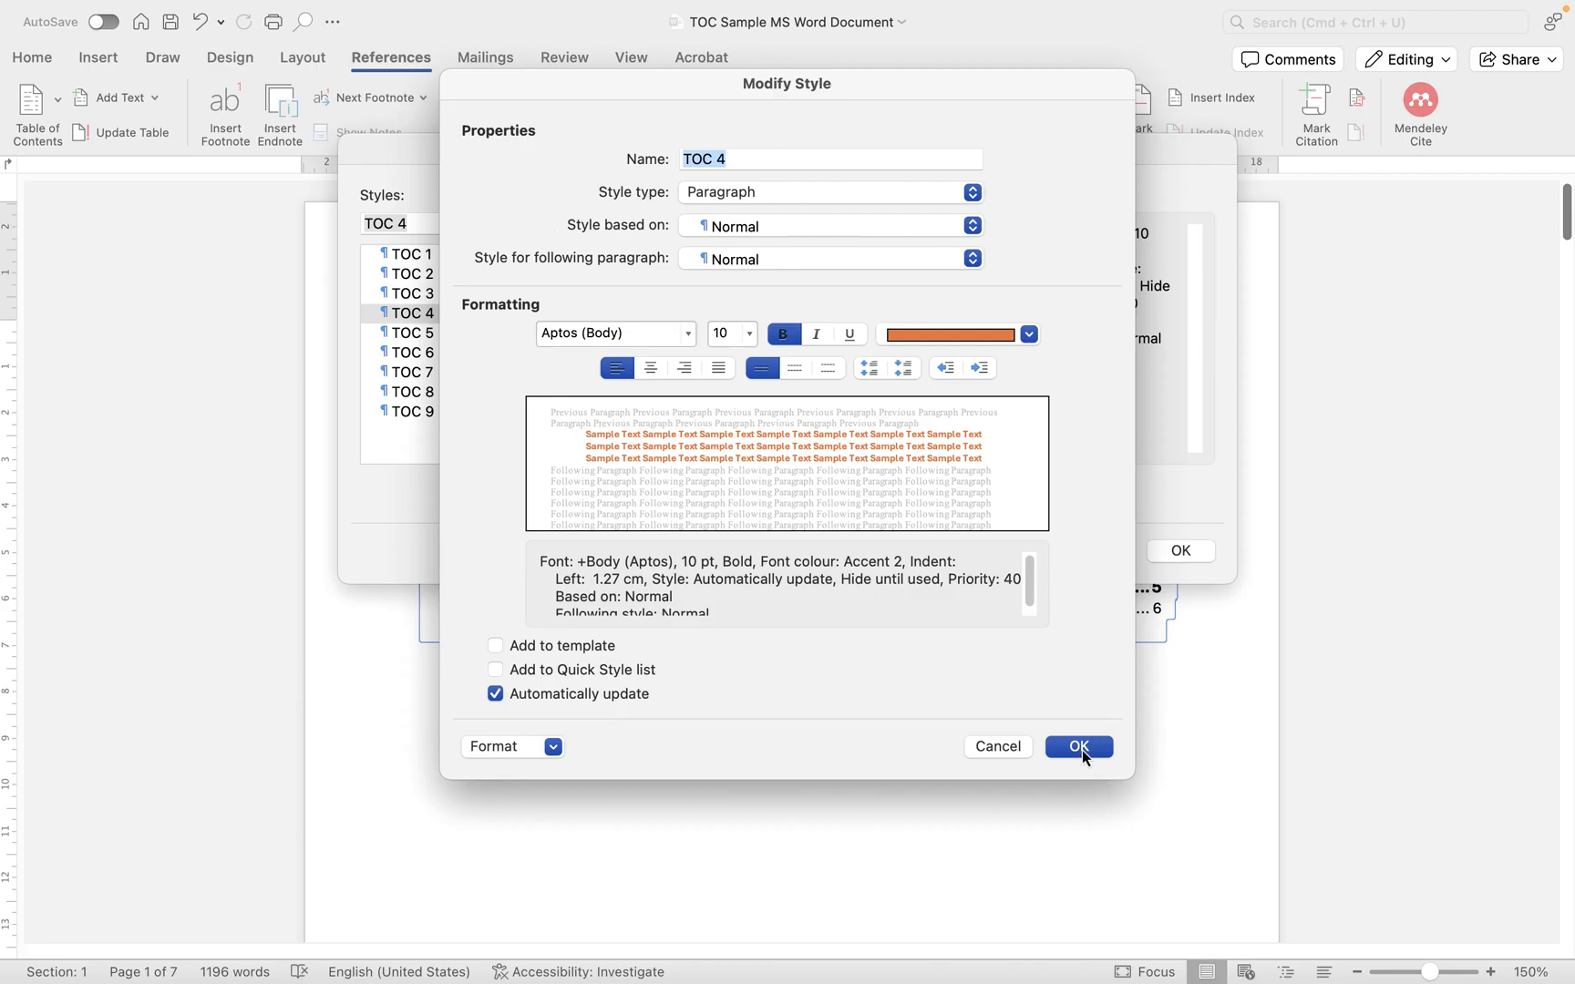
pyautogui.click(1077, 746)
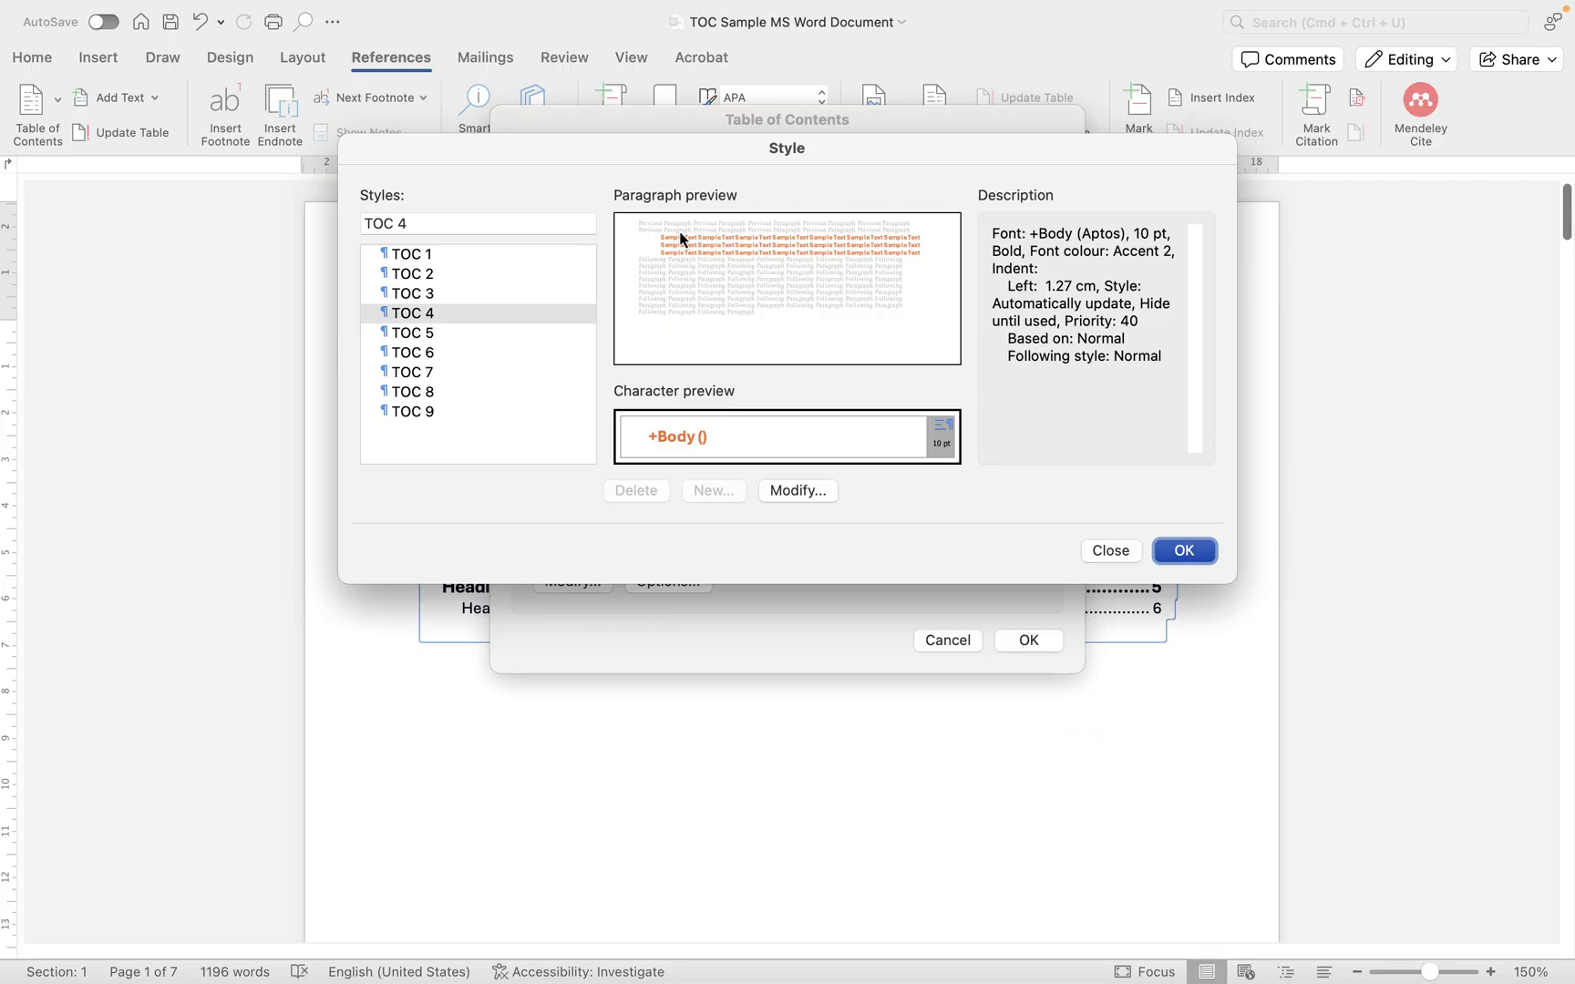
pyautogui.click(1183, 550)
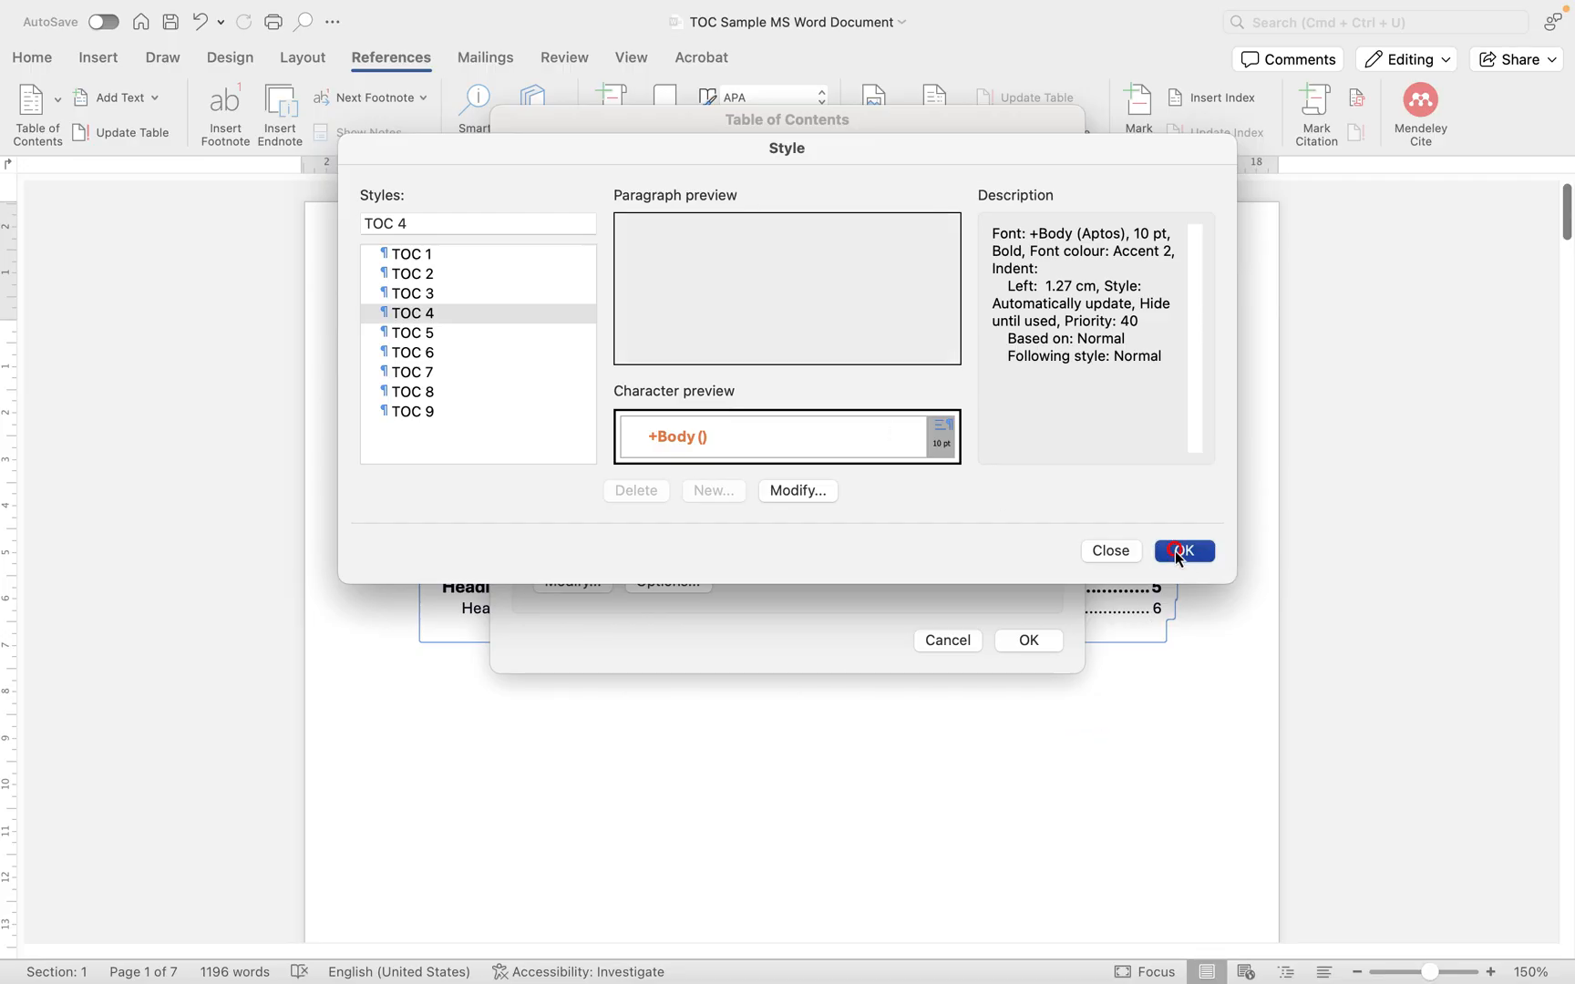
# - In the contents build options, assign Heading 5 to TOC level 5 and confirm
pyautogui.click(1183, 552)
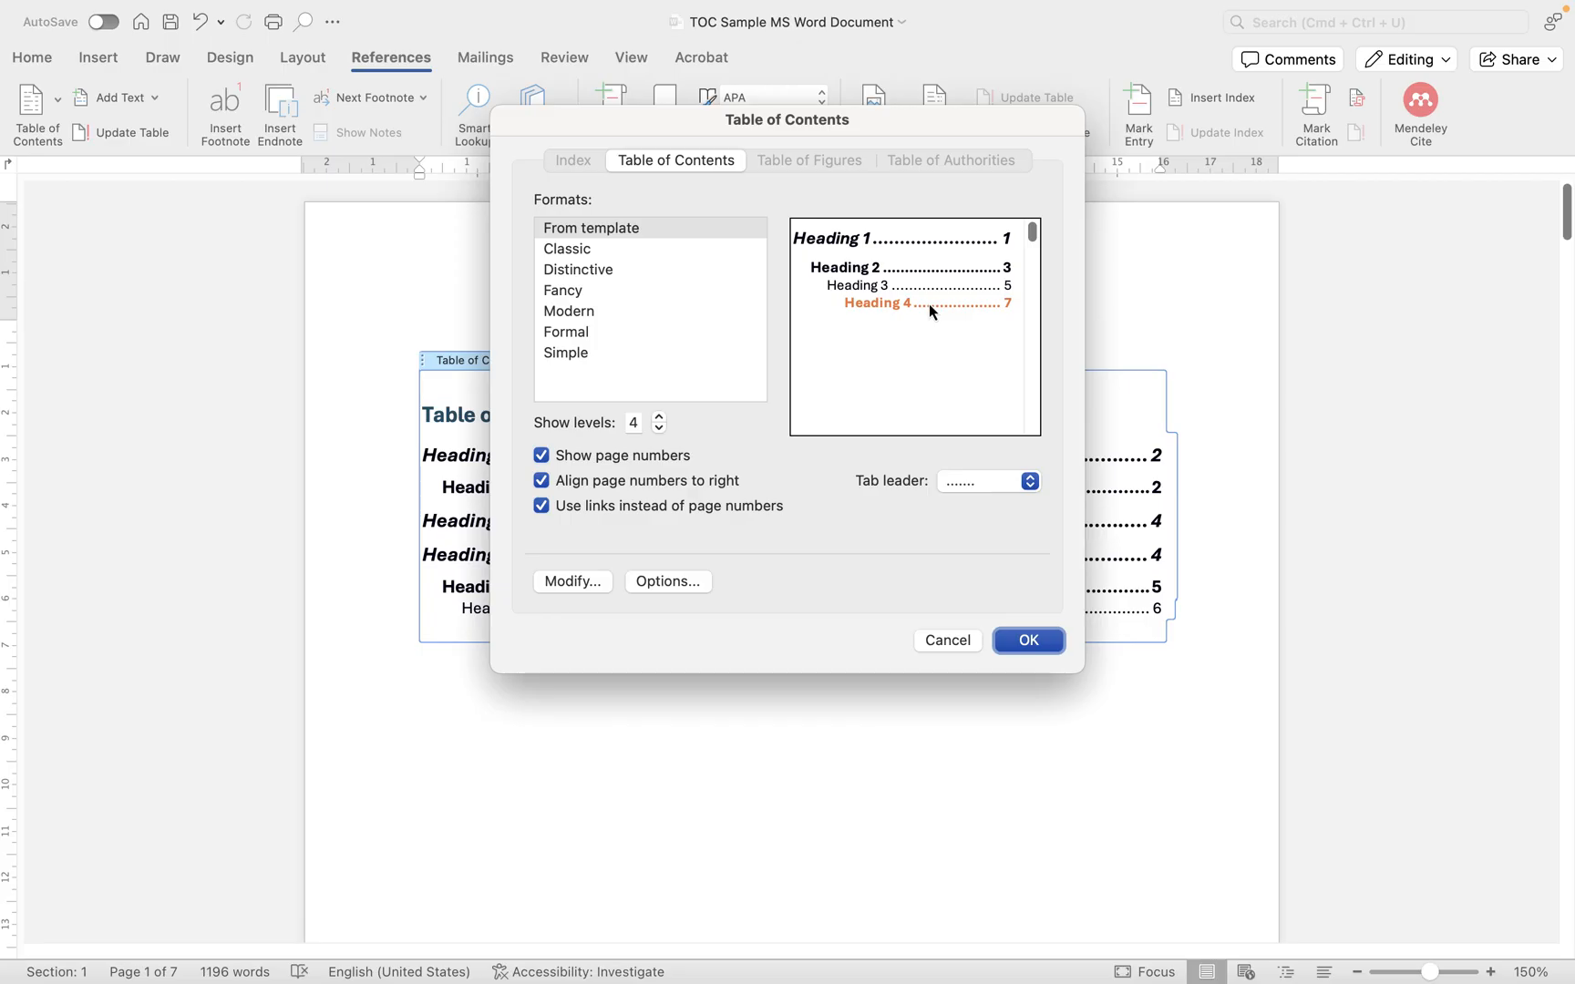
pyautogui.click(666, 580)
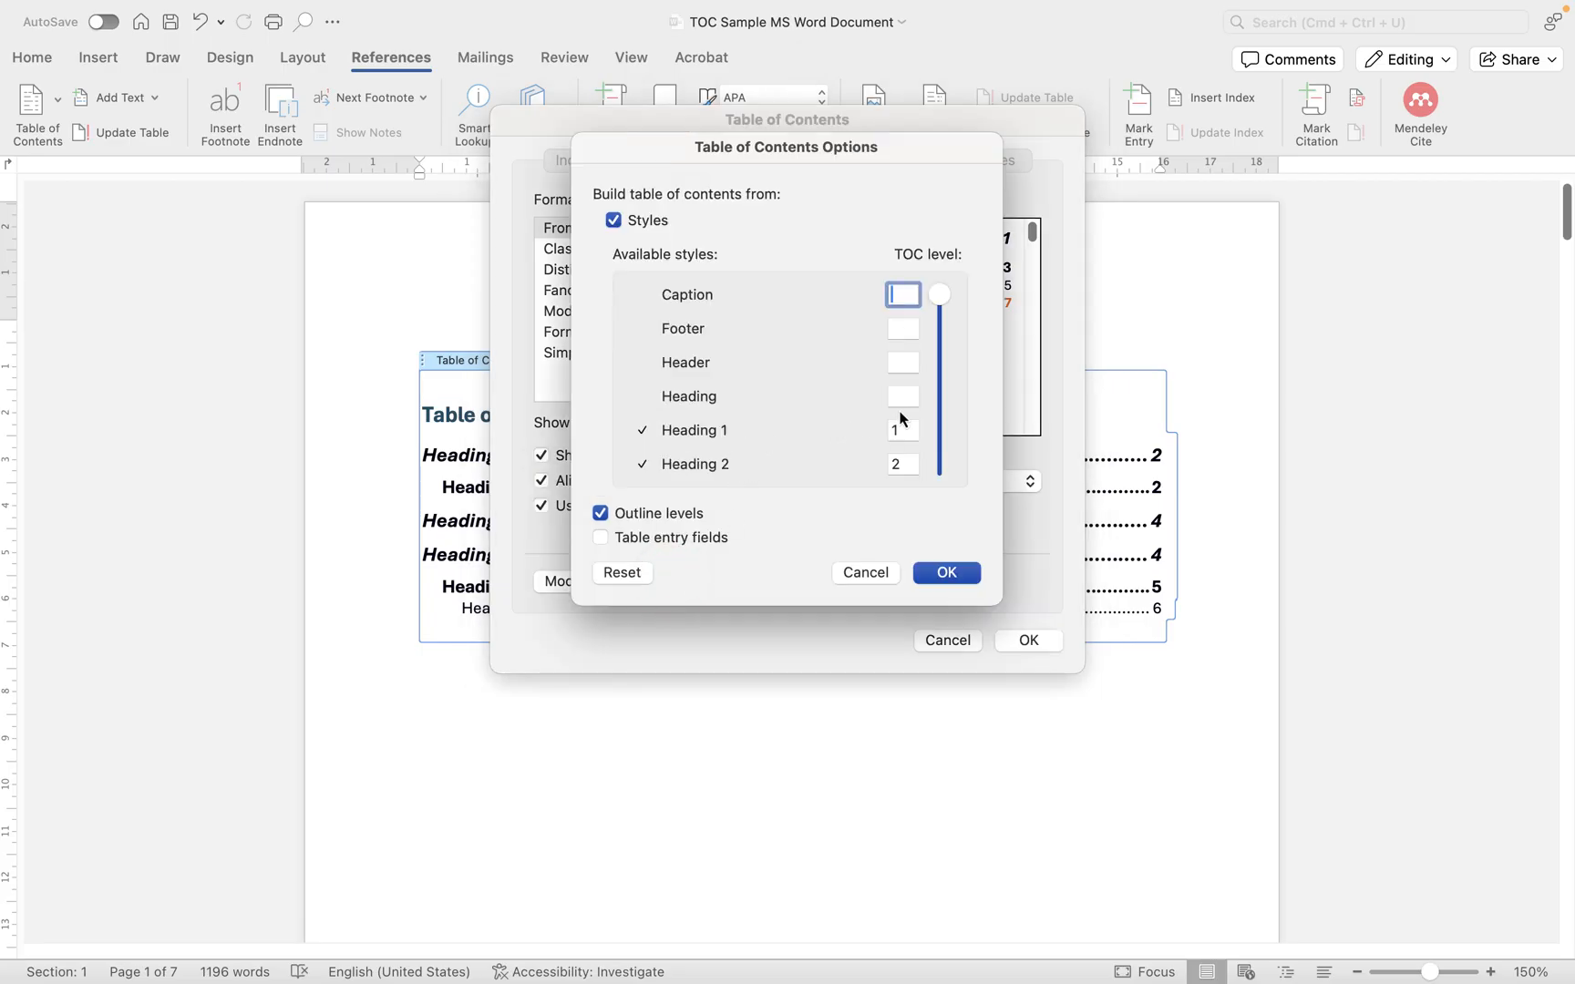
pyautogui.moveTo(937, 294); pyautogui.dragTo(941, 328)
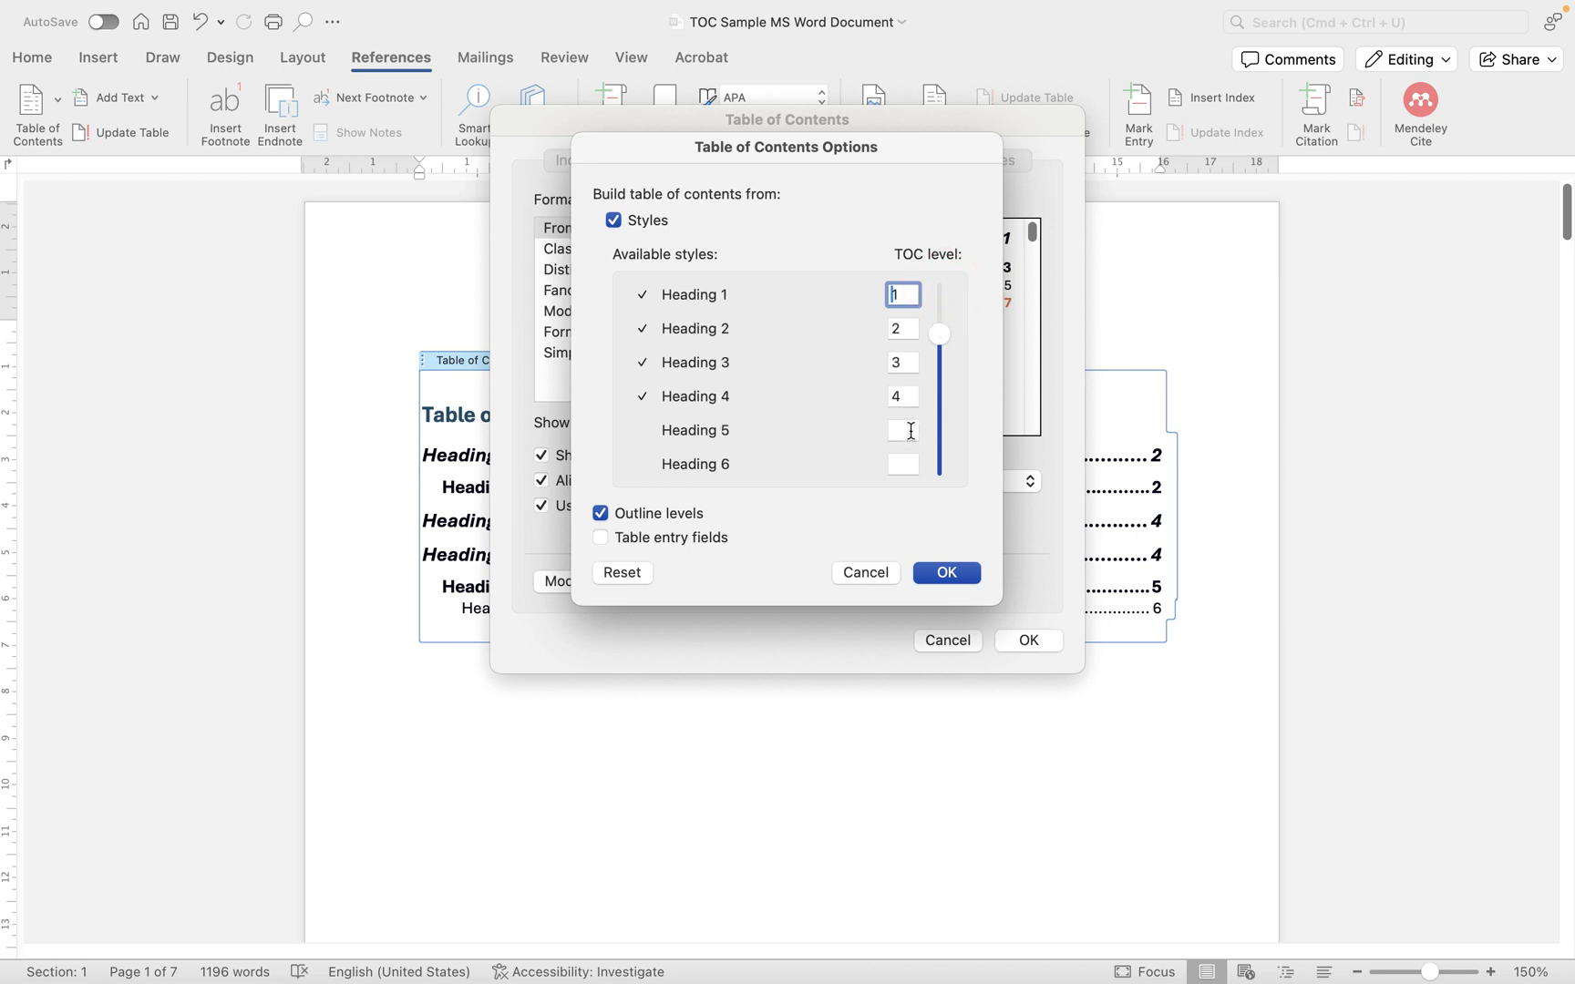
pyautogui.click(901, 430)
pyautogui.write('5')
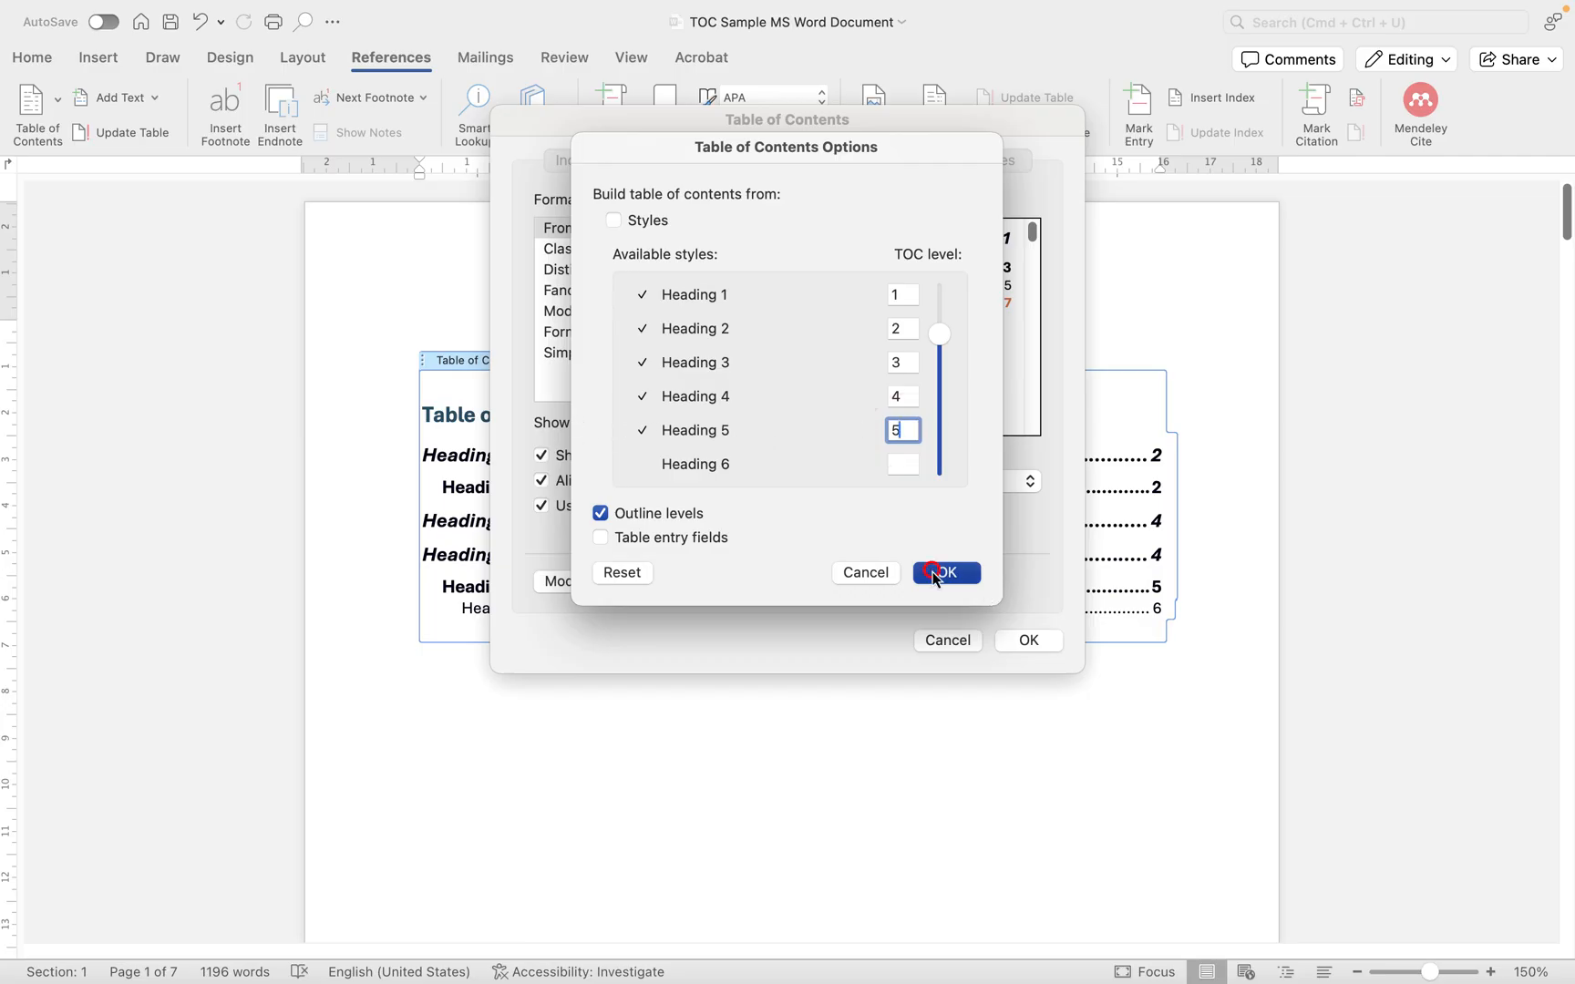
pyautogui.click(944, 572)
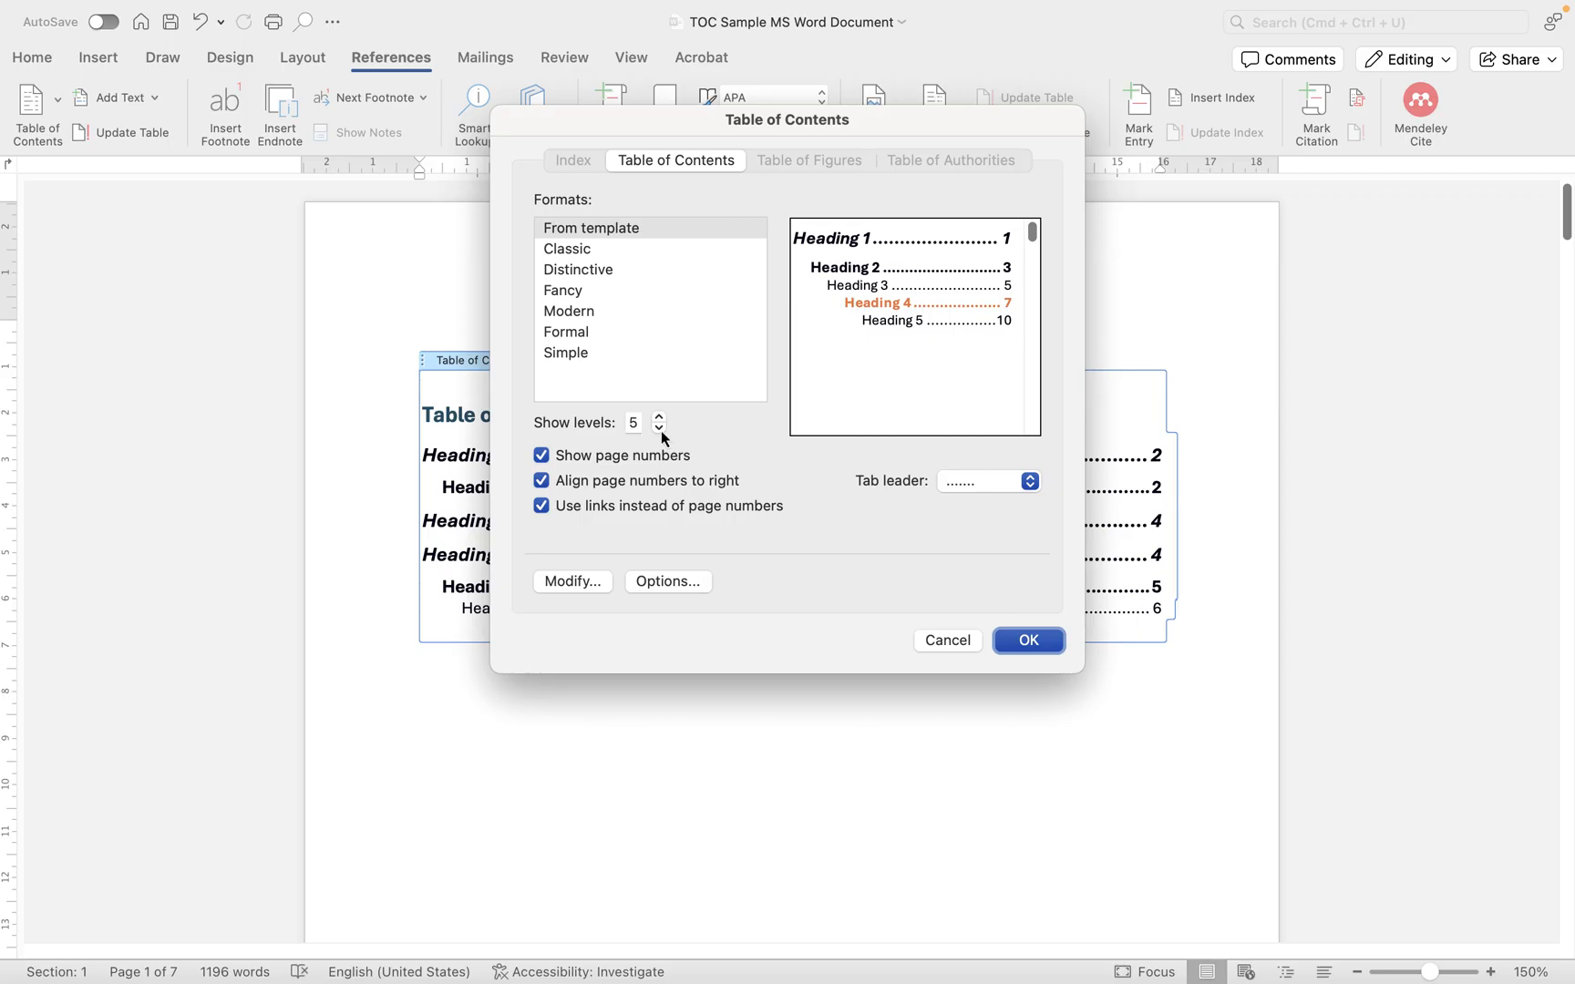
# - Set Show levels to 4 and replace the existing table of contents with the rebuilt one
pyautogui.click(658, 429)
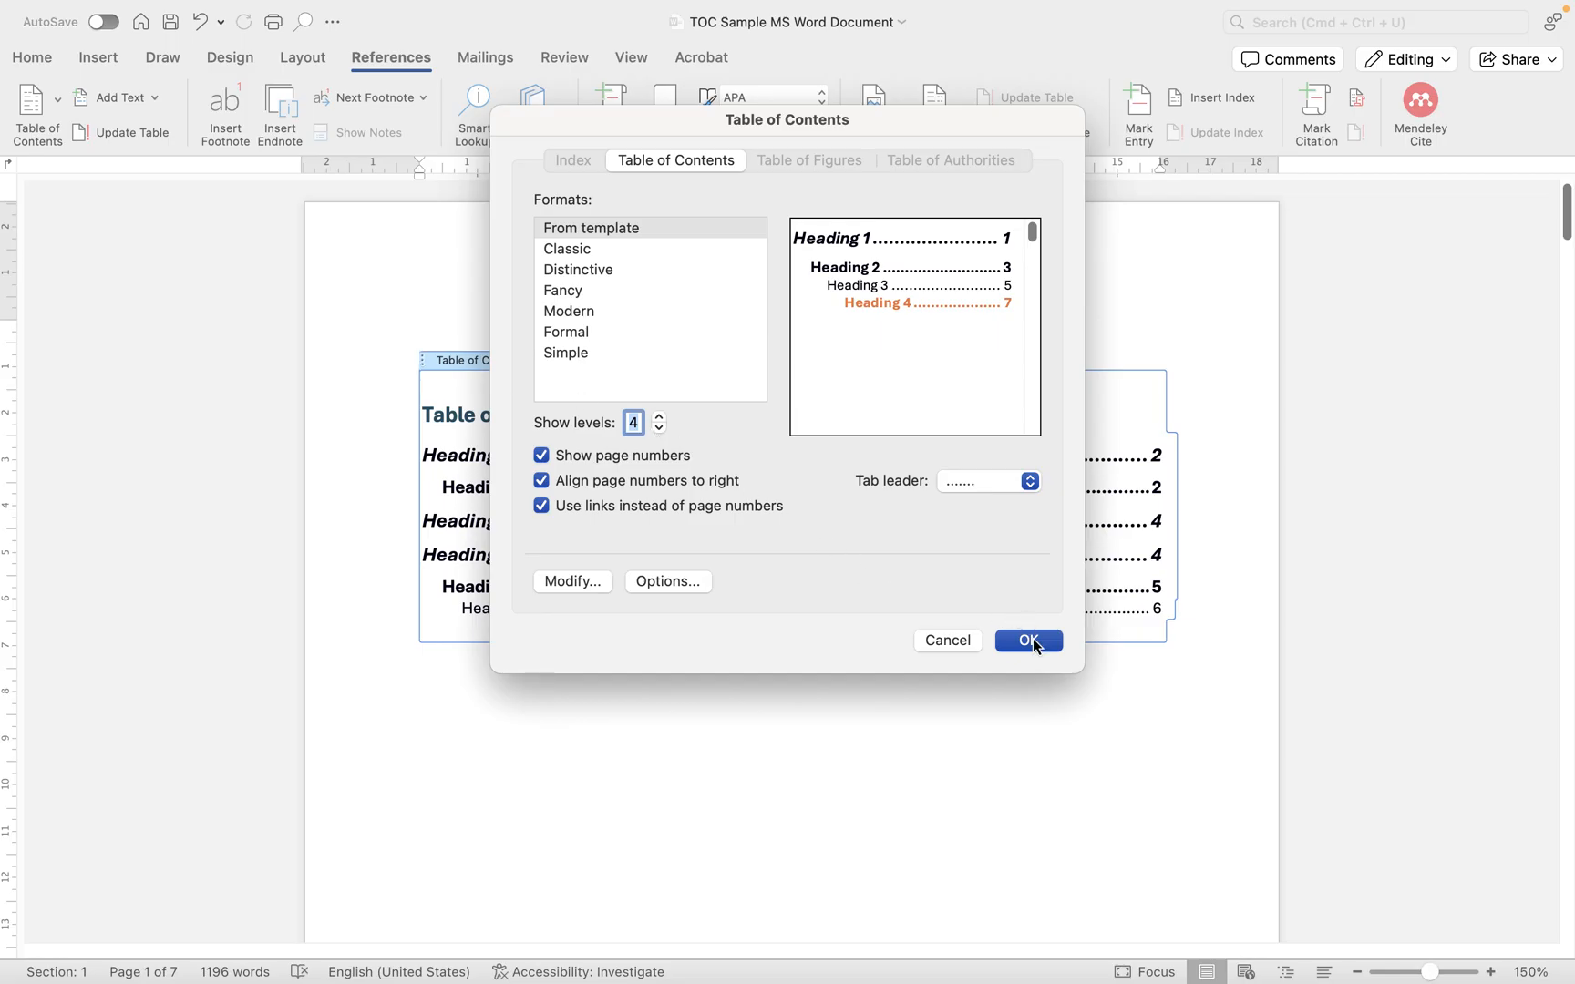
pyautogui.click(1027, 641)
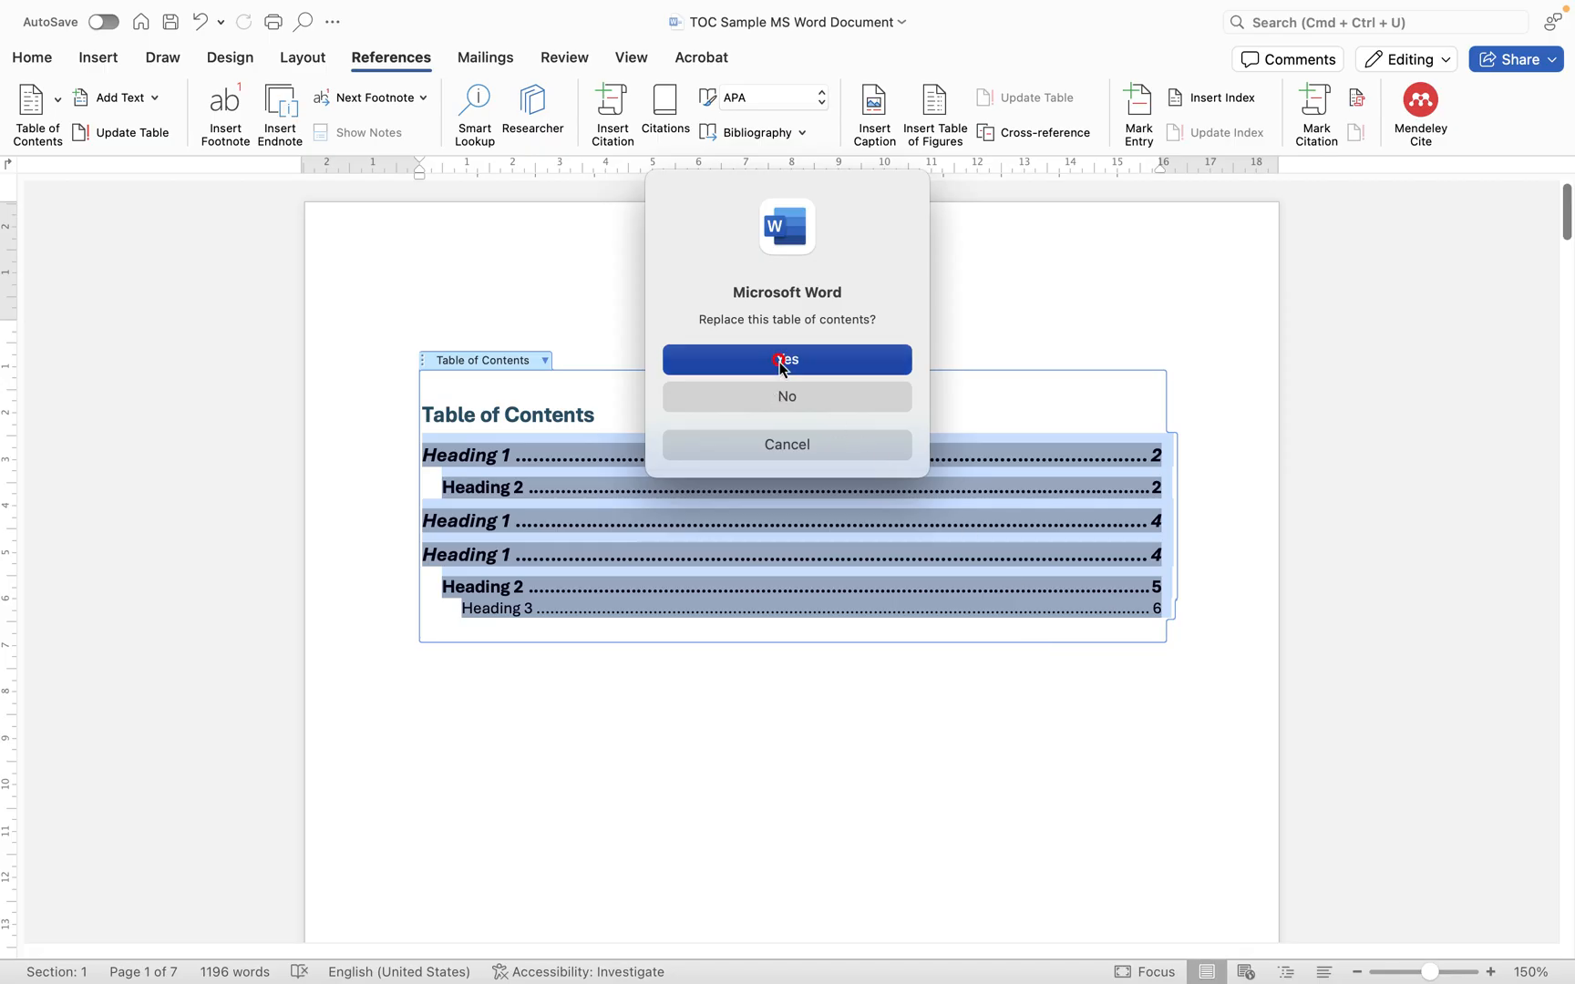
pyautogui.click(785, 359)
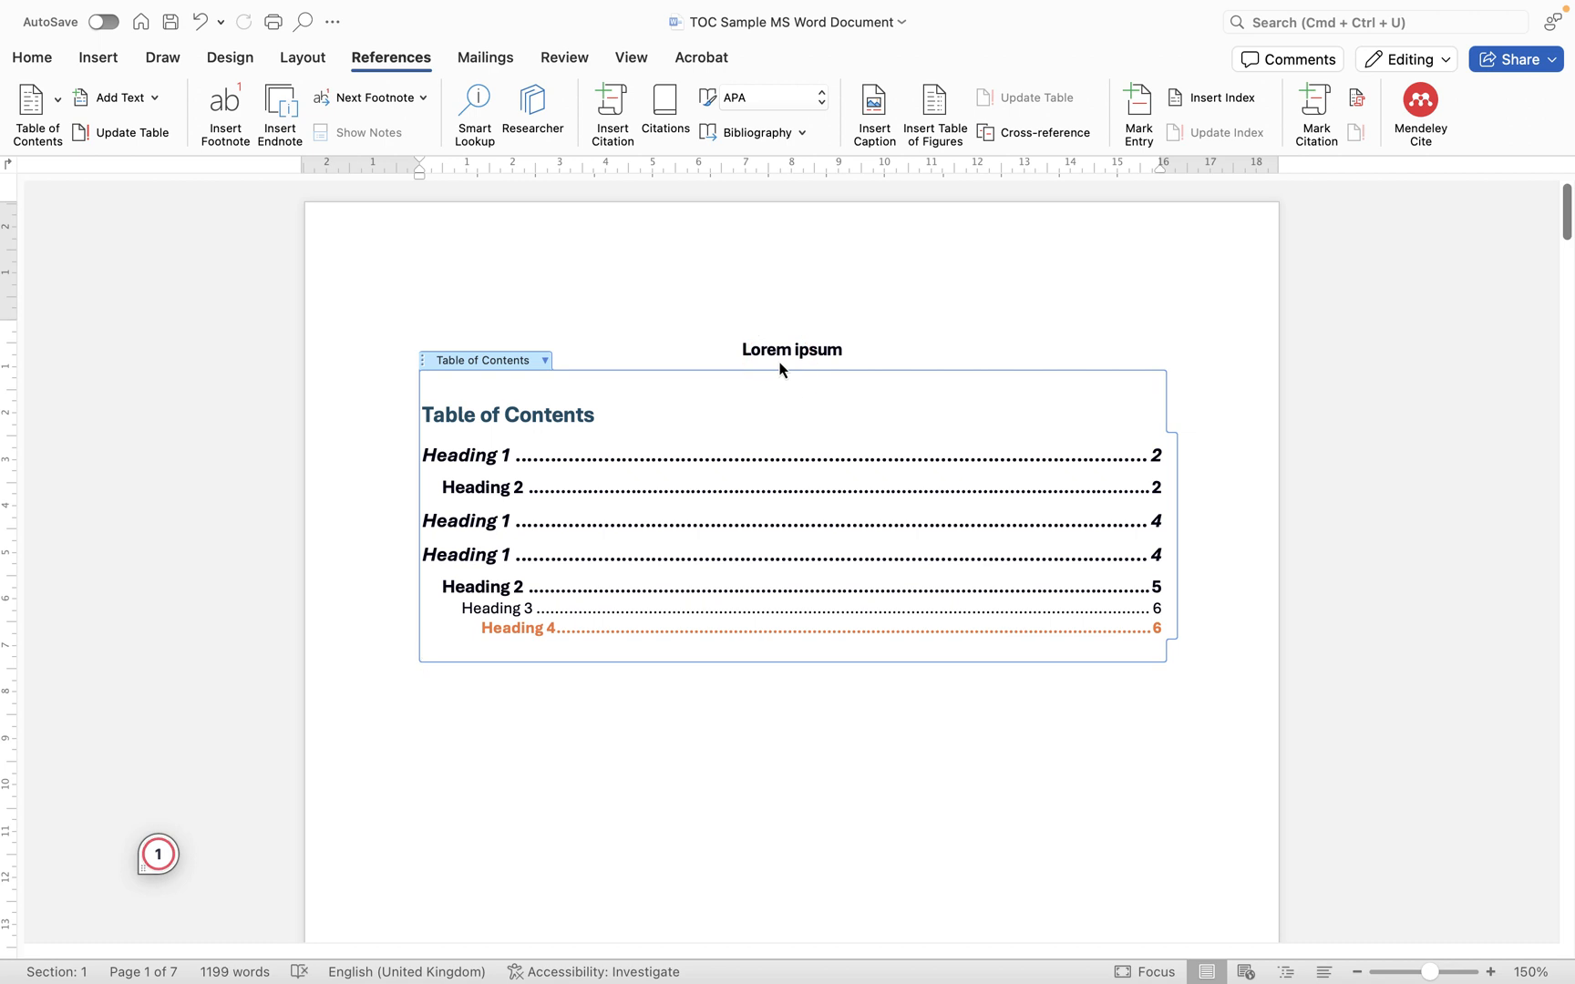
pyautogui.moveTo(1176, 439)
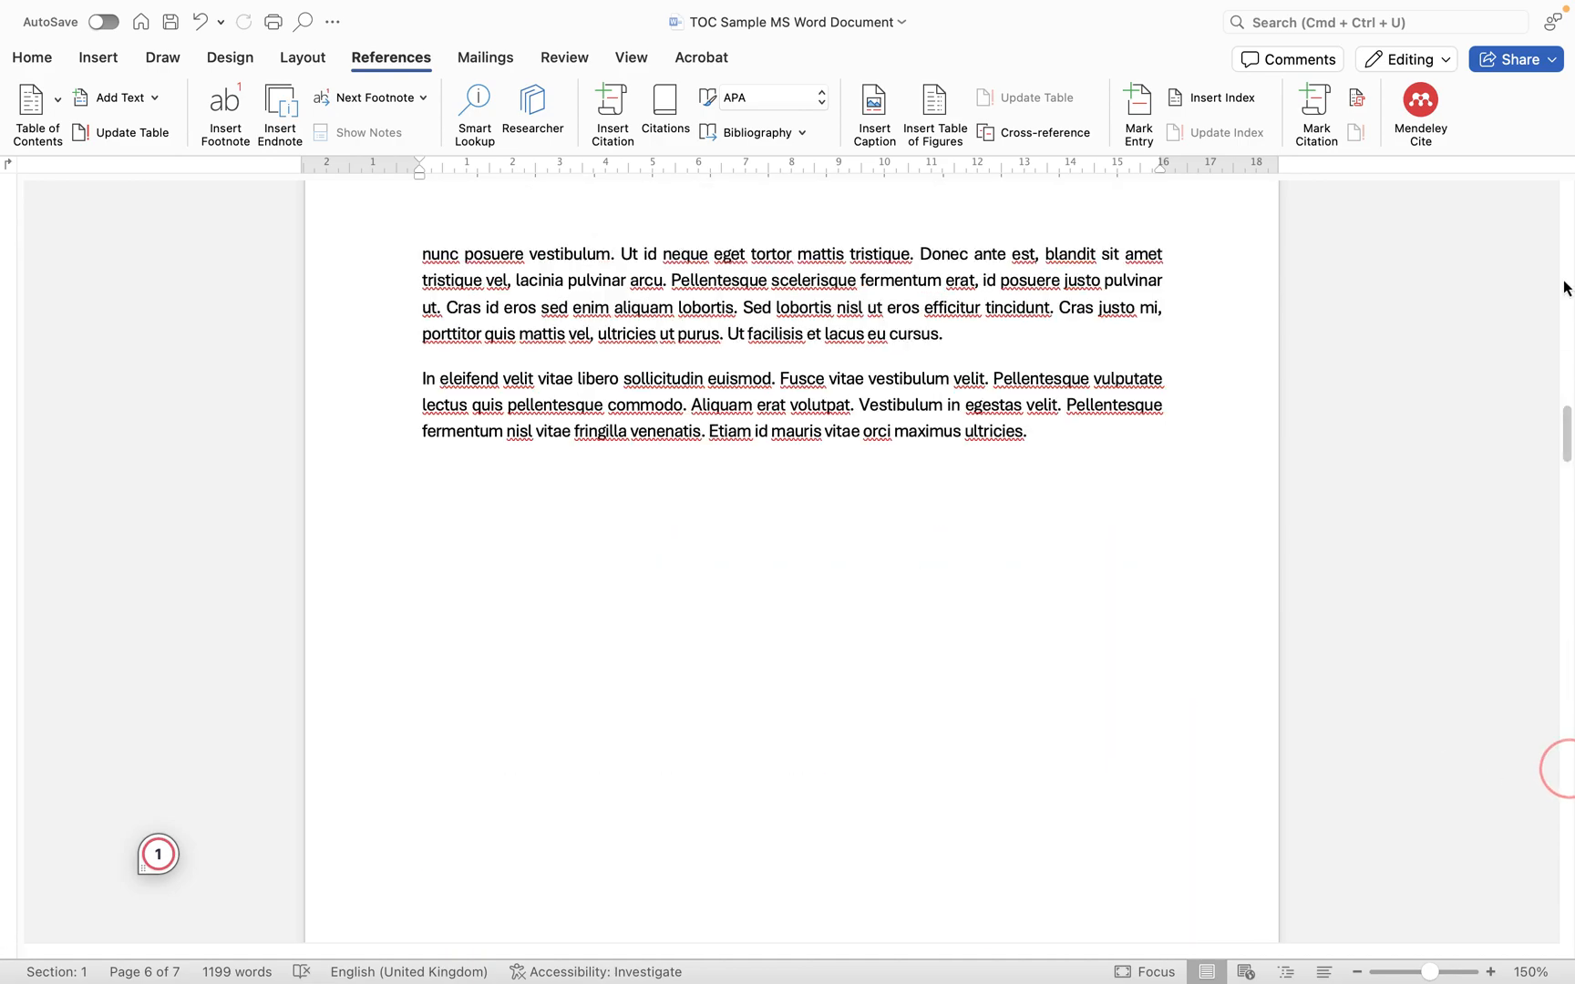
# - Retype the first headings as Section 1 and Section 2 and add page breaks to reach 12 pages
pyautogui.scroll(3)
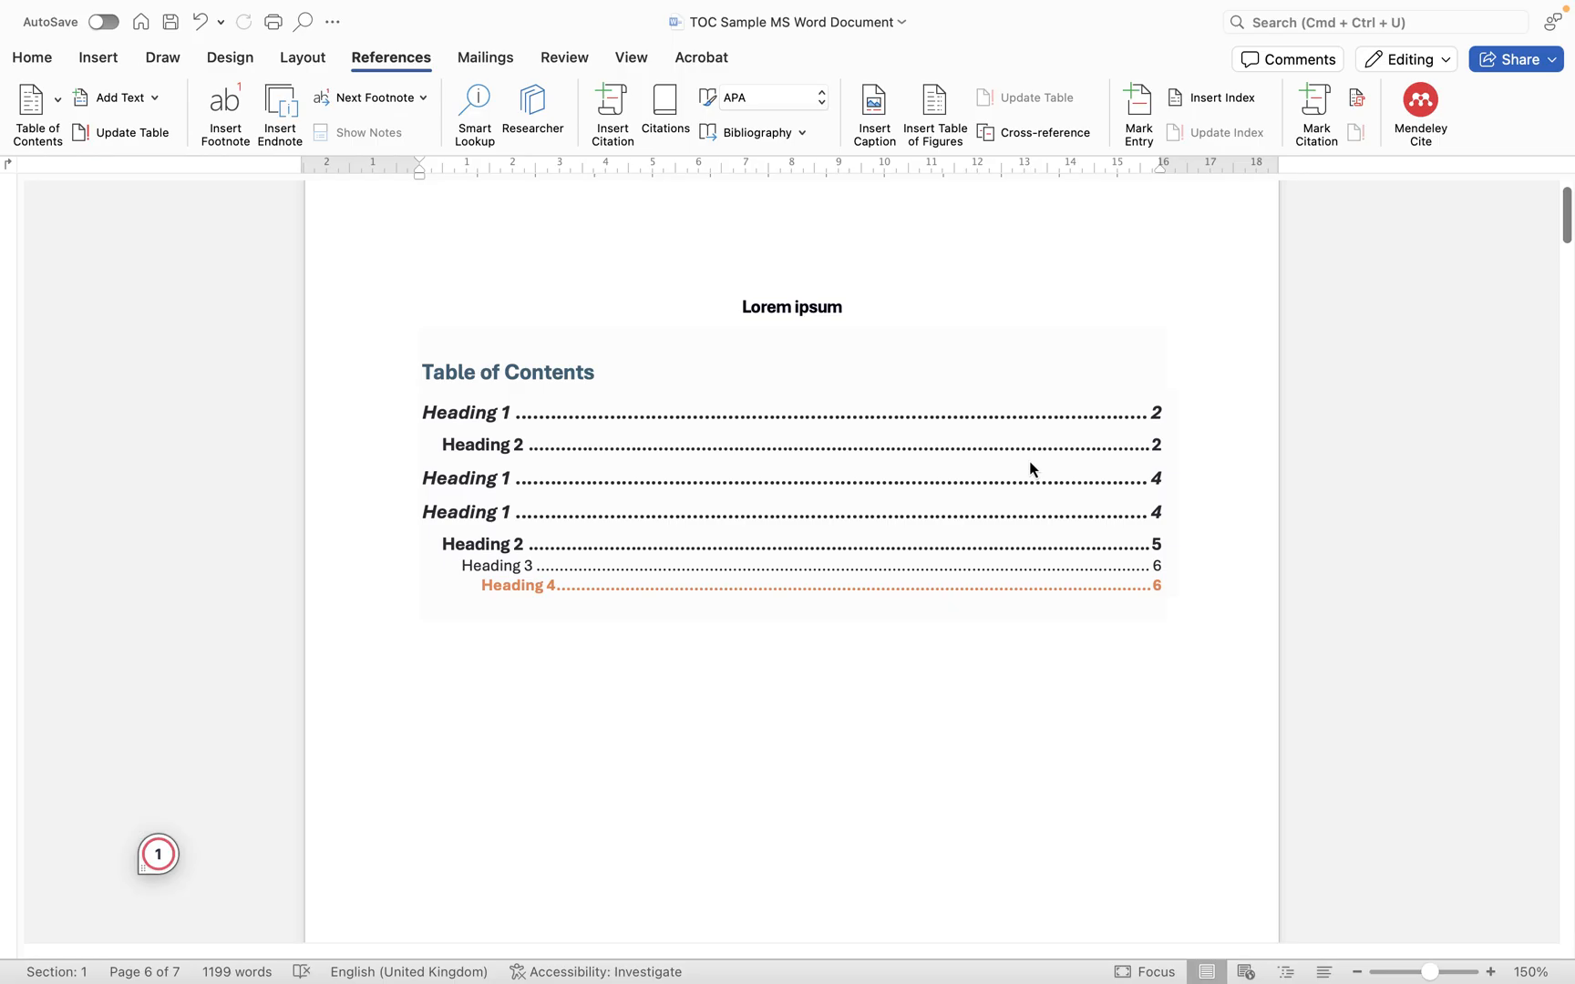
pyautogui.moveTo(853, 467)
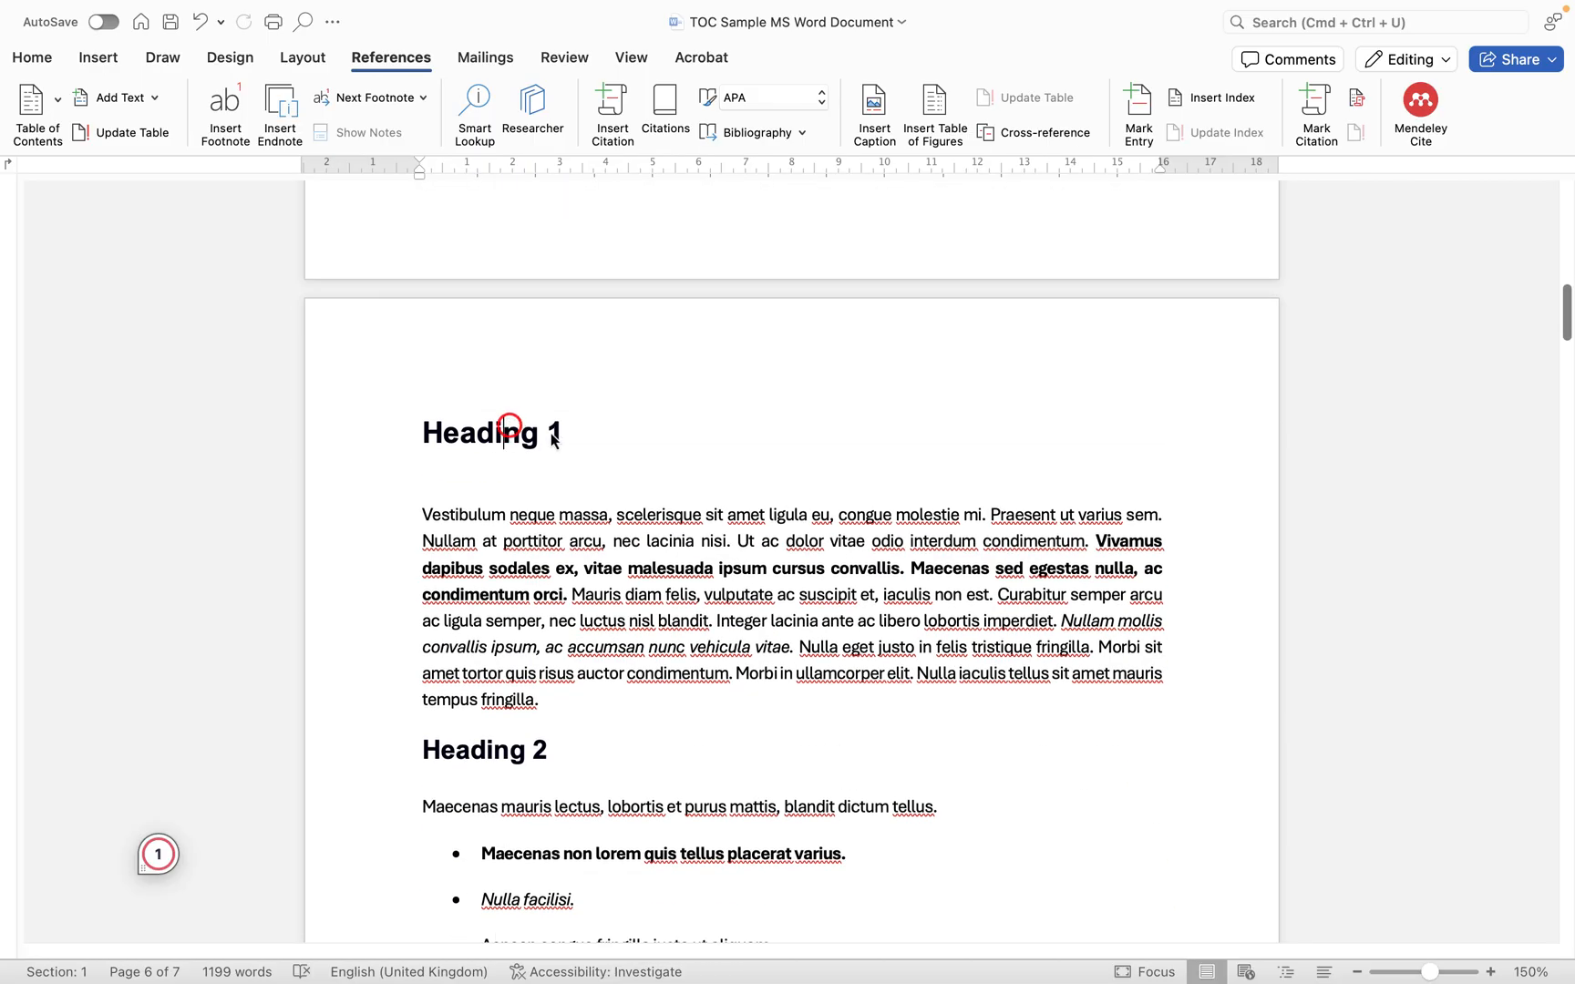
pyautogui.doubleClick(479, 432)
pyautogui.write('Sectio')
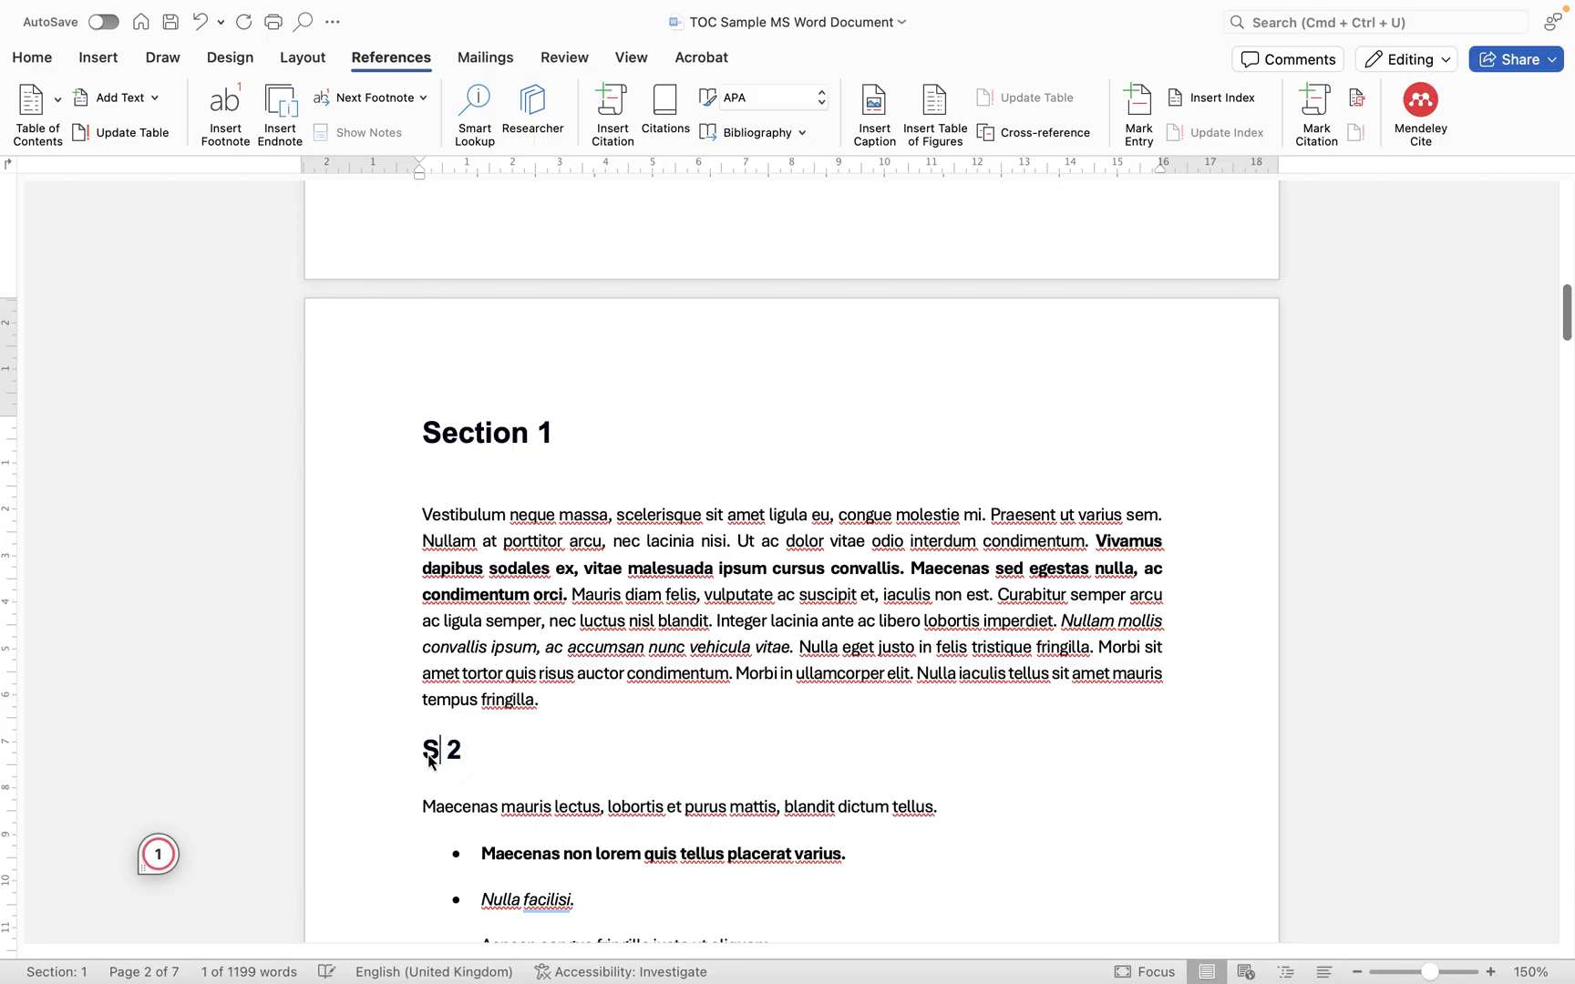
pyautogui.scroll(-3)
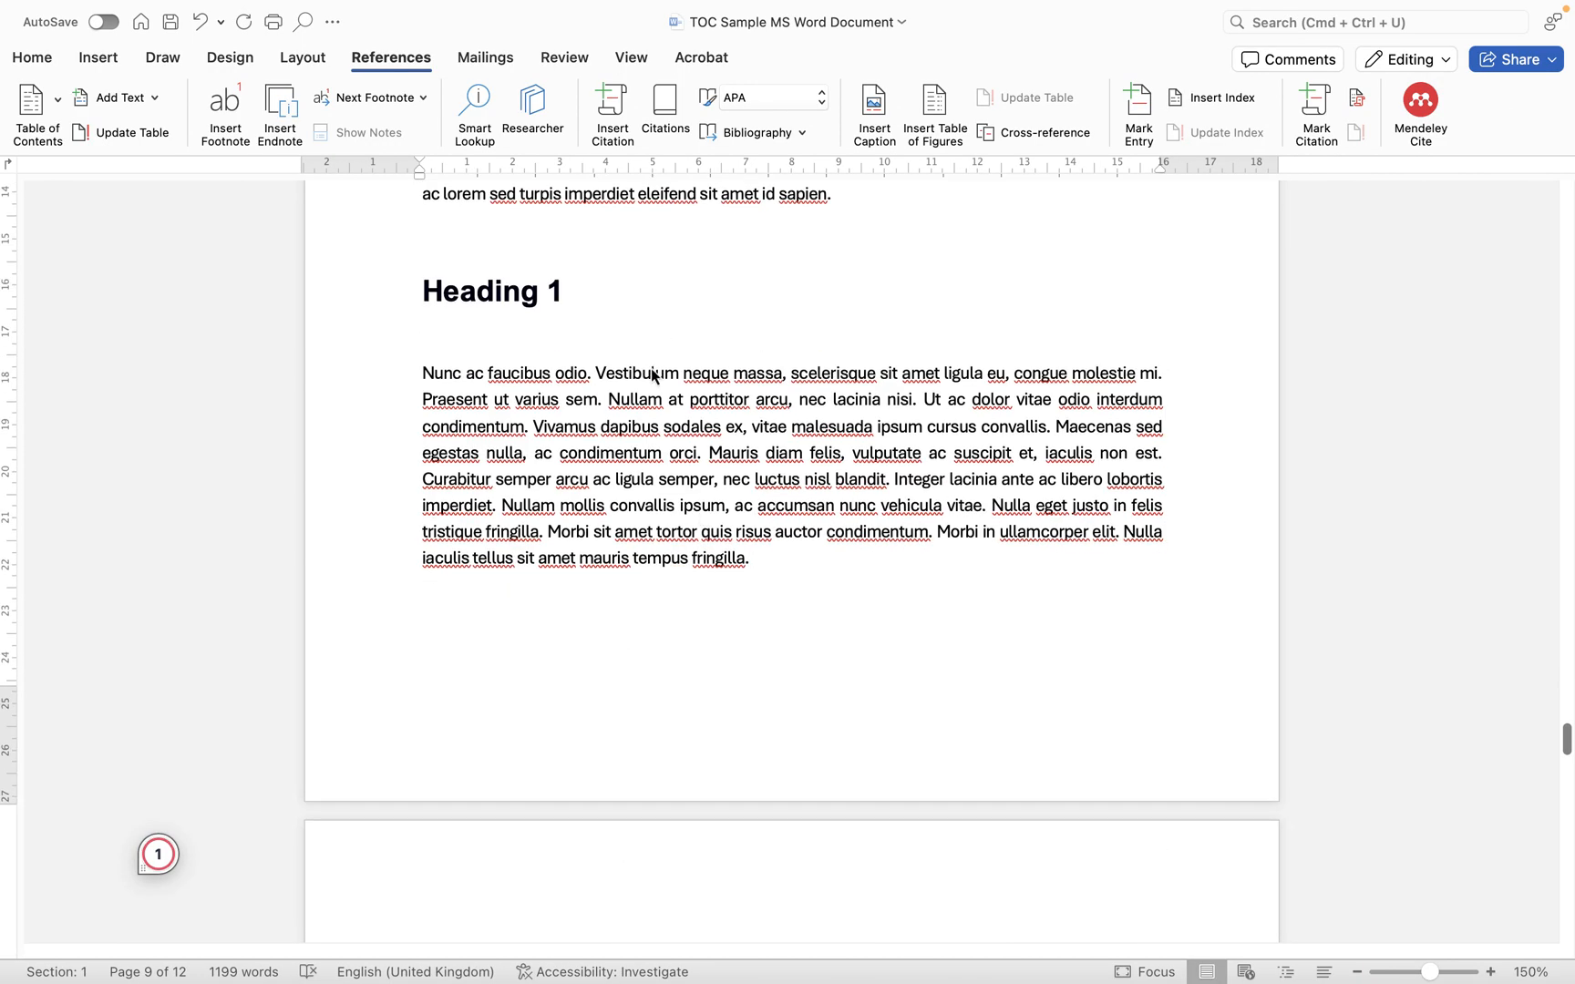
pyautogui.scroll(-3)
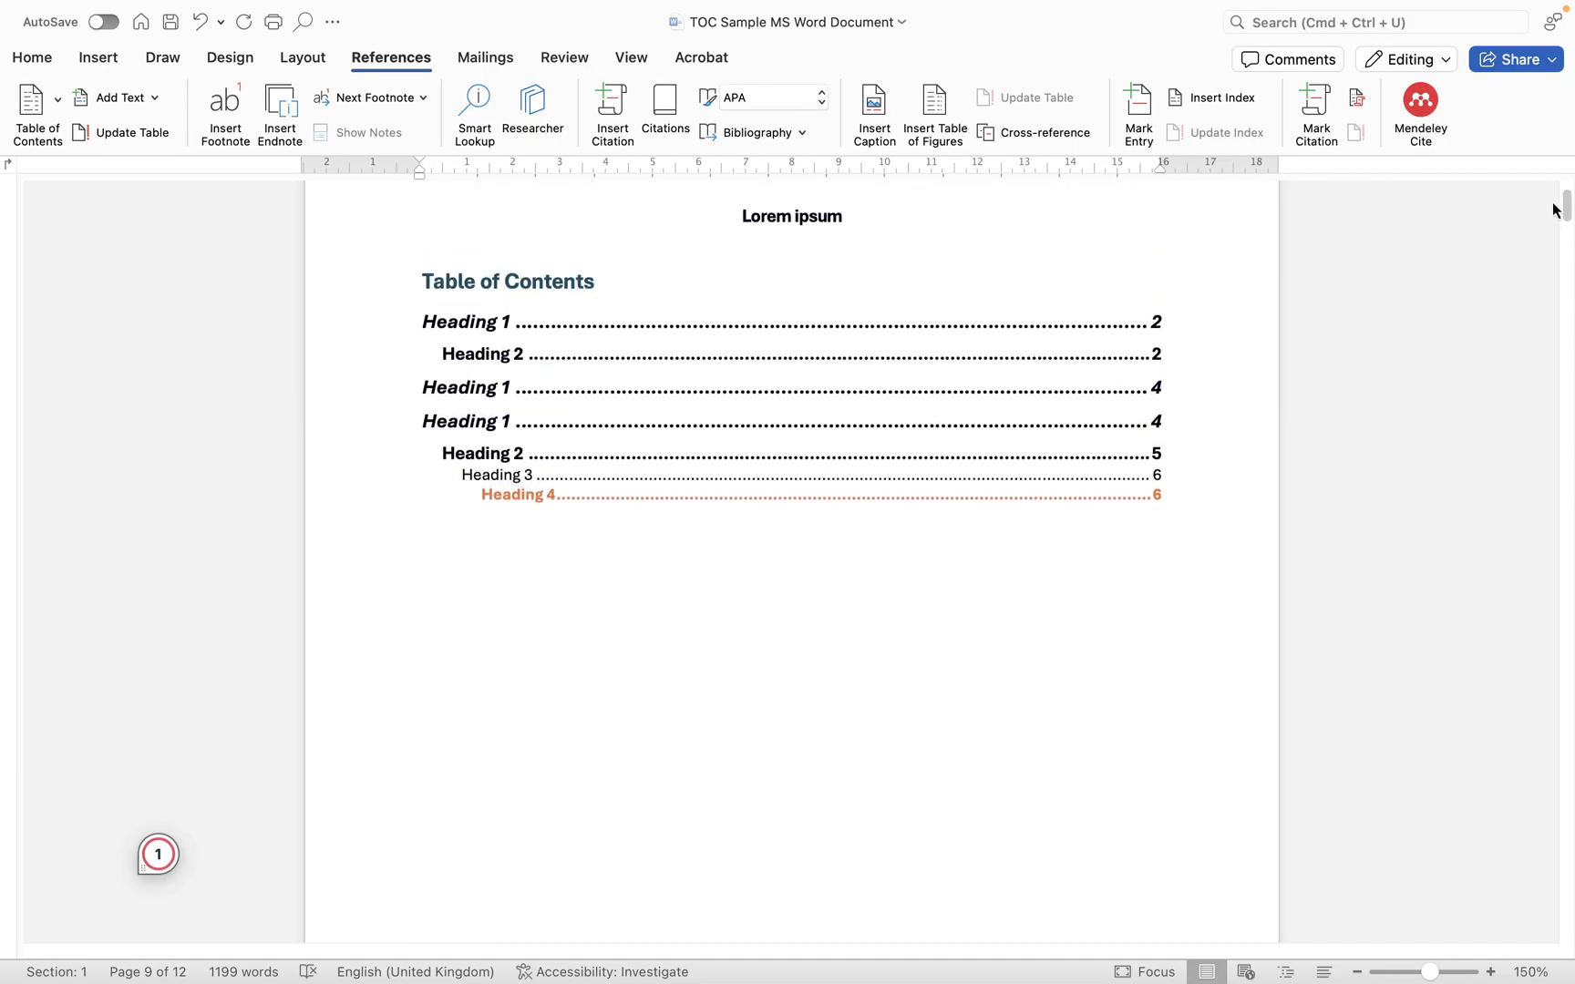
# - Use Update Table so the contents lists Section 1, Section 2 and pages 9–11 for later headings
pyautogui.scroll(-3)
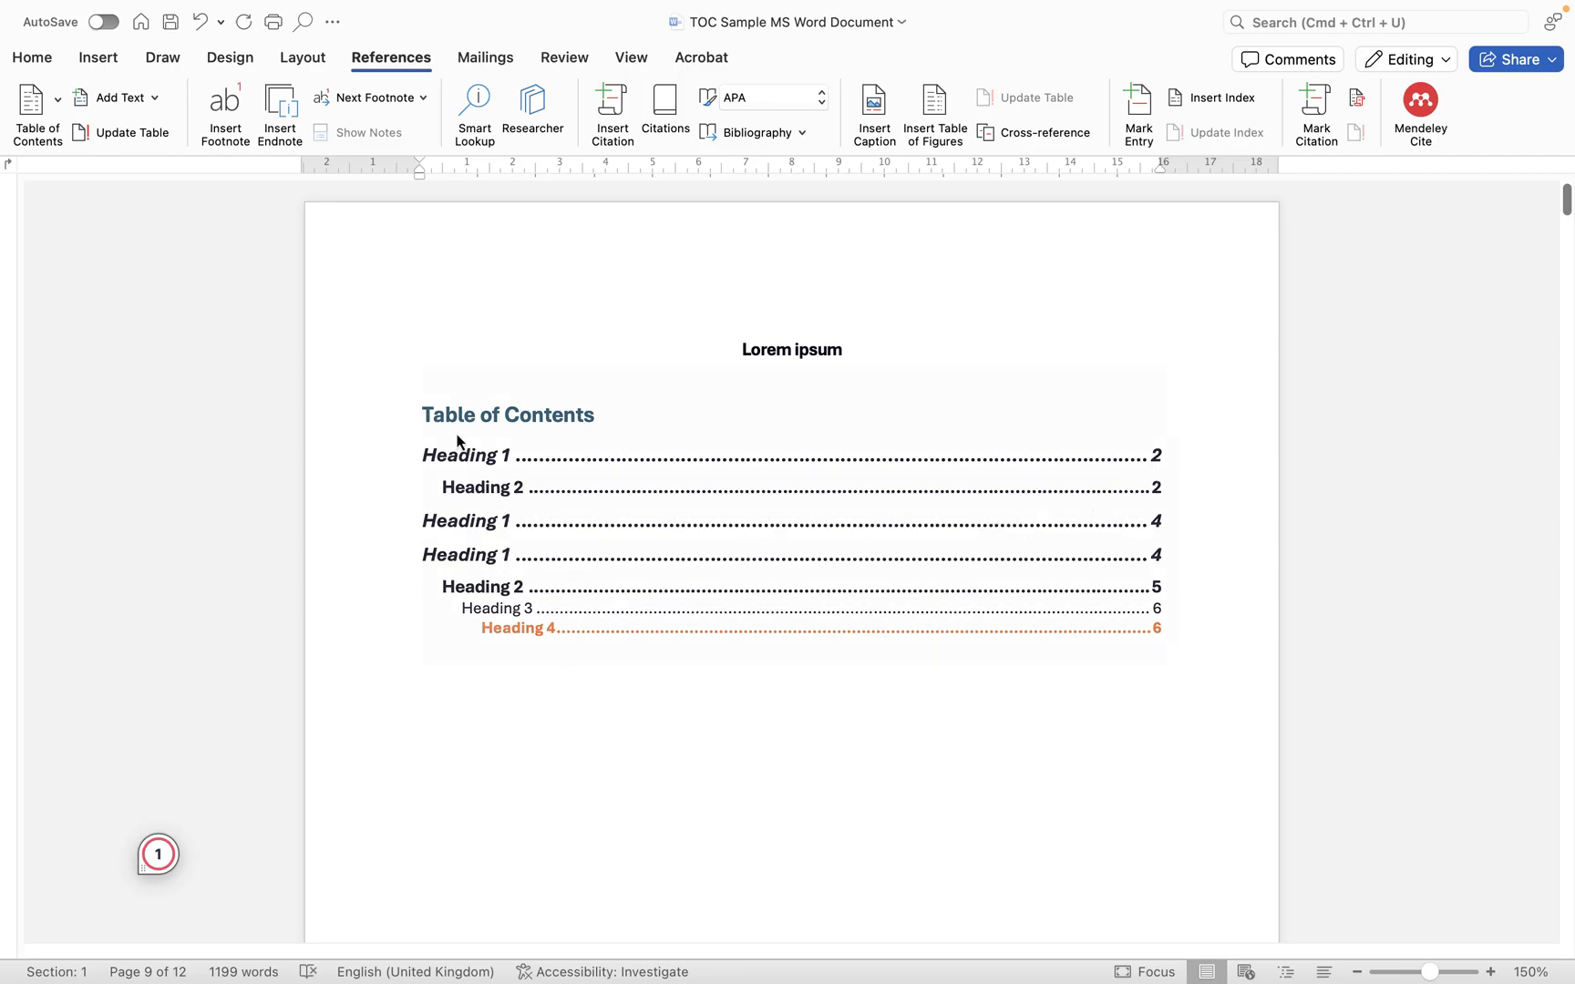
pyautogui.moveTo(530, 587)
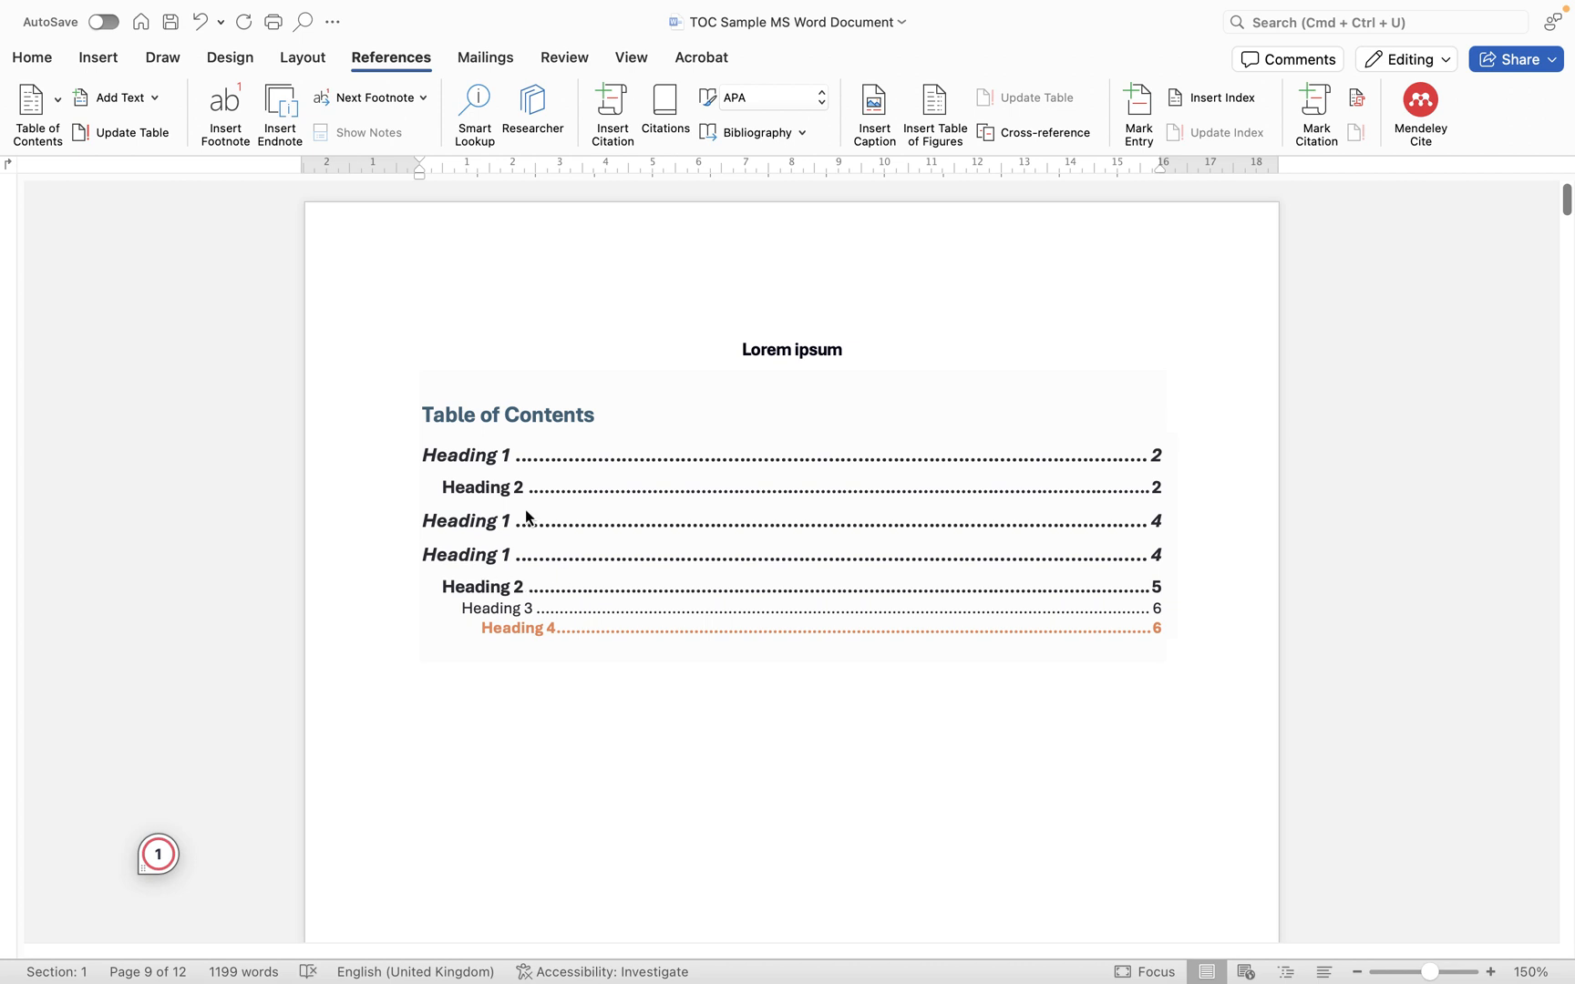
pyautogui.click(129, 132)
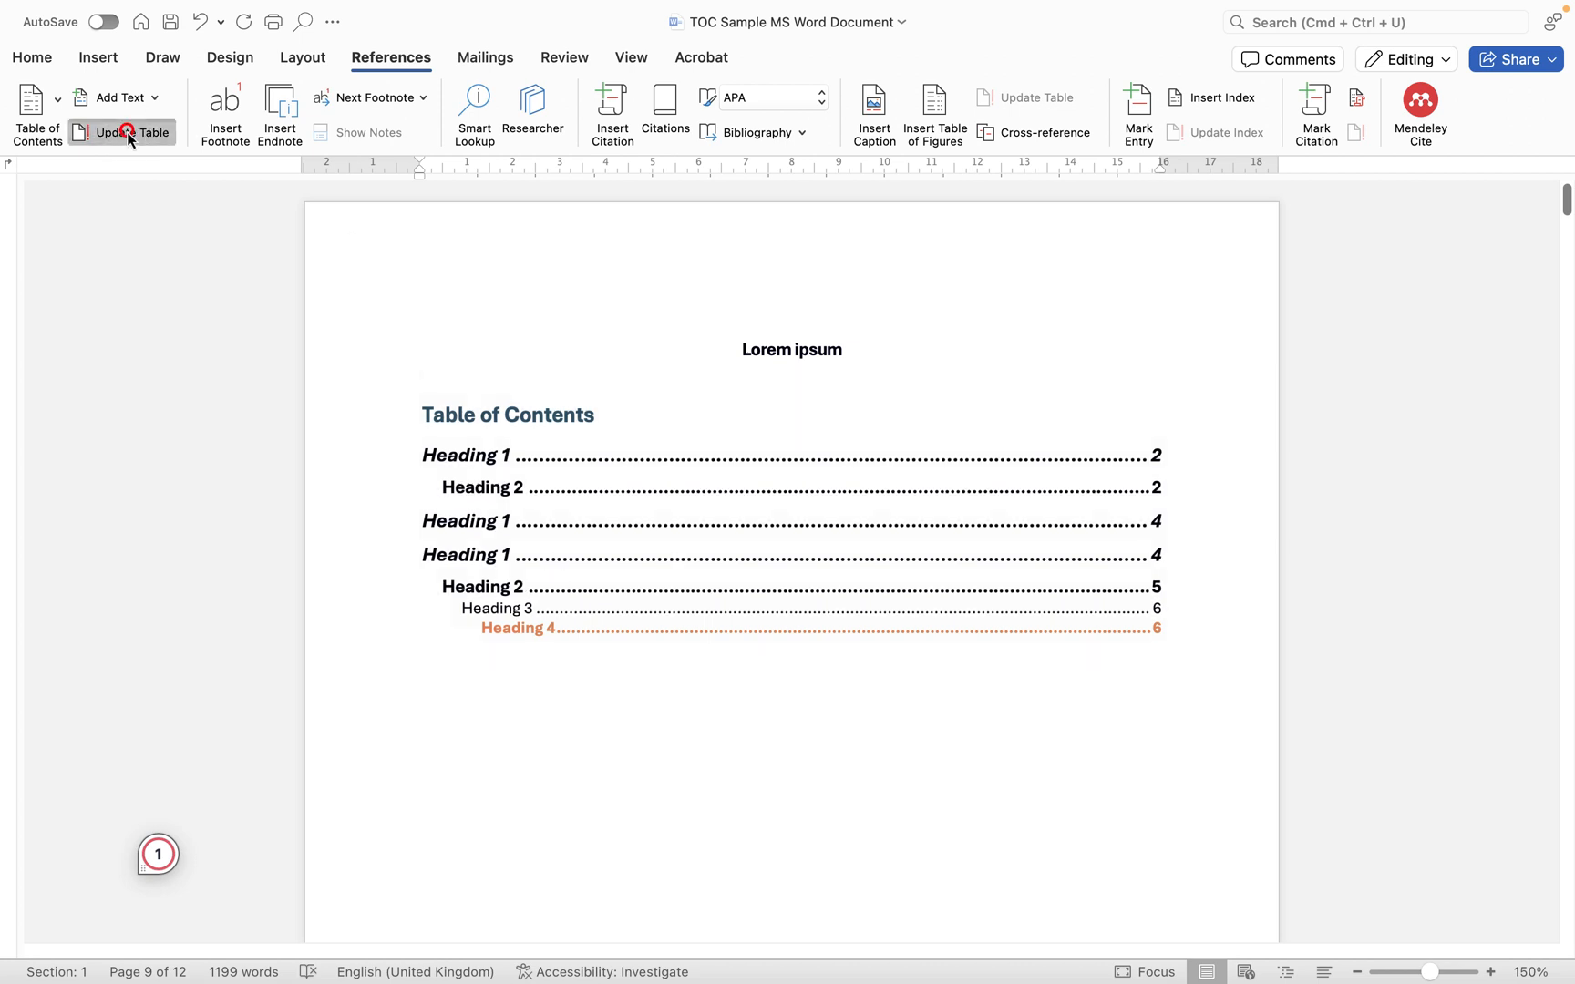
pyautogui.click(122, 131)
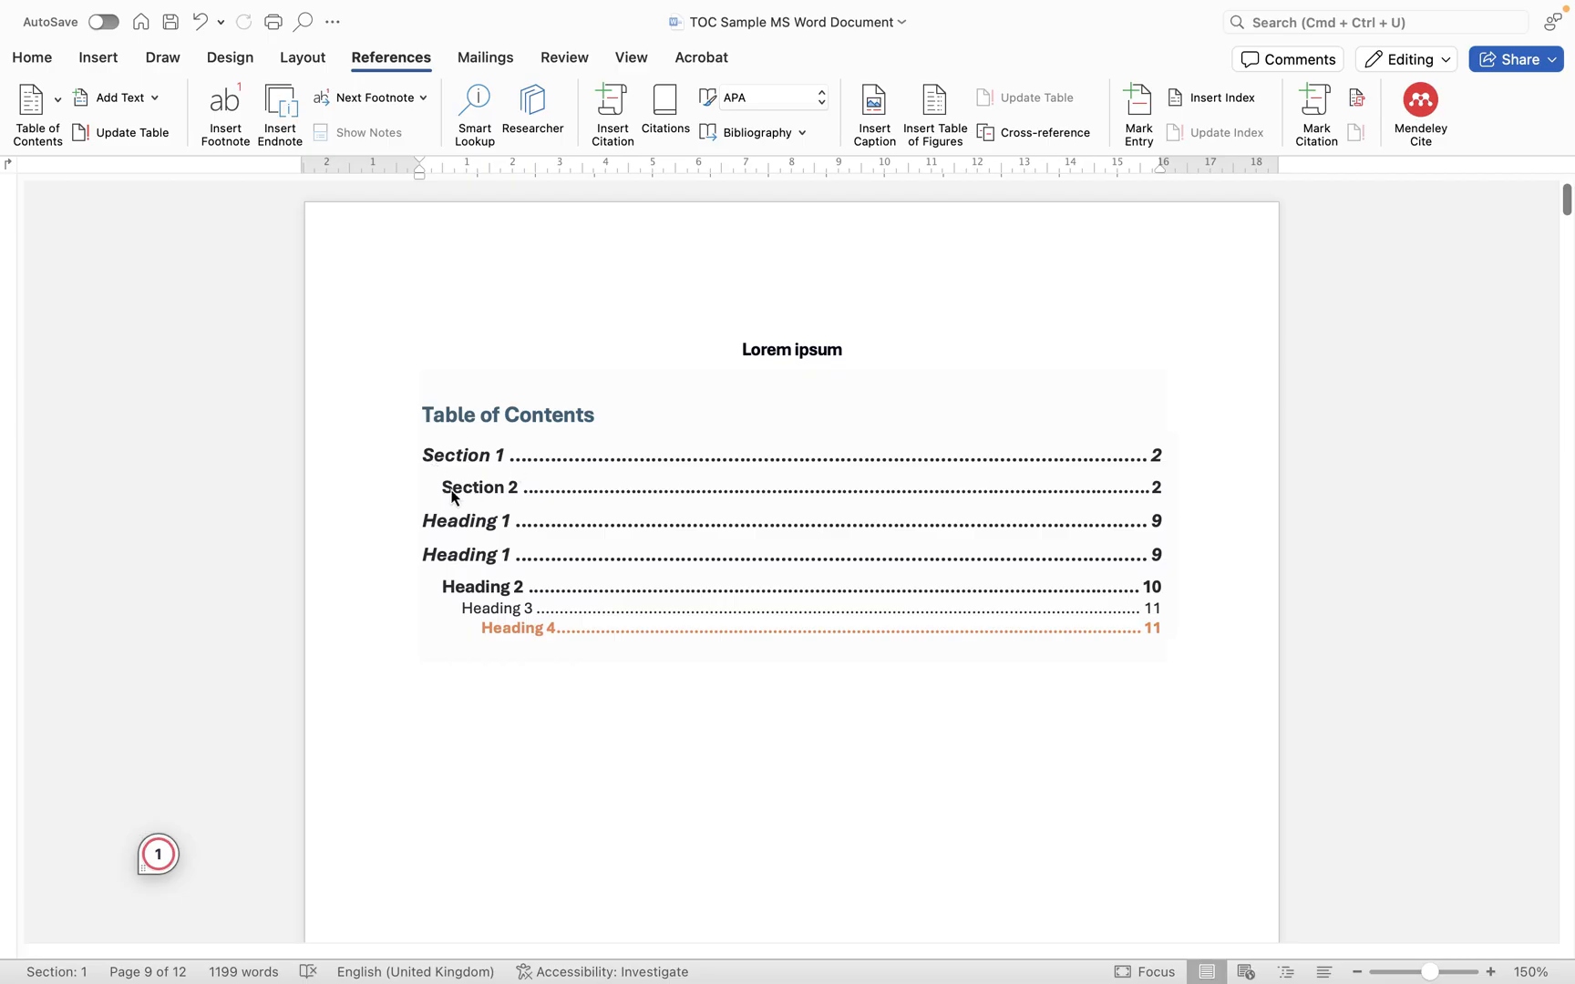
pyautogui.moveTo(482, 545)
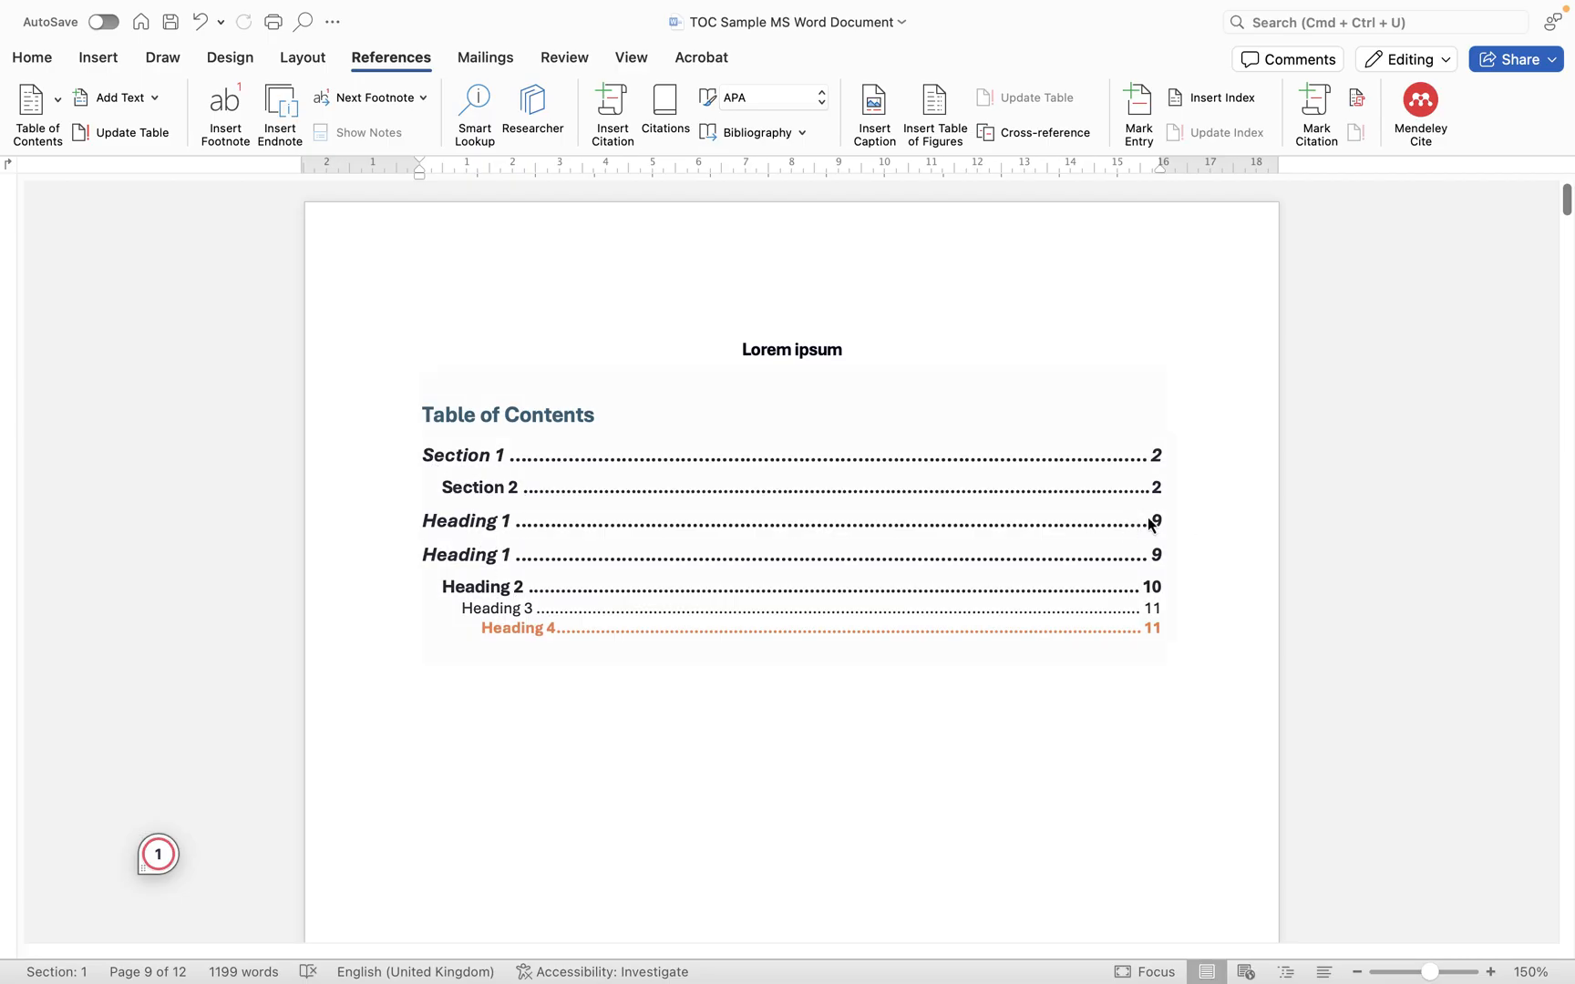
pyautogui.moveTo(1144, 611)
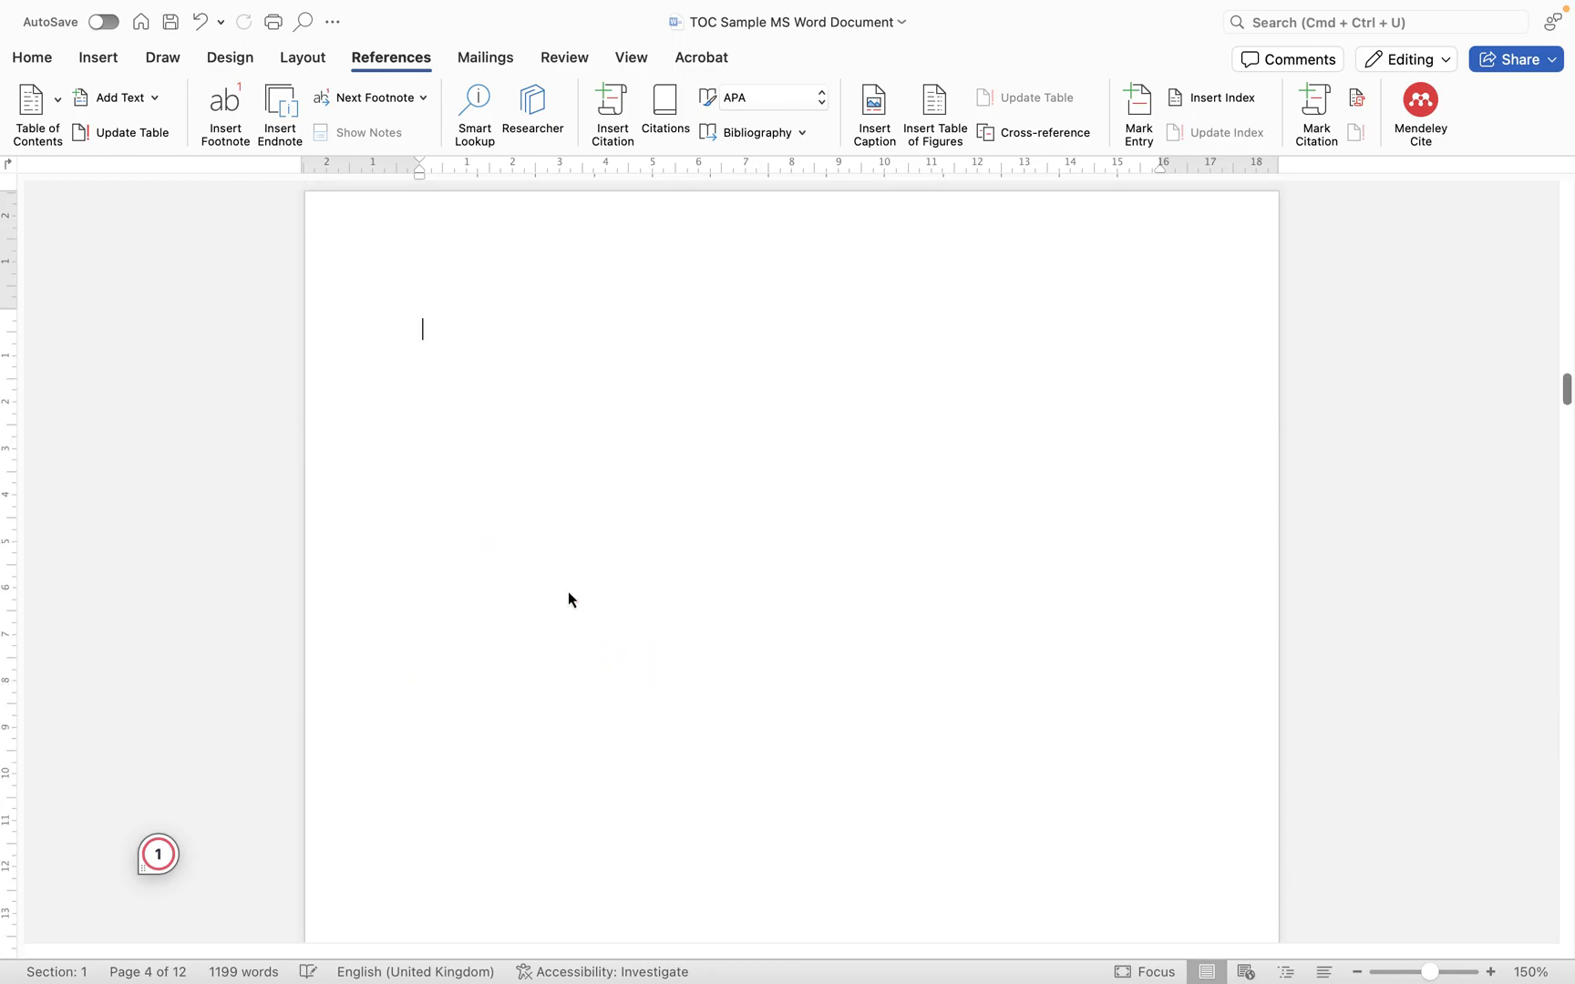
# - Refresh the contents after removing blank pages so later headings show pages 7–9
pyautogui.scroll(-3)
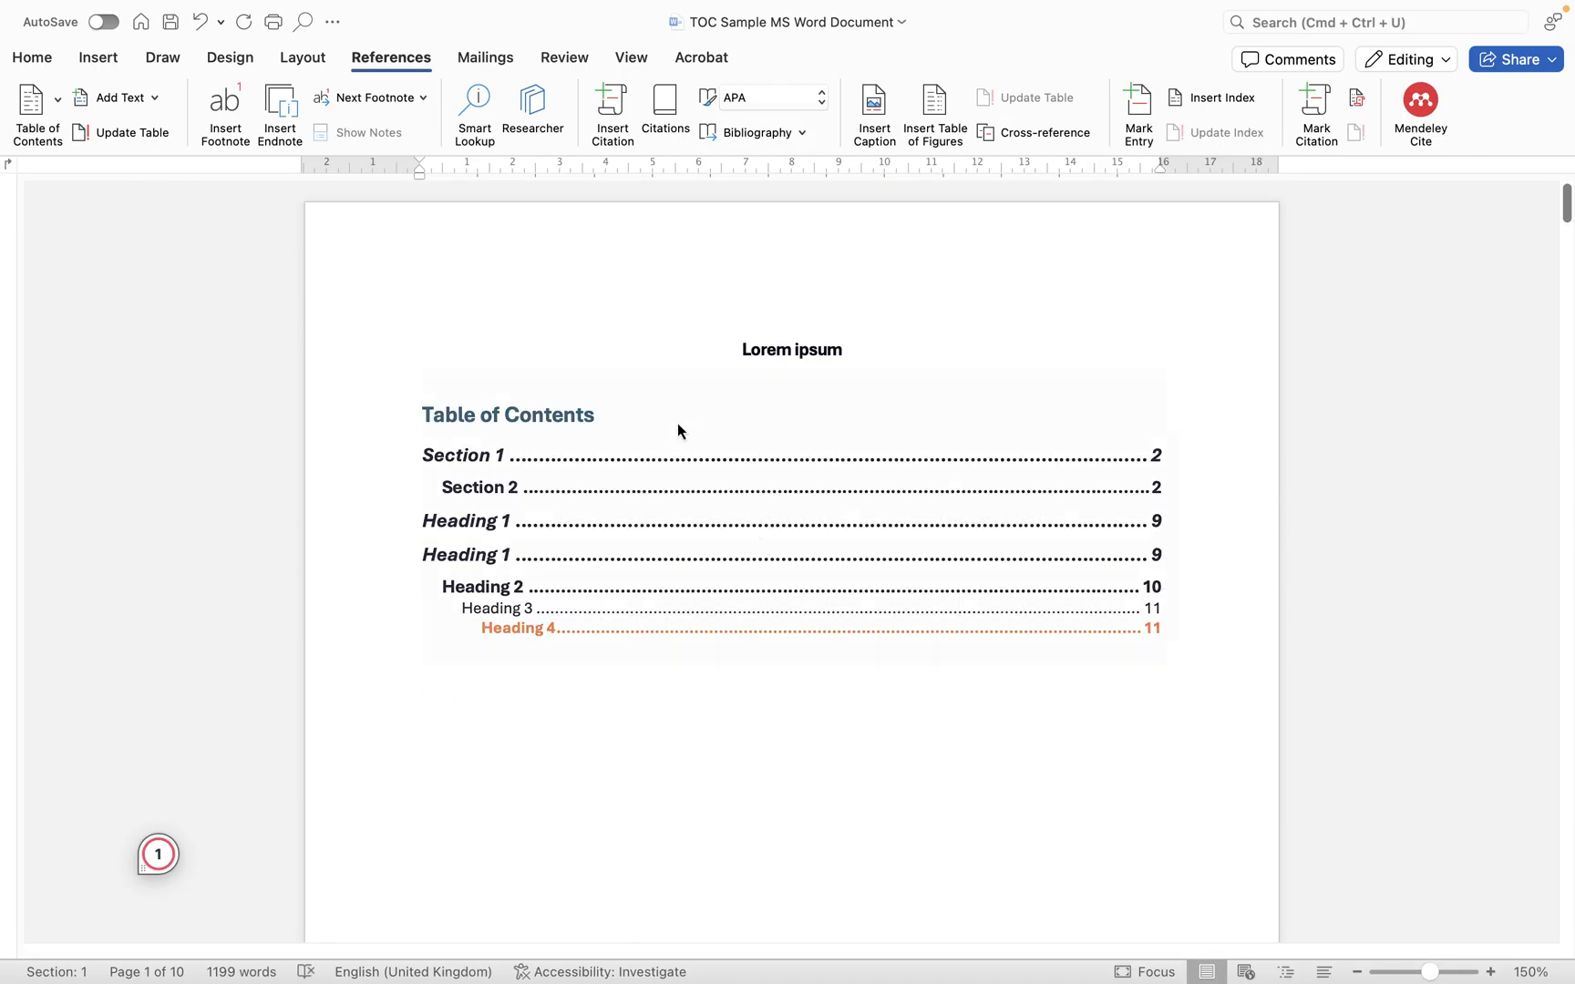
pyautogui.click(131, 132)
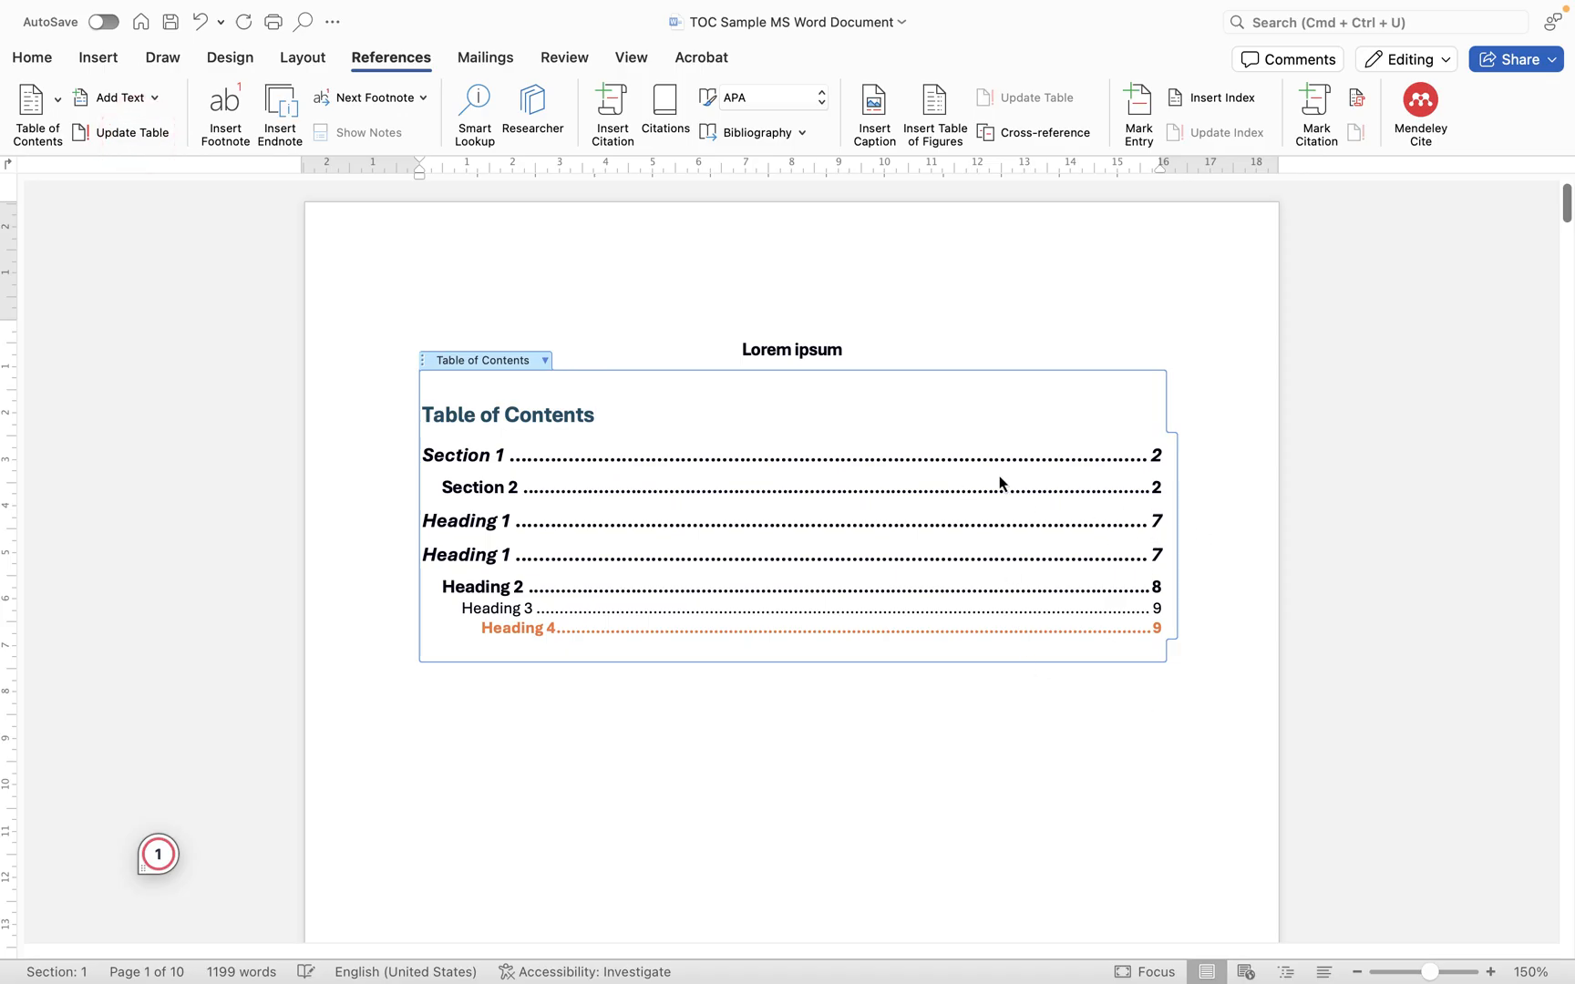
pyautogui.moveTo(1194, 756)
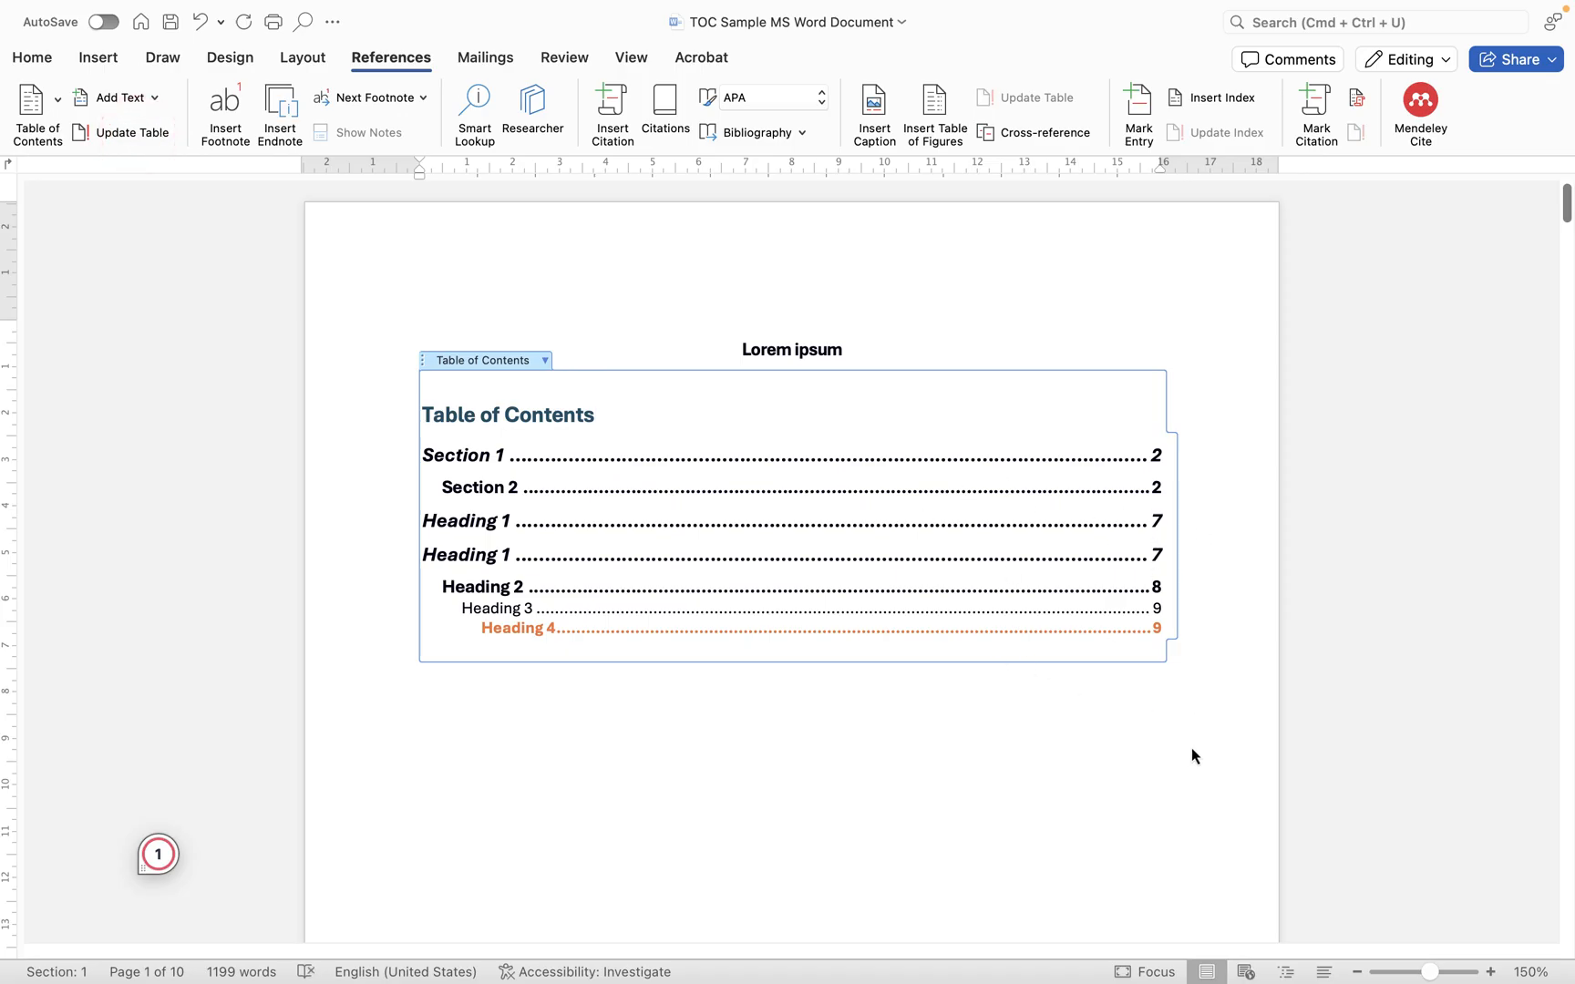
pyautogui.click(594, 414)
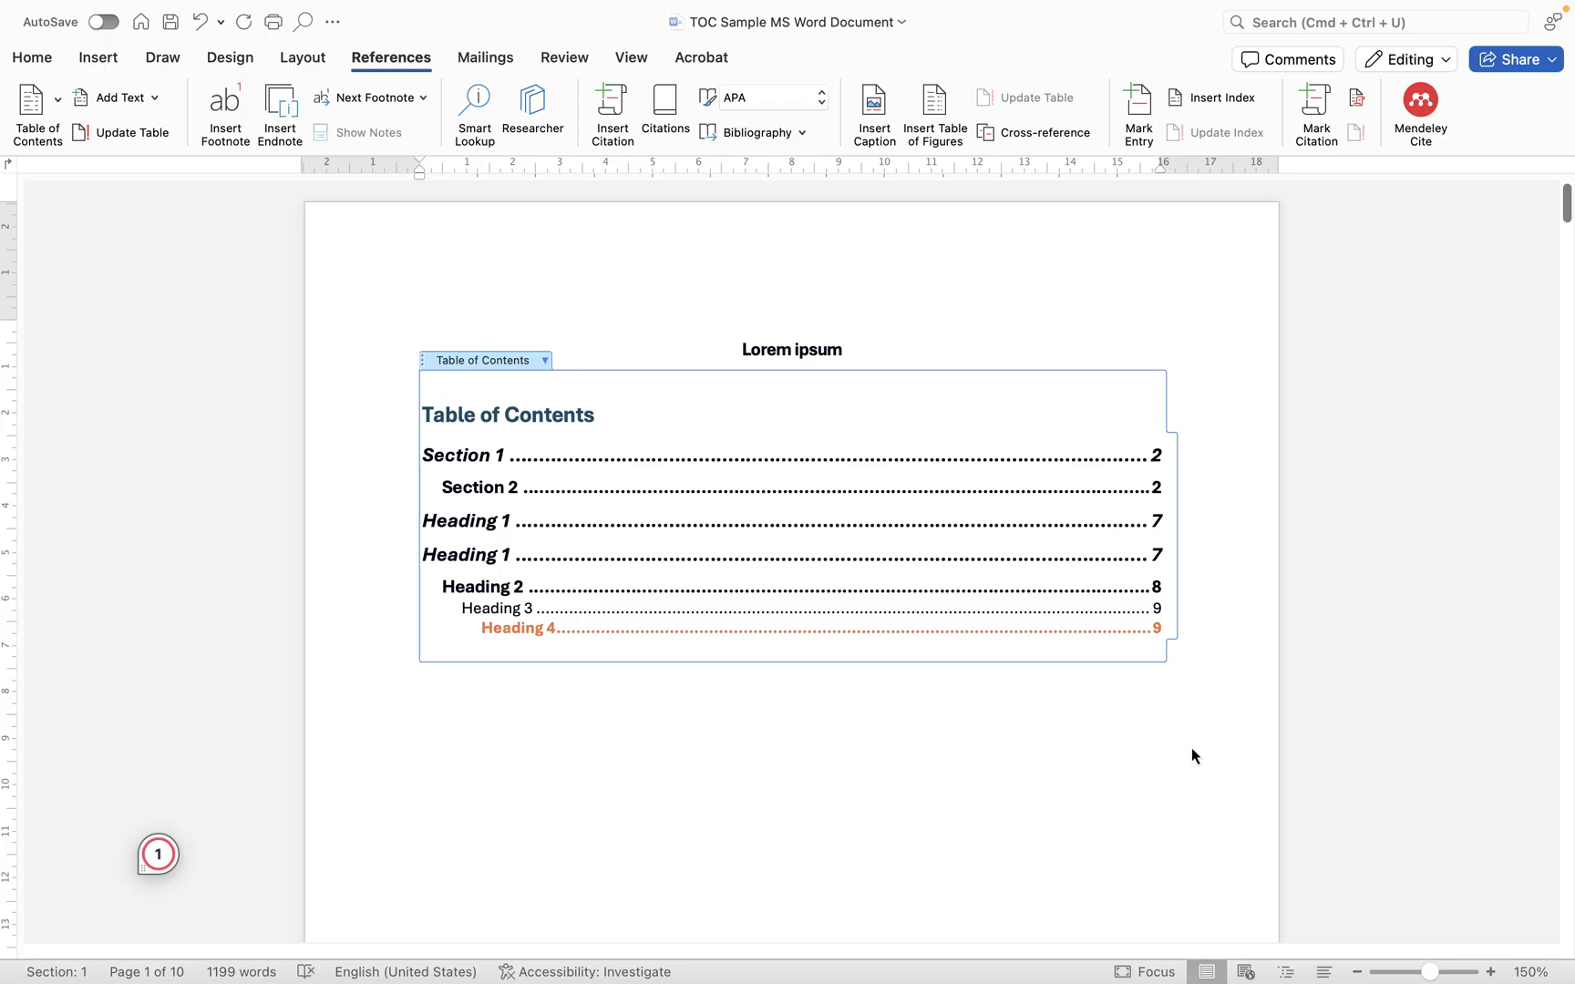
pyautogui.click(595, 414)
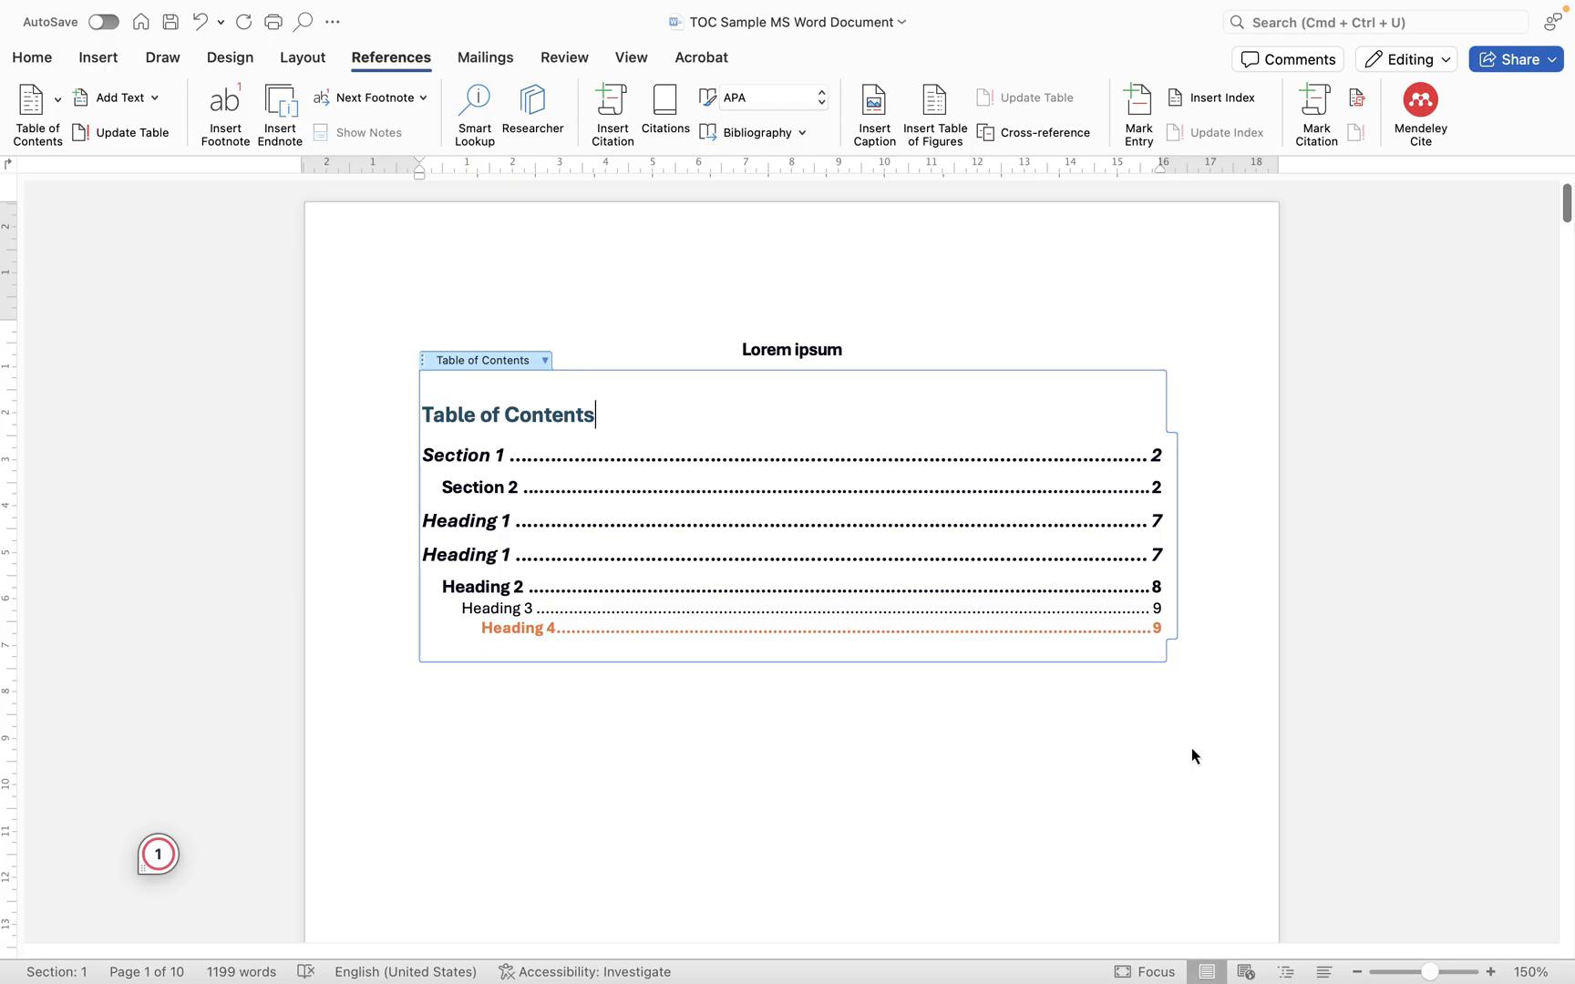